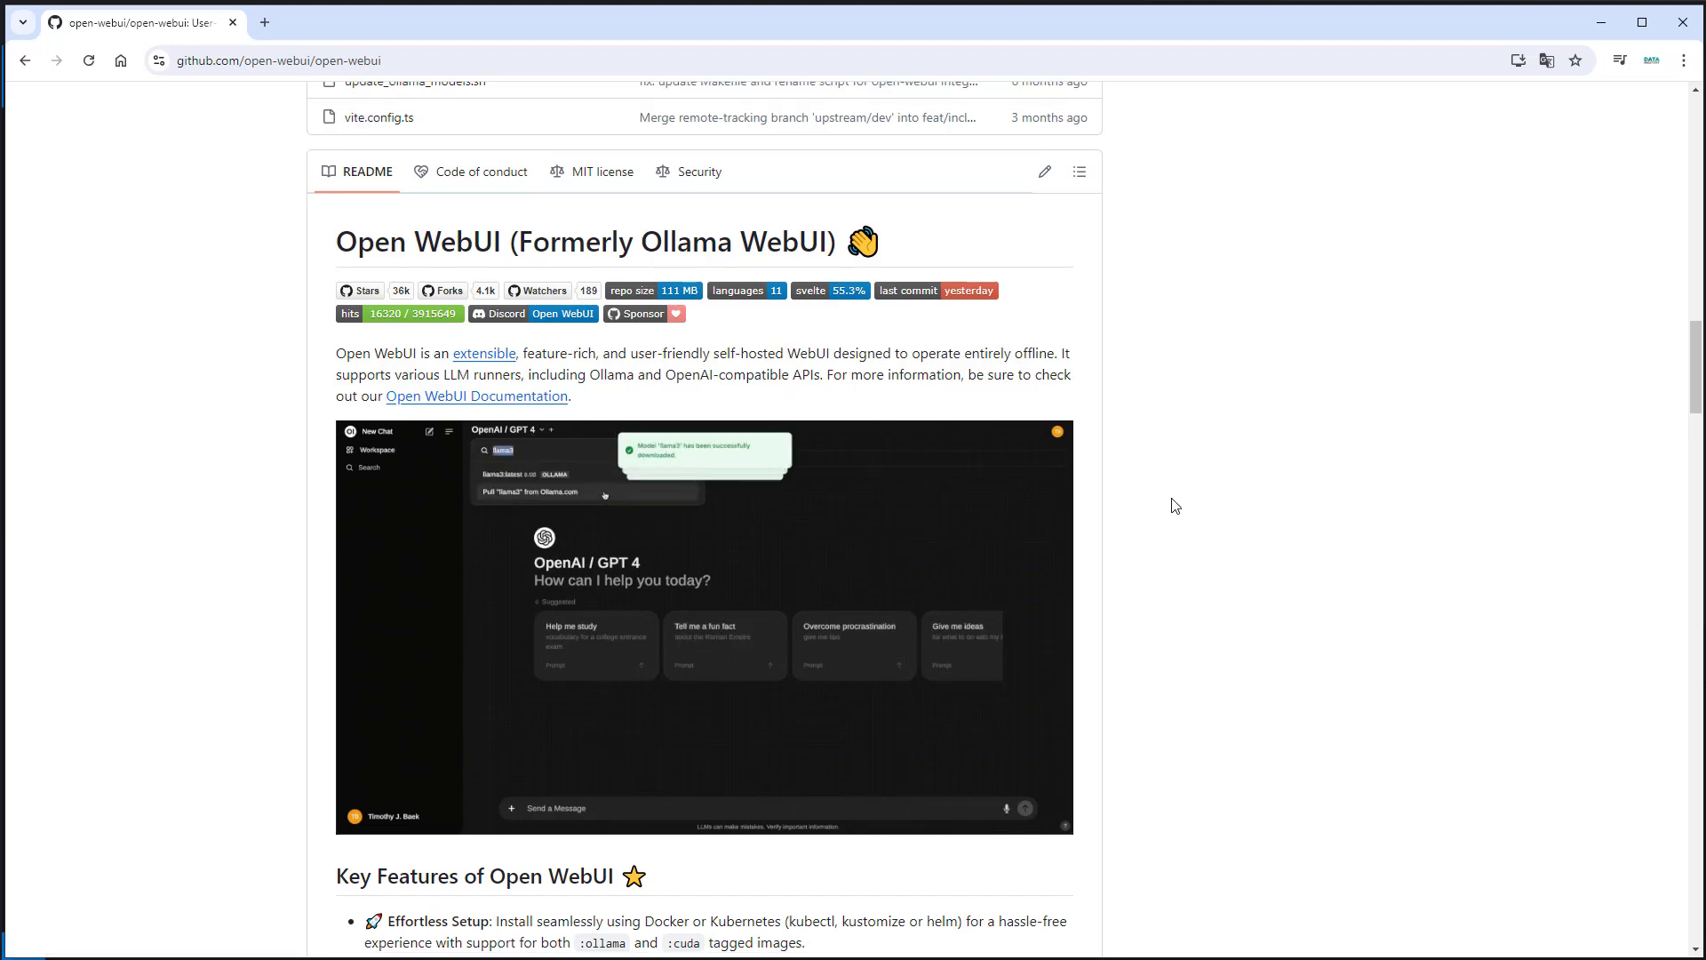
- Read down the README's Key Features list to 'Also Check Out Open WebUI Community'
scroll(down, 3)
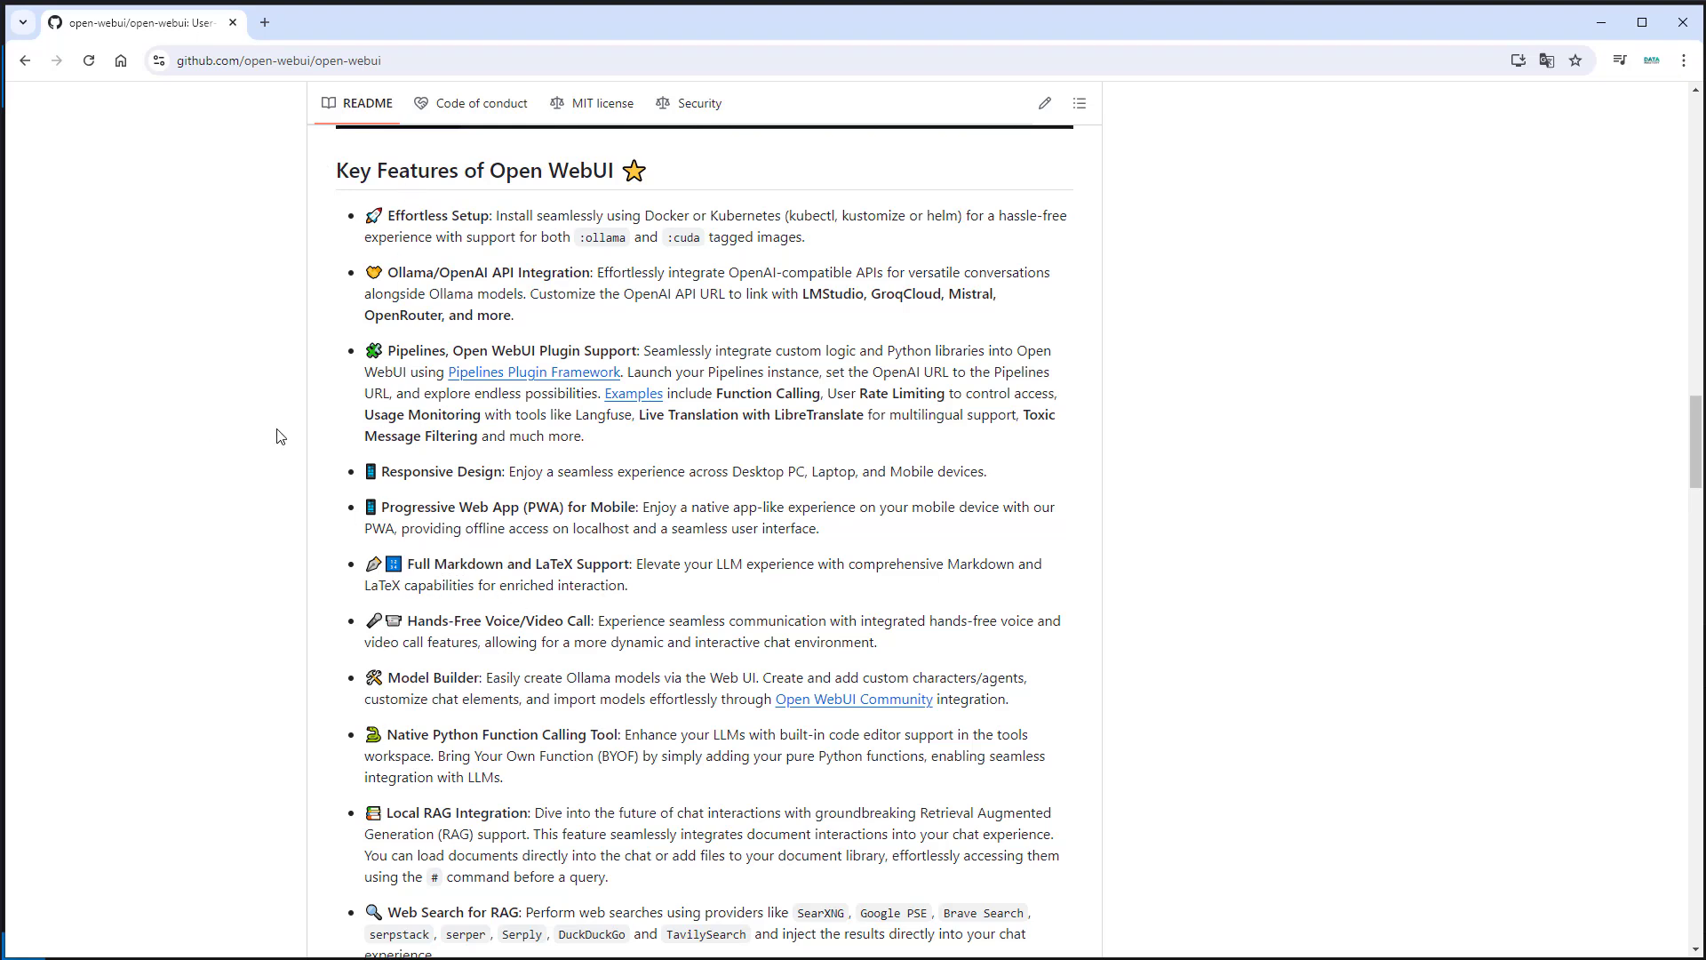
mouse_move(336, 510)
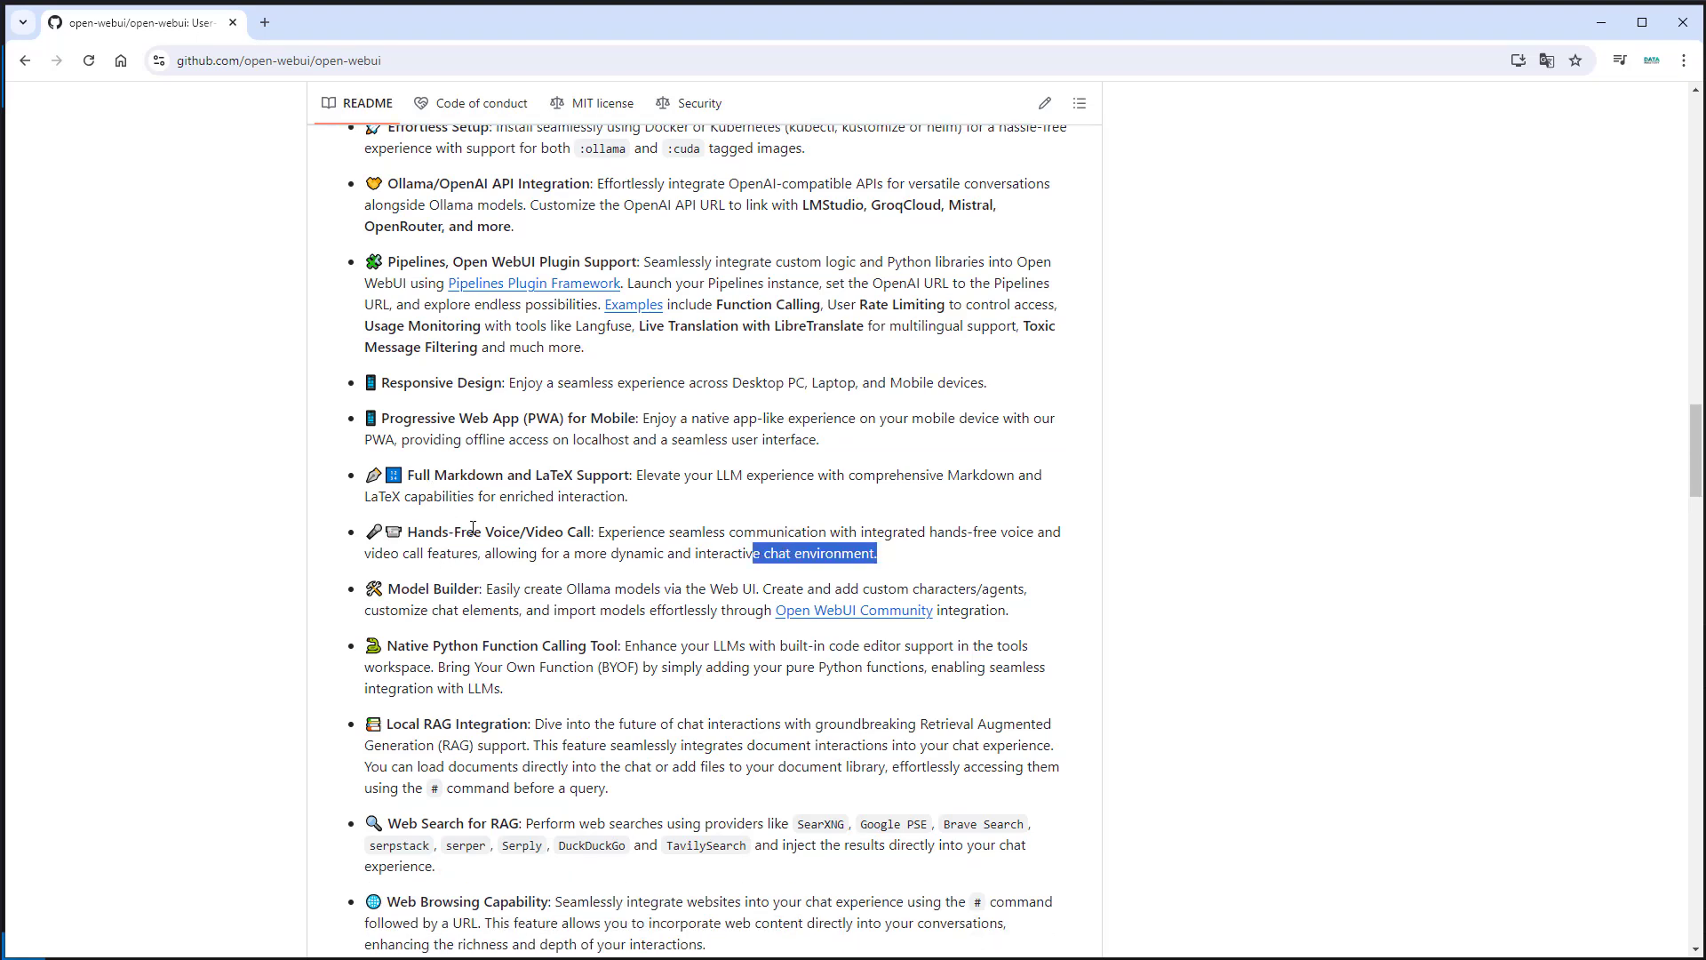
scroll(down, 3)
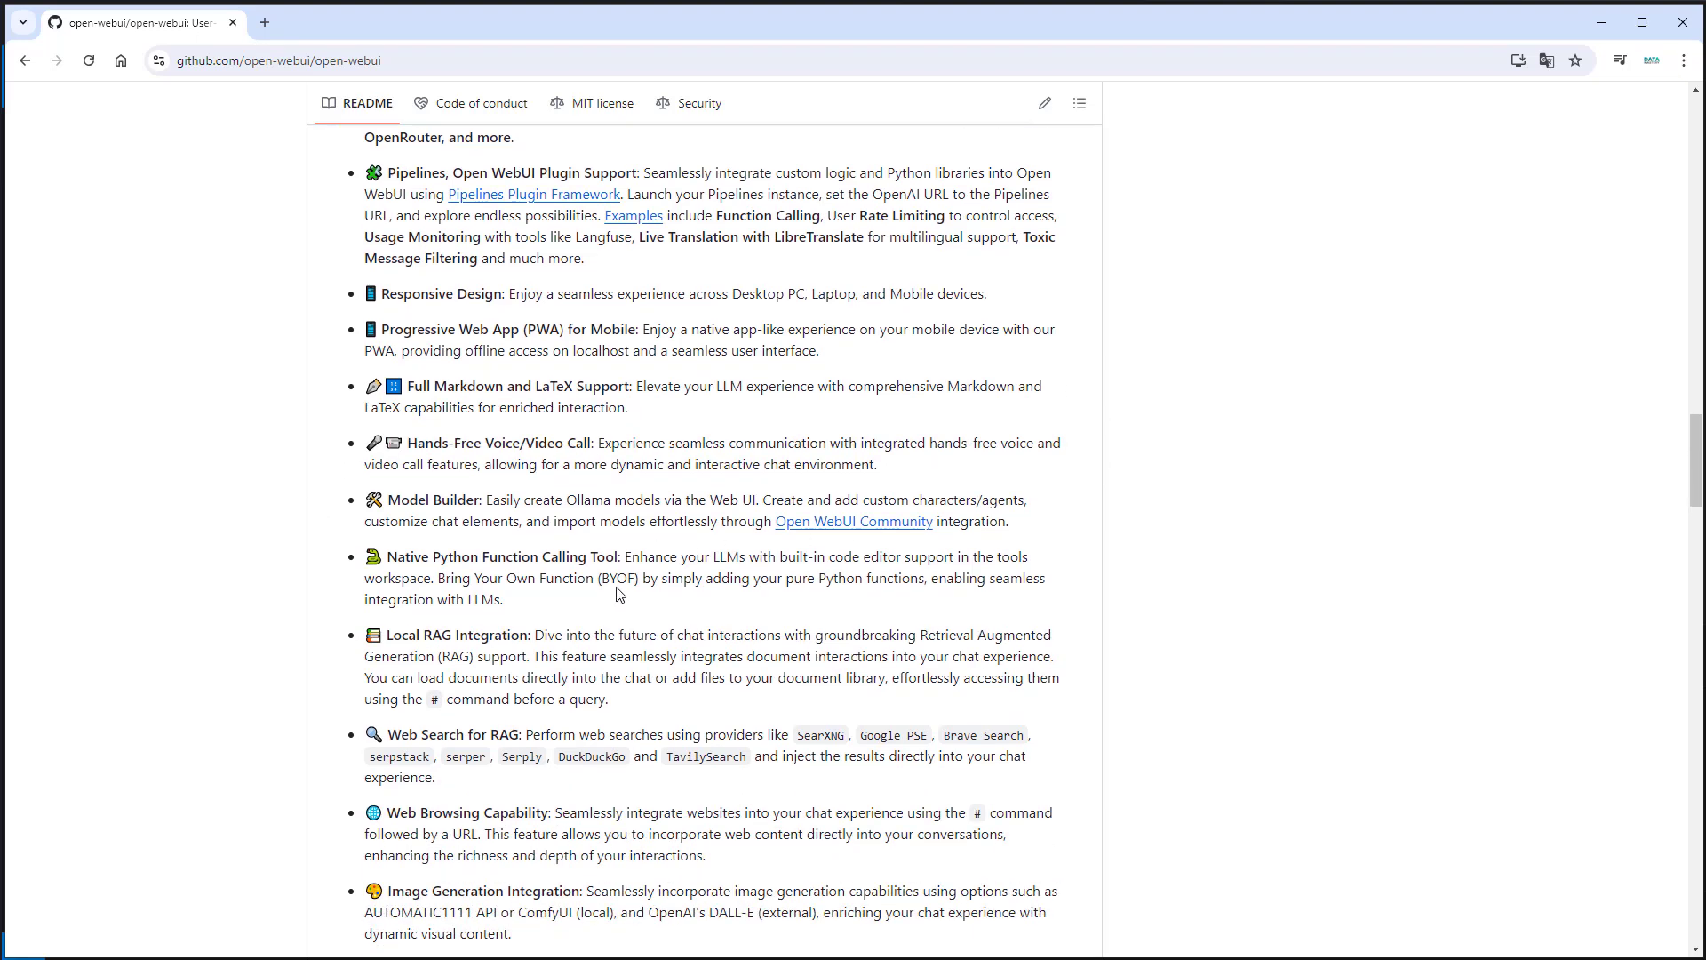
mouse_move(517, 526)
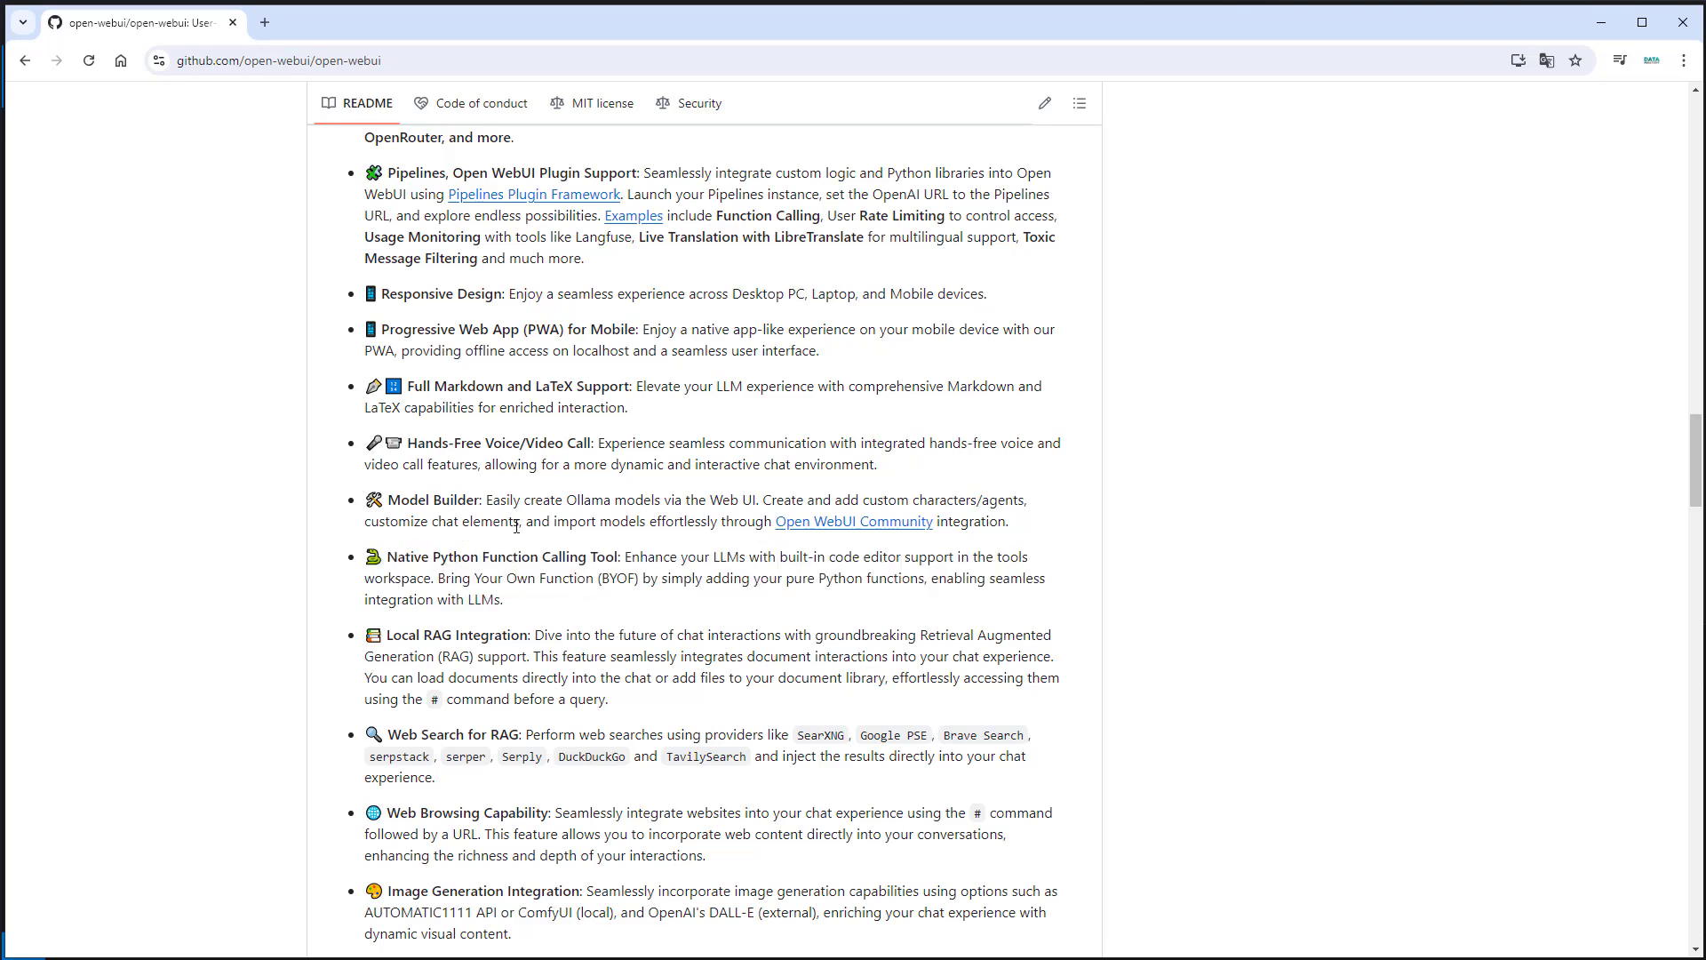
mouse_move(583, 661)
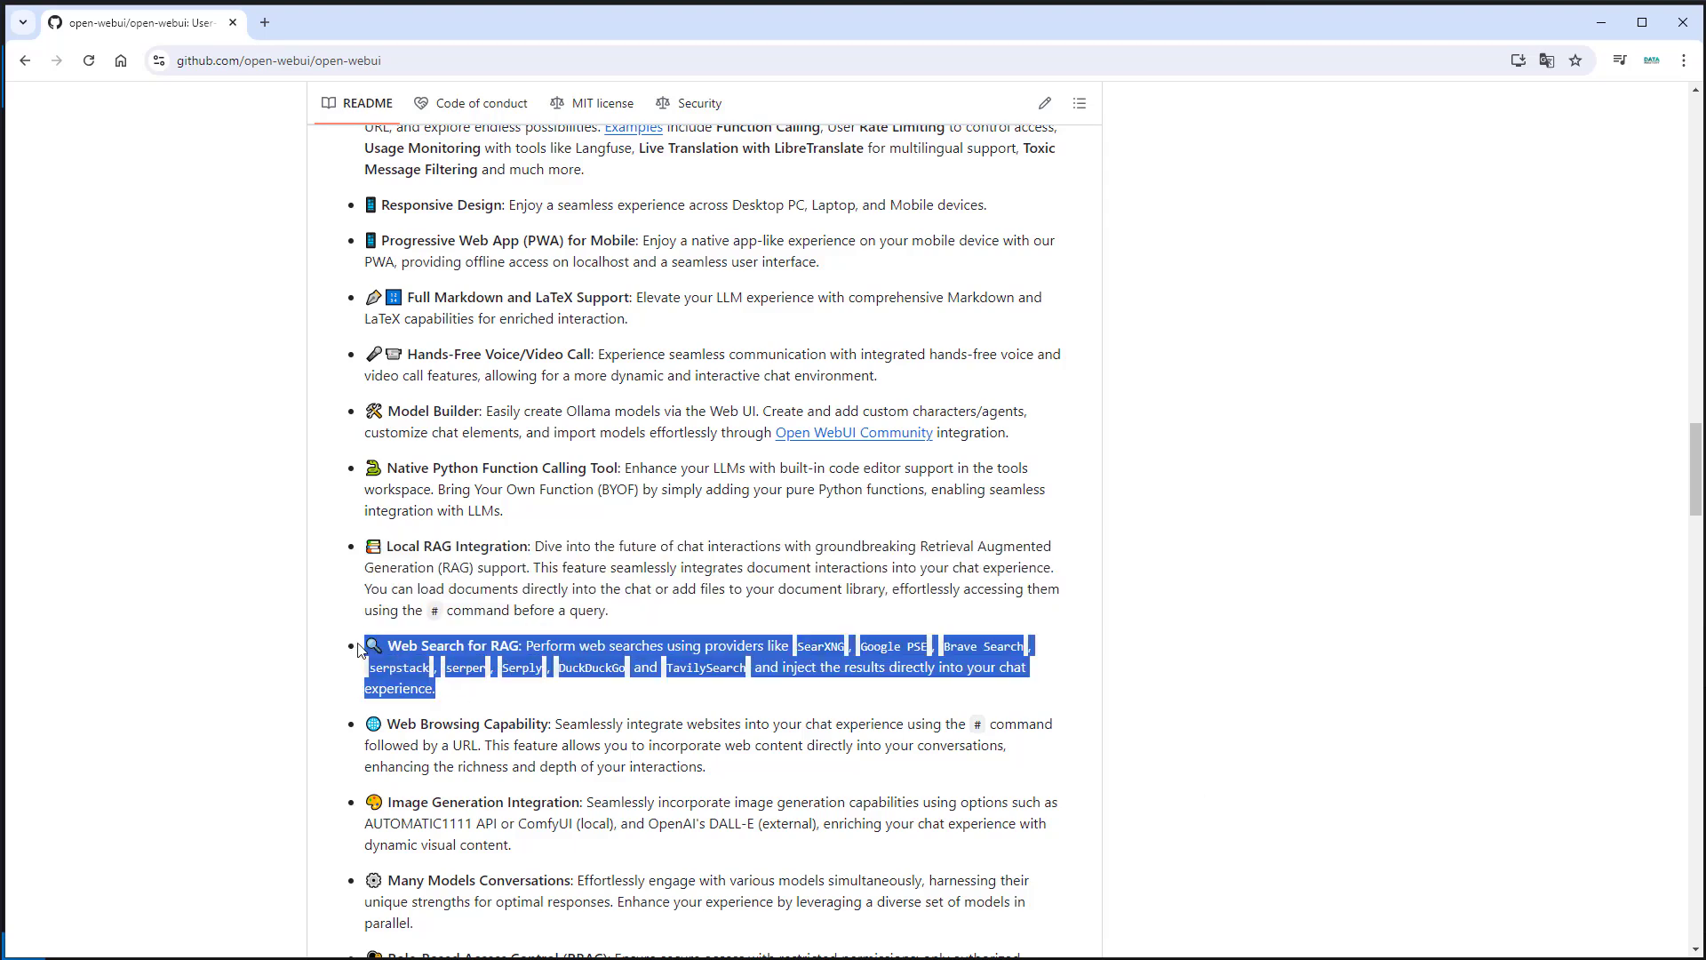
click(471, 695)
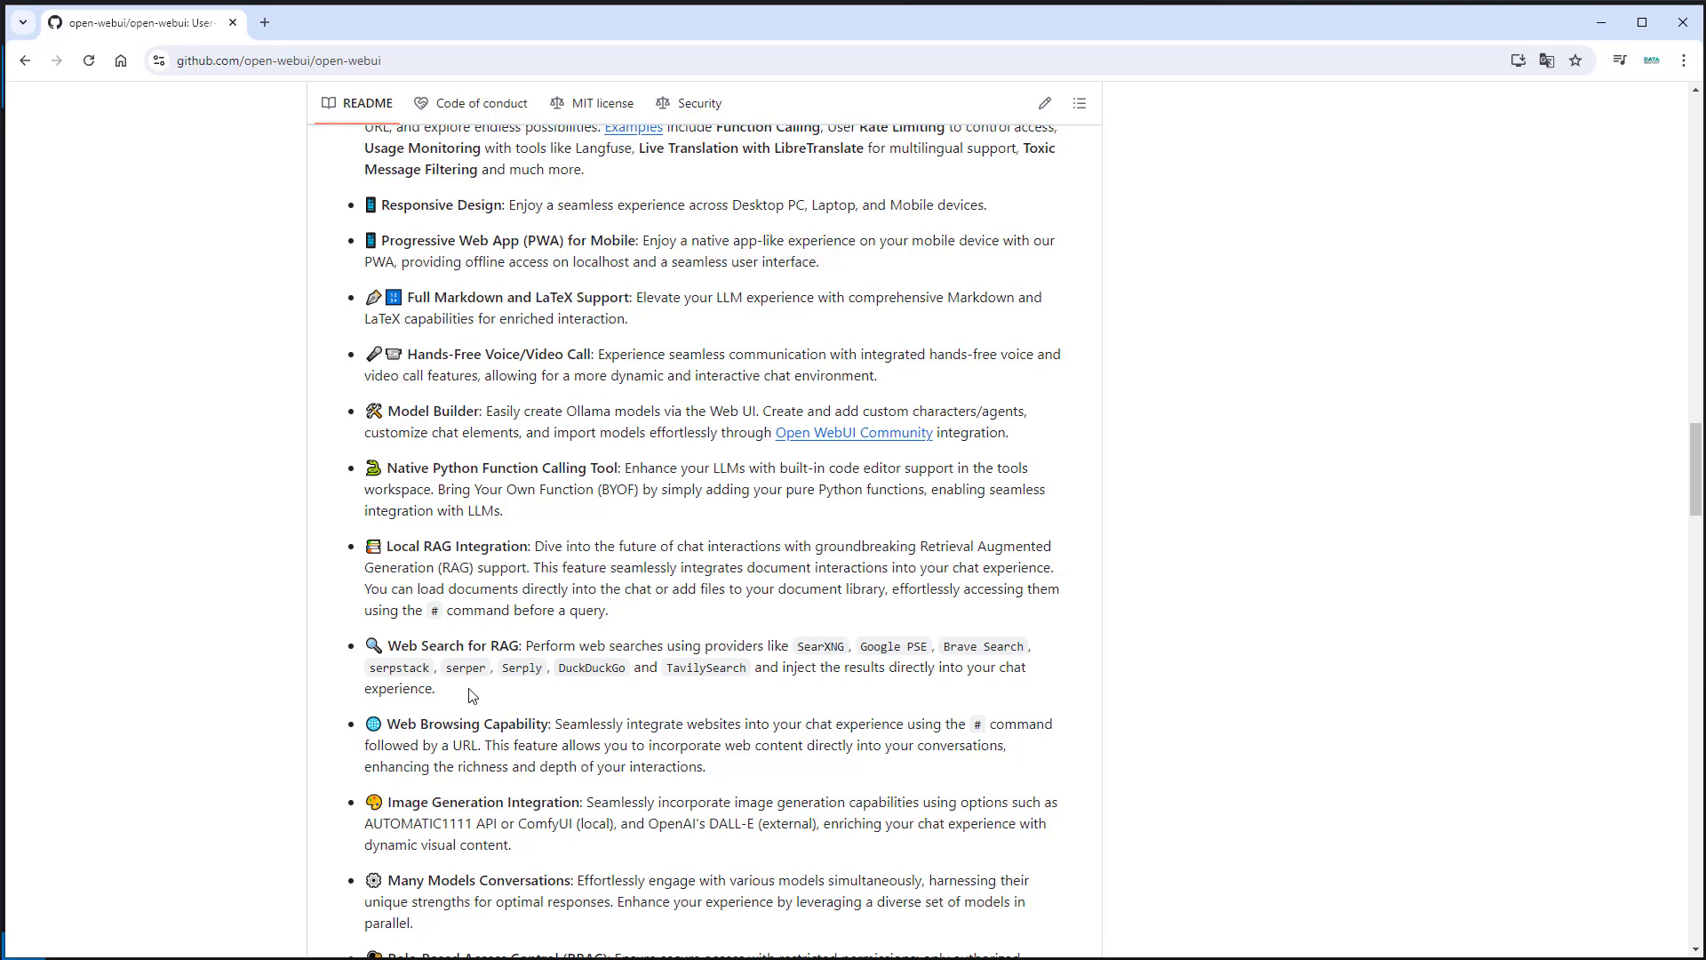
scroll(down, 3)
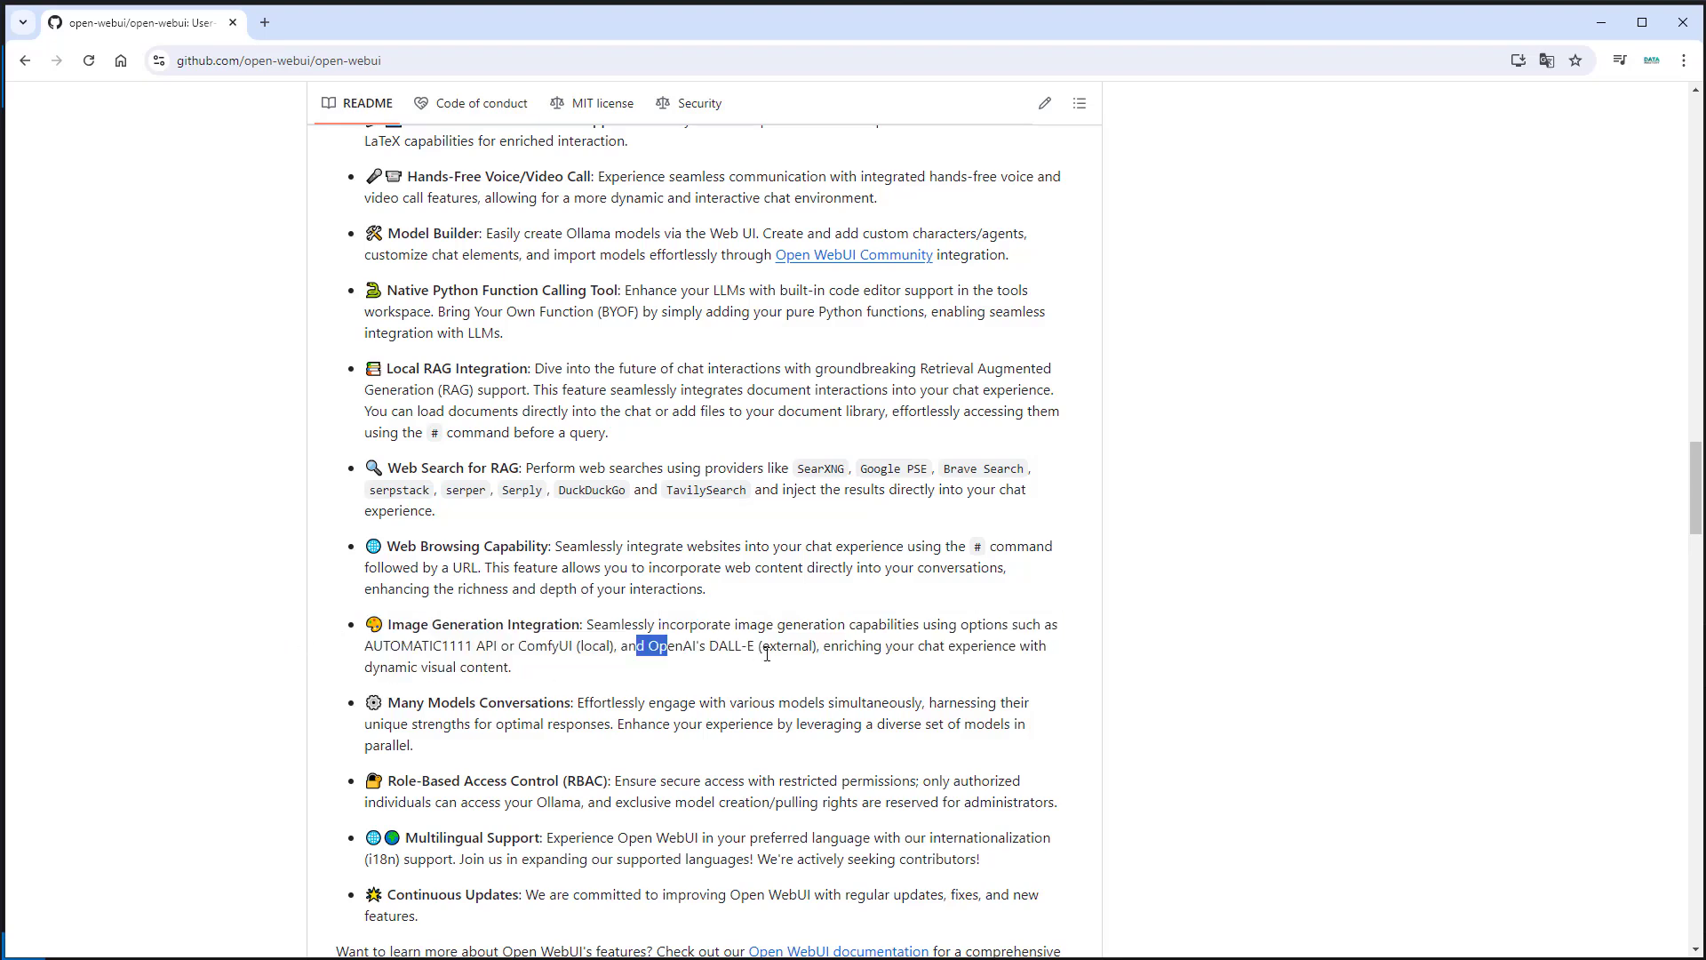
scroll(down, 3)
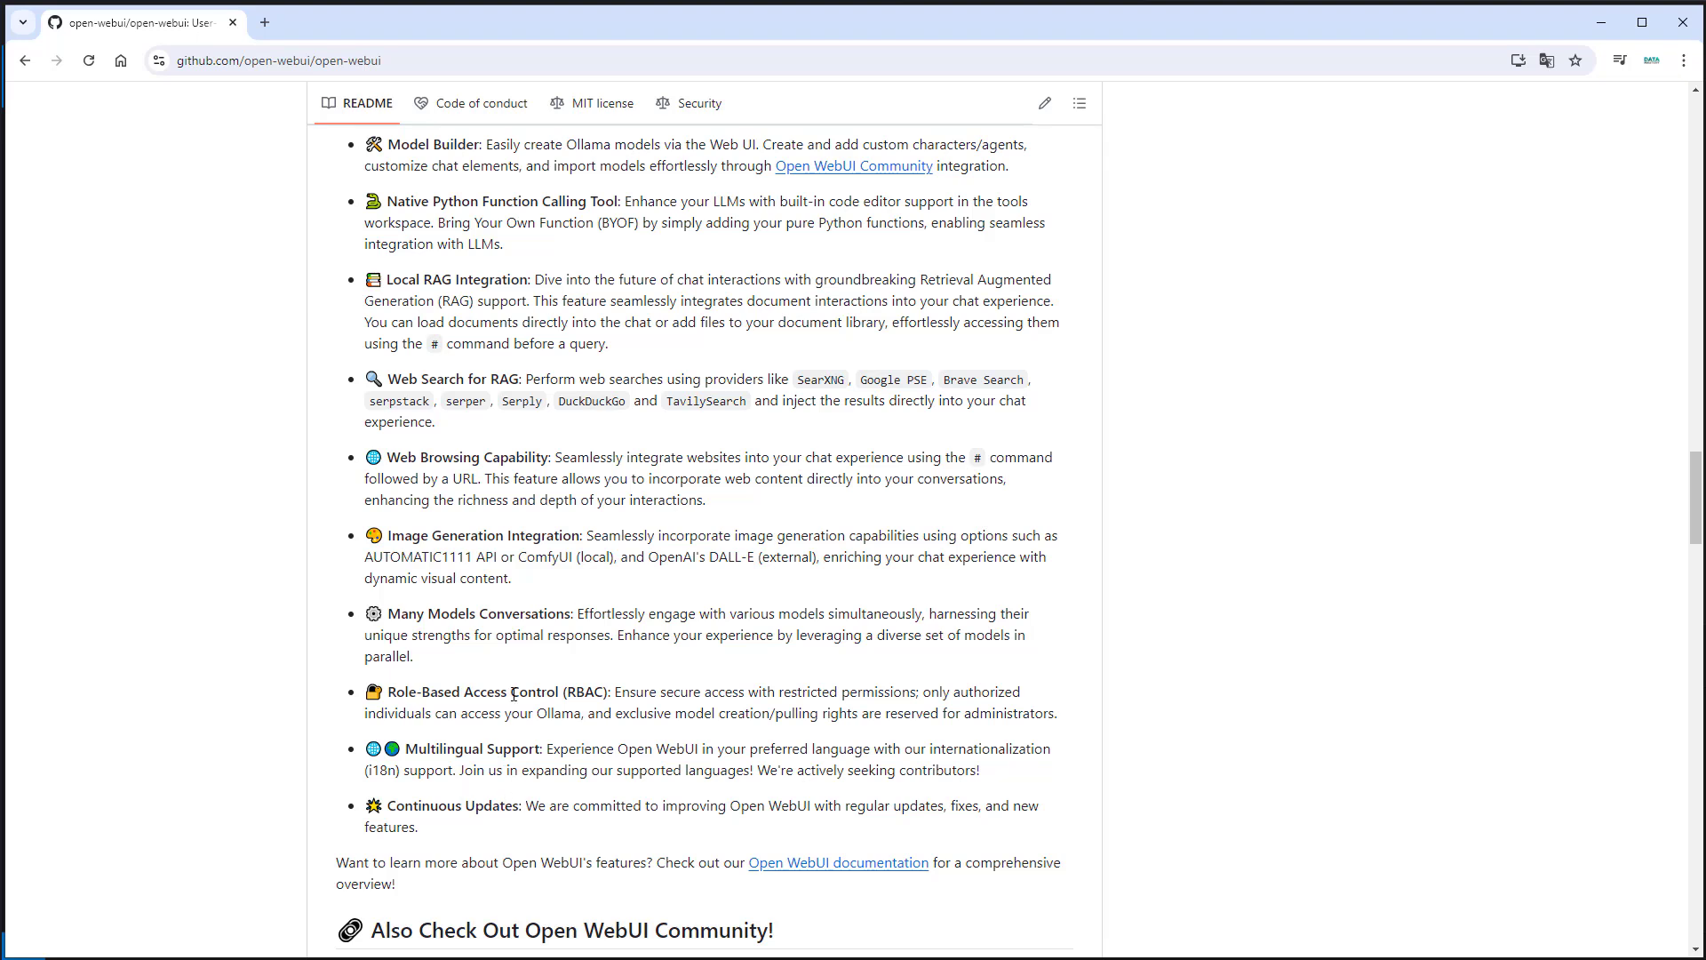
mouse_move(466, 704)
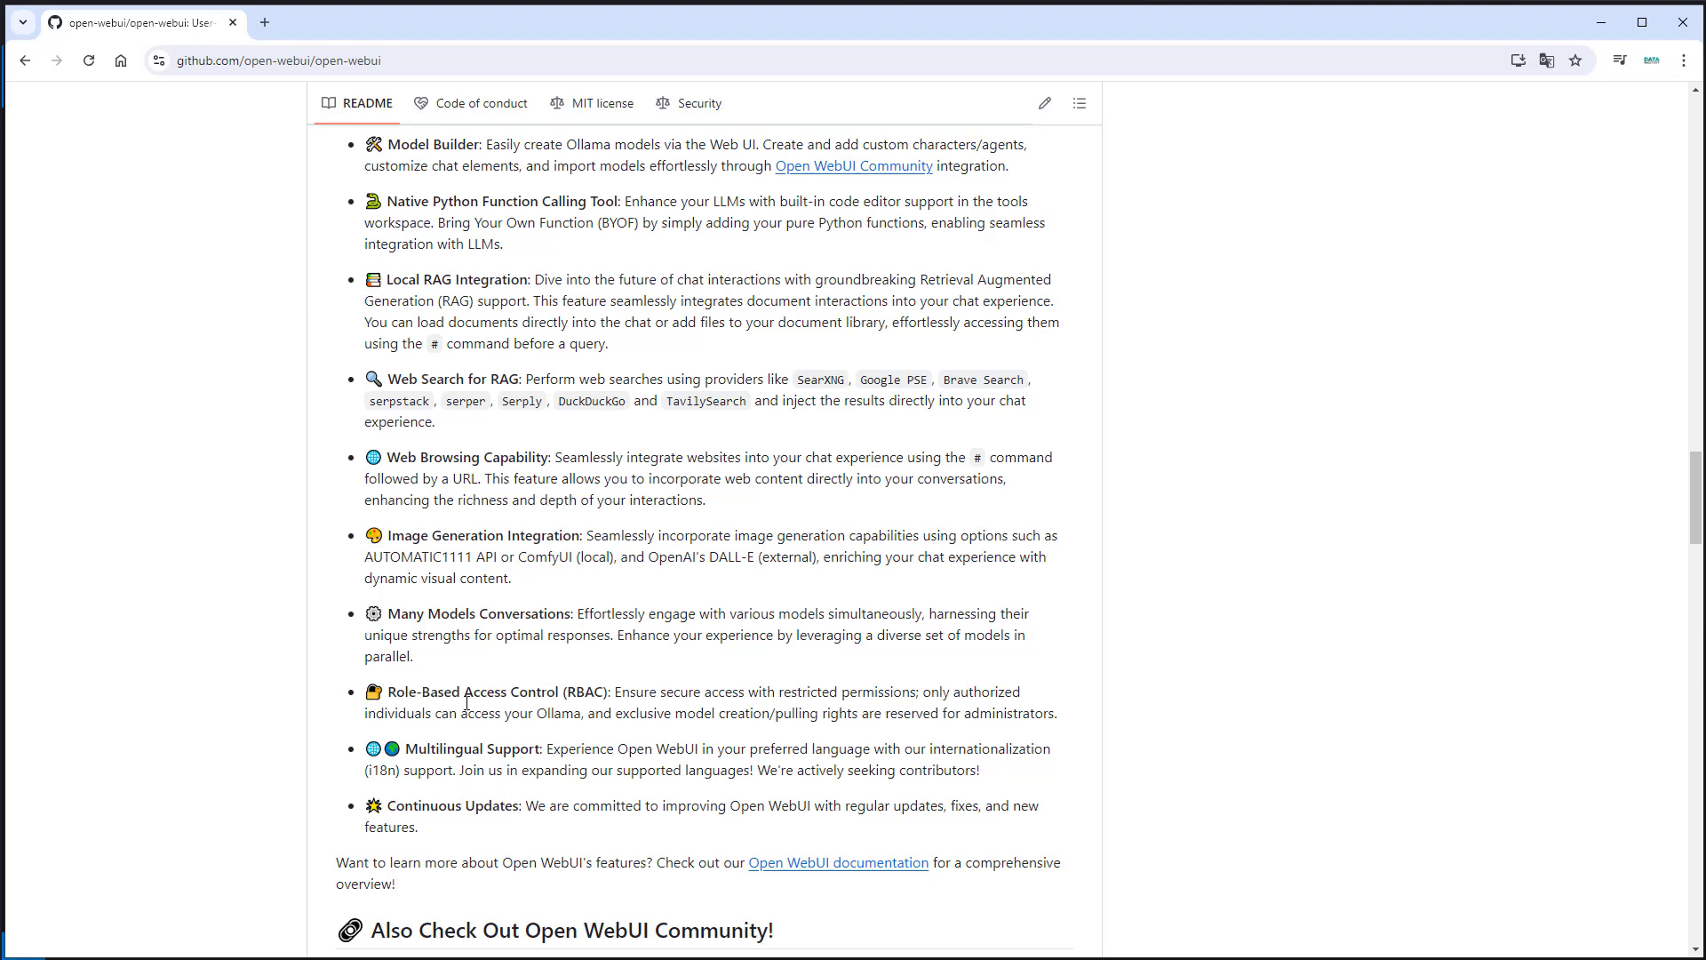
mouse_move(518, 663)
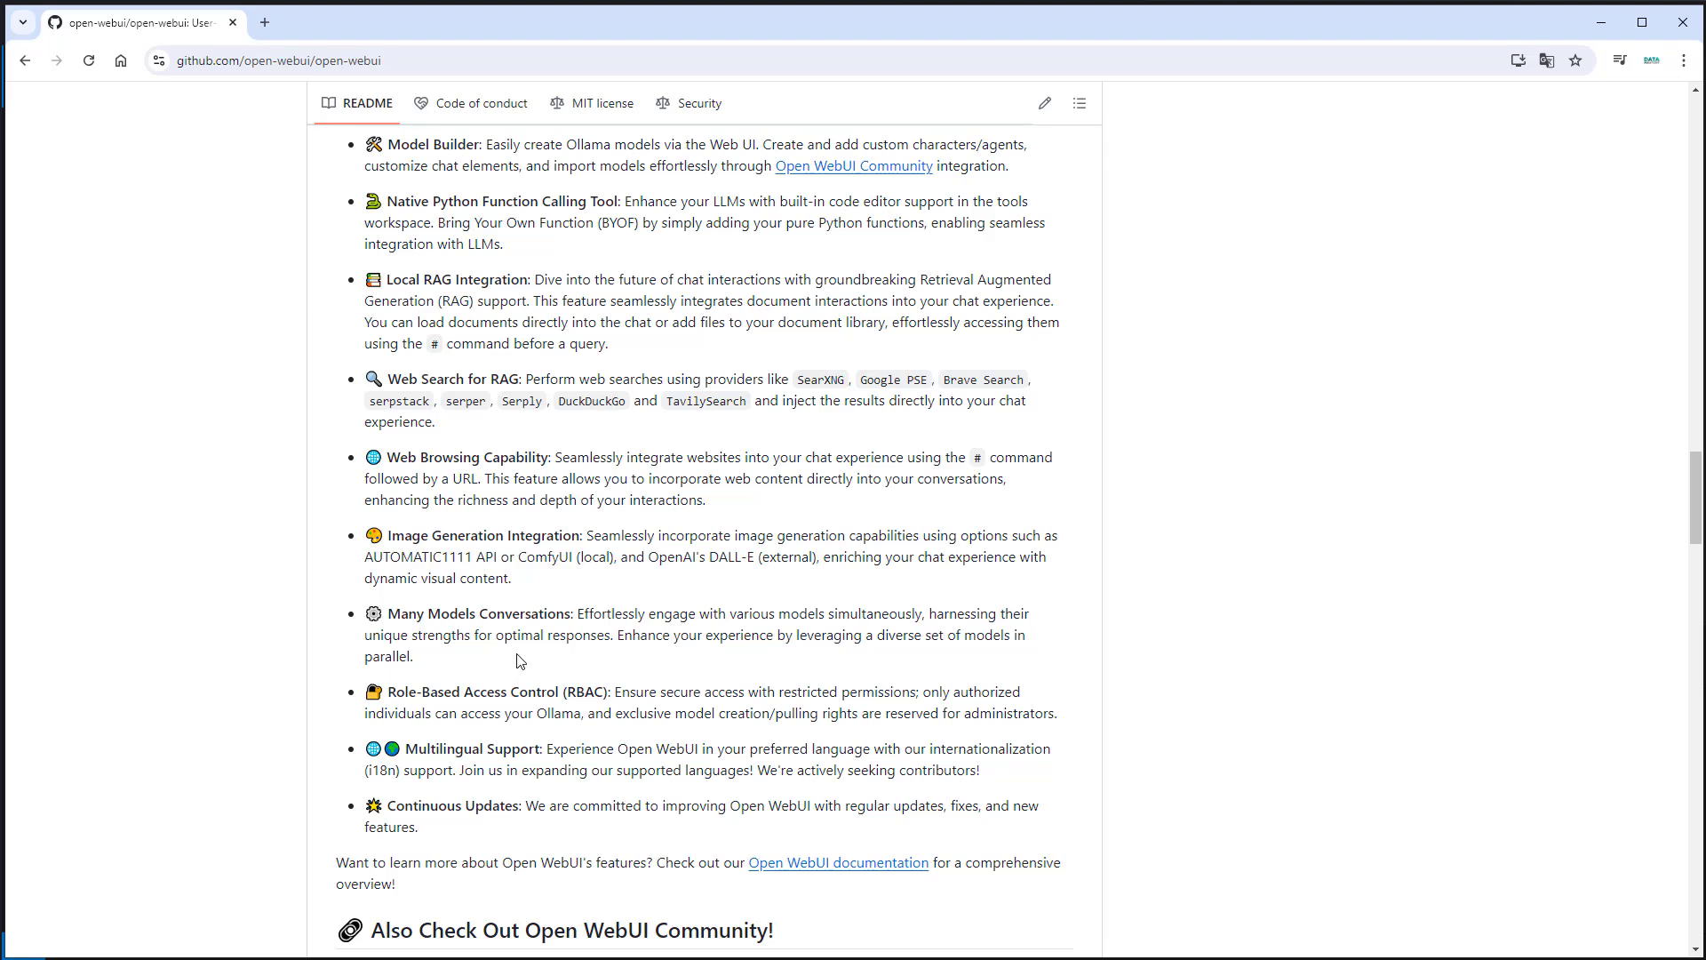
mouse_move(499, 665)
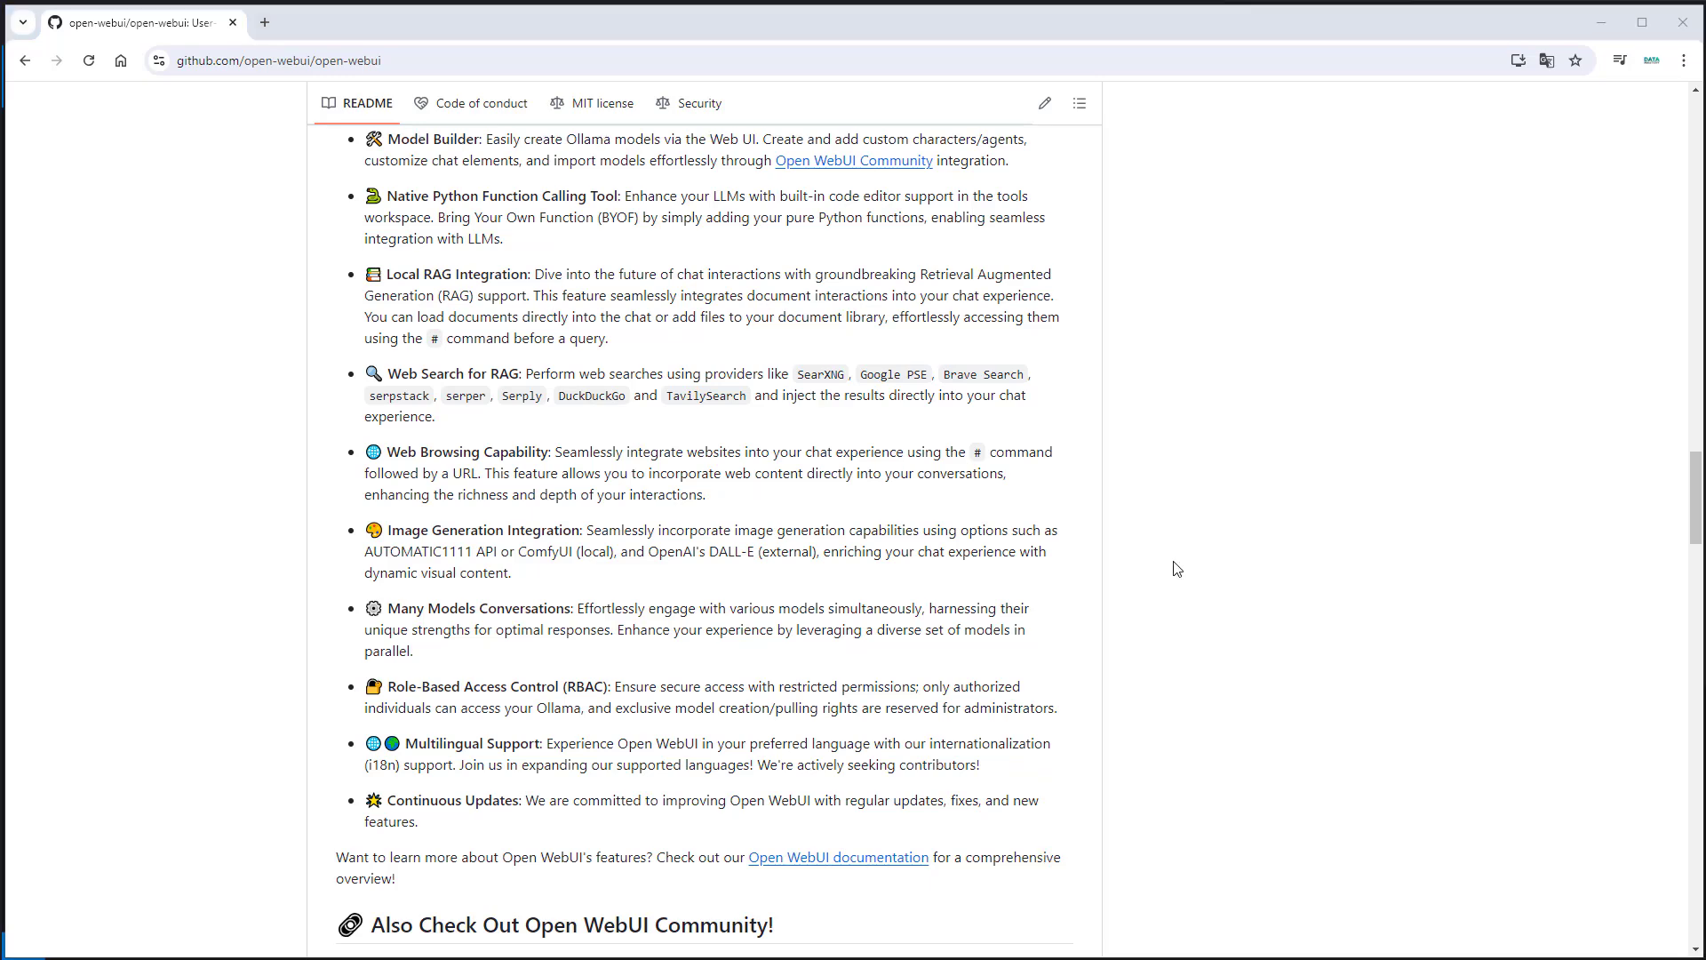
scroll(down, 3)
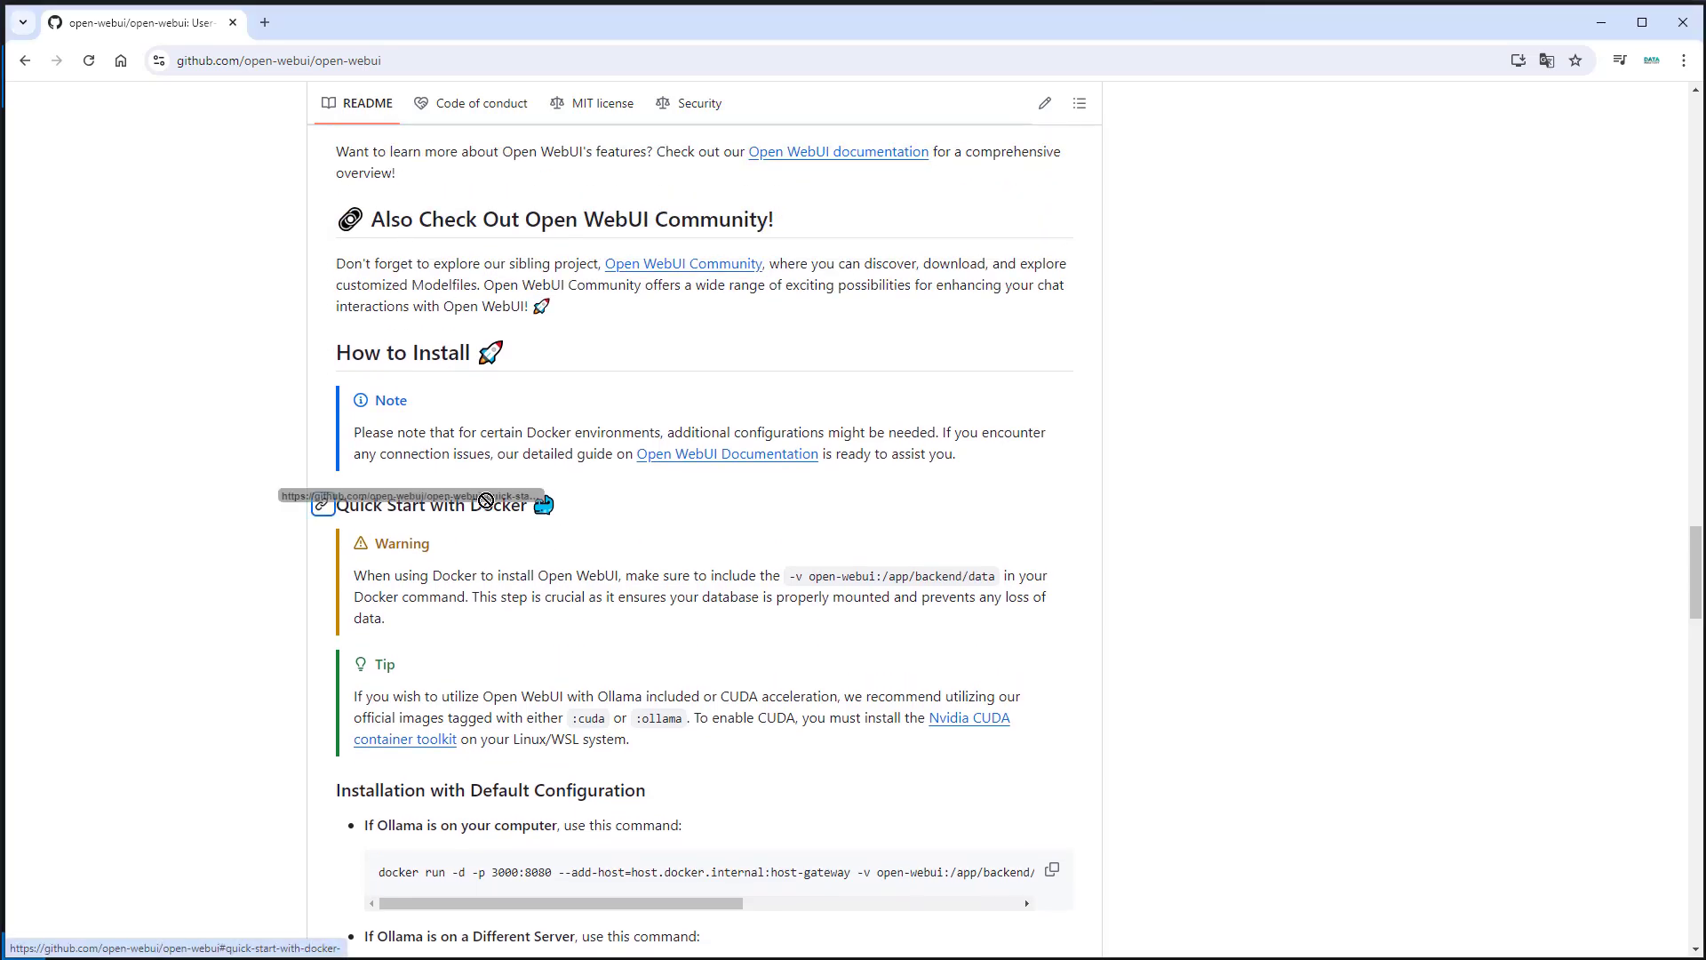
- Review the Quick Start with Docker commands, then go to Ollama's download page
scroll(down, 3)
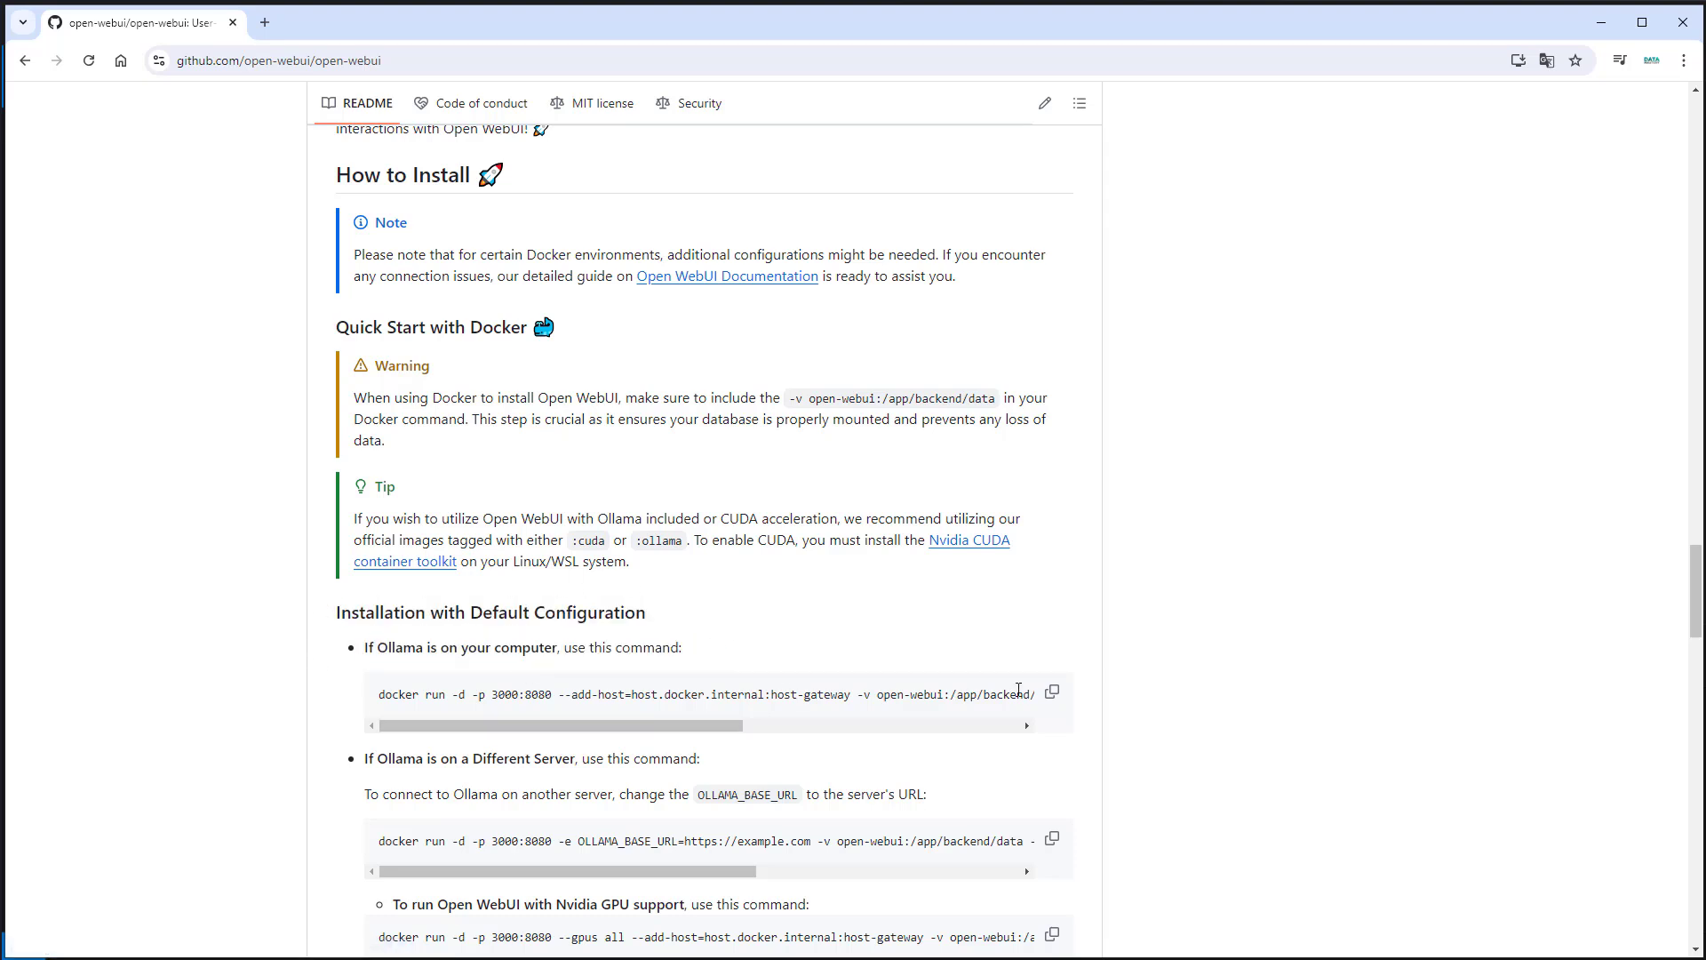
click(1052, 693)
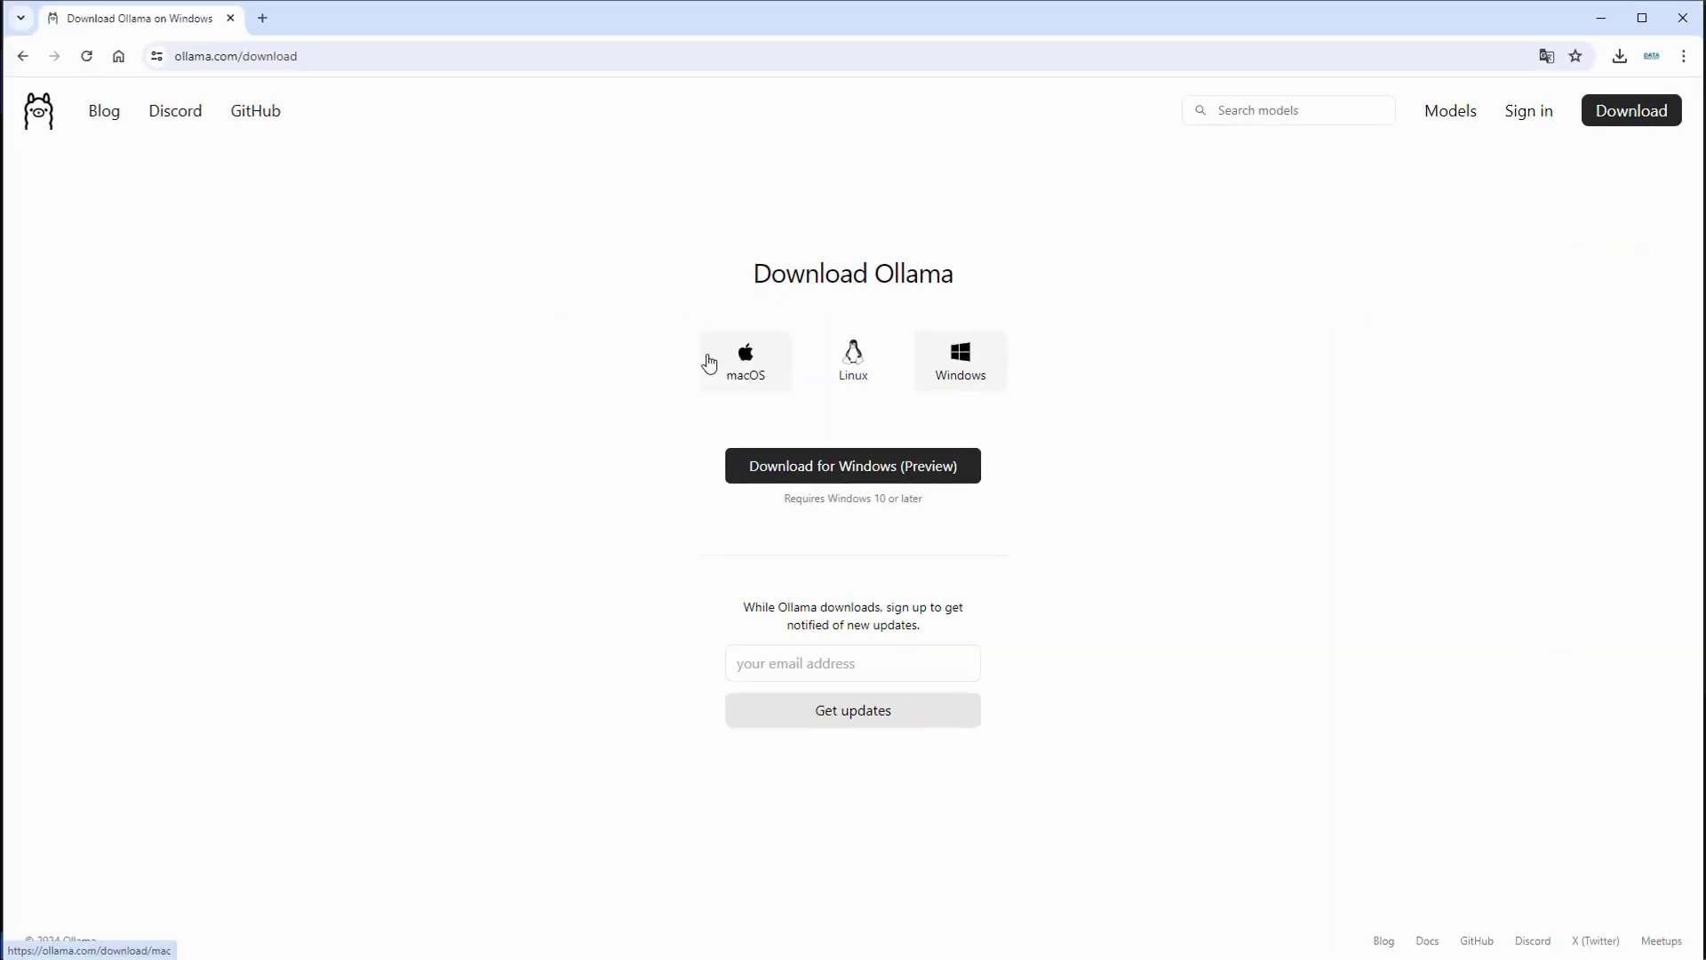
- Download Ollama for Windows (Preview) and launch OllamaSetup.exe from the downloads list
click(852, 360)
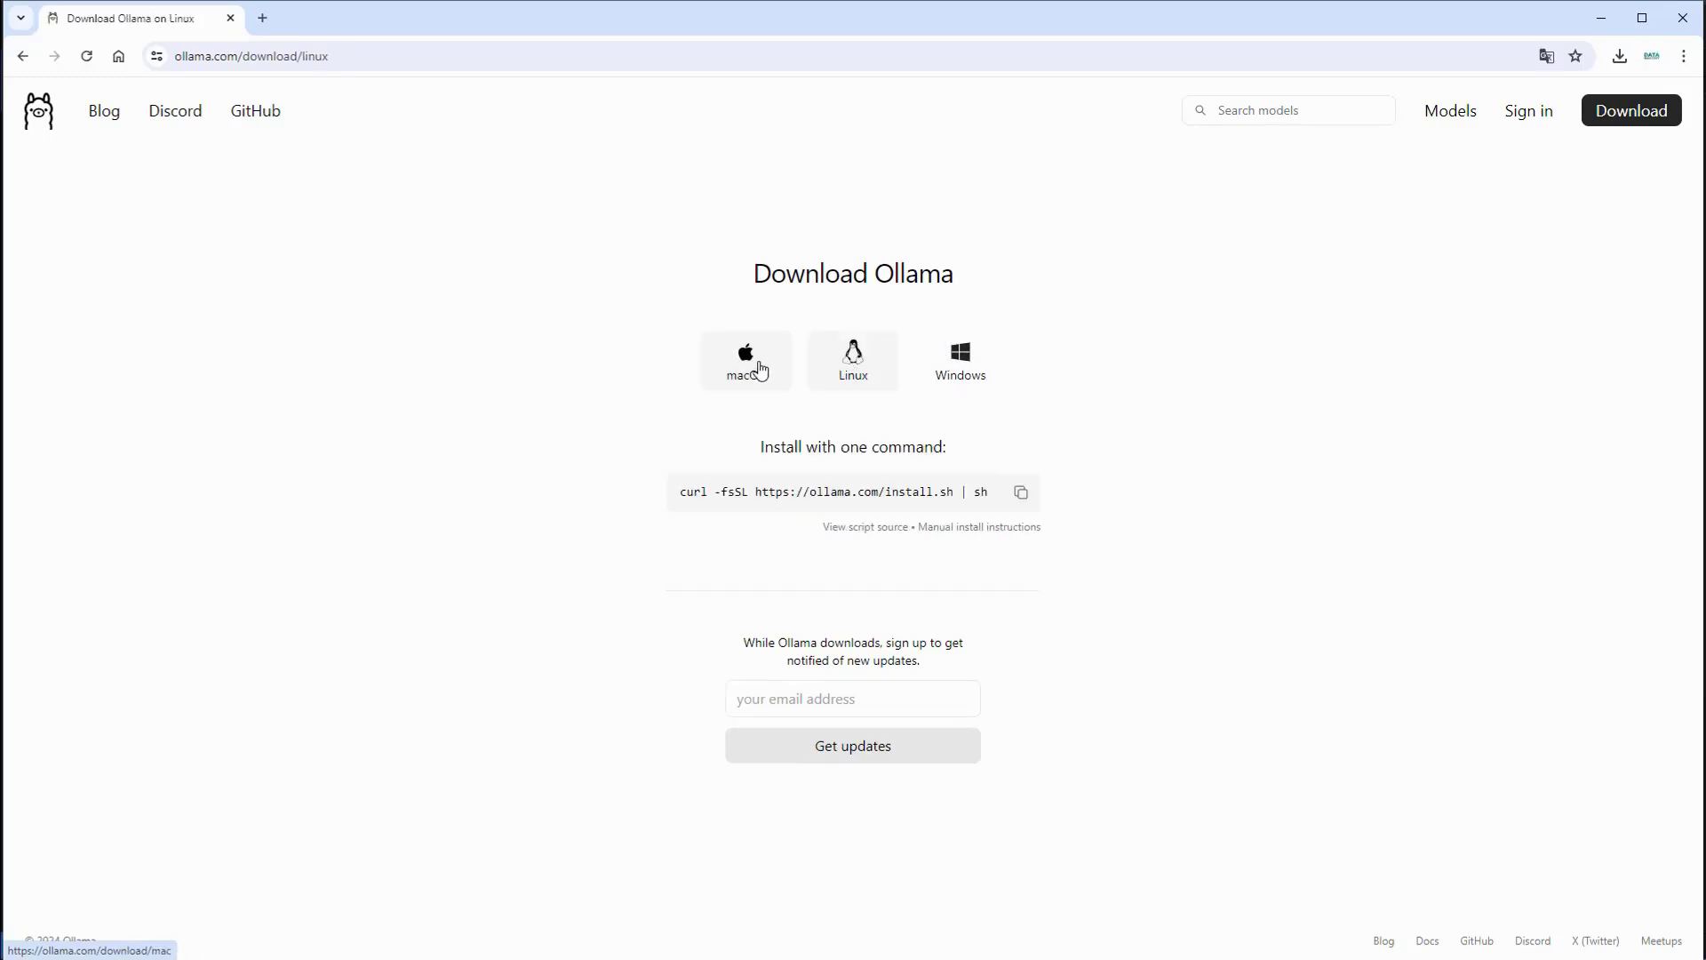
click(959, 359)
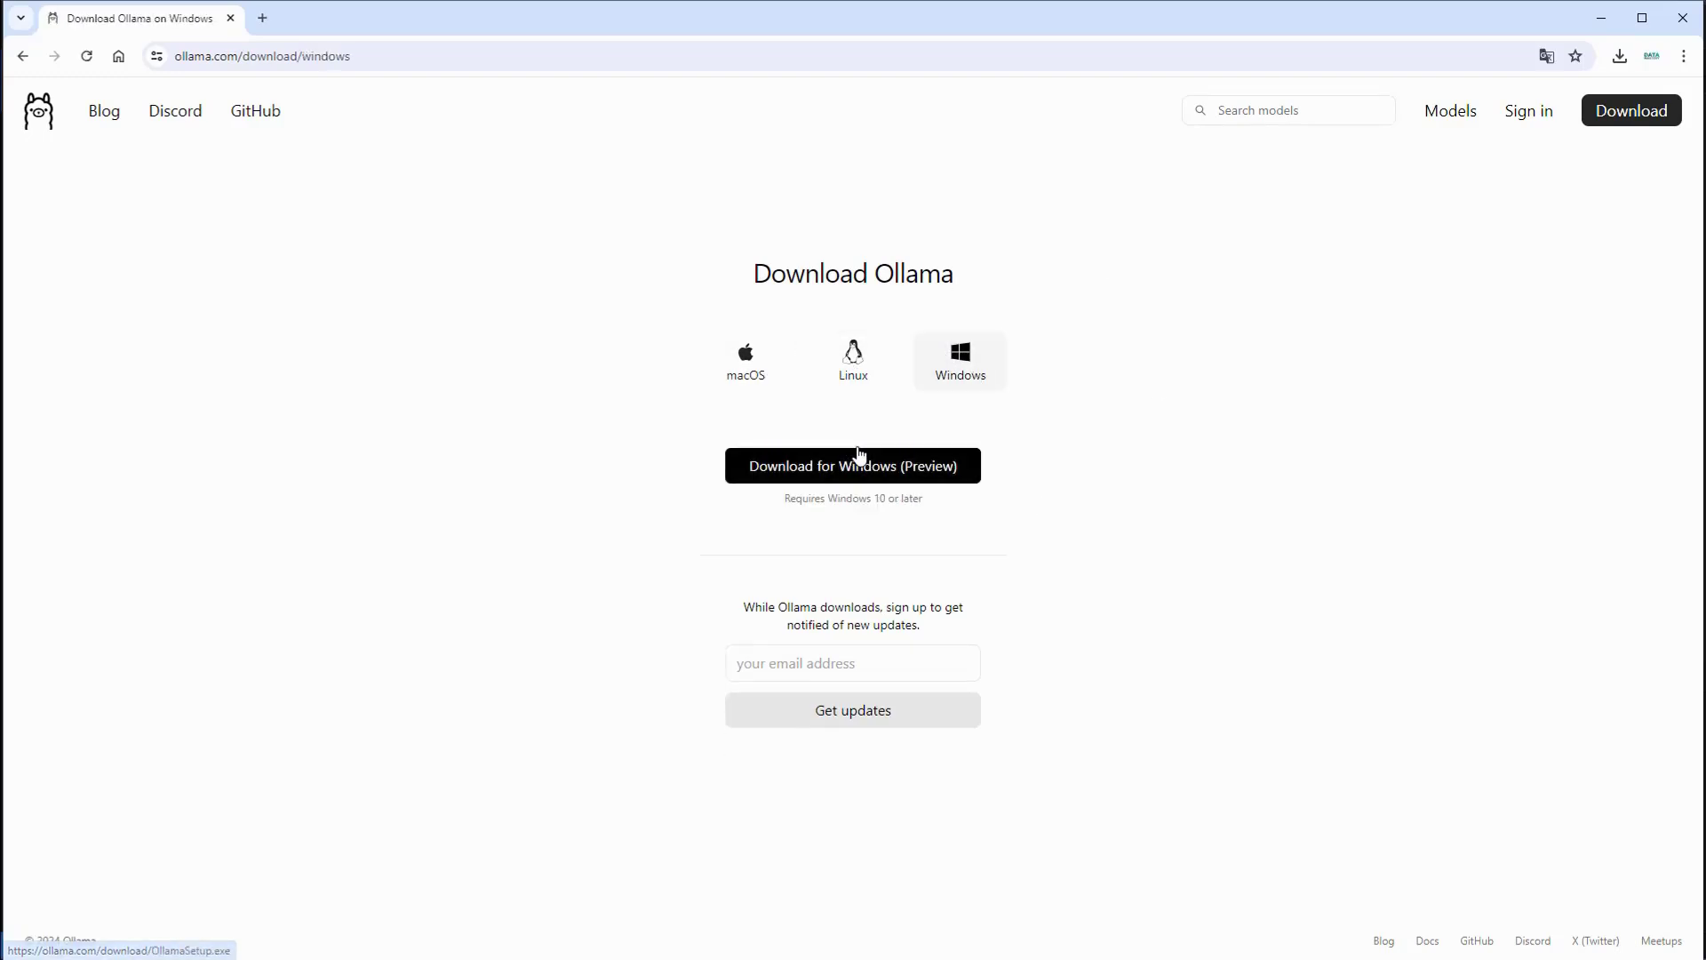
click(852, 465)
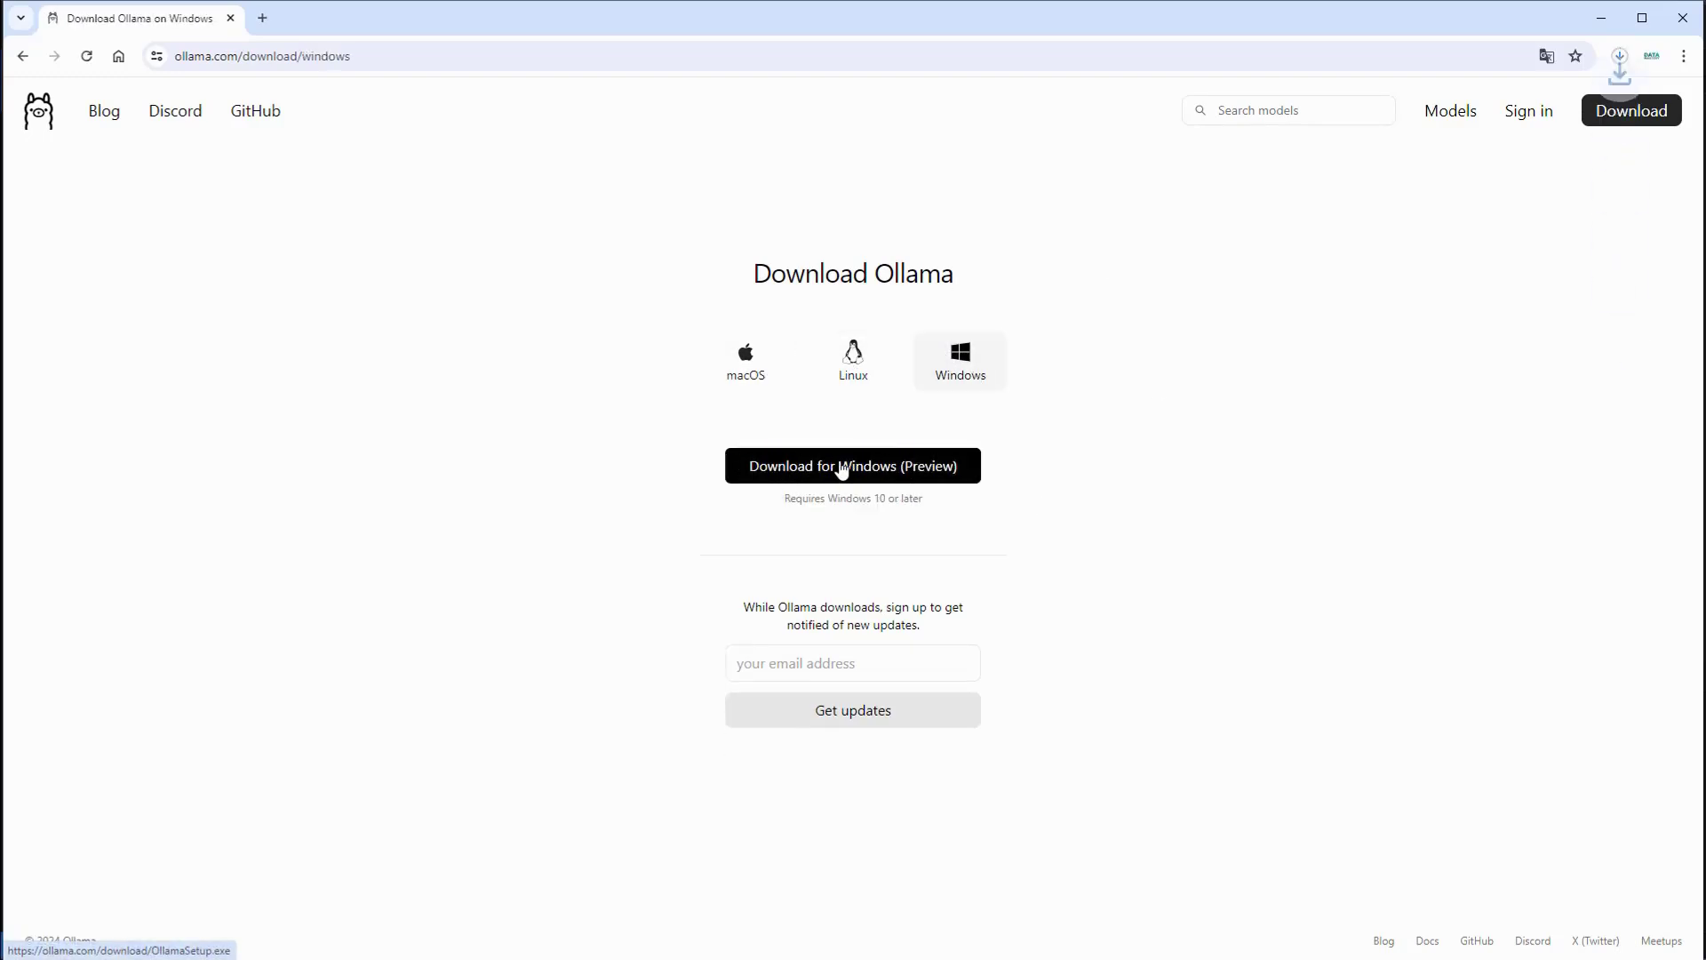
click(853, 466)
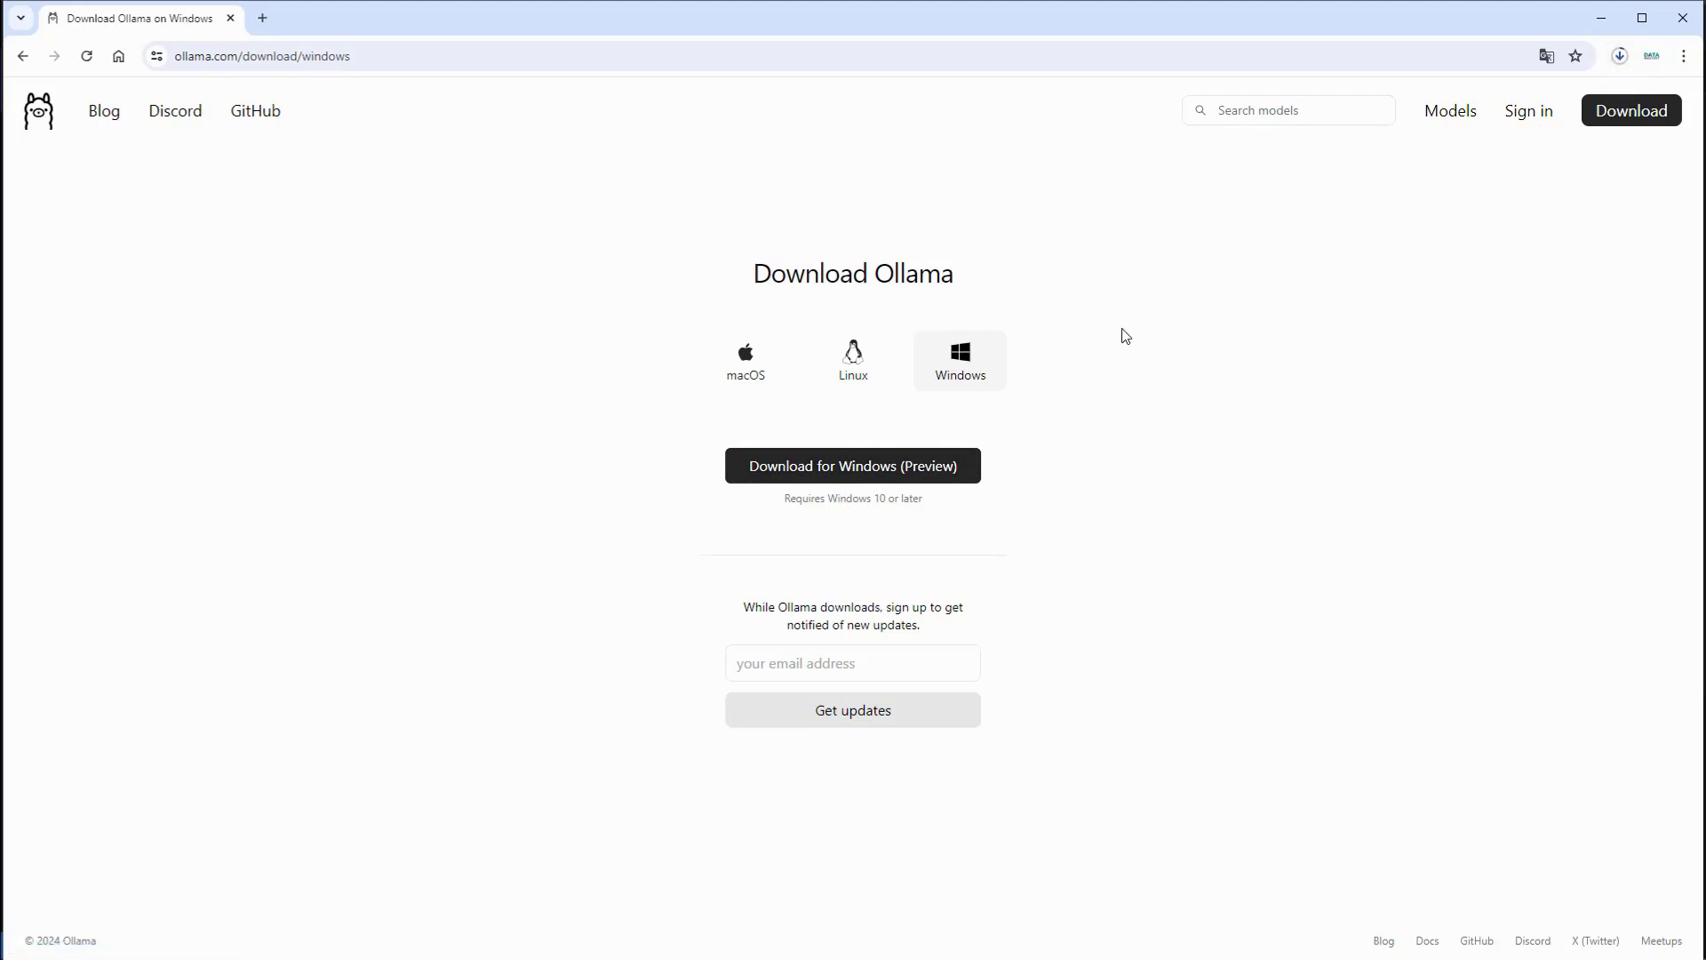
click(853, 465)
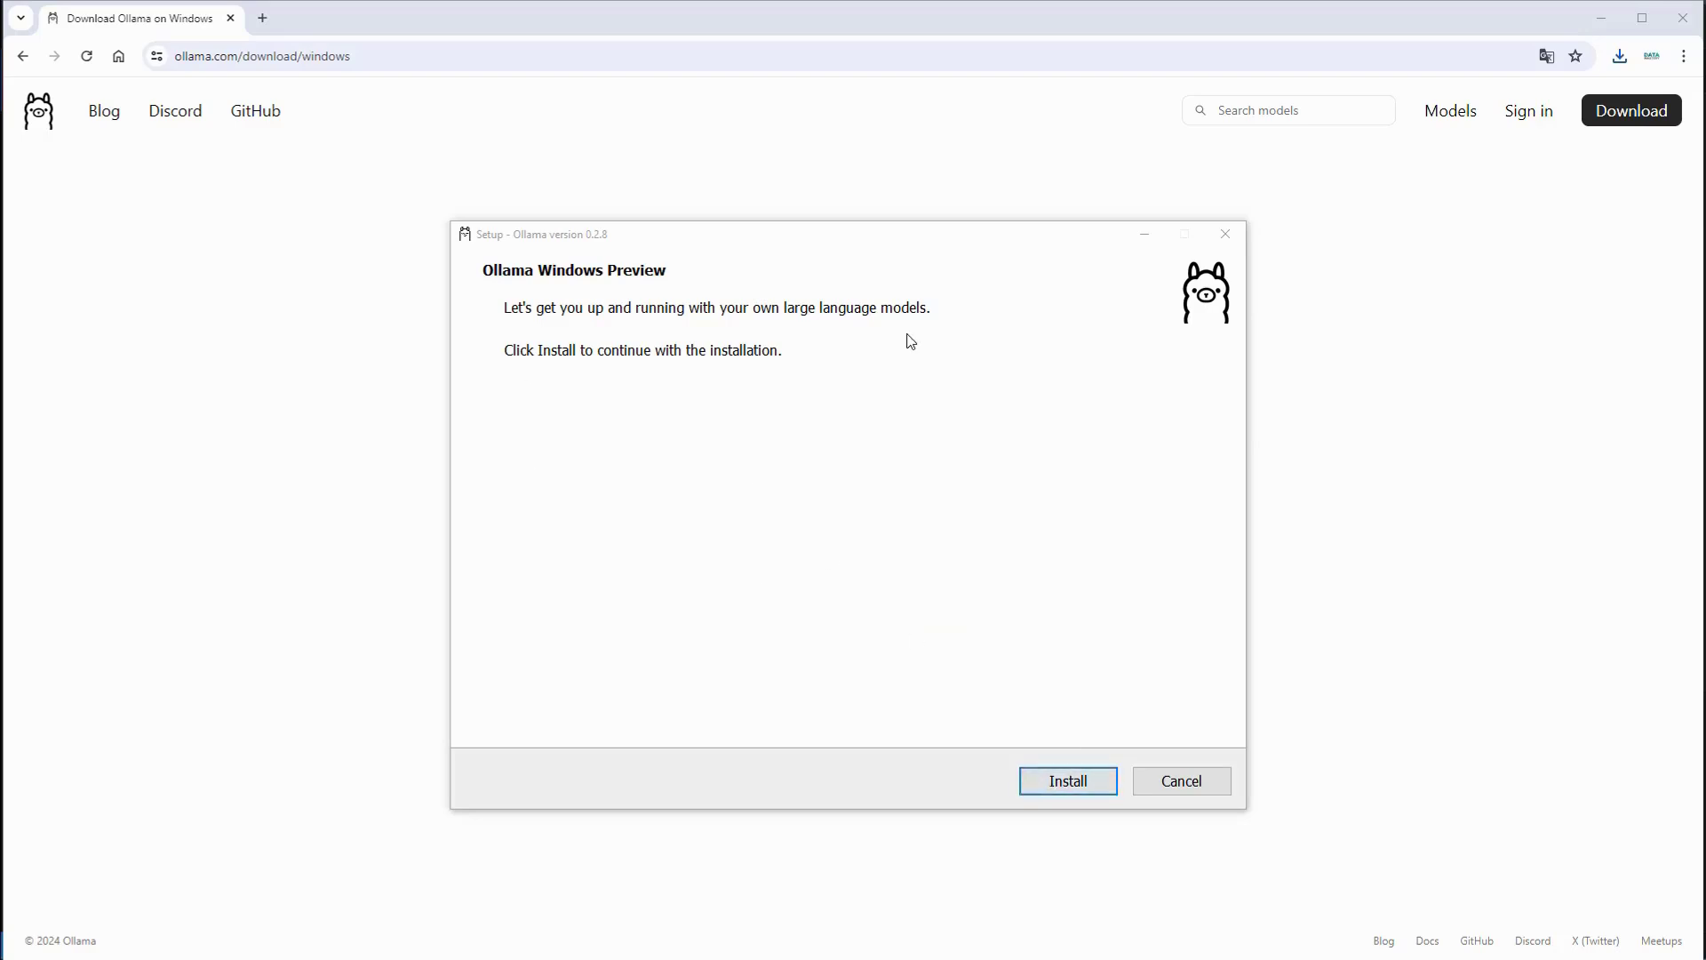
mouse_move(955, 538)
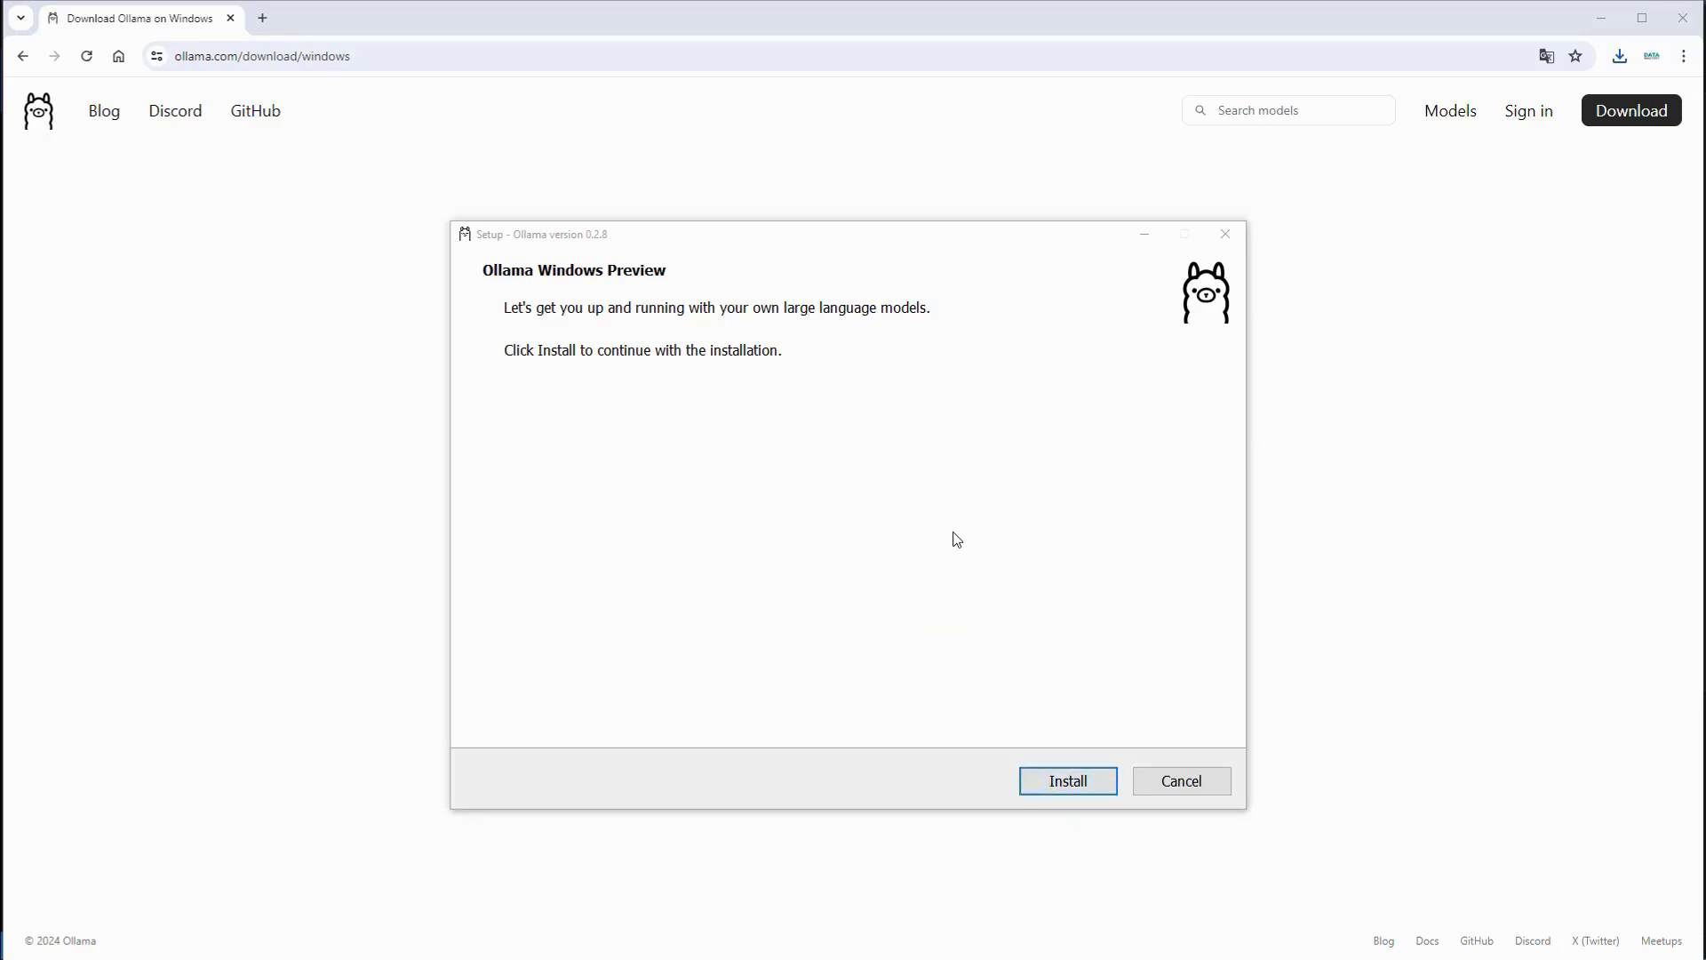
mouse_move(832, 437)
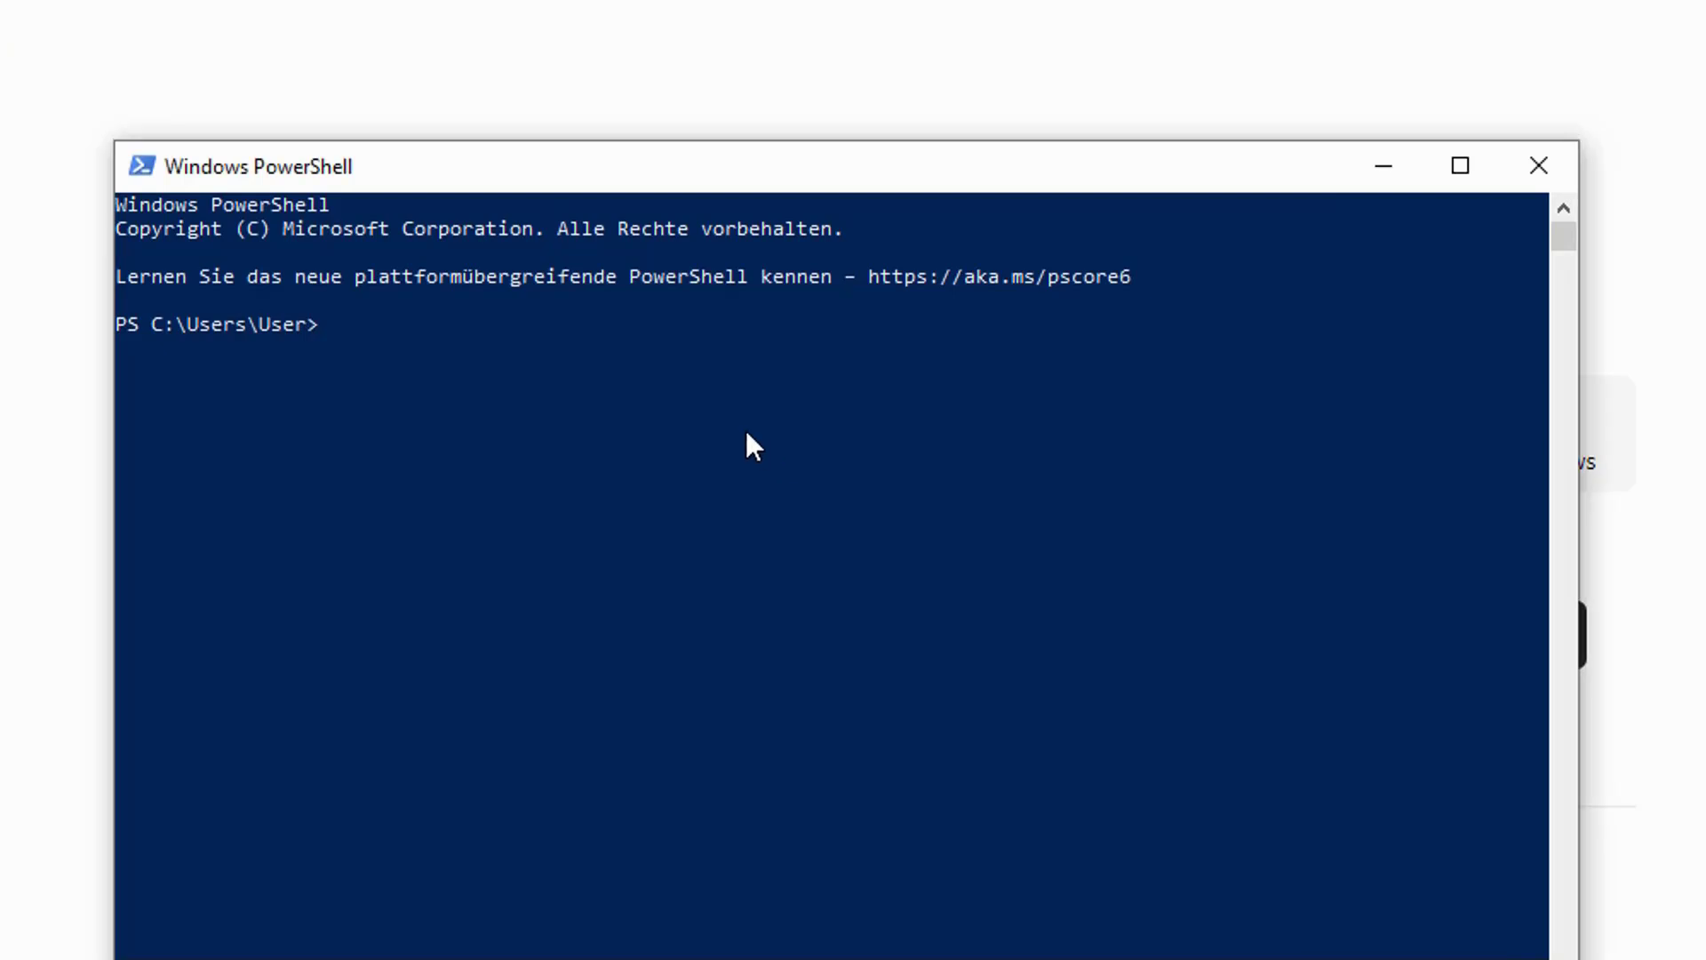
mouse_move(636, 422)
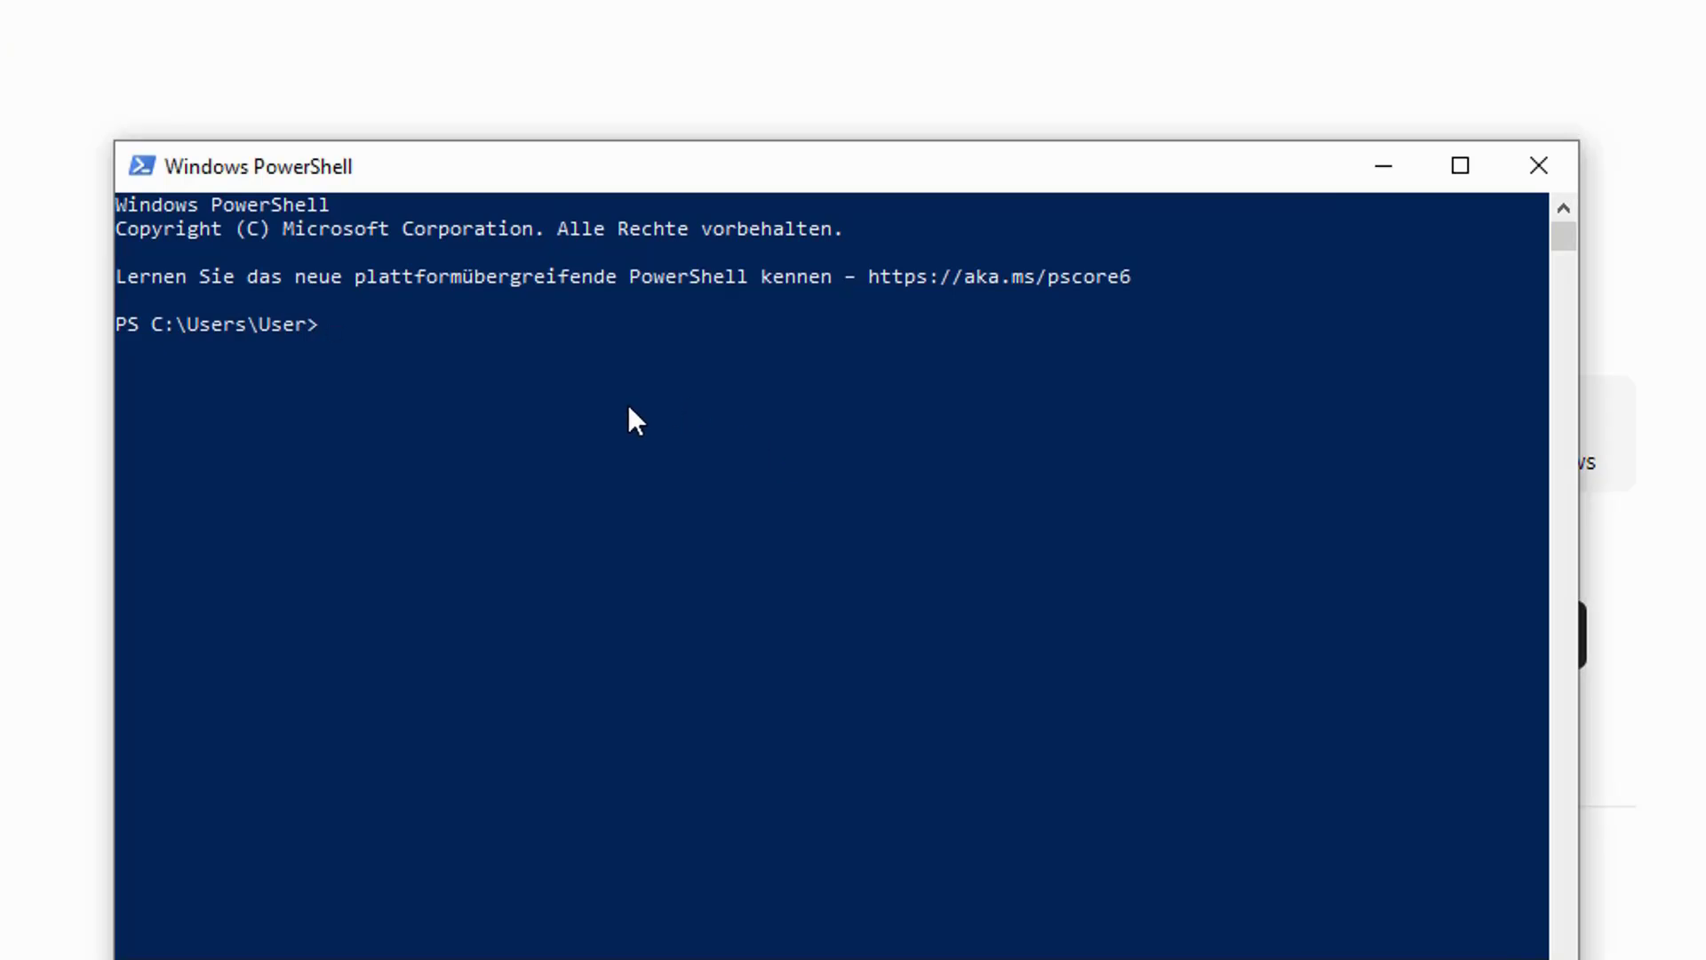
mouse_move(772, 717)
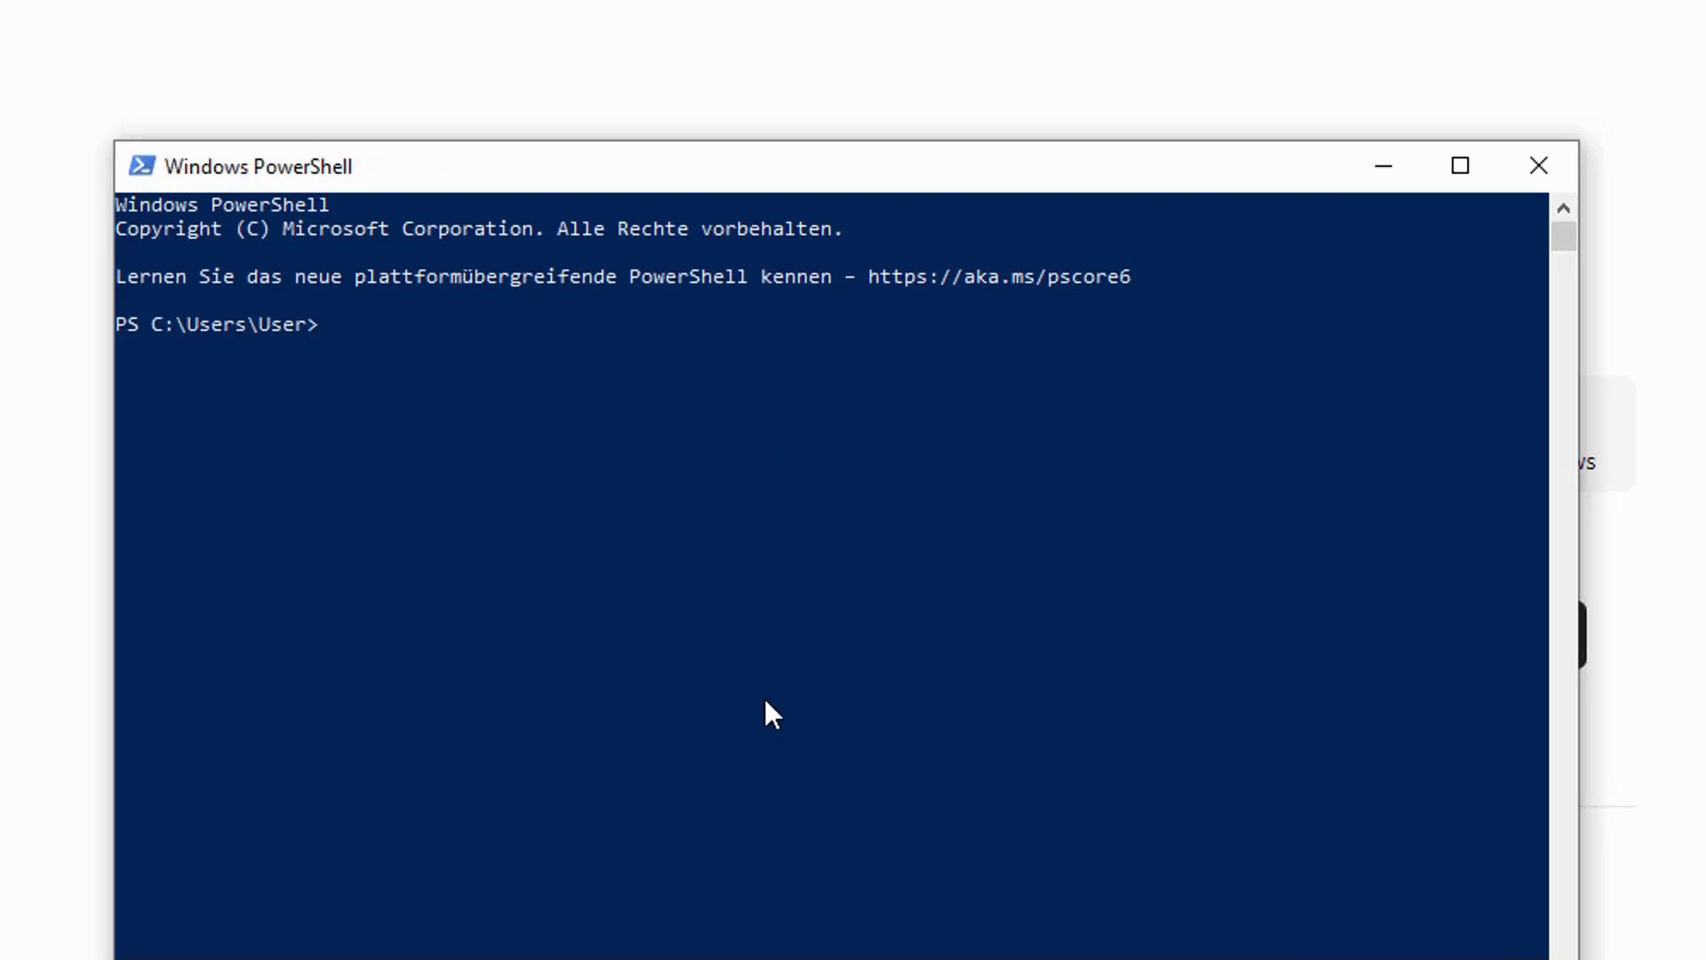
- Check port 11434 with 'netstat -aon | findstr 11434' and begin 'ollama -help'
text(netstat -aon | findstr 11434)
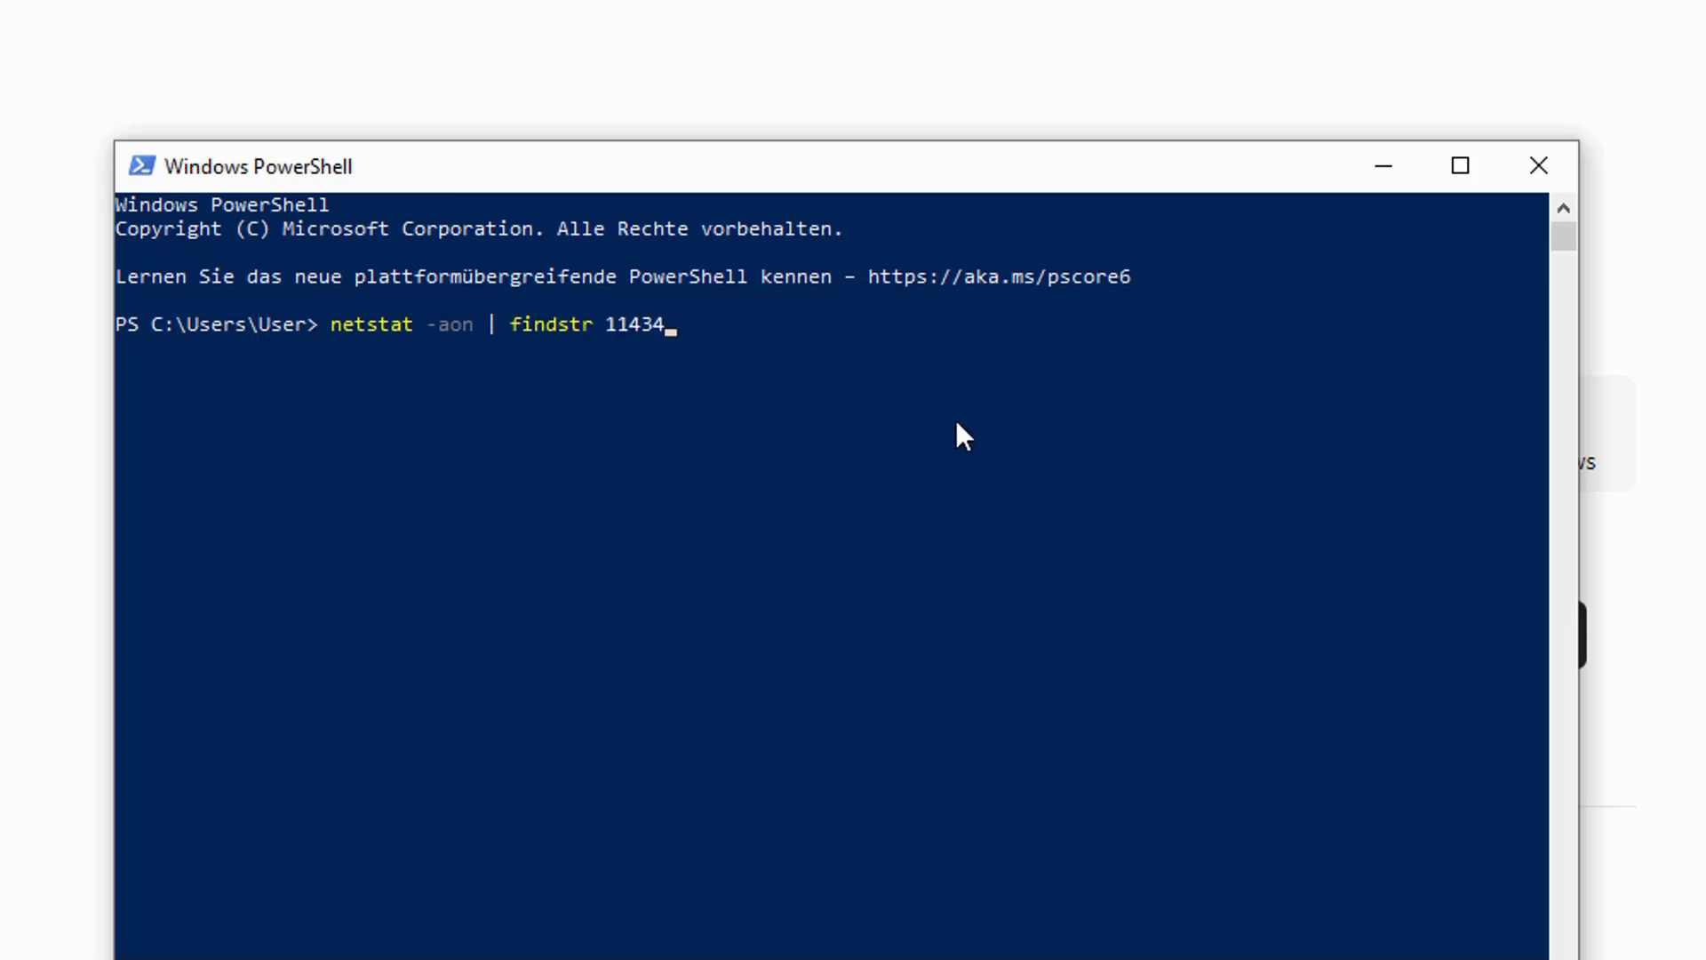
key(enter)
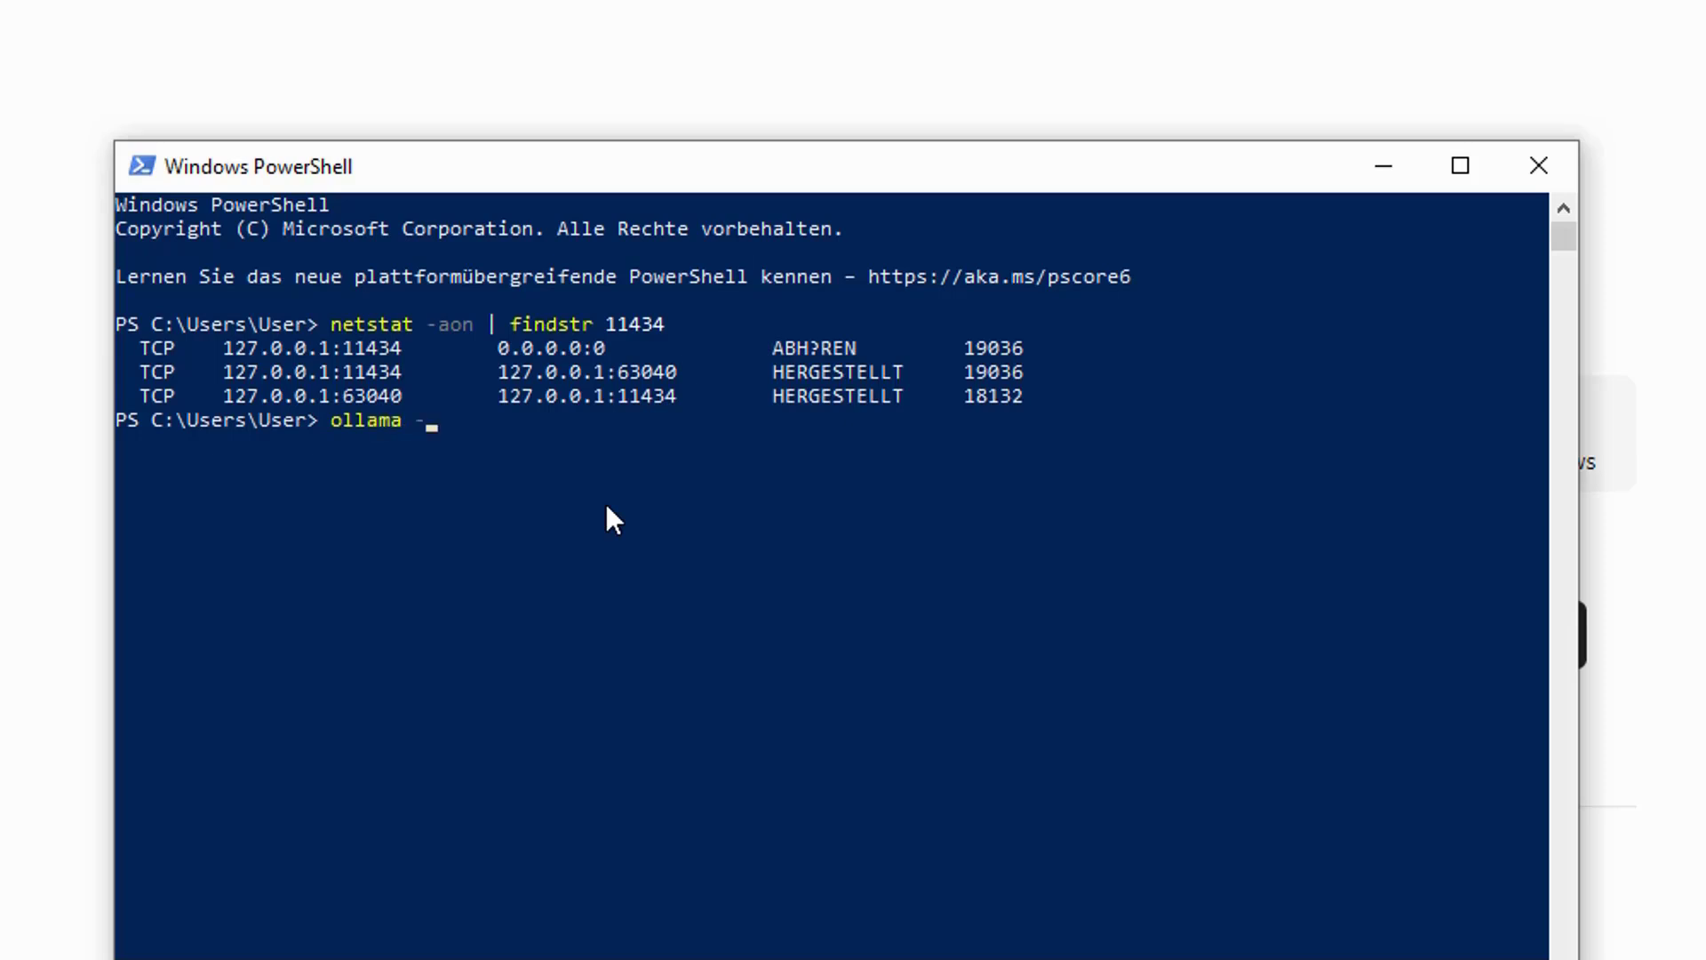
text(-help)
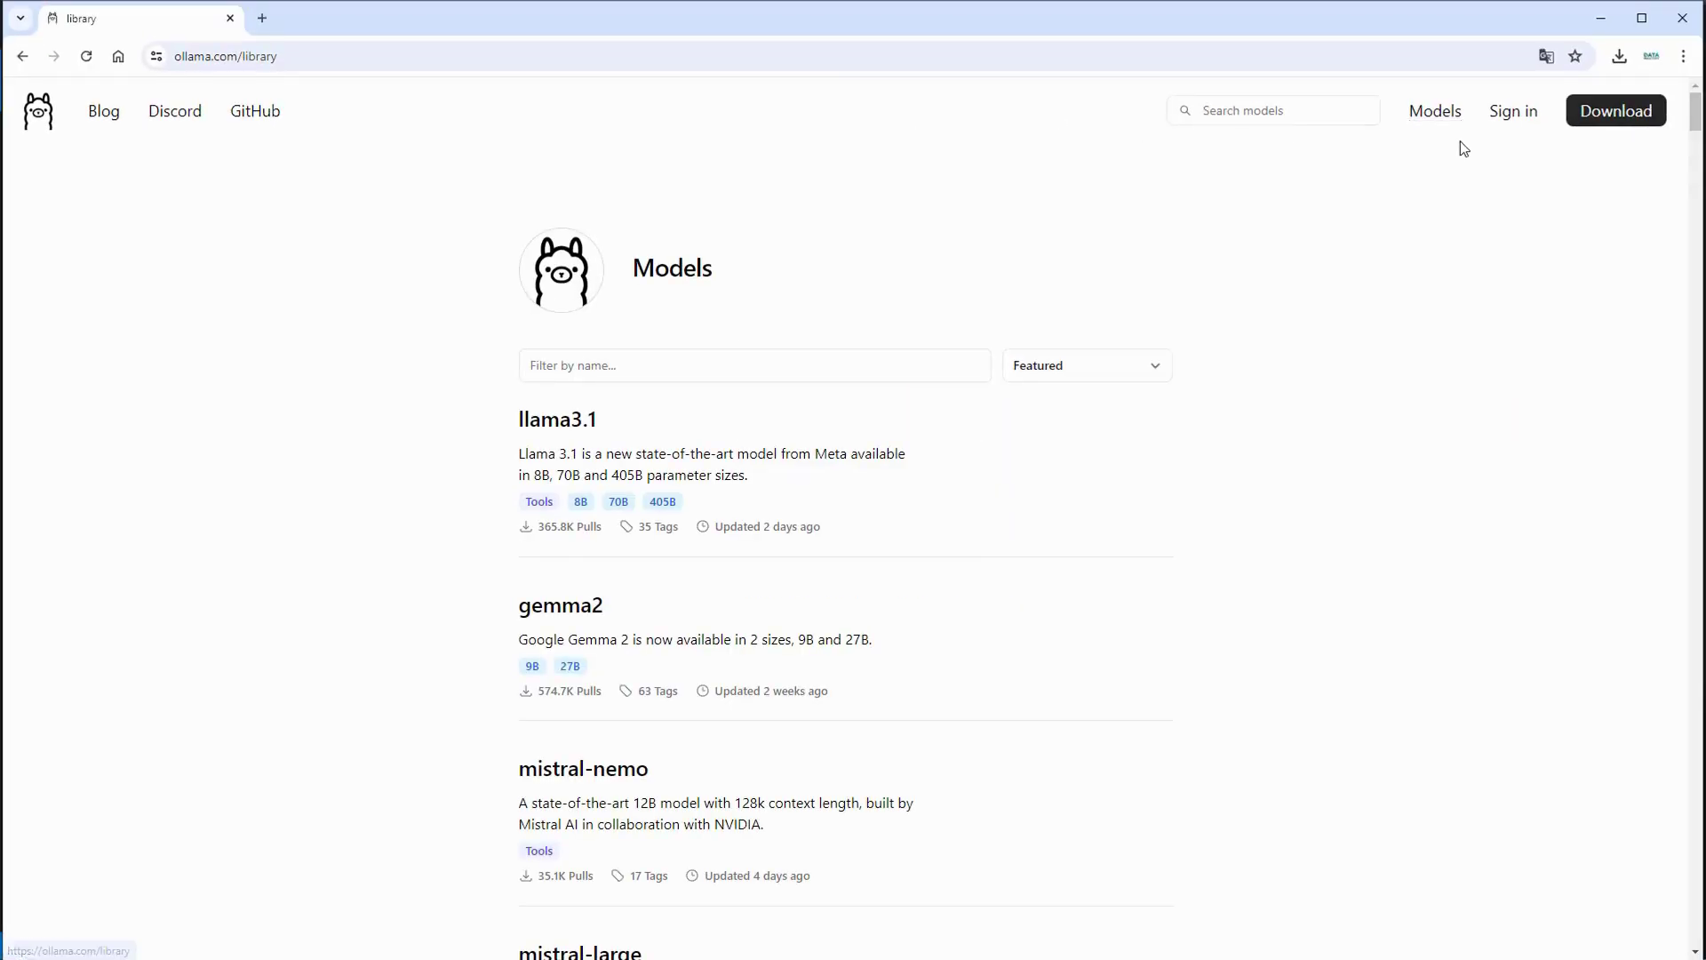
- On the llama3.1 page, try the 405b tag, then choose 8b and copy 'ollama run llama3.1:8b'
scroll(down, 3)
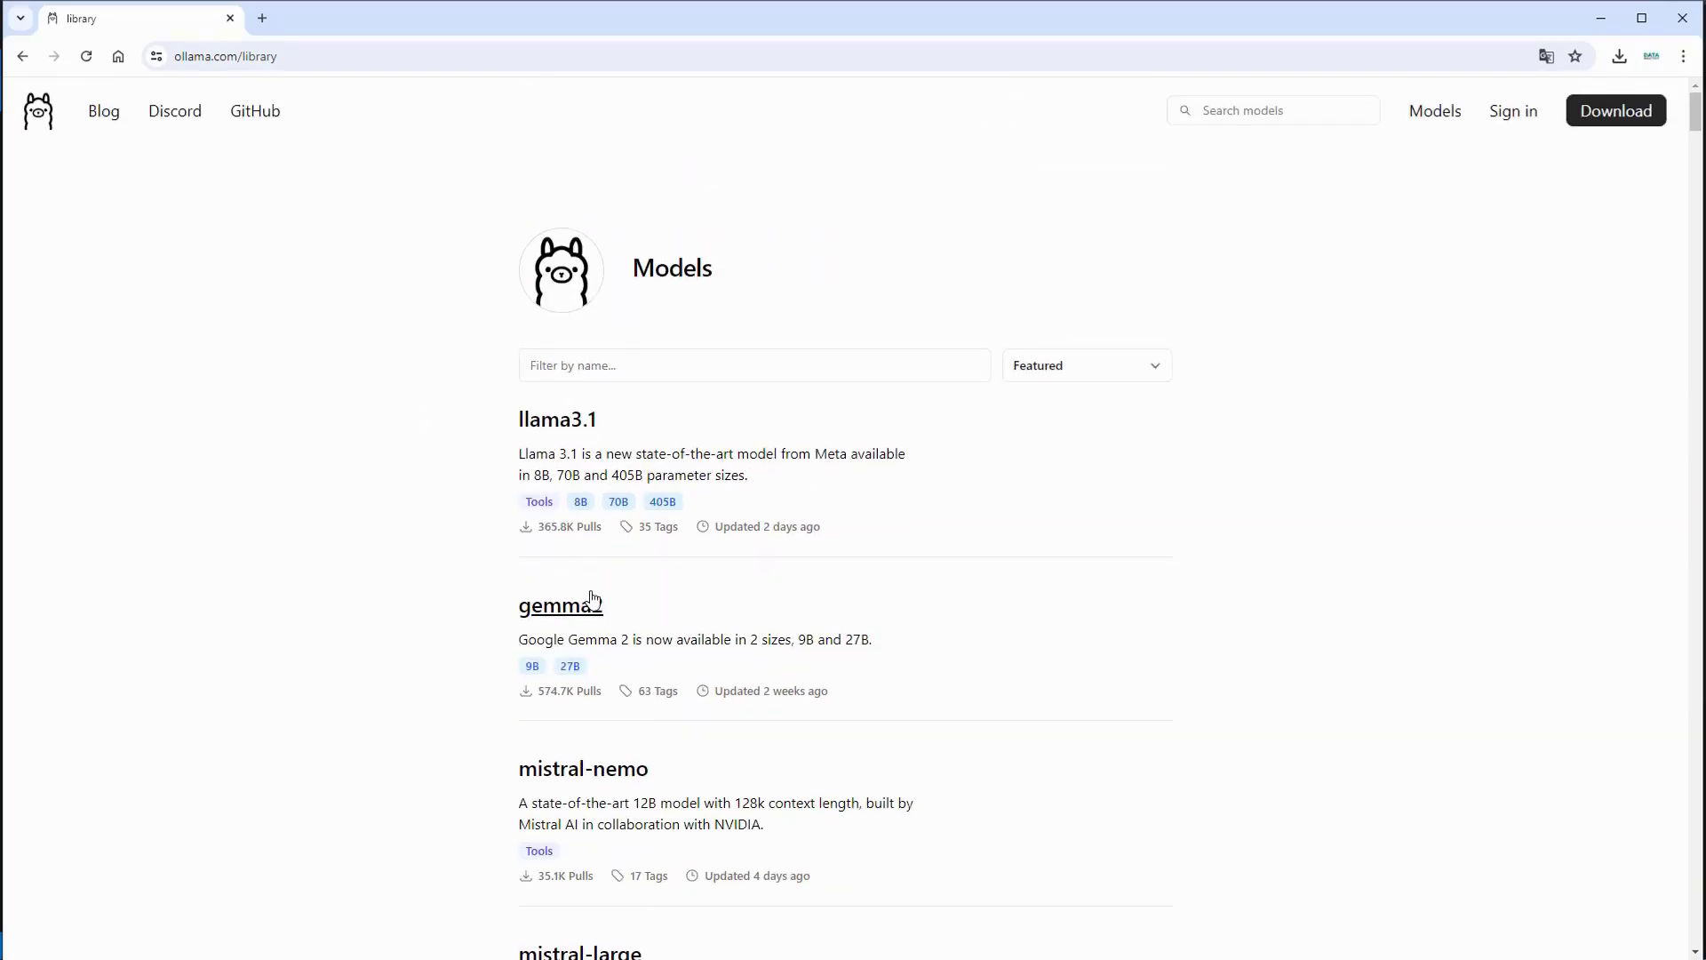
scroll(down, 3)
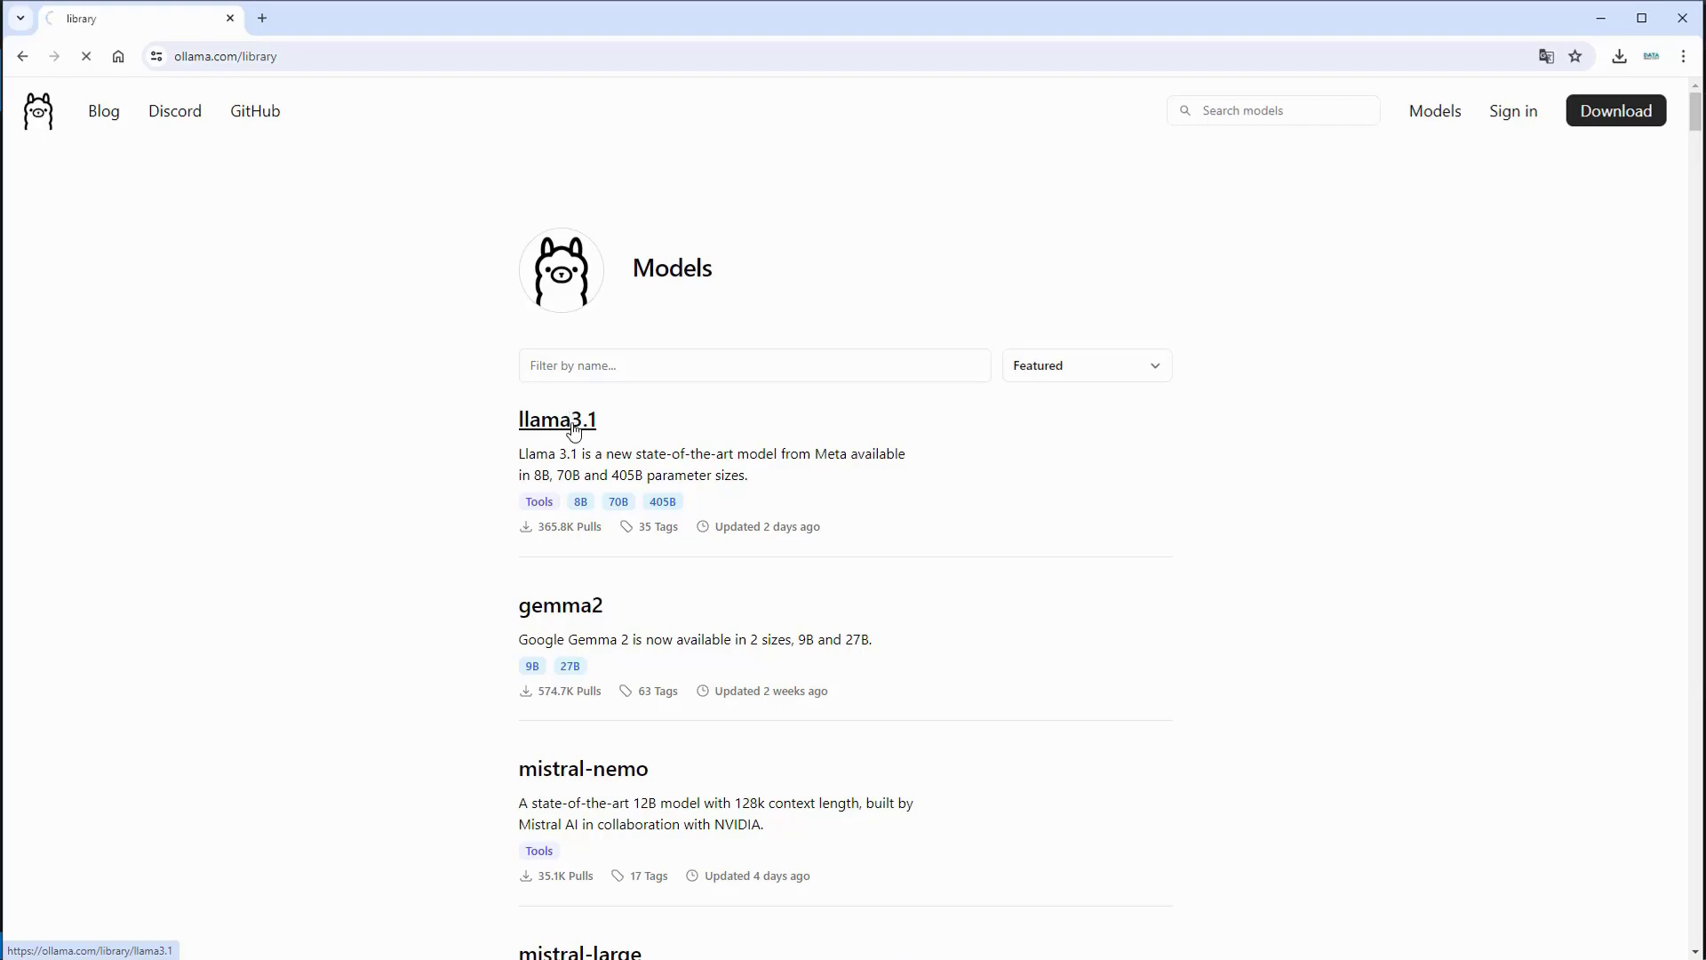
mouse_move(554, 479)
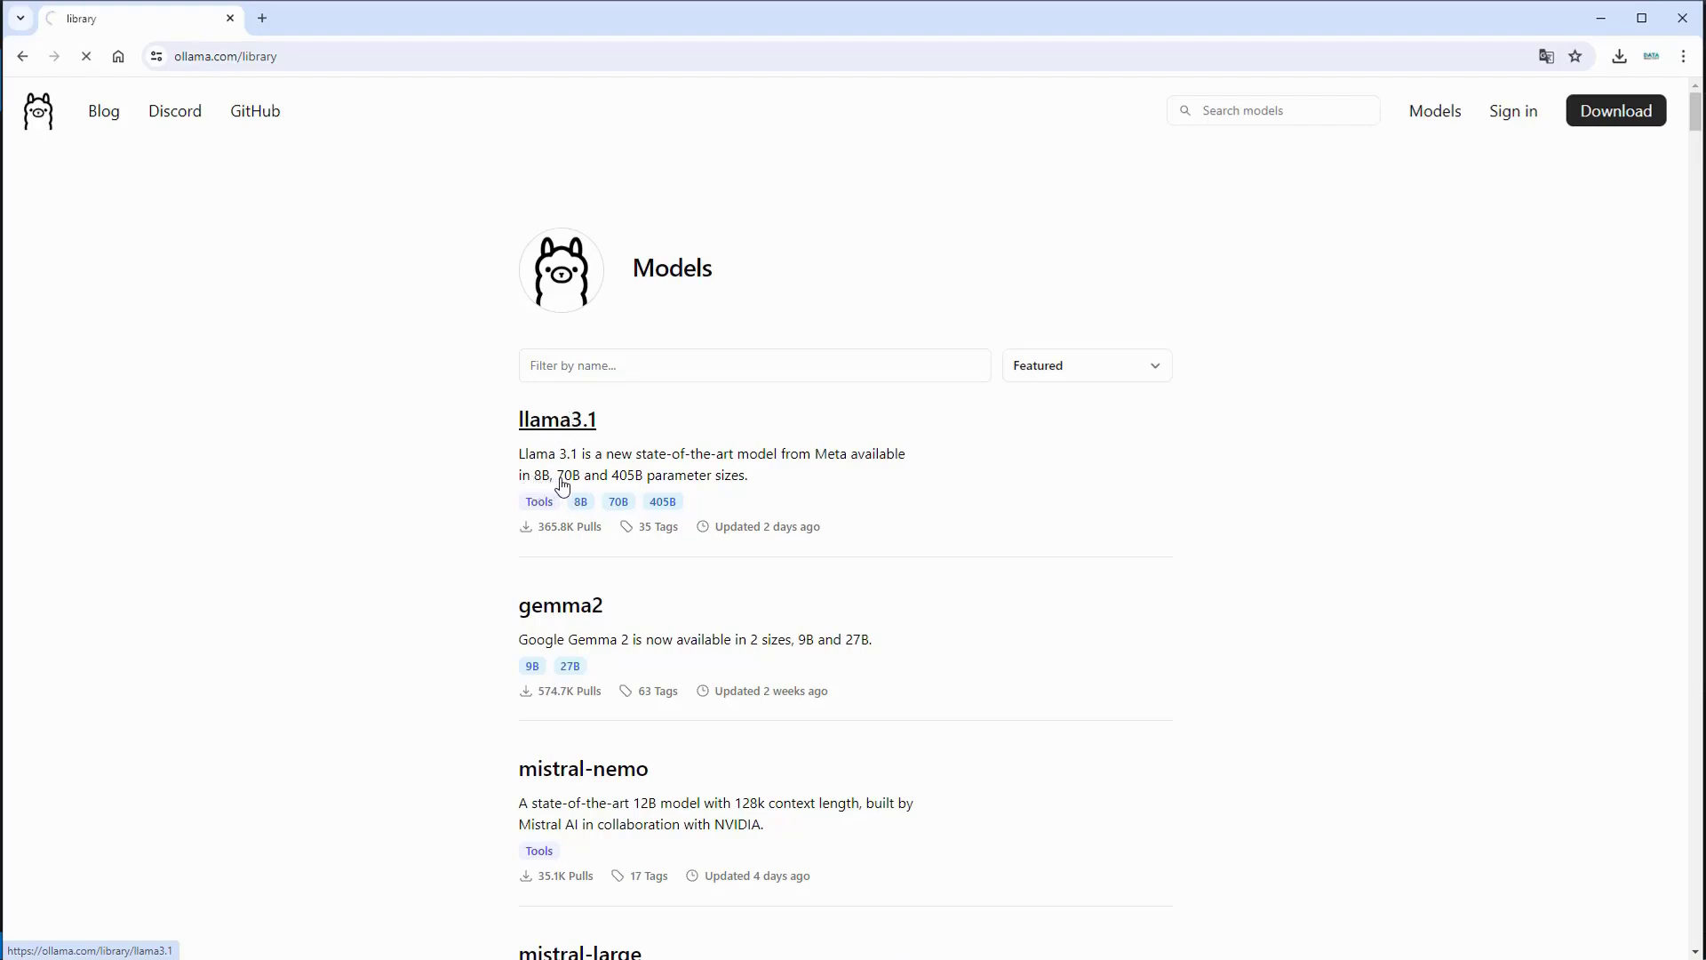
click(556, 418)
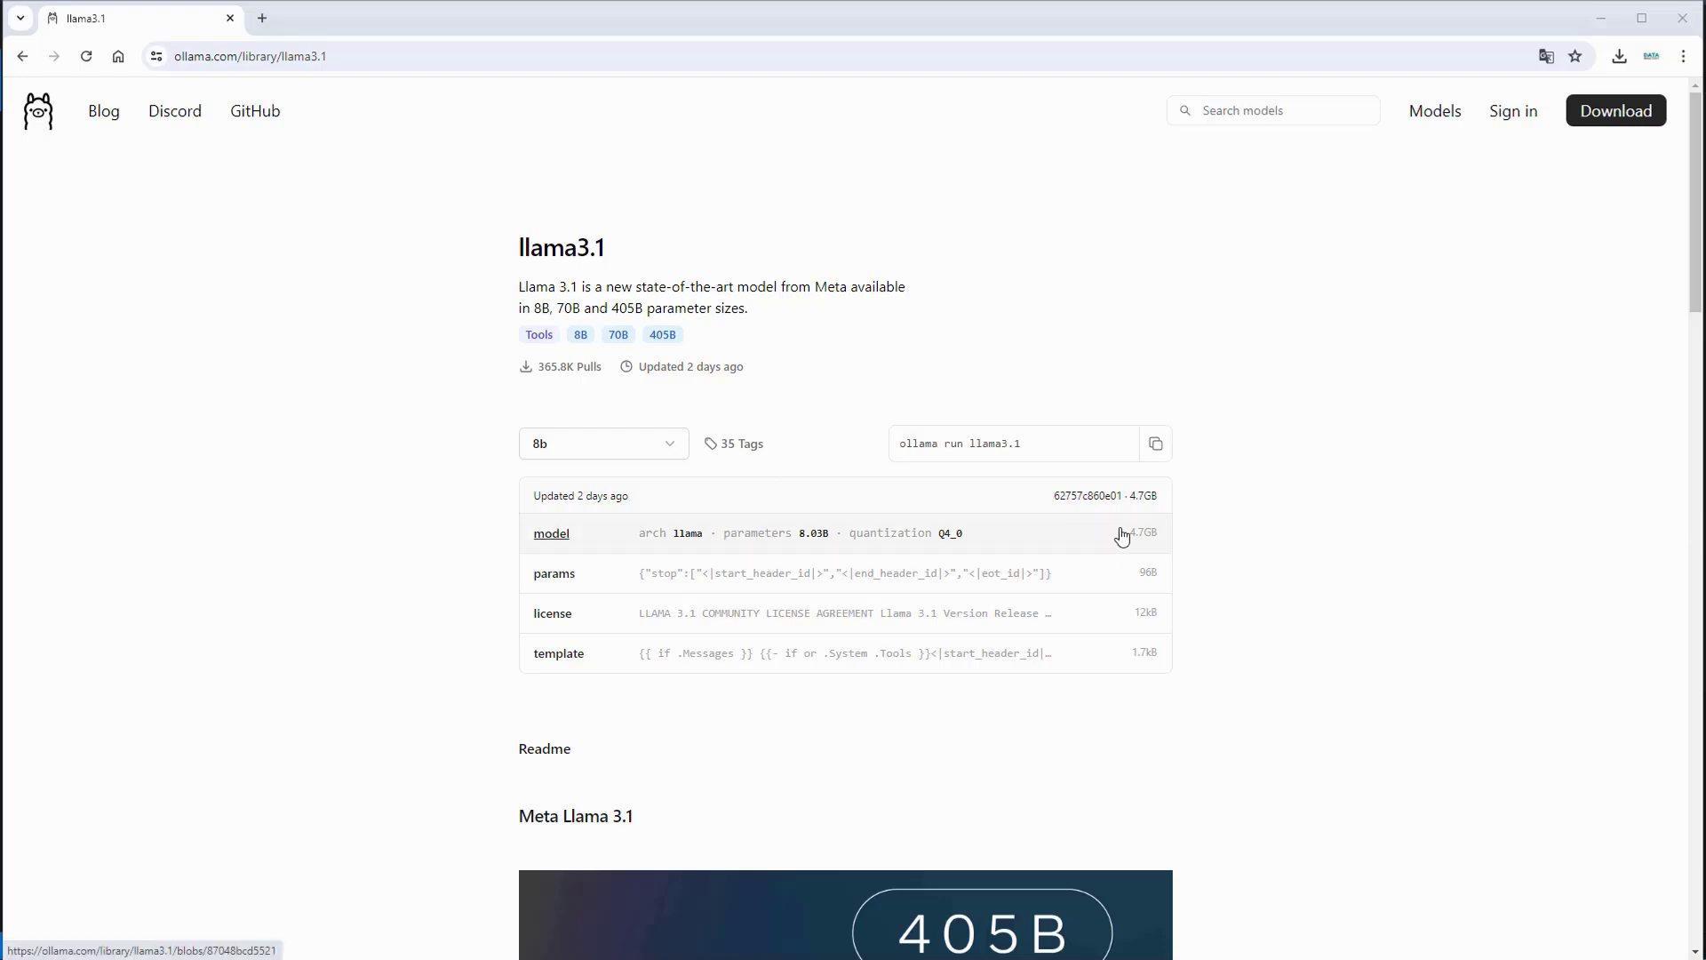
mouse_move(1141, 542)
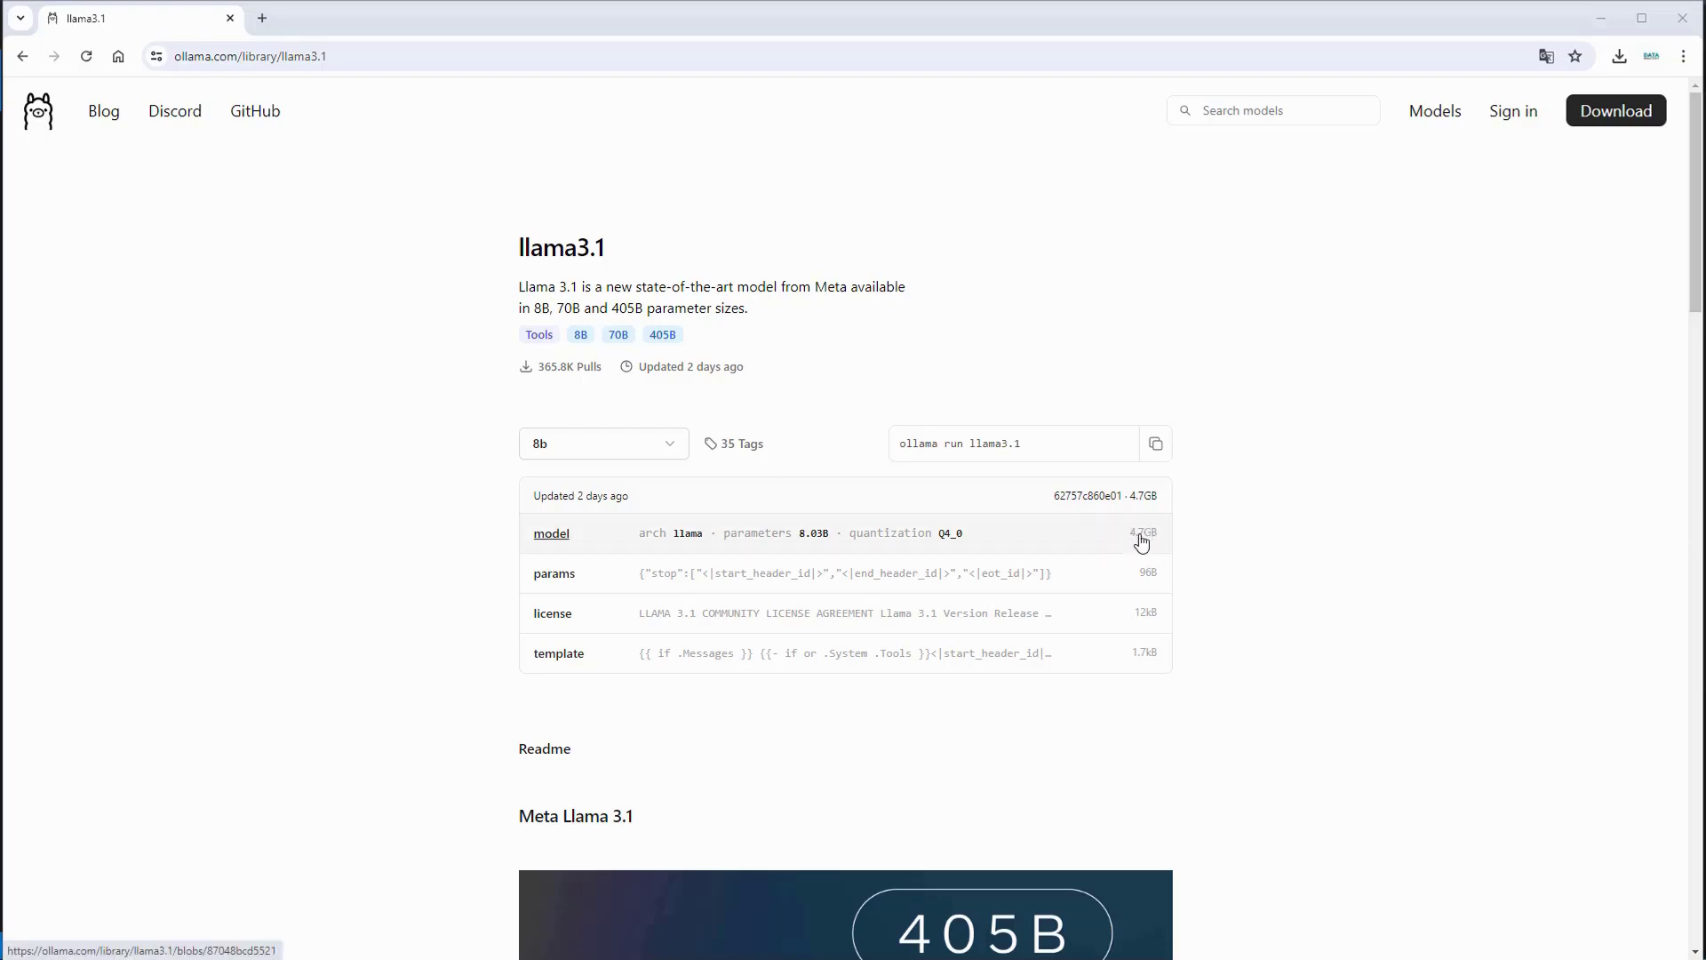
click(602, 443)
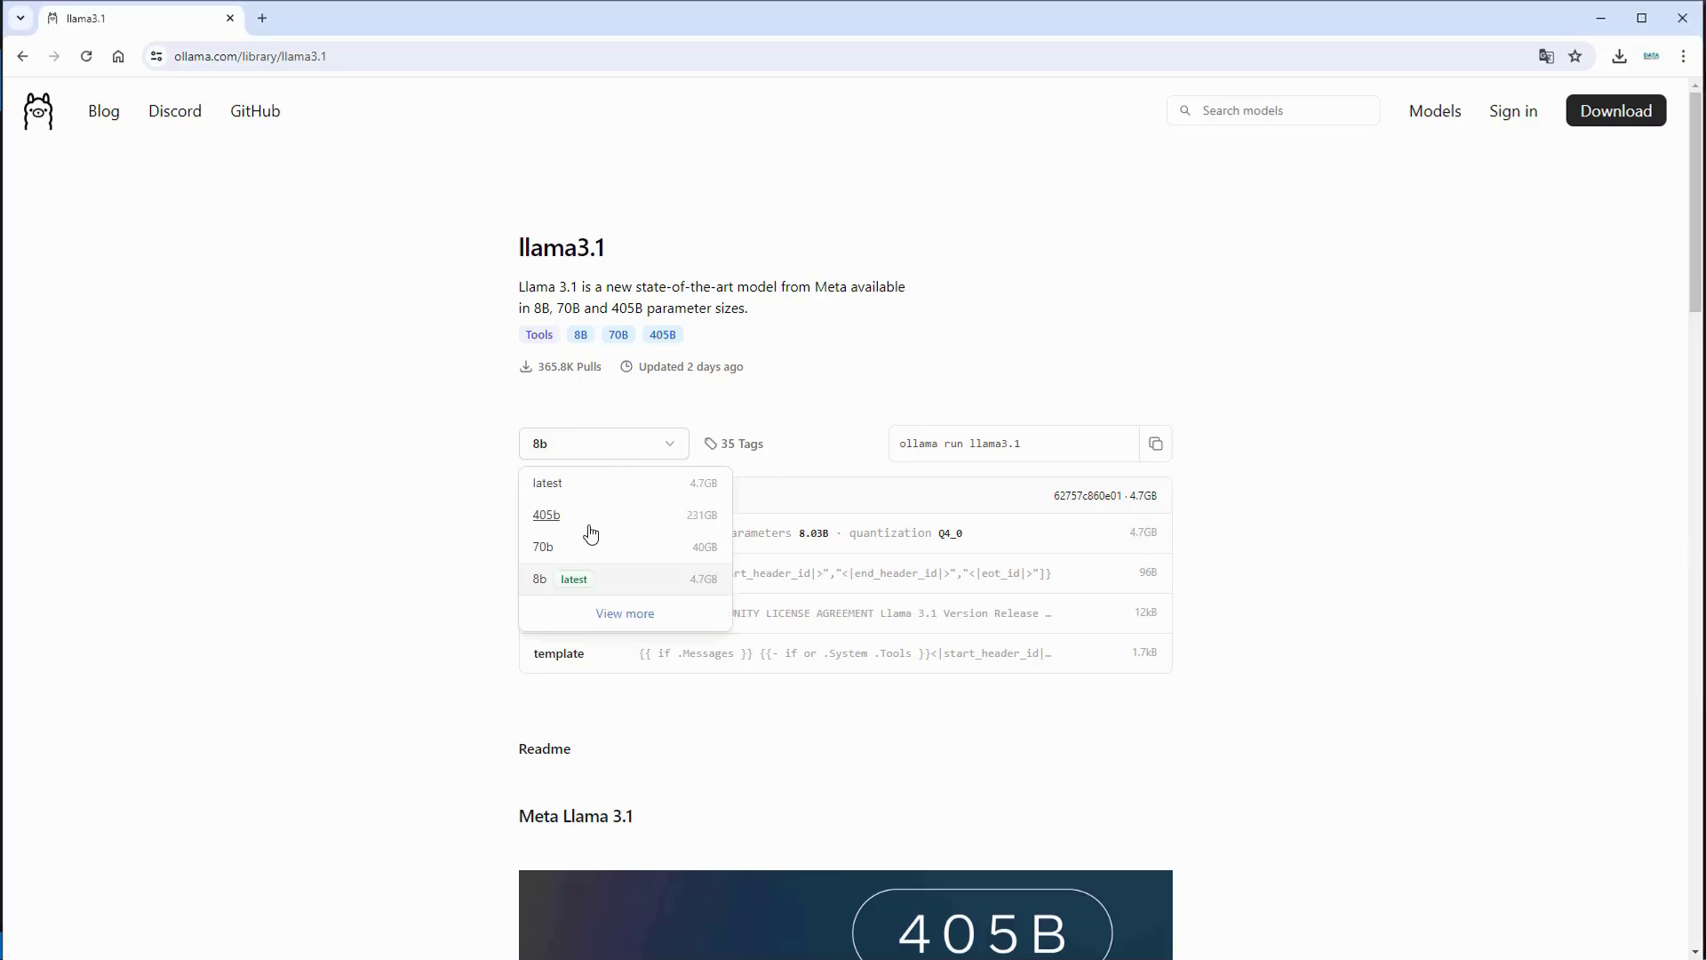
click(546, 515)
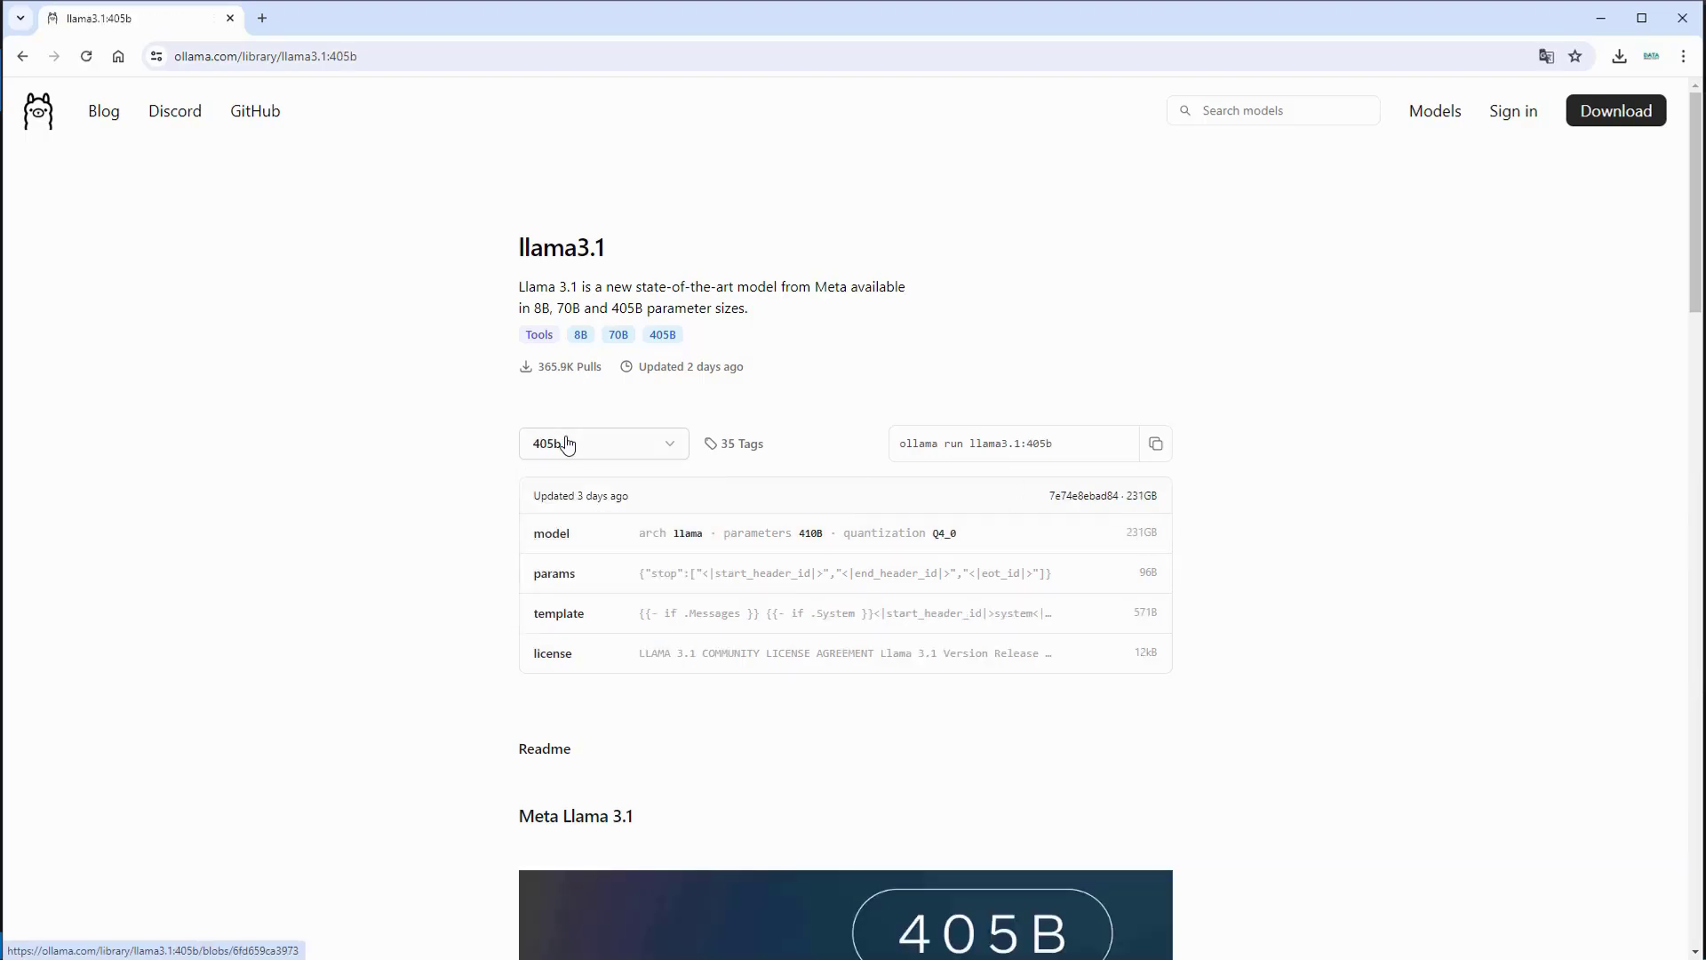
click(602, 443)
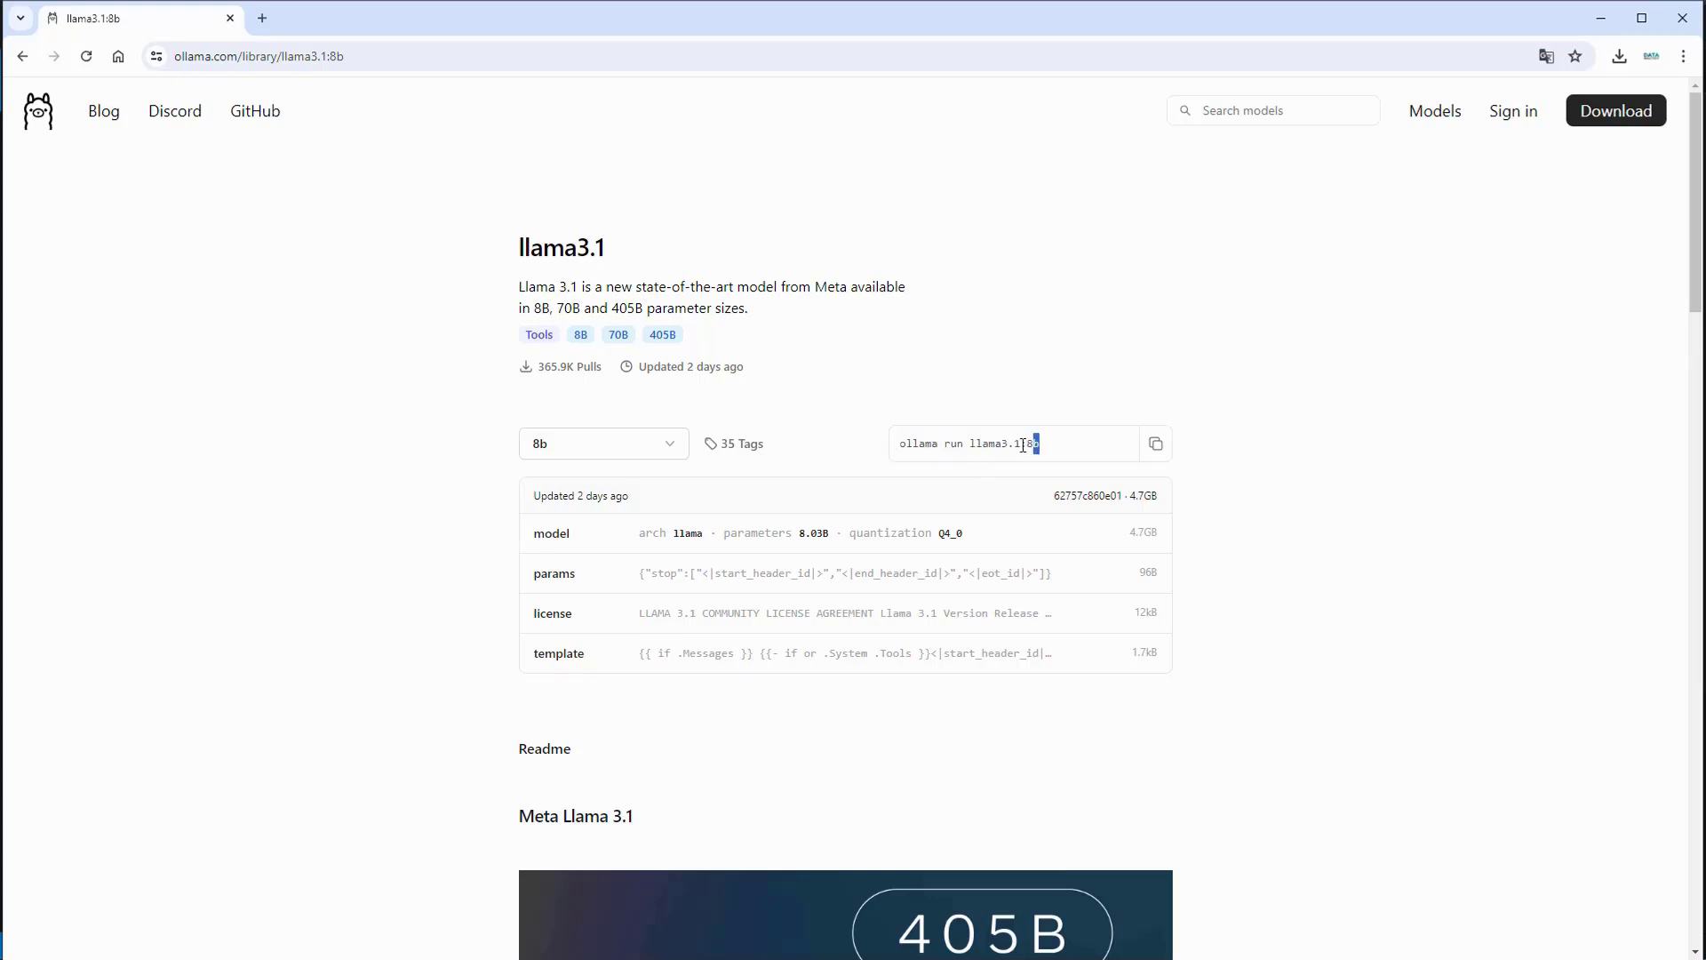
click(1154, 443)
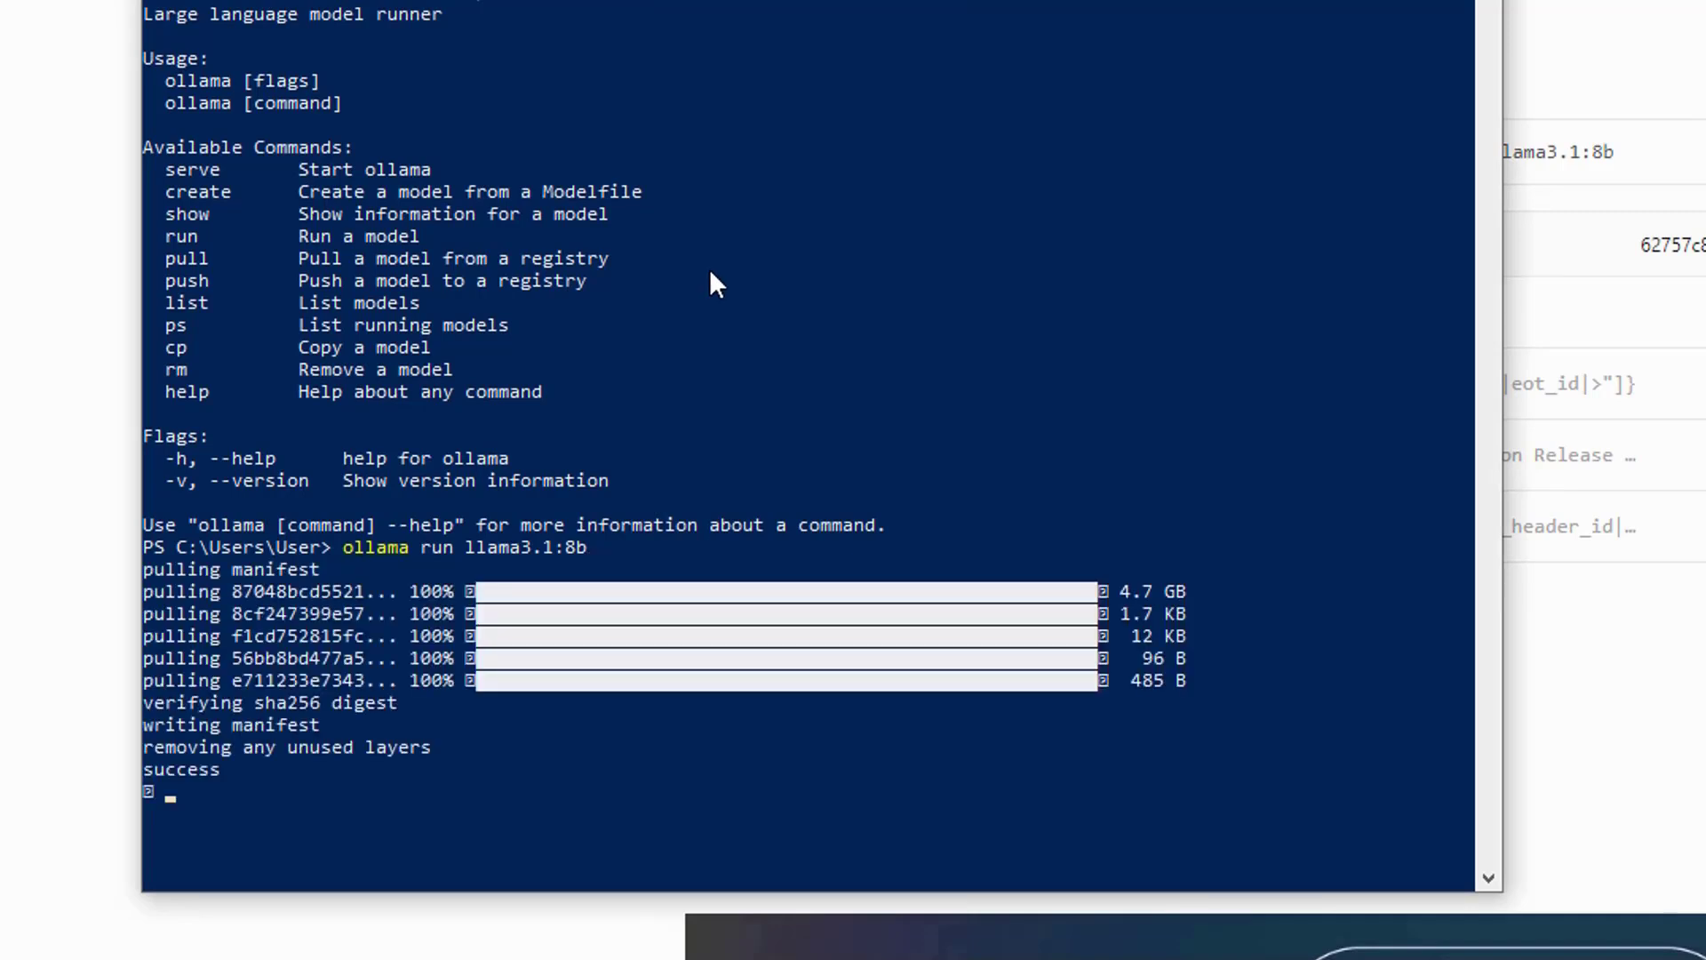
mouse_move(484, 722)
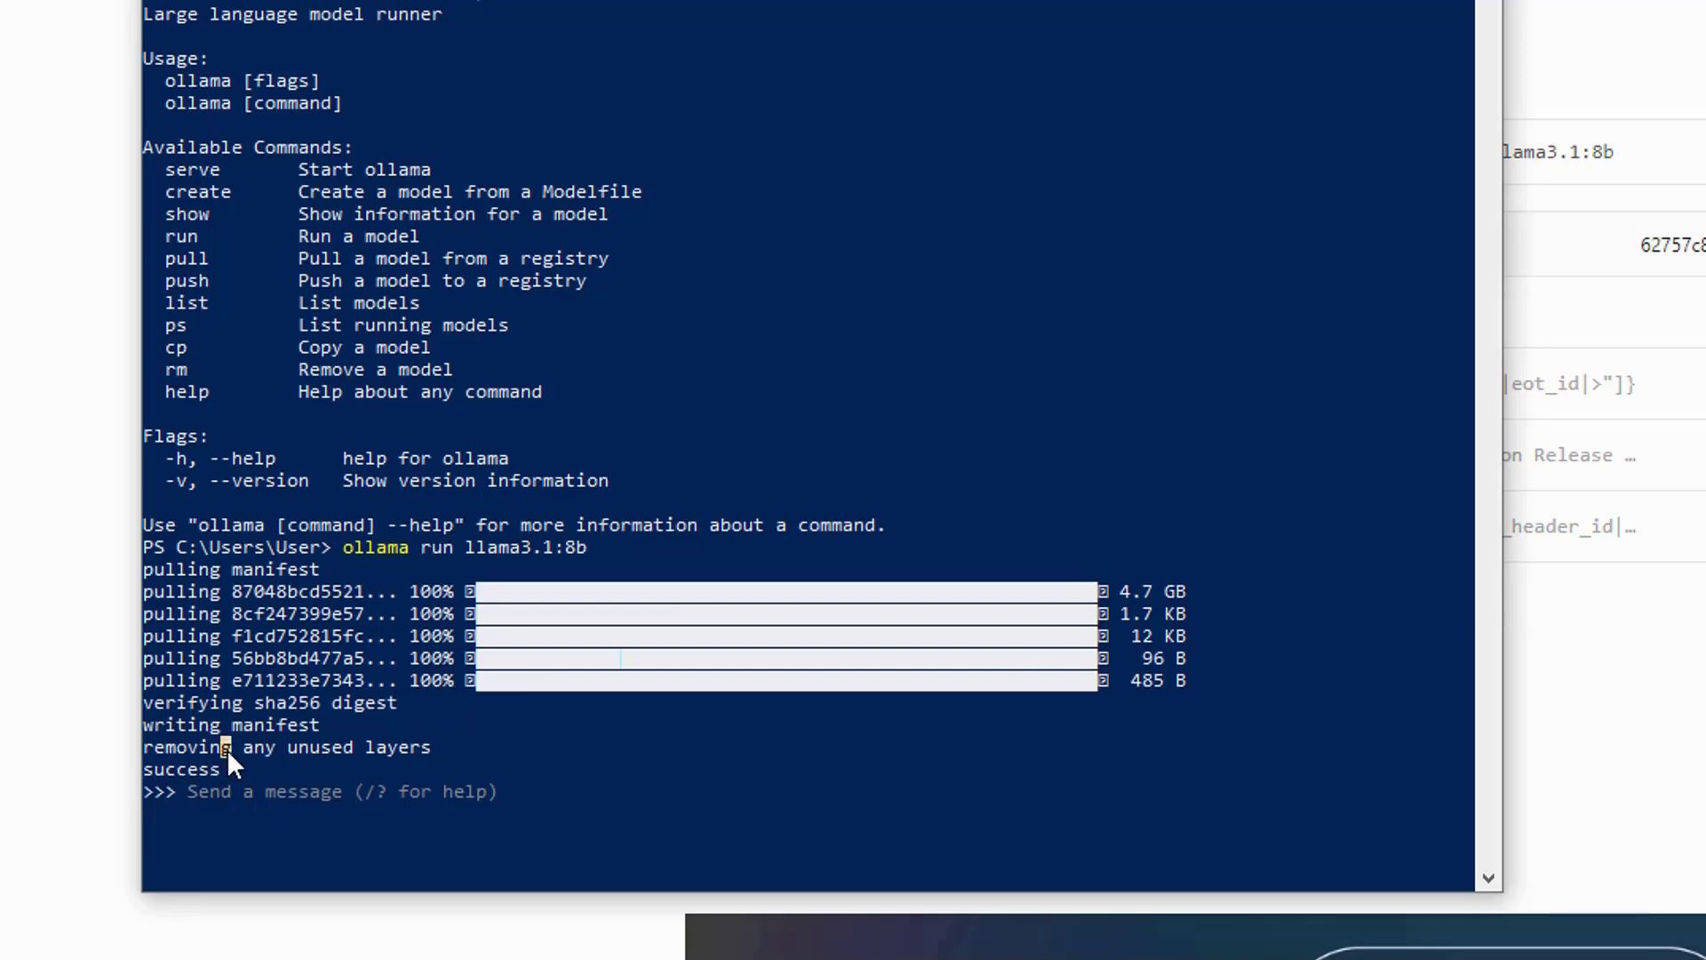
mouse_move(431, 751)
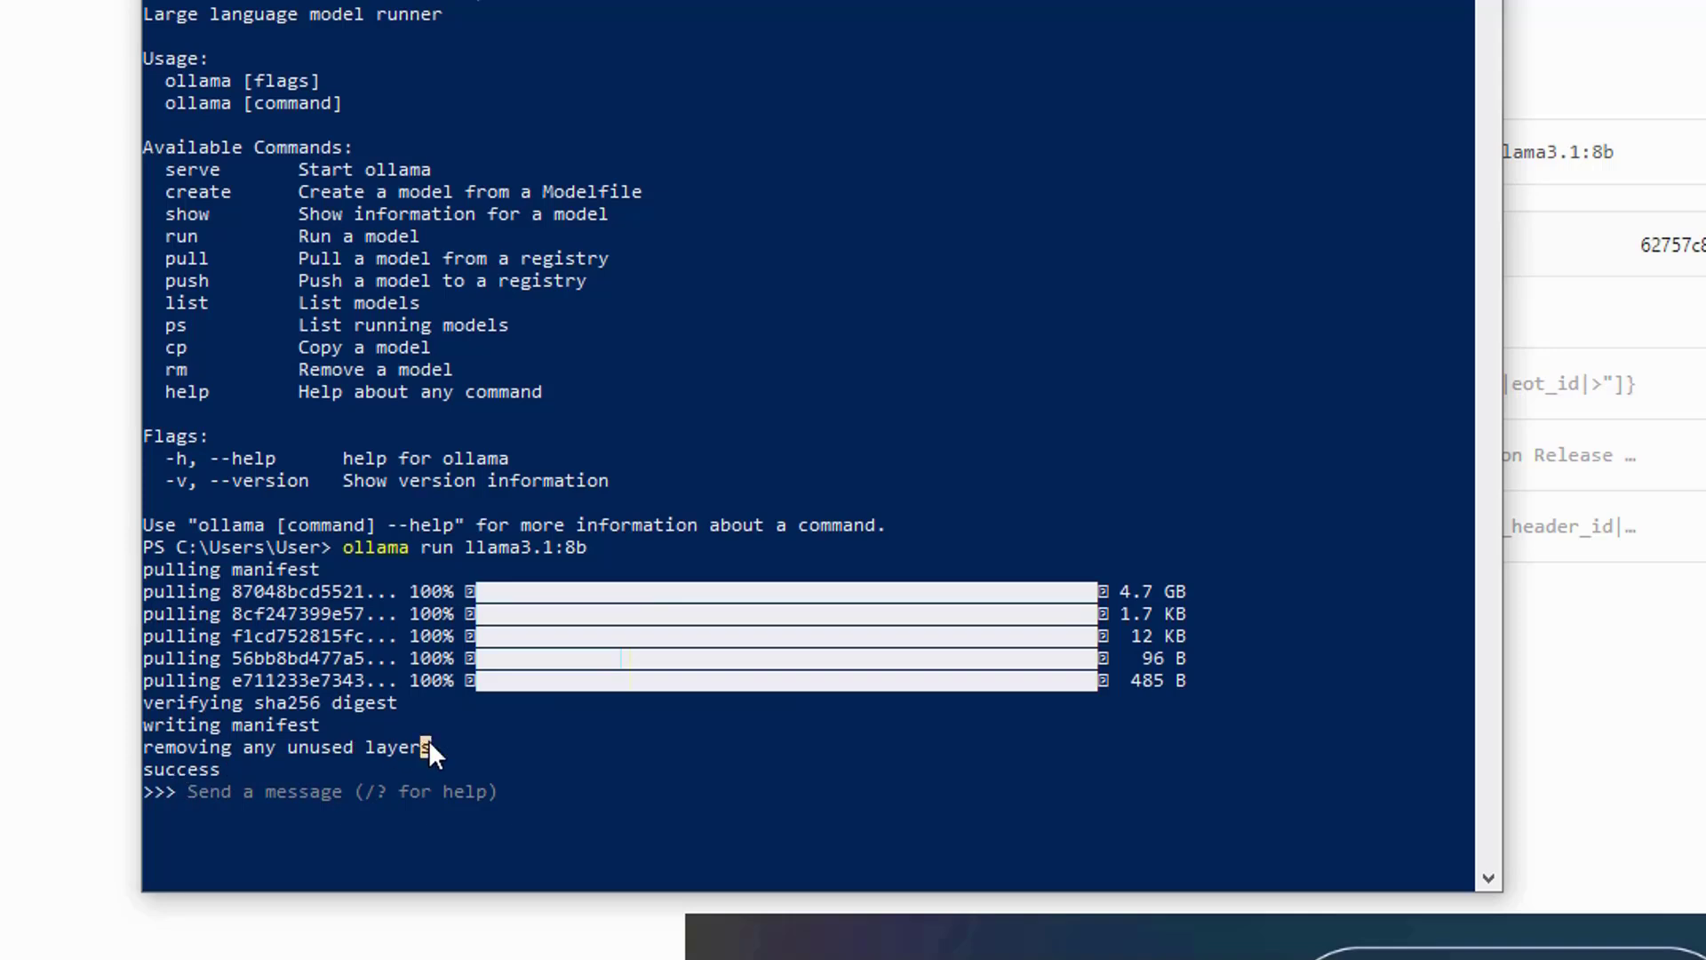
- Greet llama3.1:8b with 'hi' in PowerShell, then move to VS Code's terminal
text(hi)
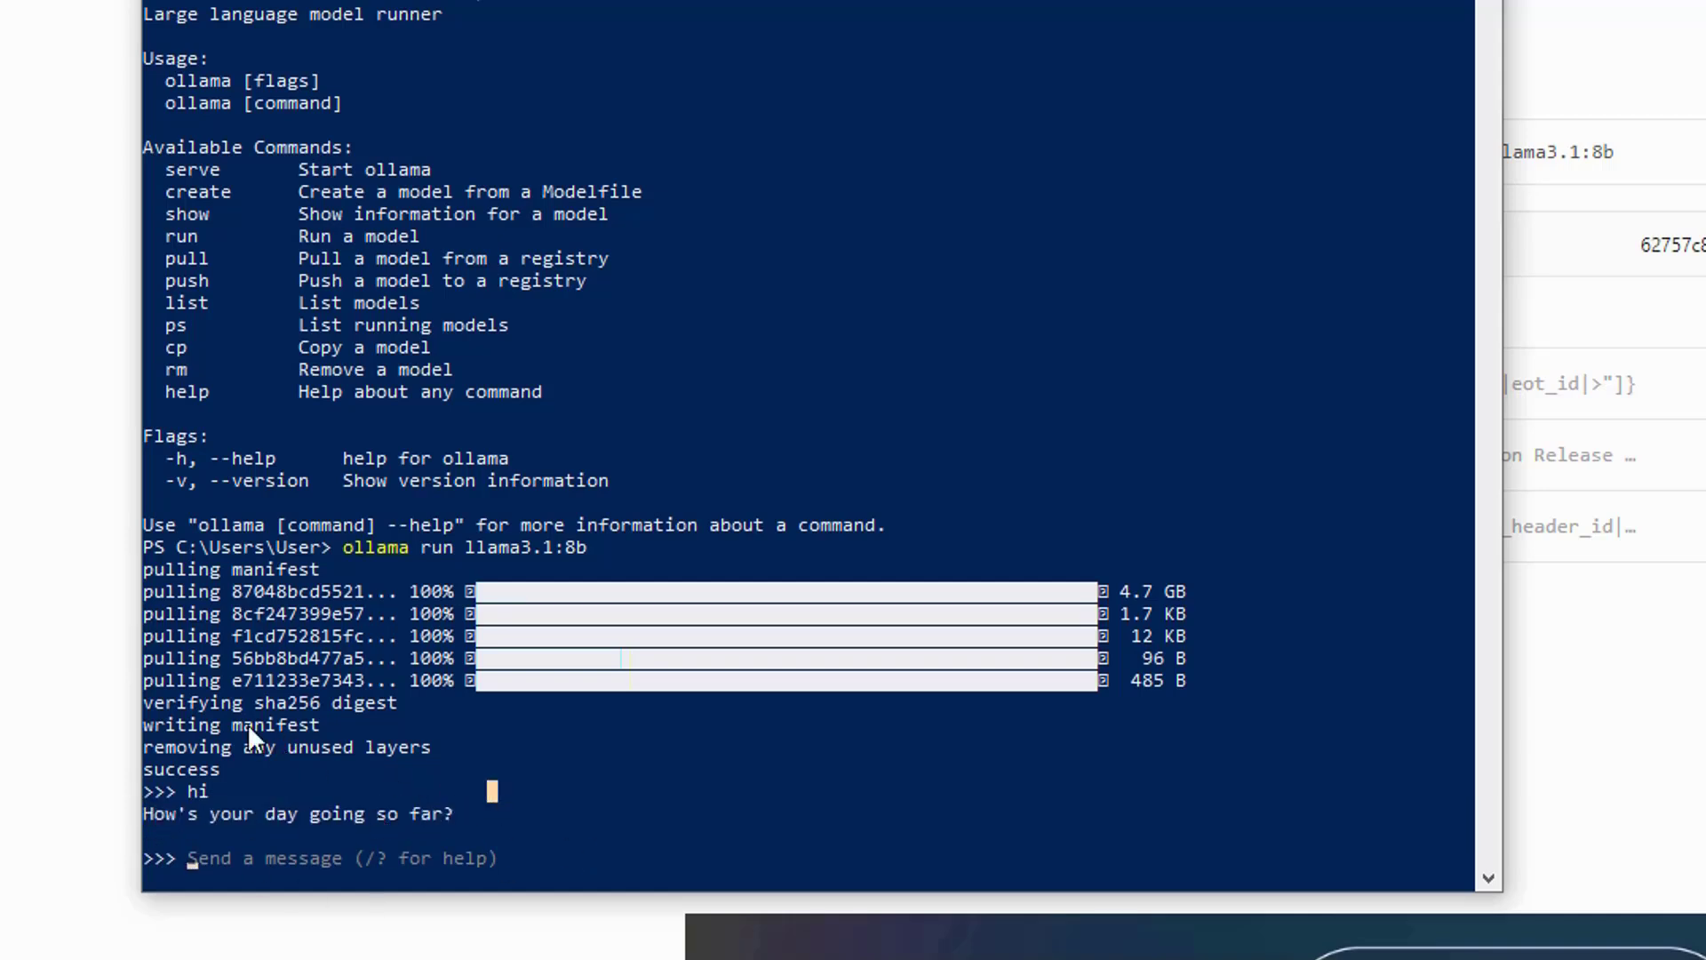
mouse_move(488, 800)
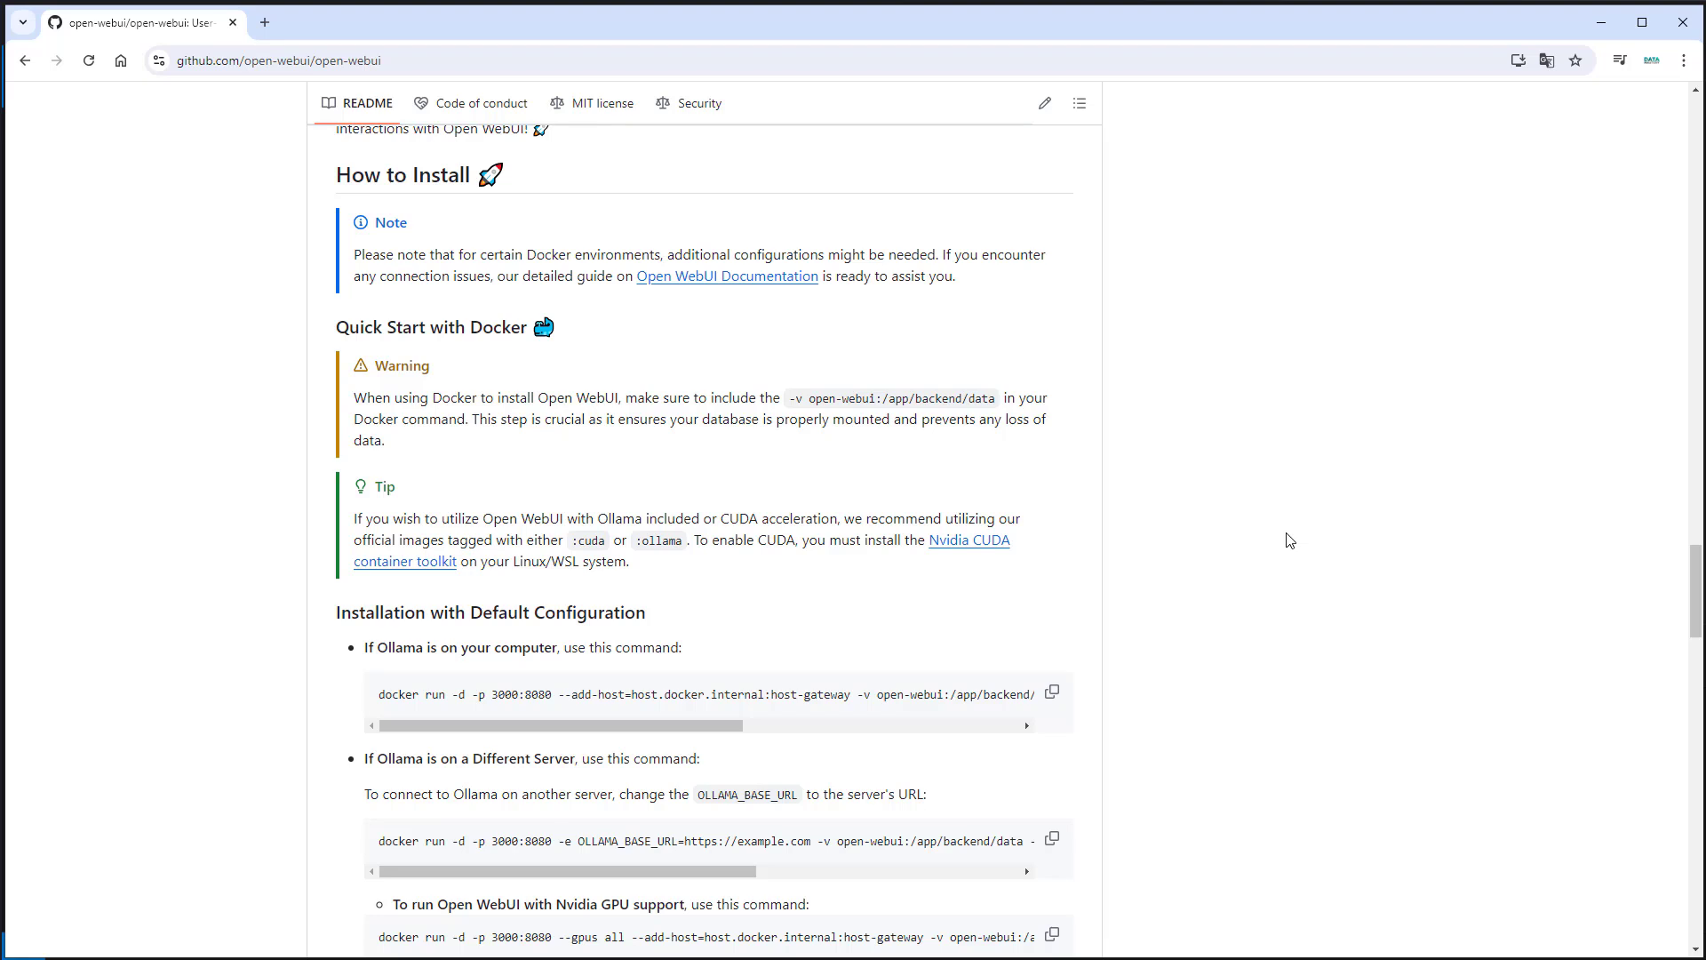
click(1050, 693)
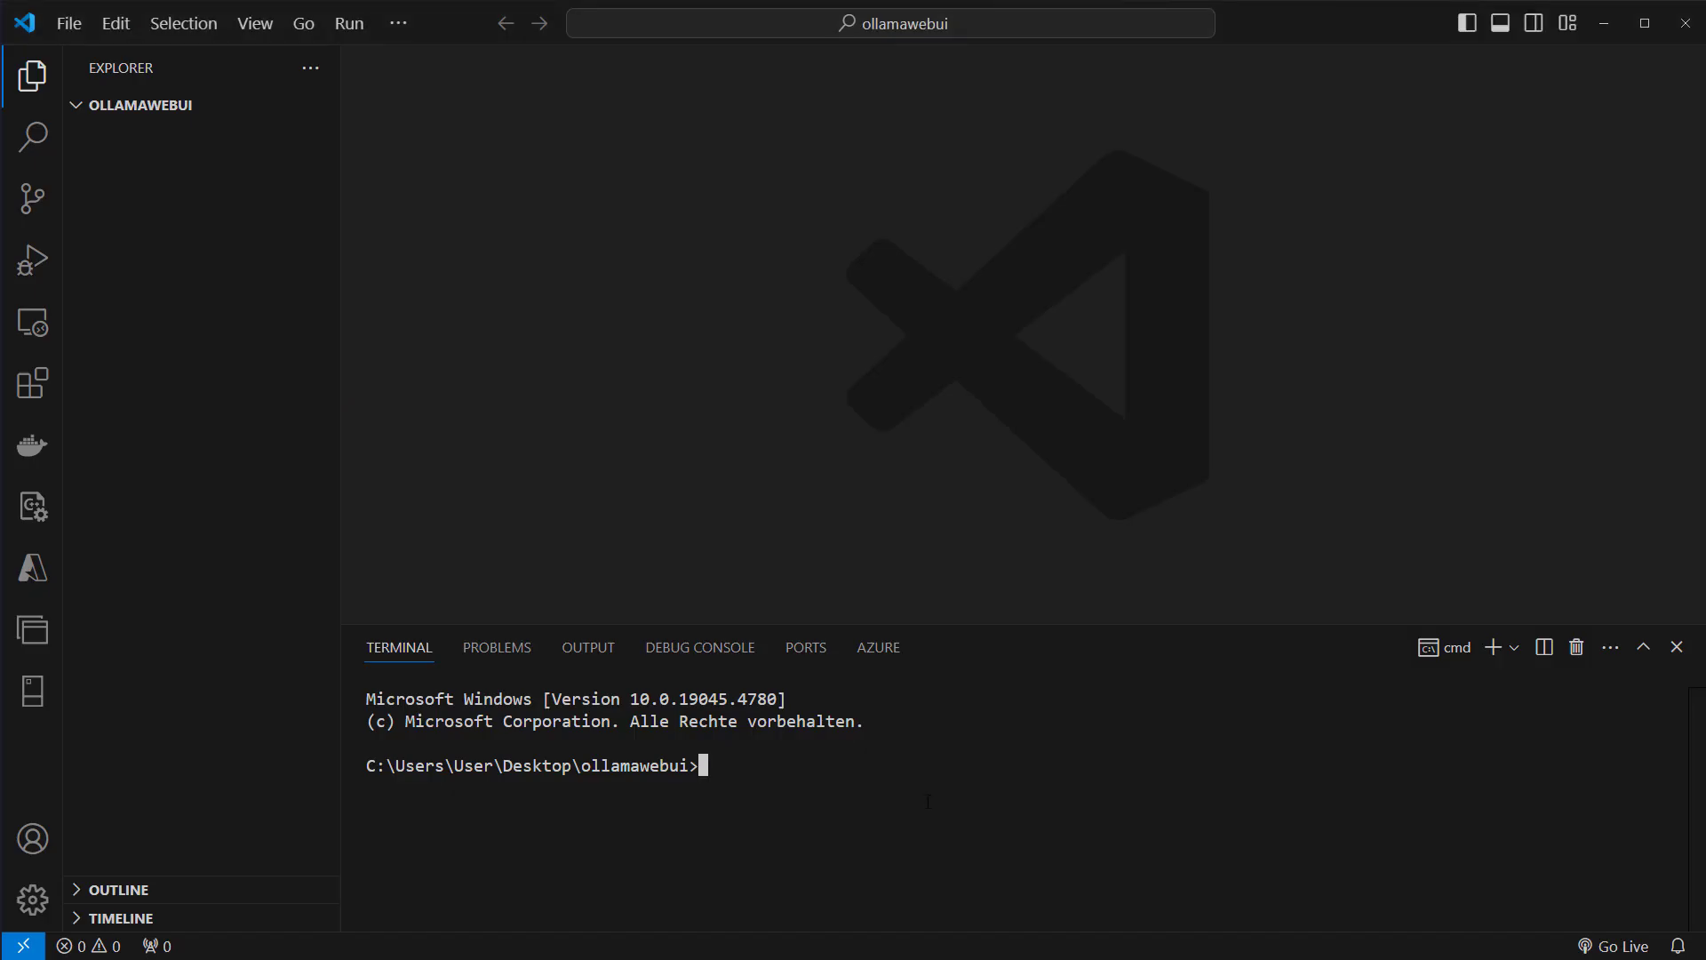
- Run the open-webui 'docker run -d -p 3000:8080' command and verify it with docker ps
text(docker run -d -p 3000:8080 --add-host=host.docker.internal:host-gateway -v open-webui:/app/backend/data --name open-webui --restart always ghcr.io/open-webui/open-webui:main)
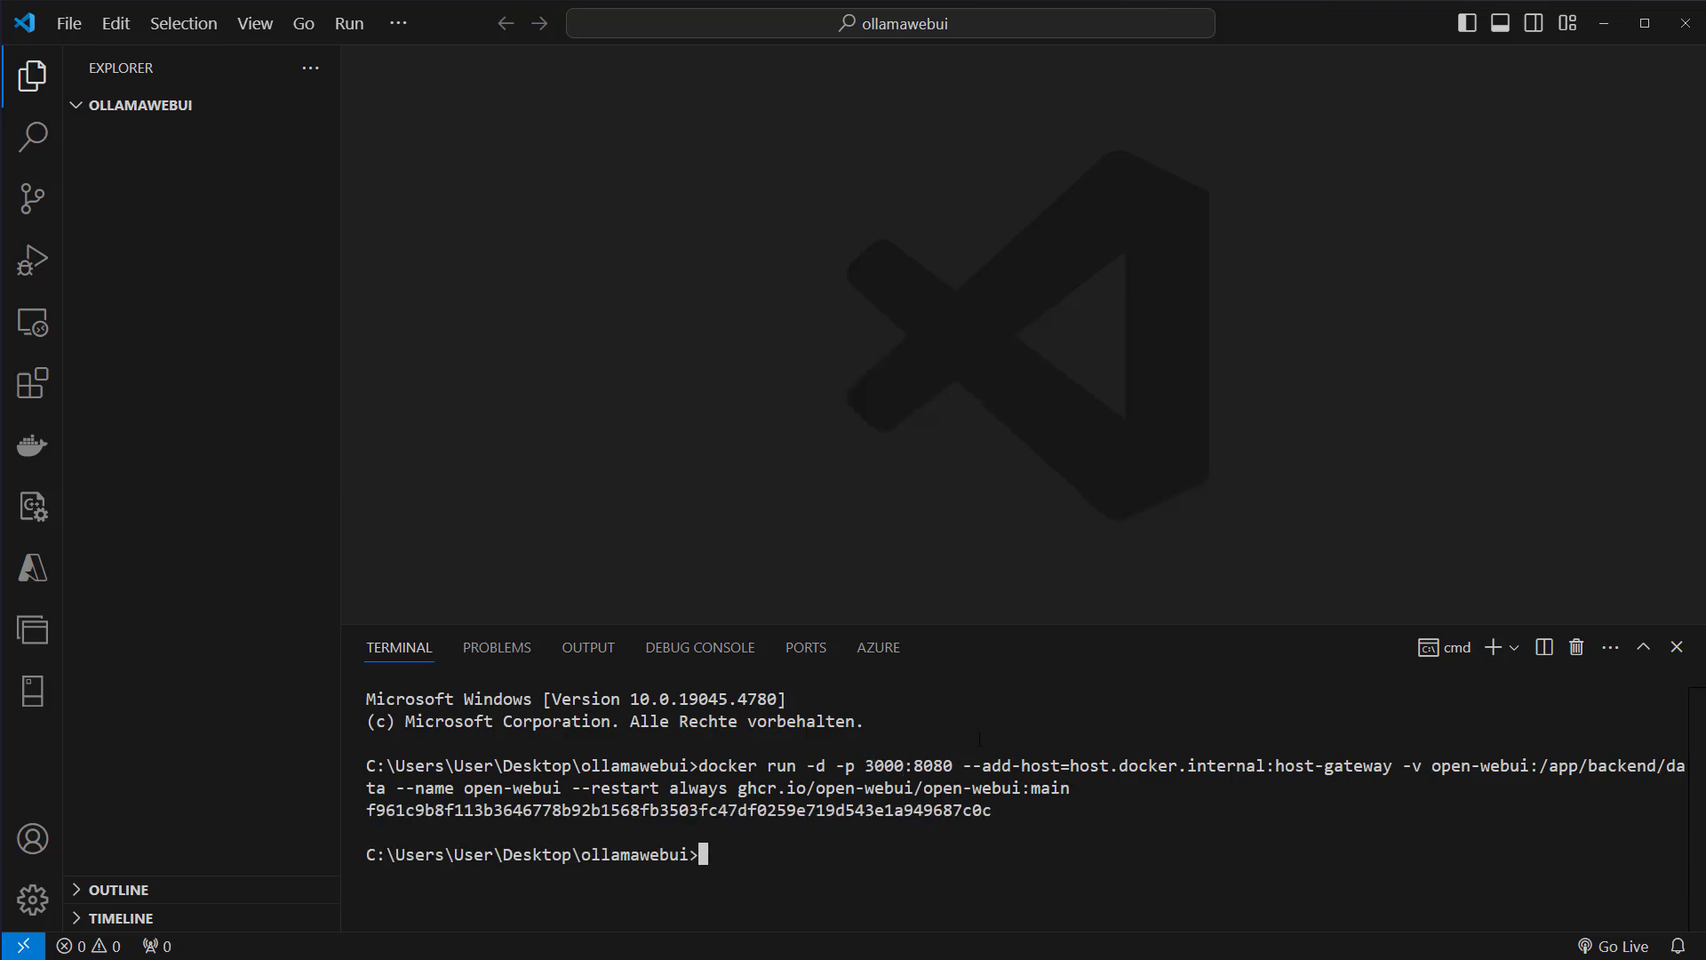
text(docker ps)
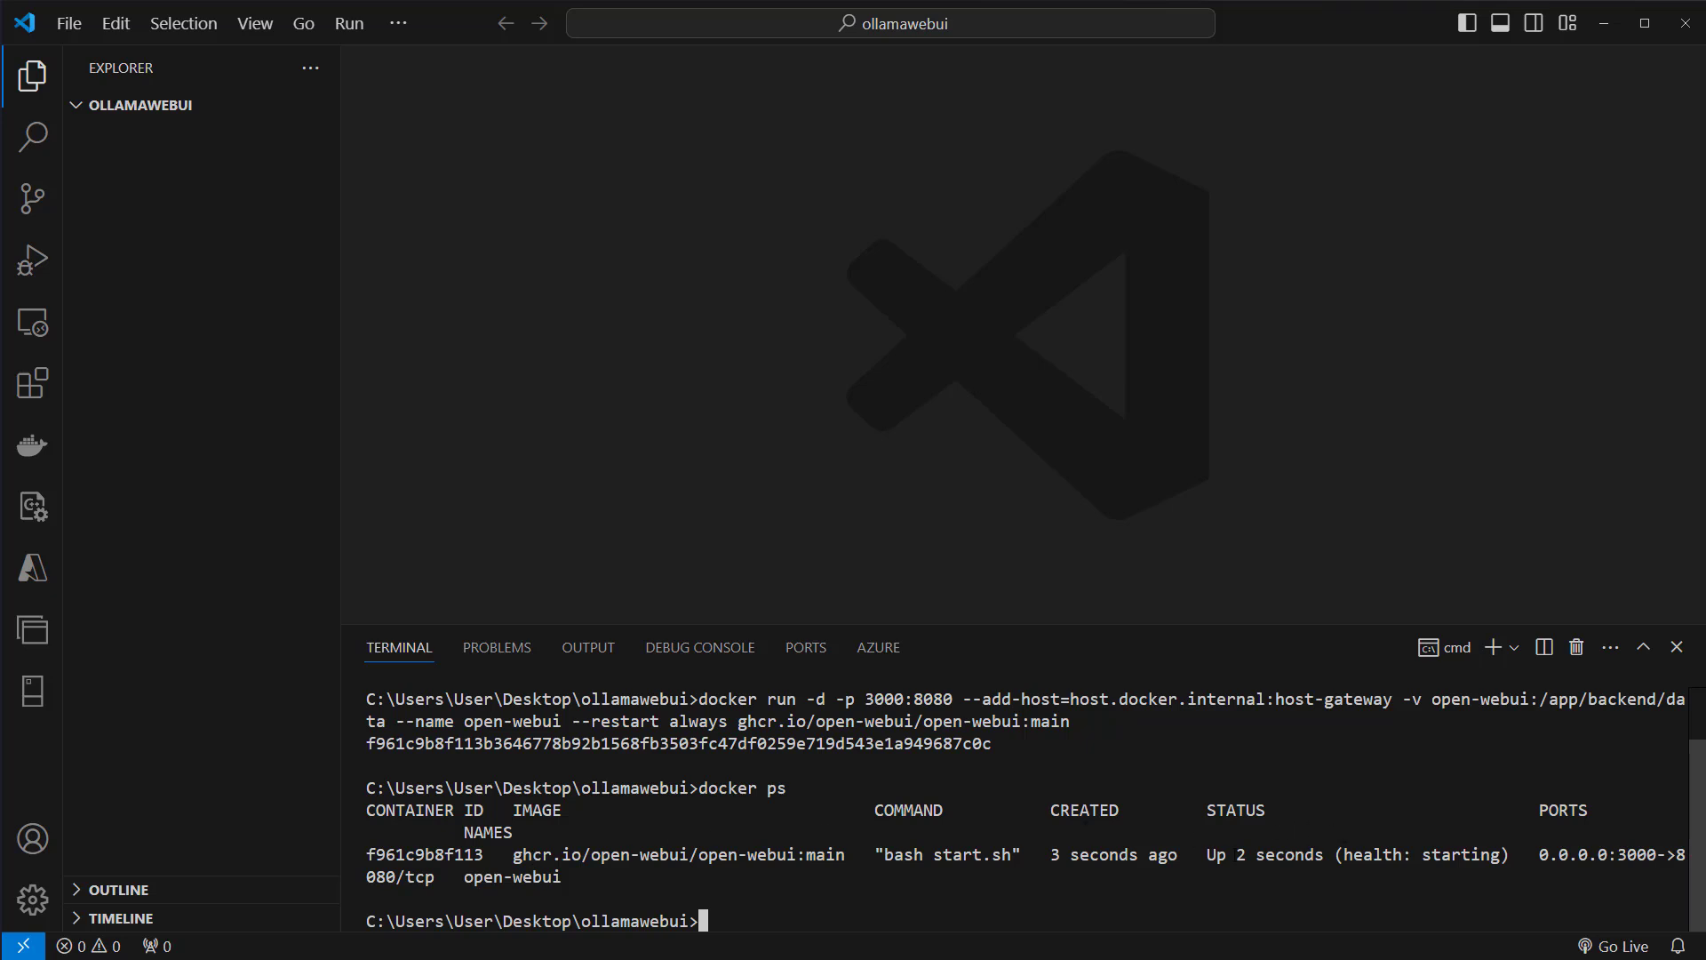
double_click(1266, 854)
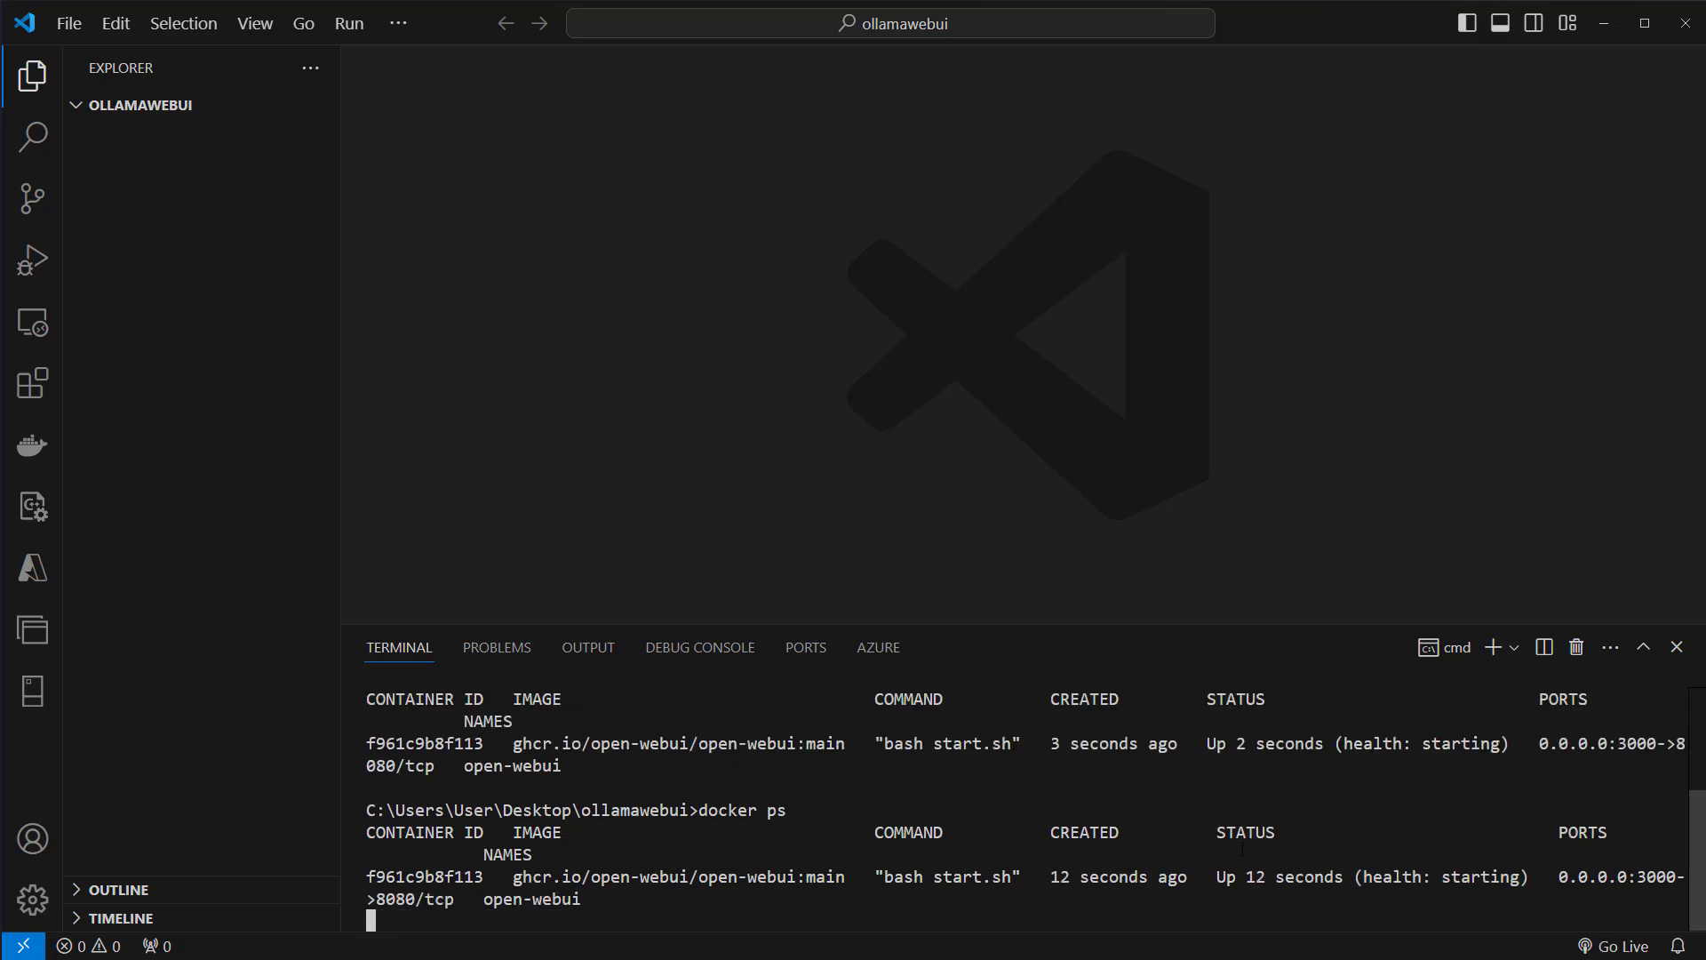
scroll(down, 3)
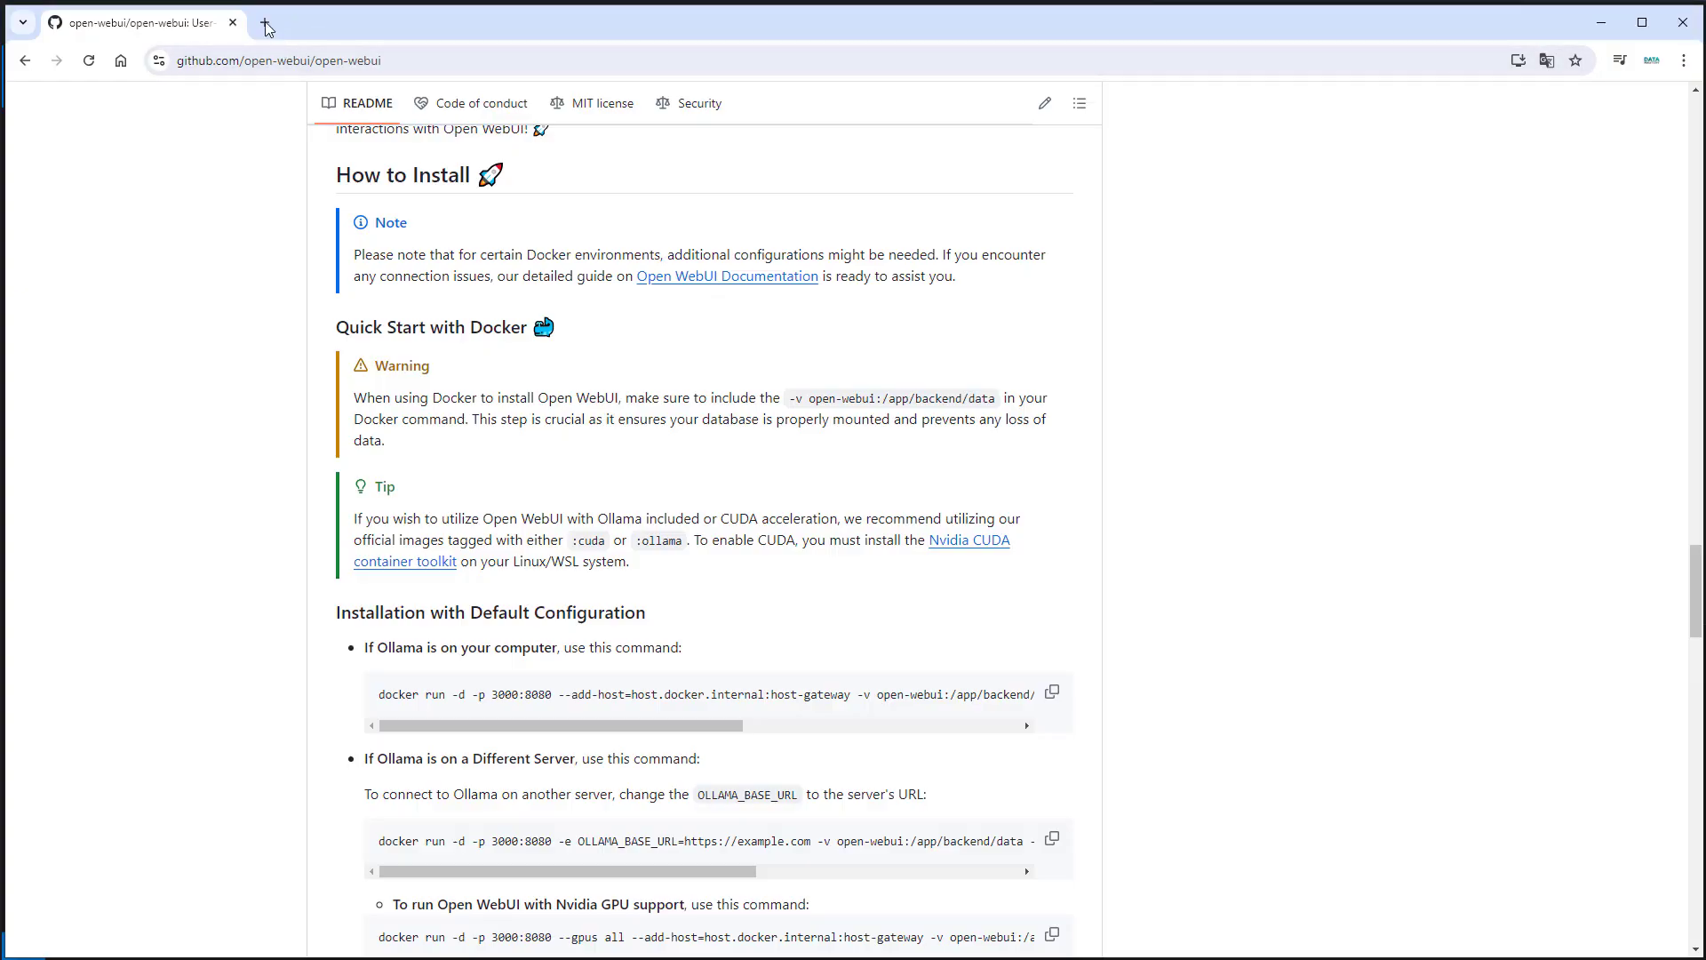
mouse_move(263, 21)
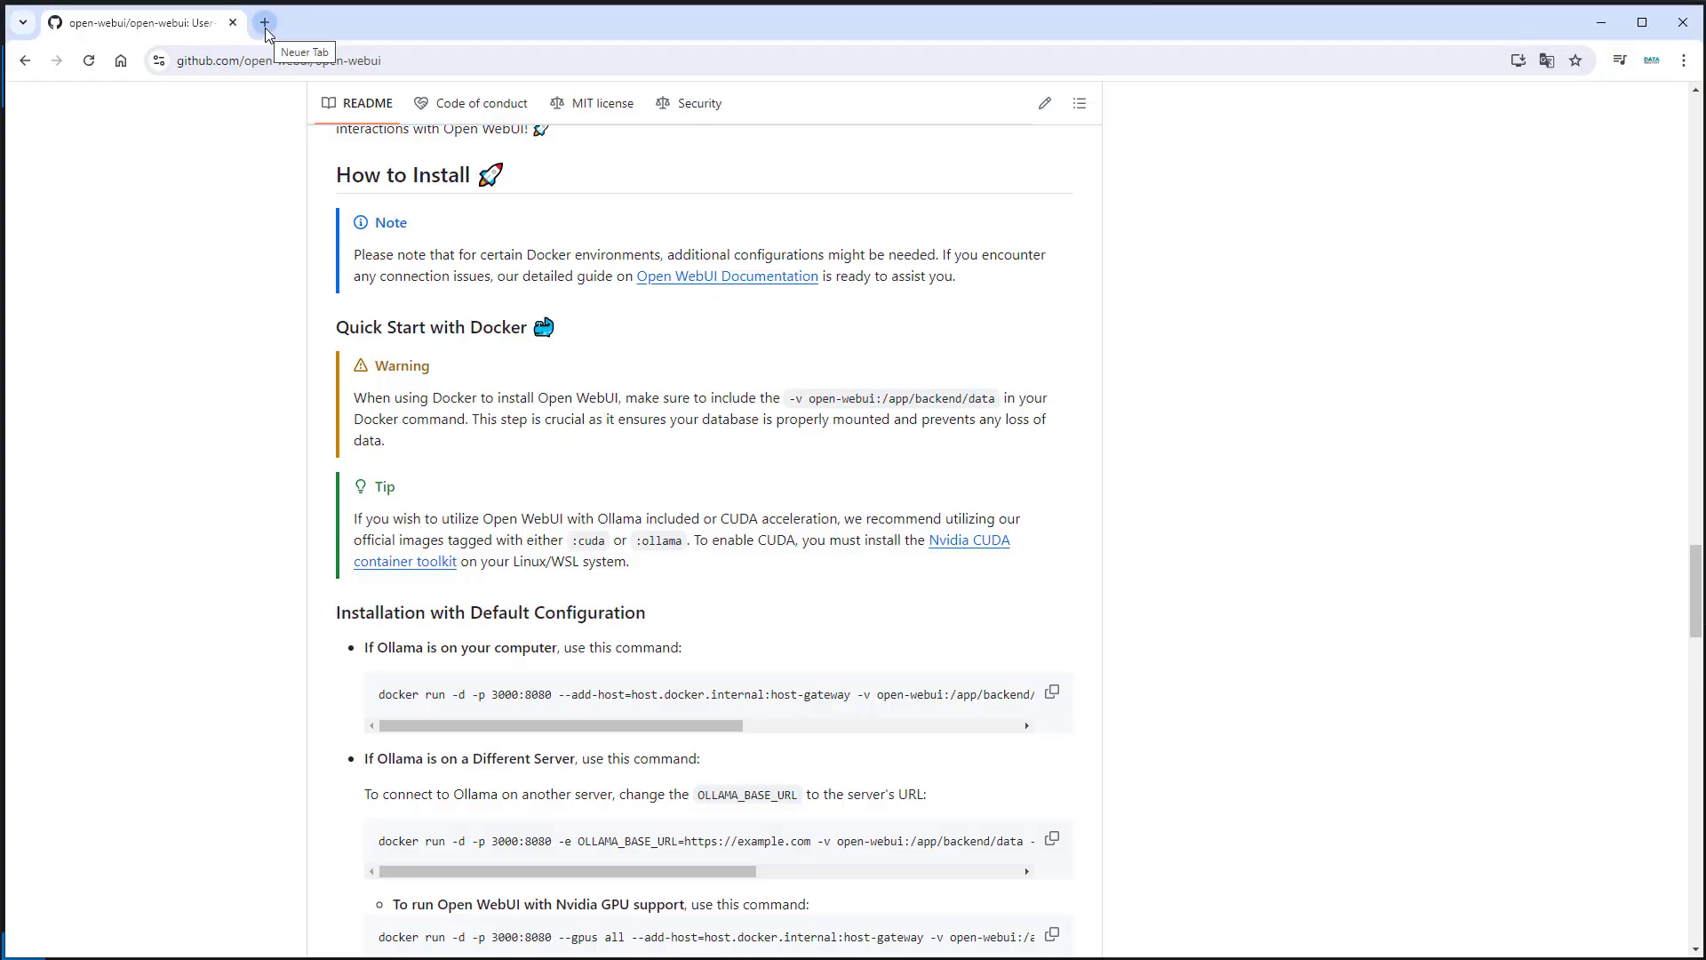
click(262, 21)
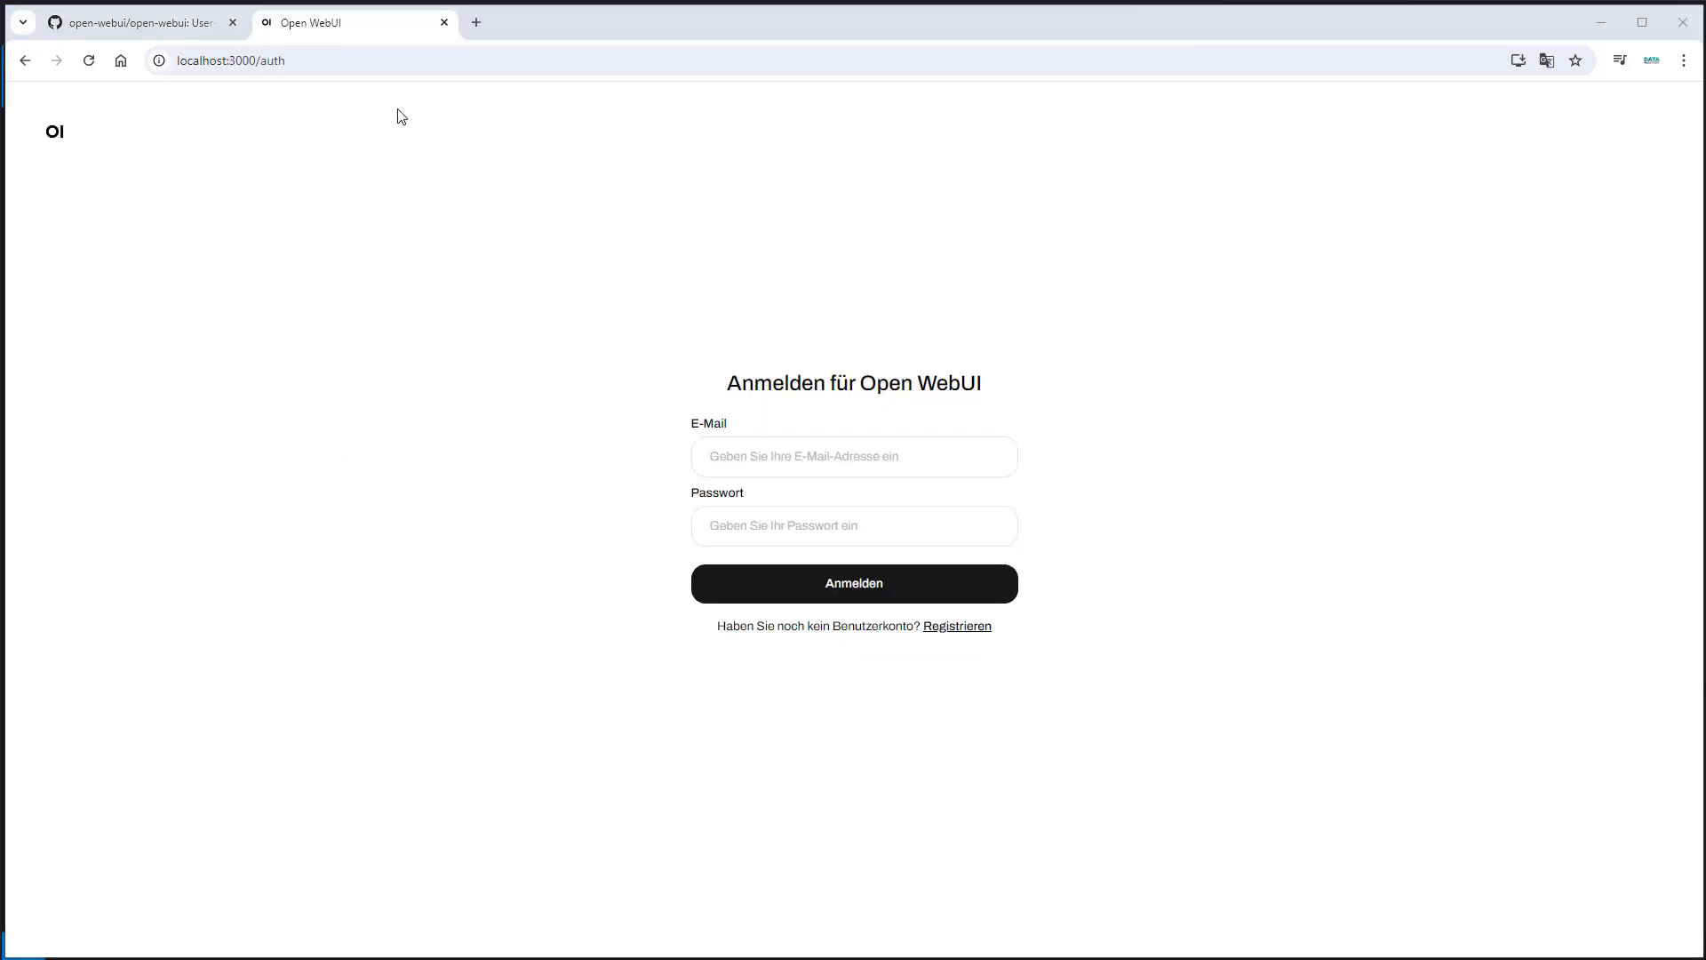
mouse_move(1058, 242)
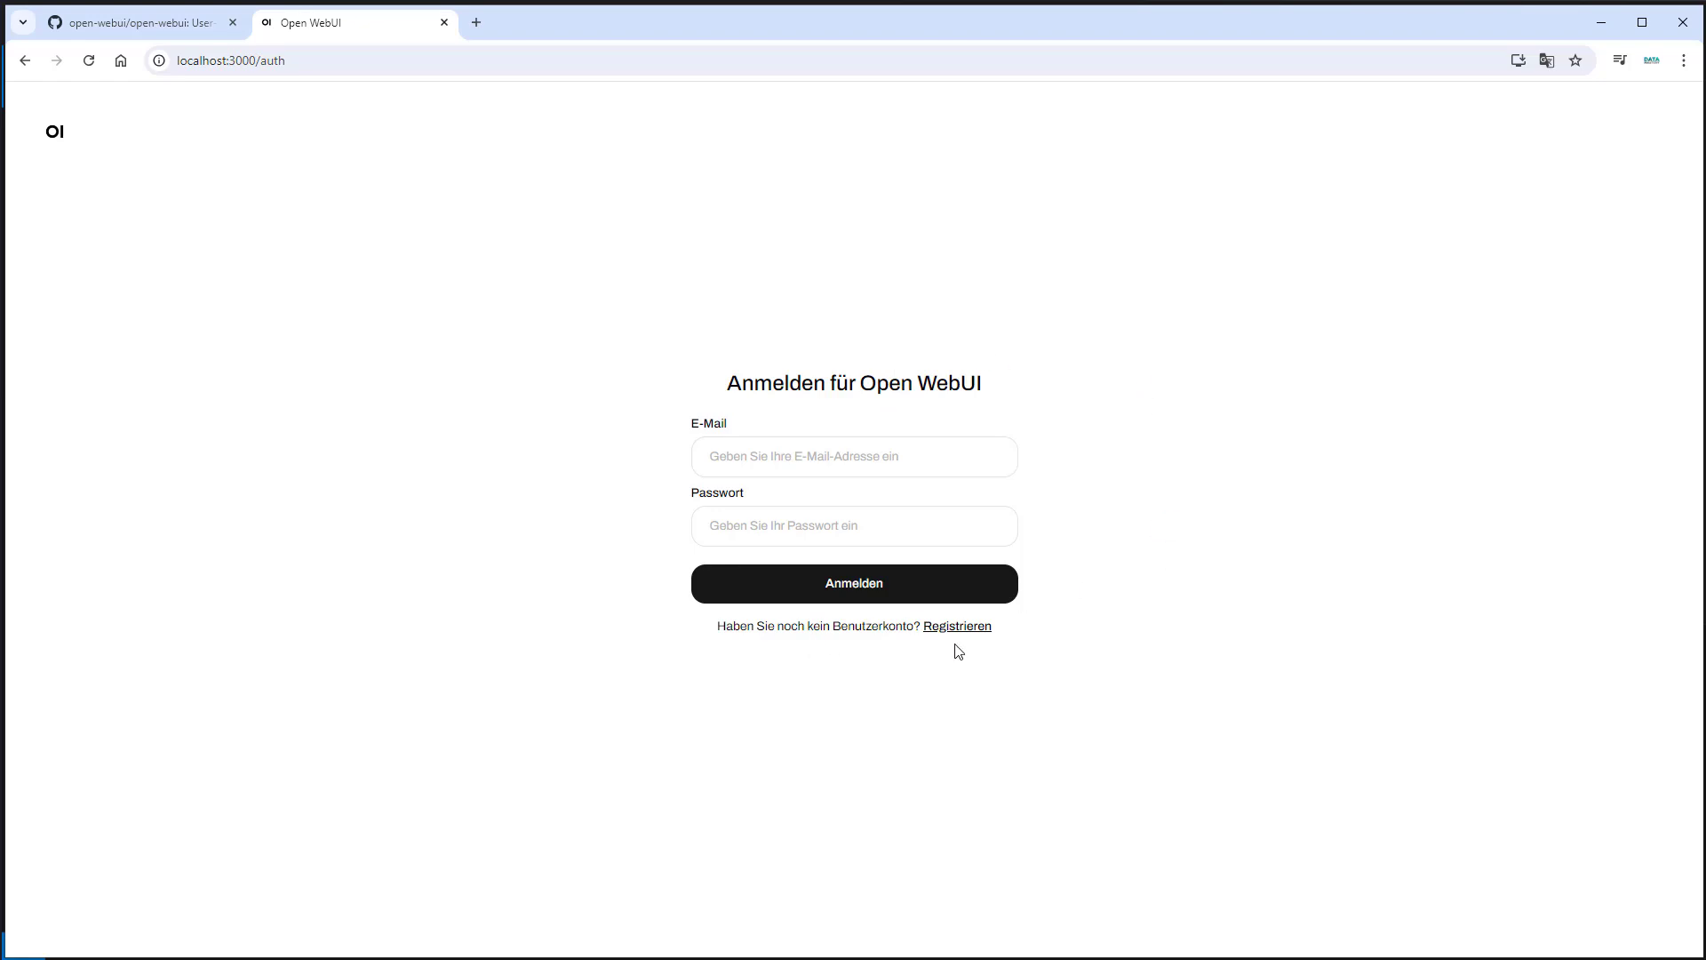
click(956, 626)
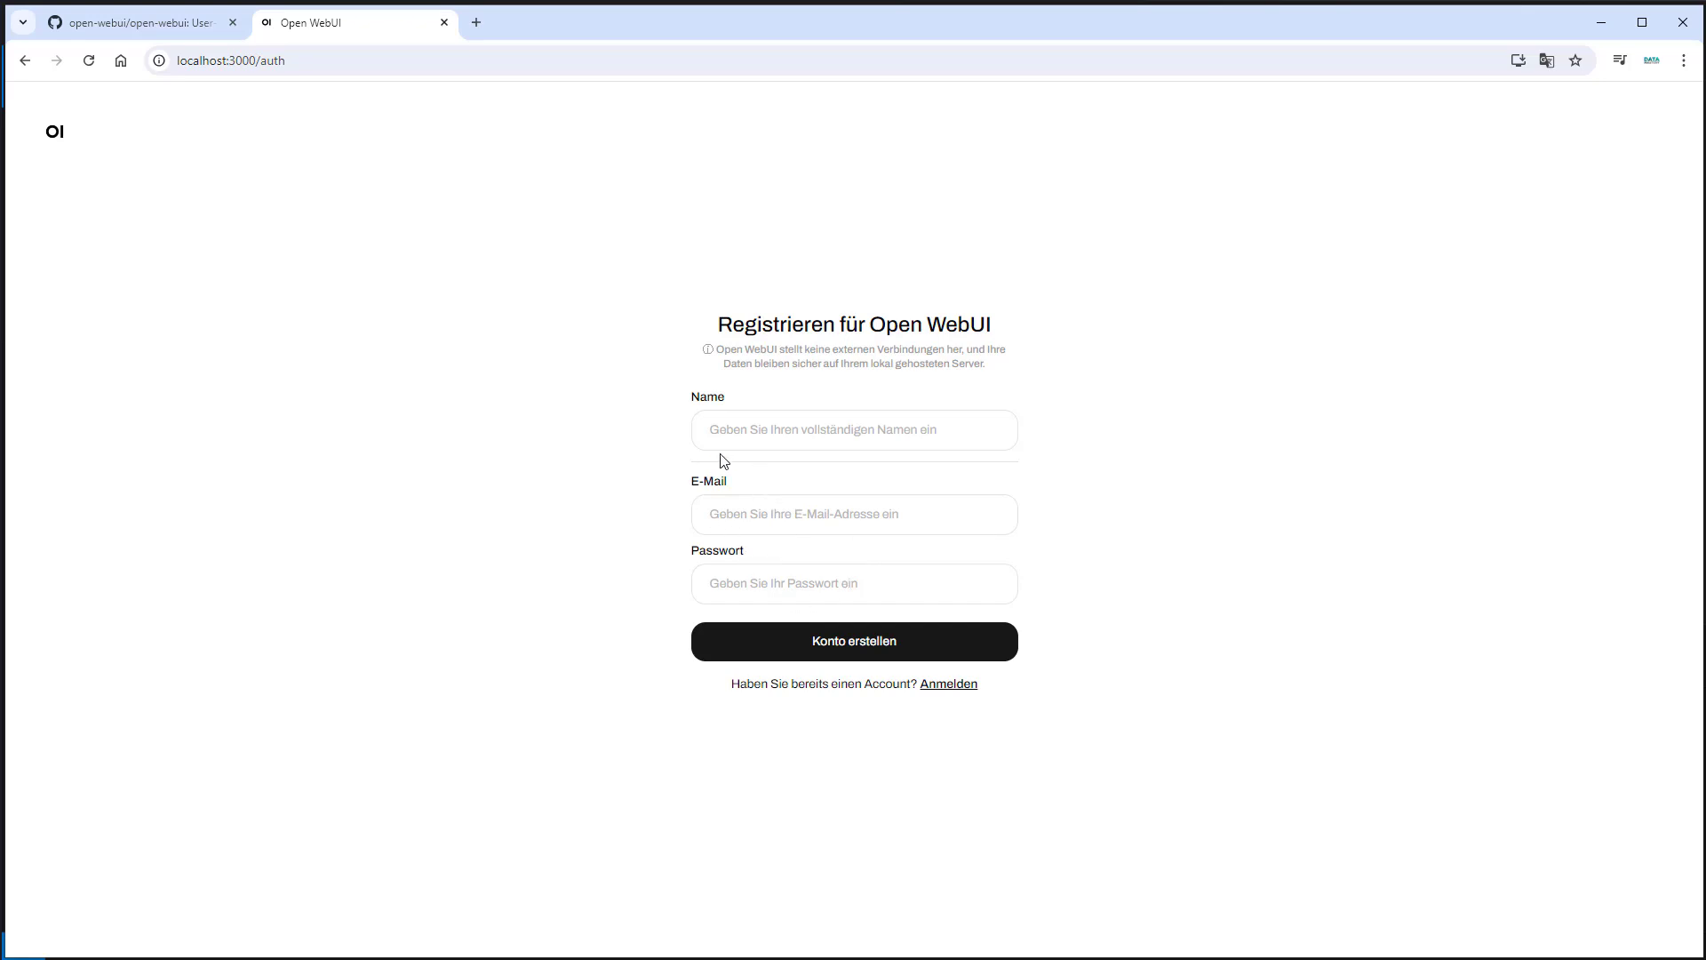
mouse_move(556, 507)
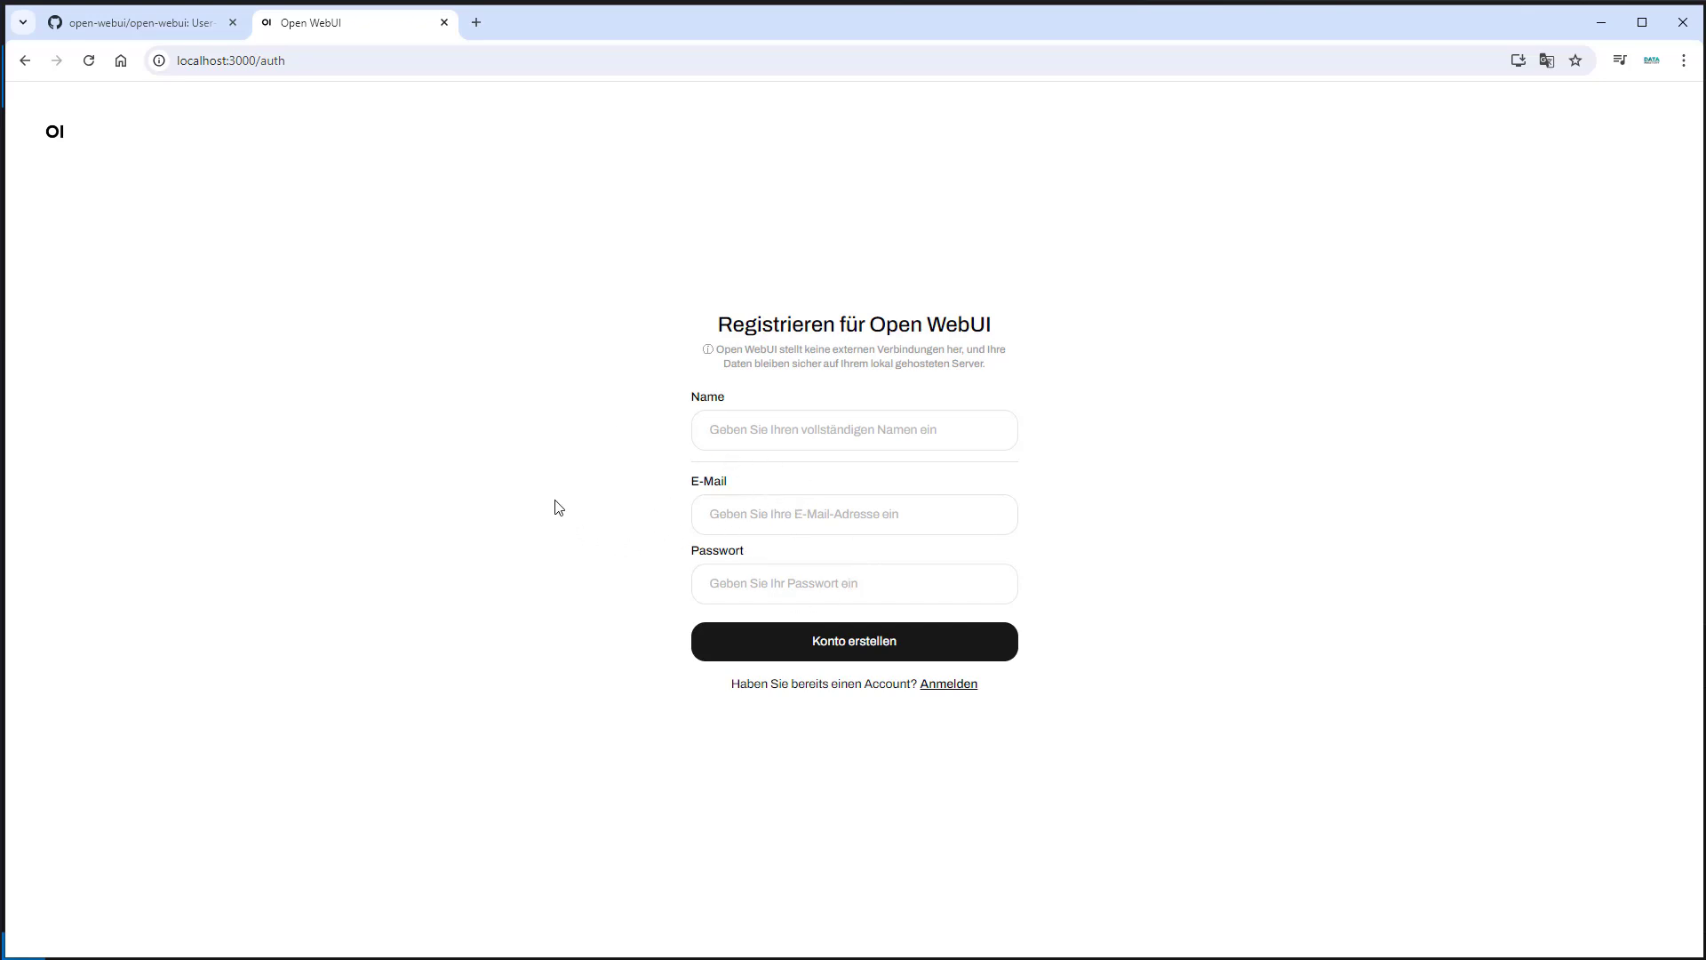
click(946, 683)
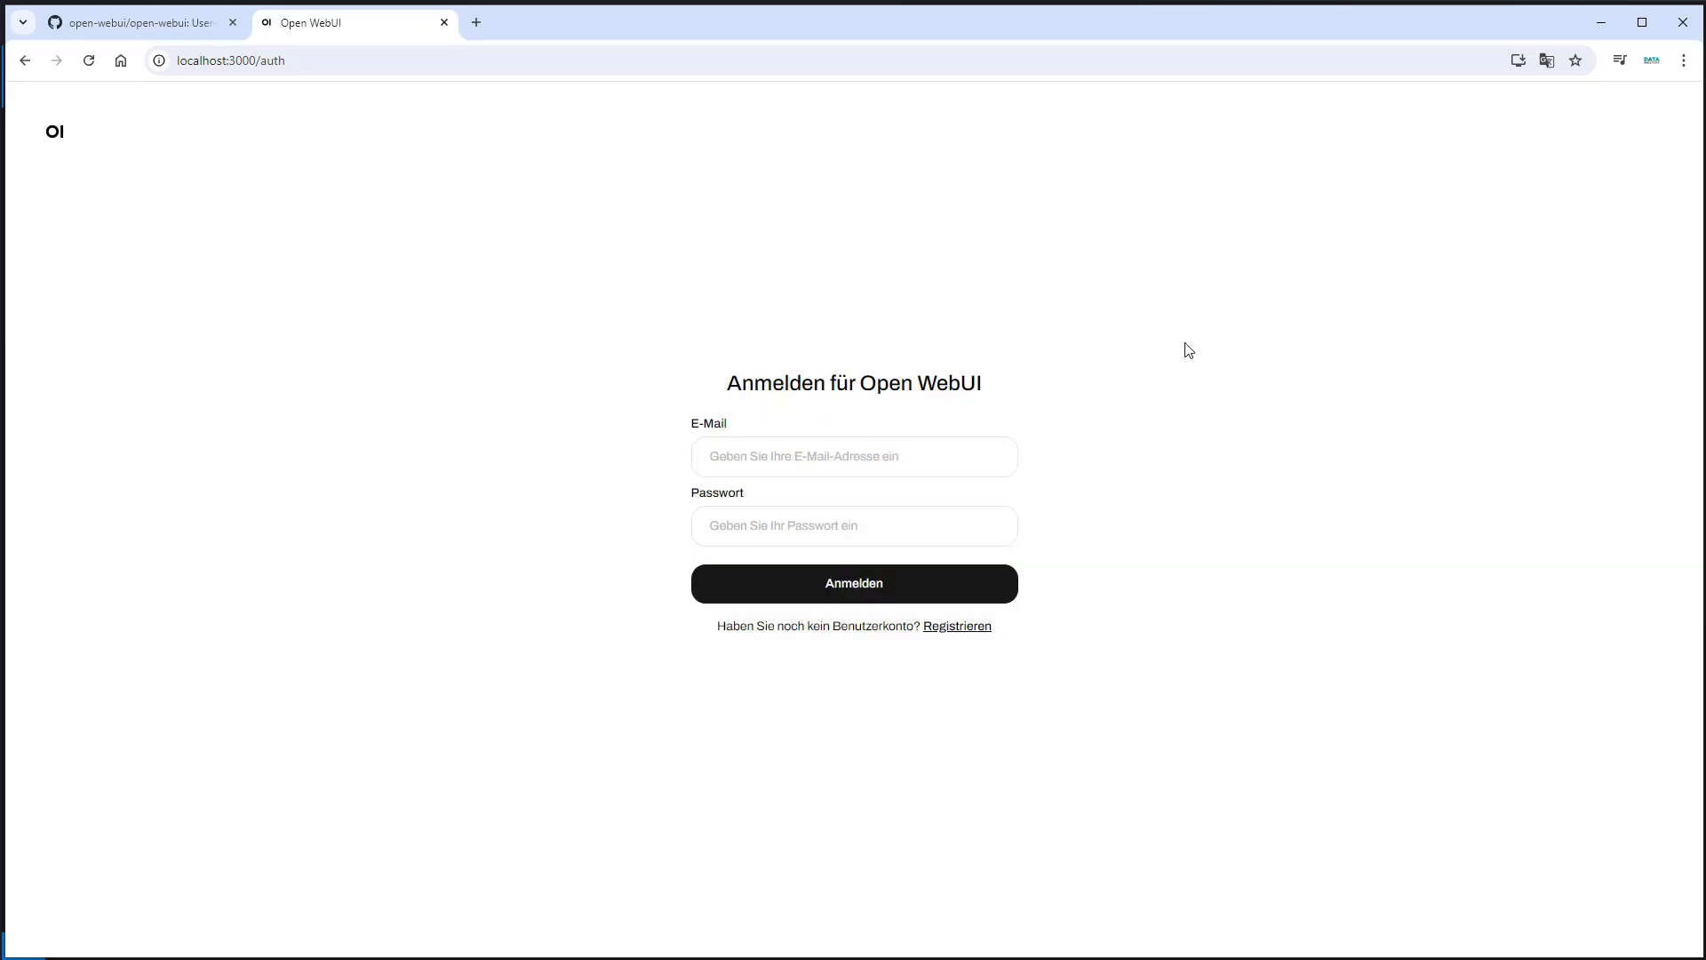
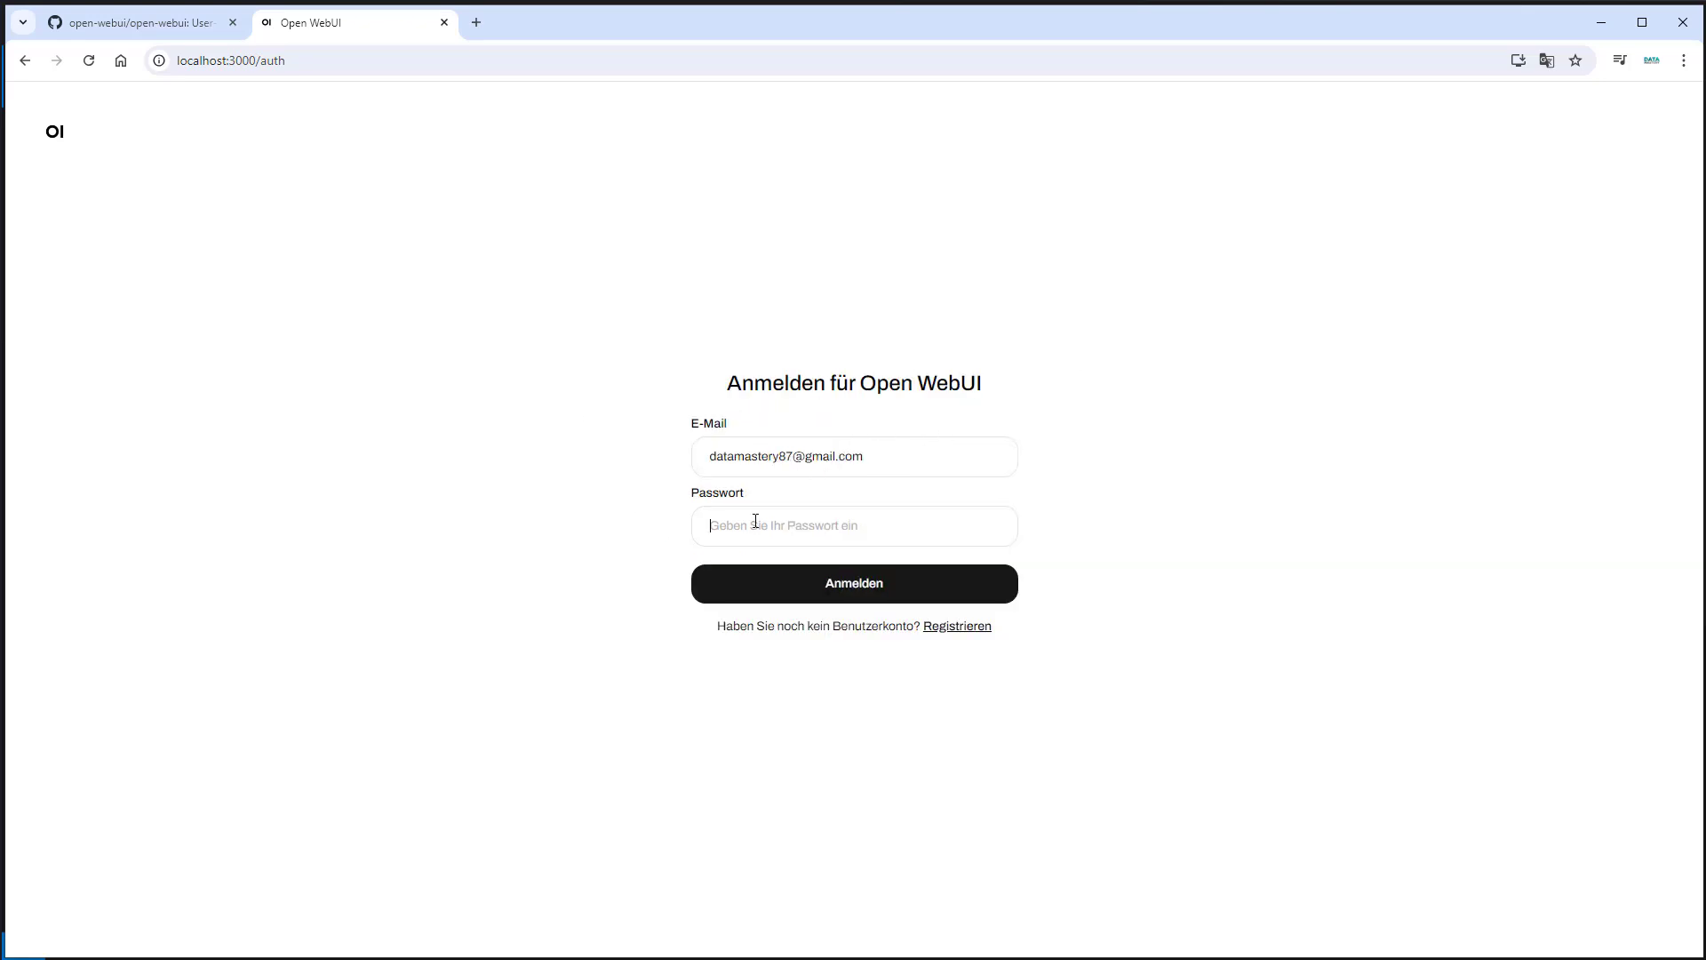
click(853, 583)
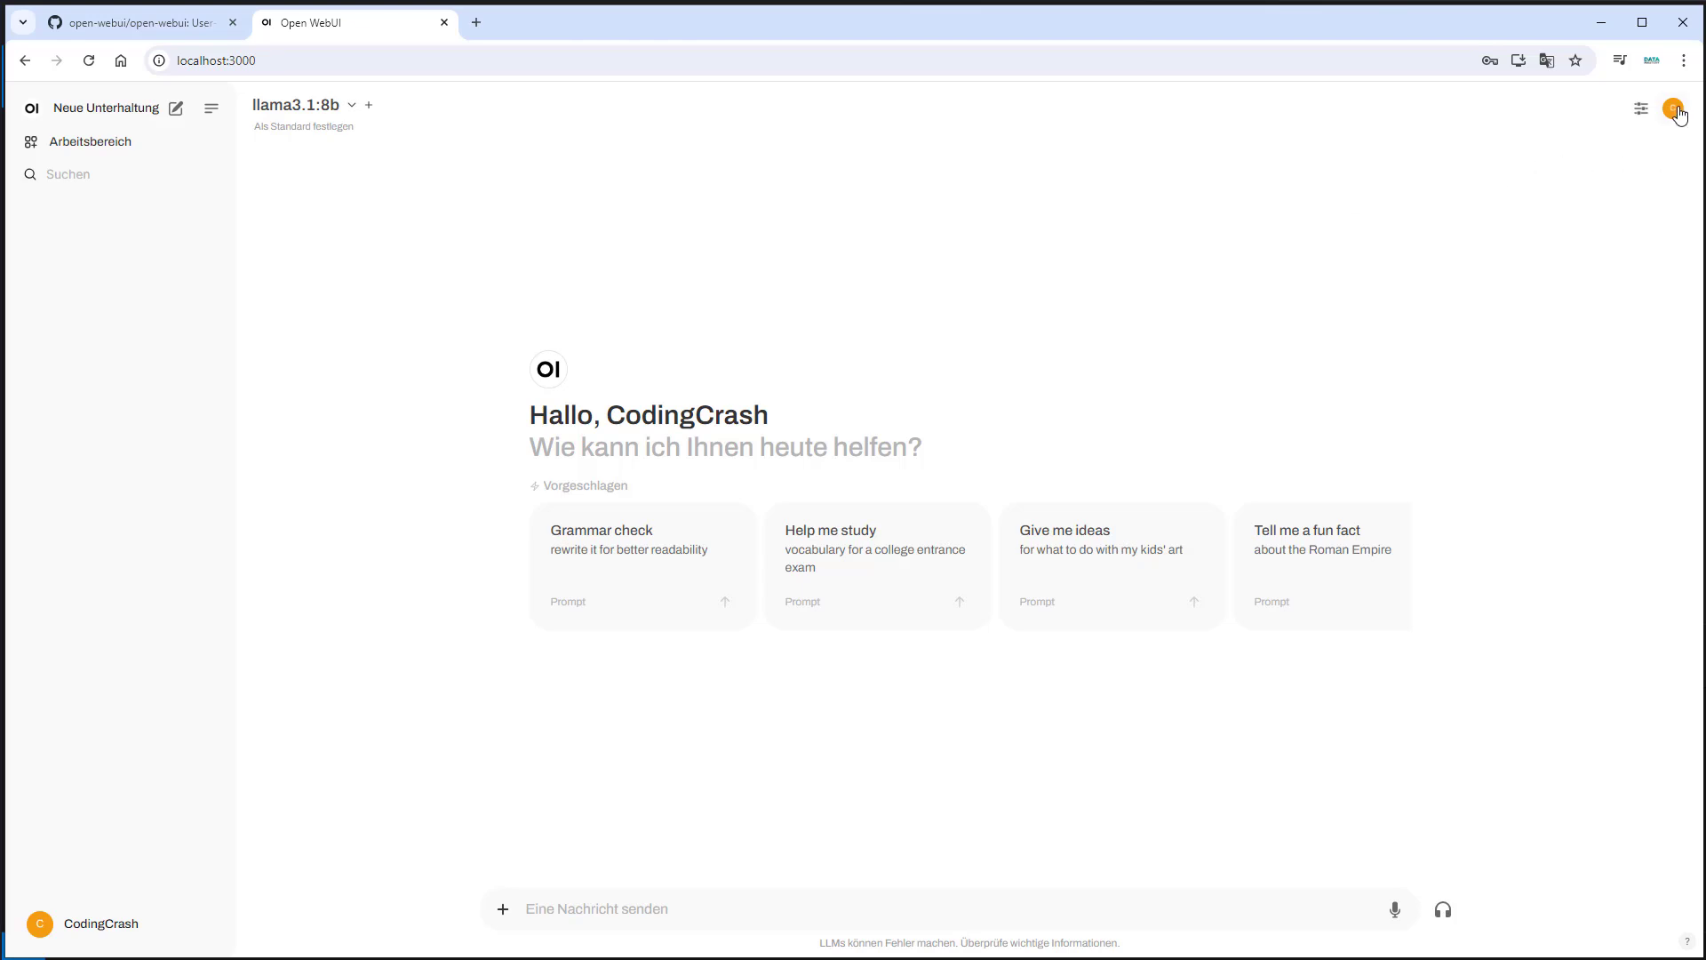
- Set Sprache to English (US) under Einstellungen > General, save, and close settings
click(1673, 107)
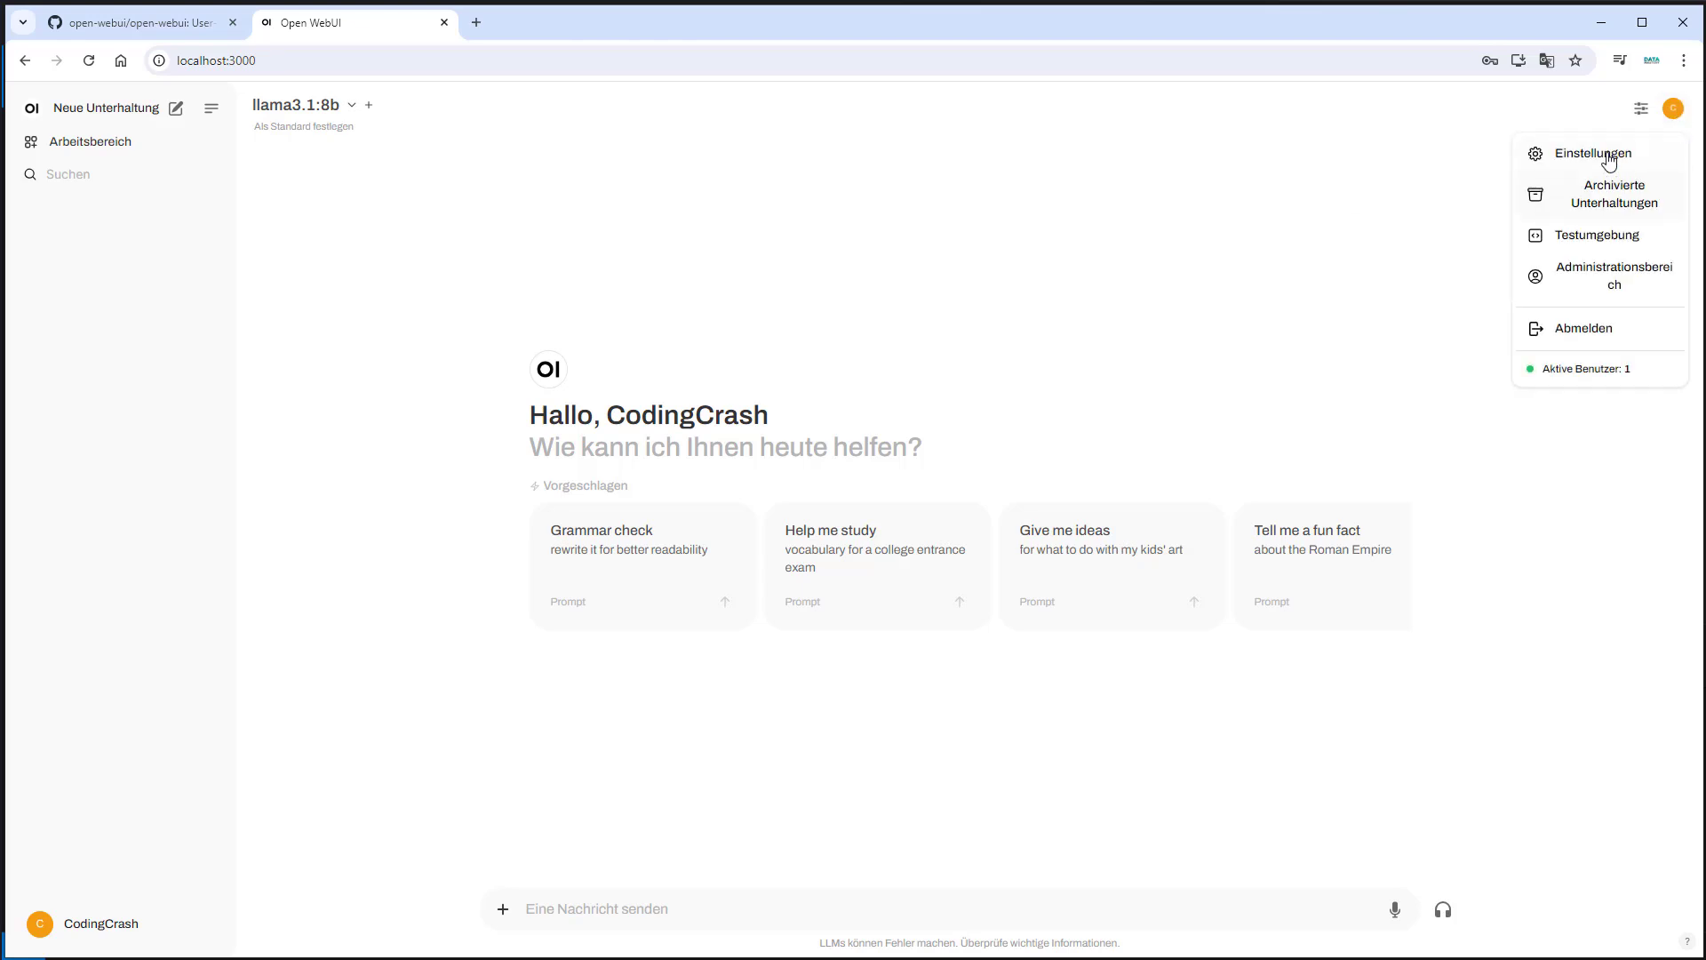
mouse_move(1590, 161)
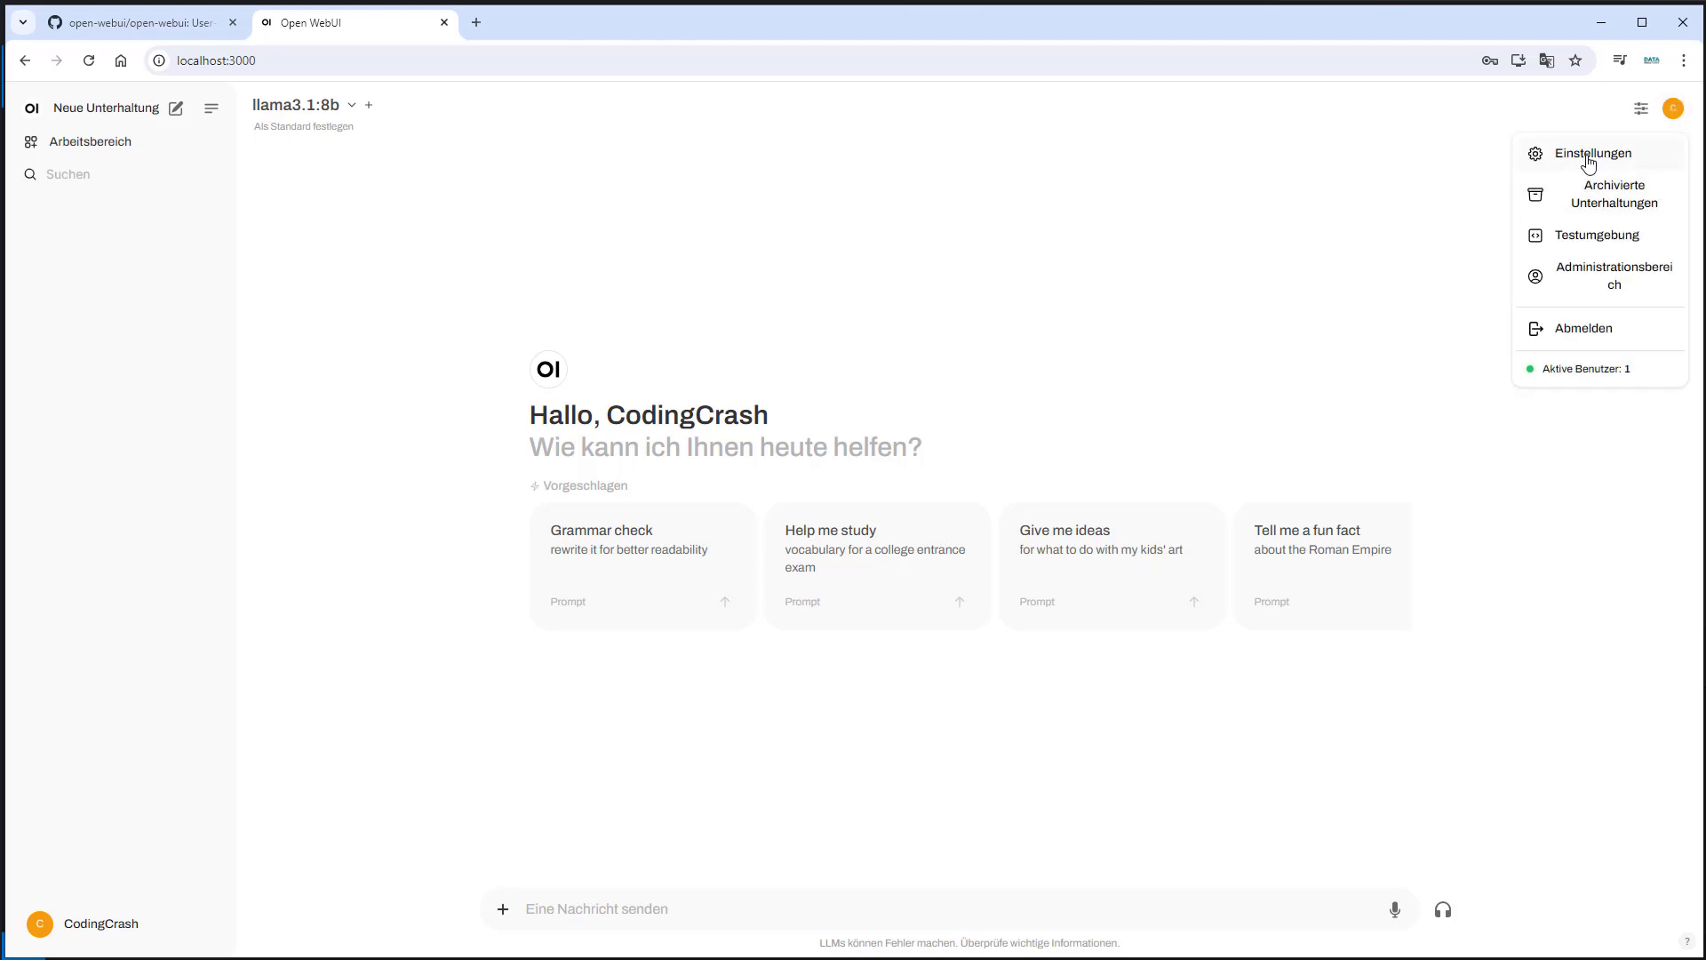
click(1594, 154)
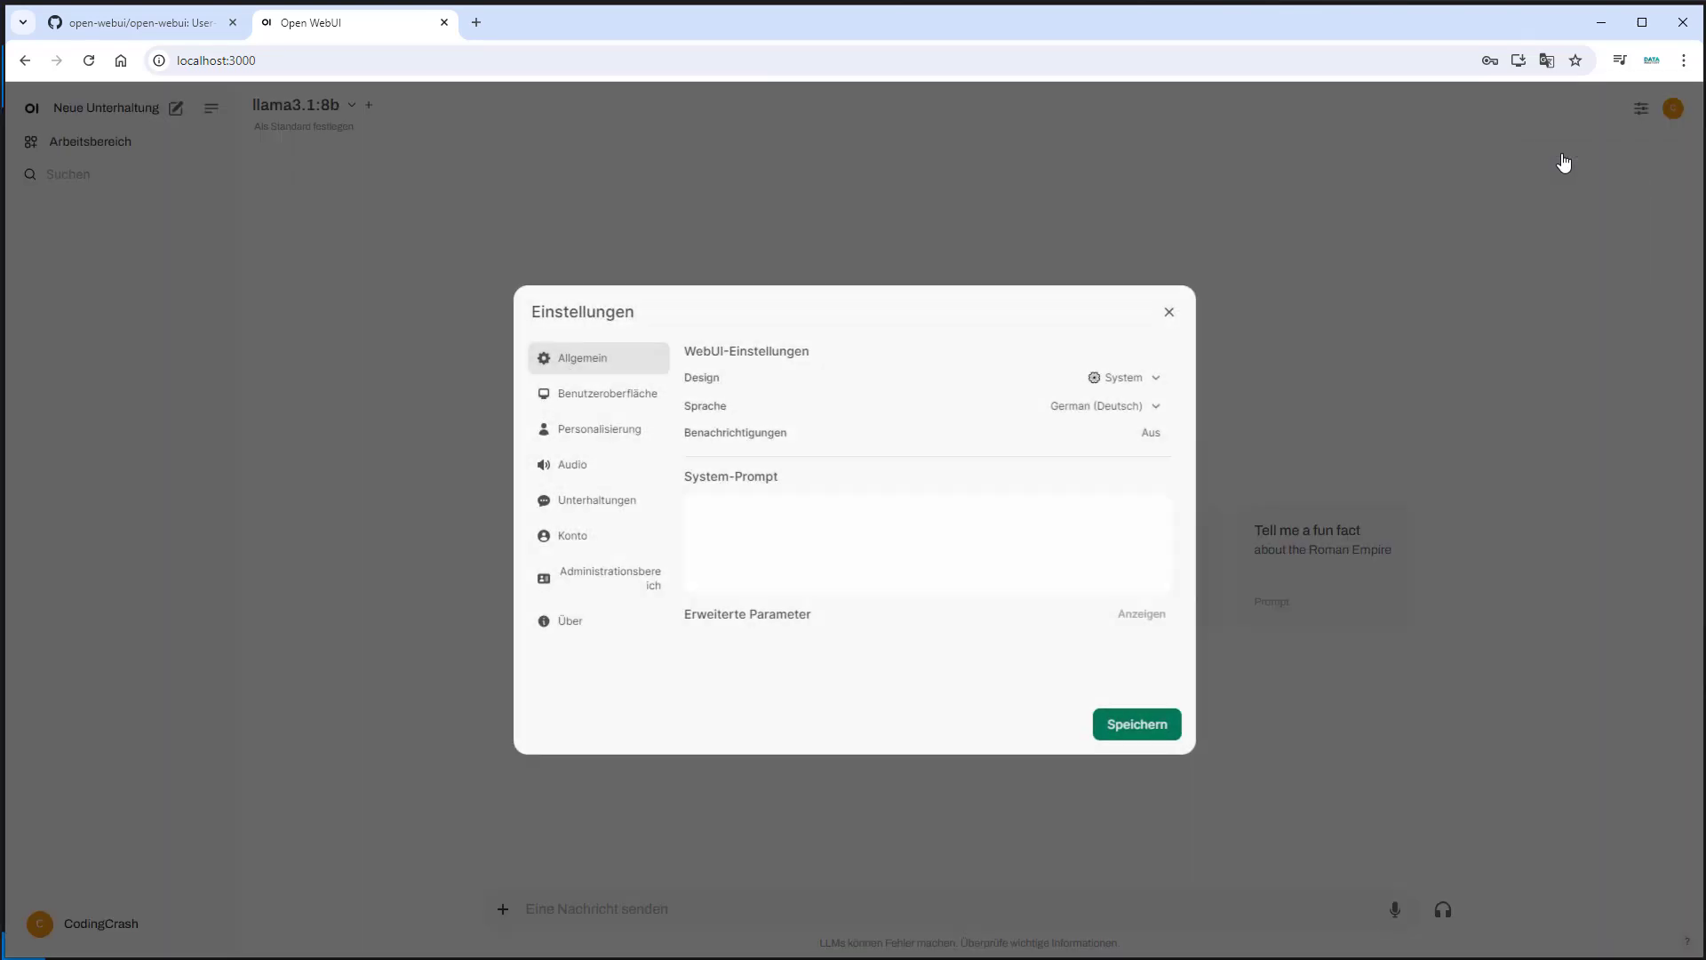
click(1105, 405)
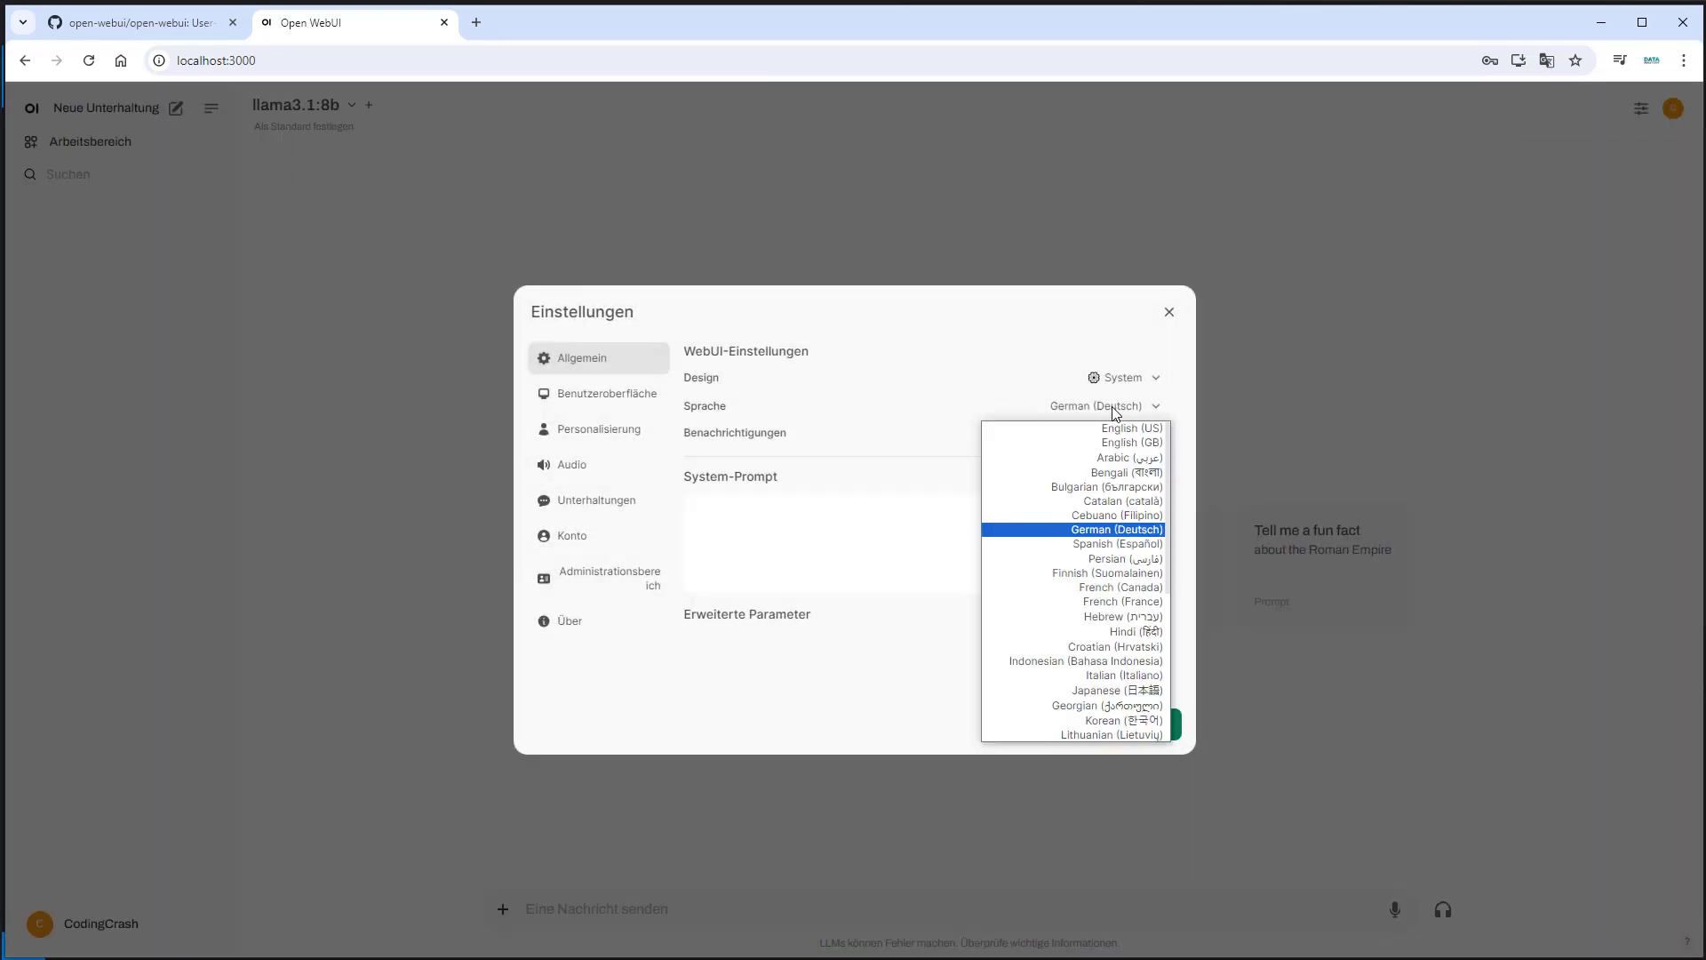
click(1131, 428)
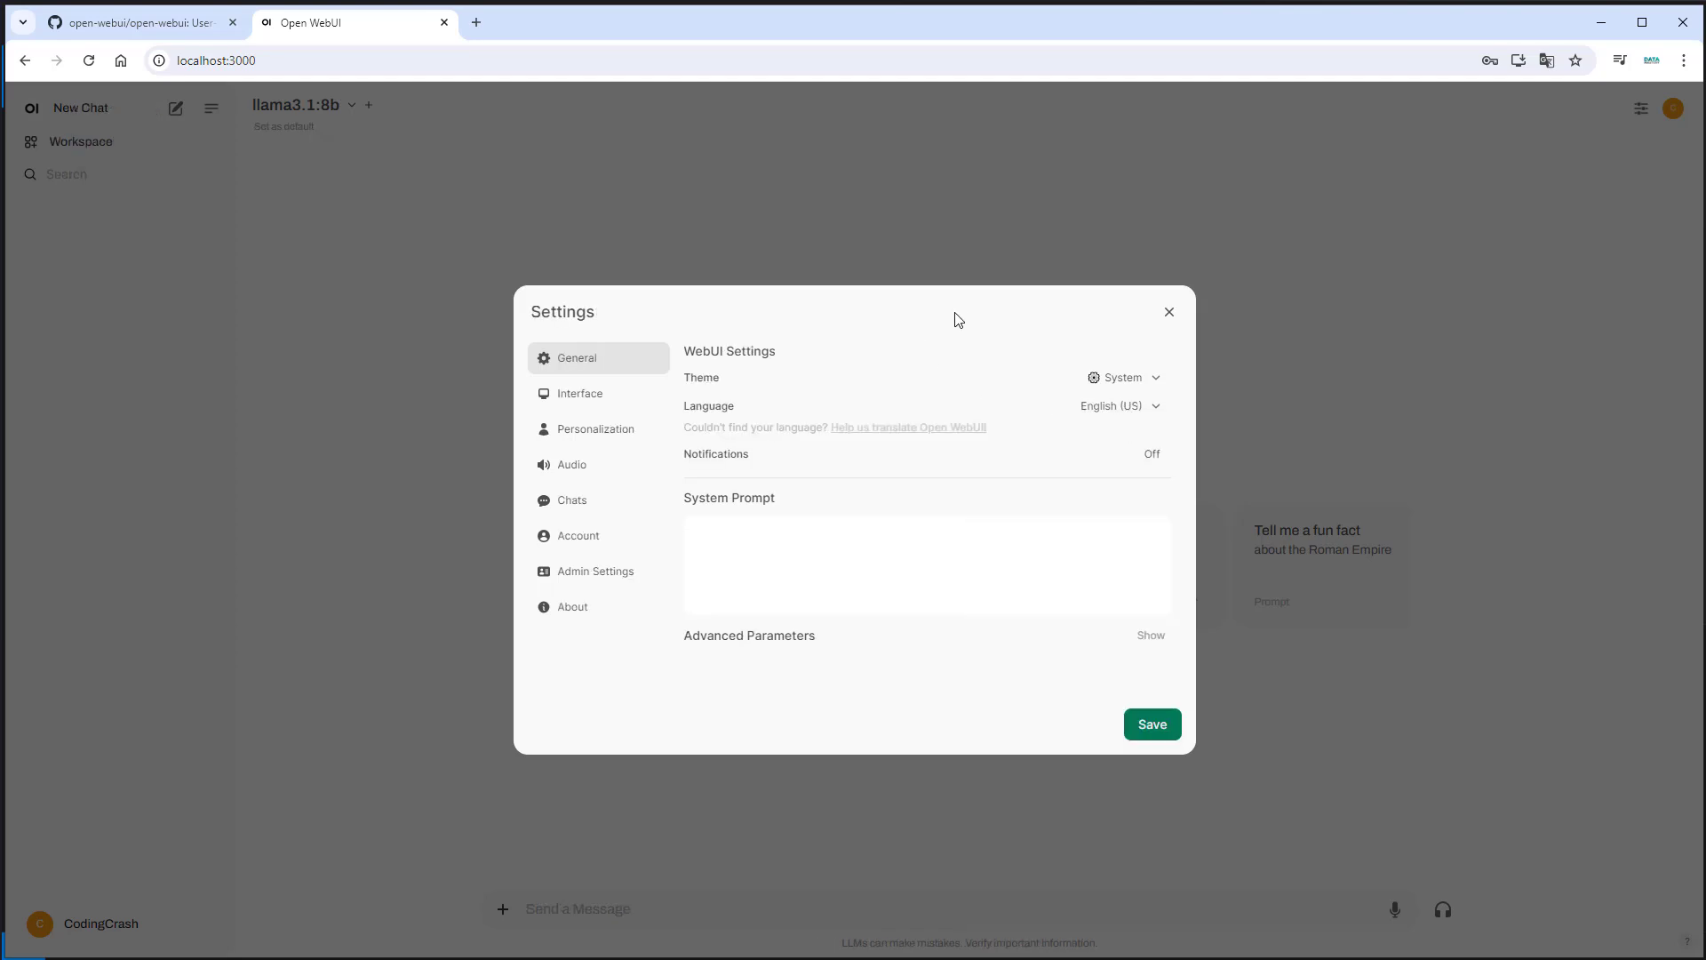
click(1151, 724)
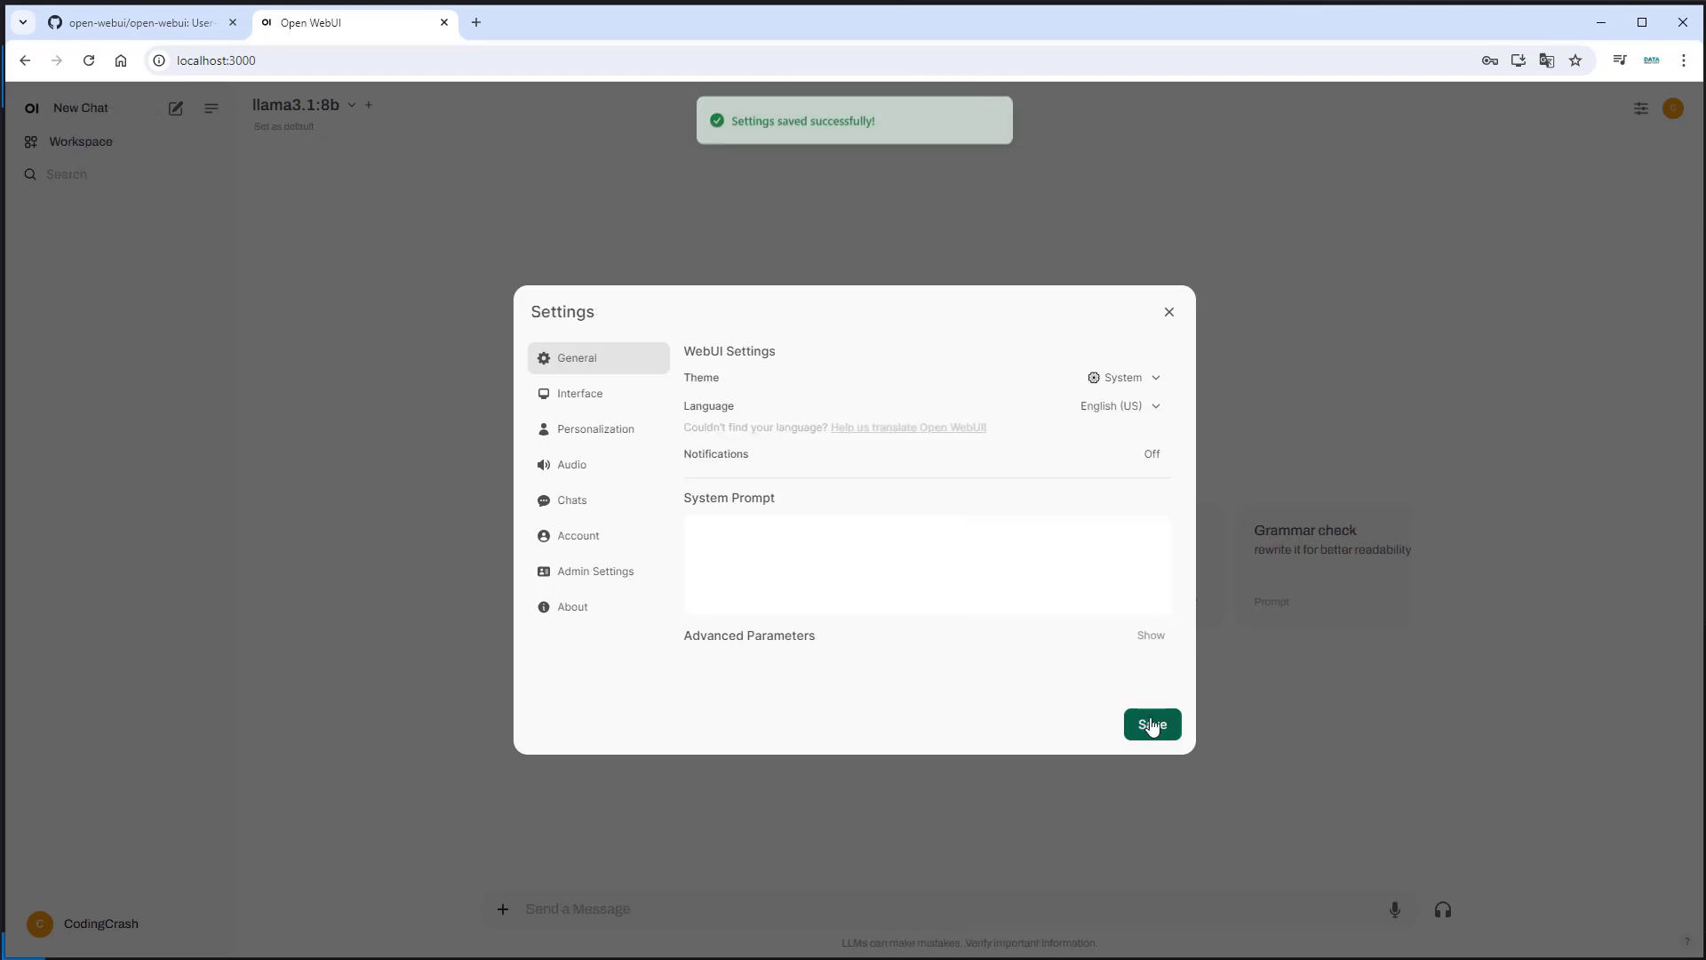
click(1151, 725)
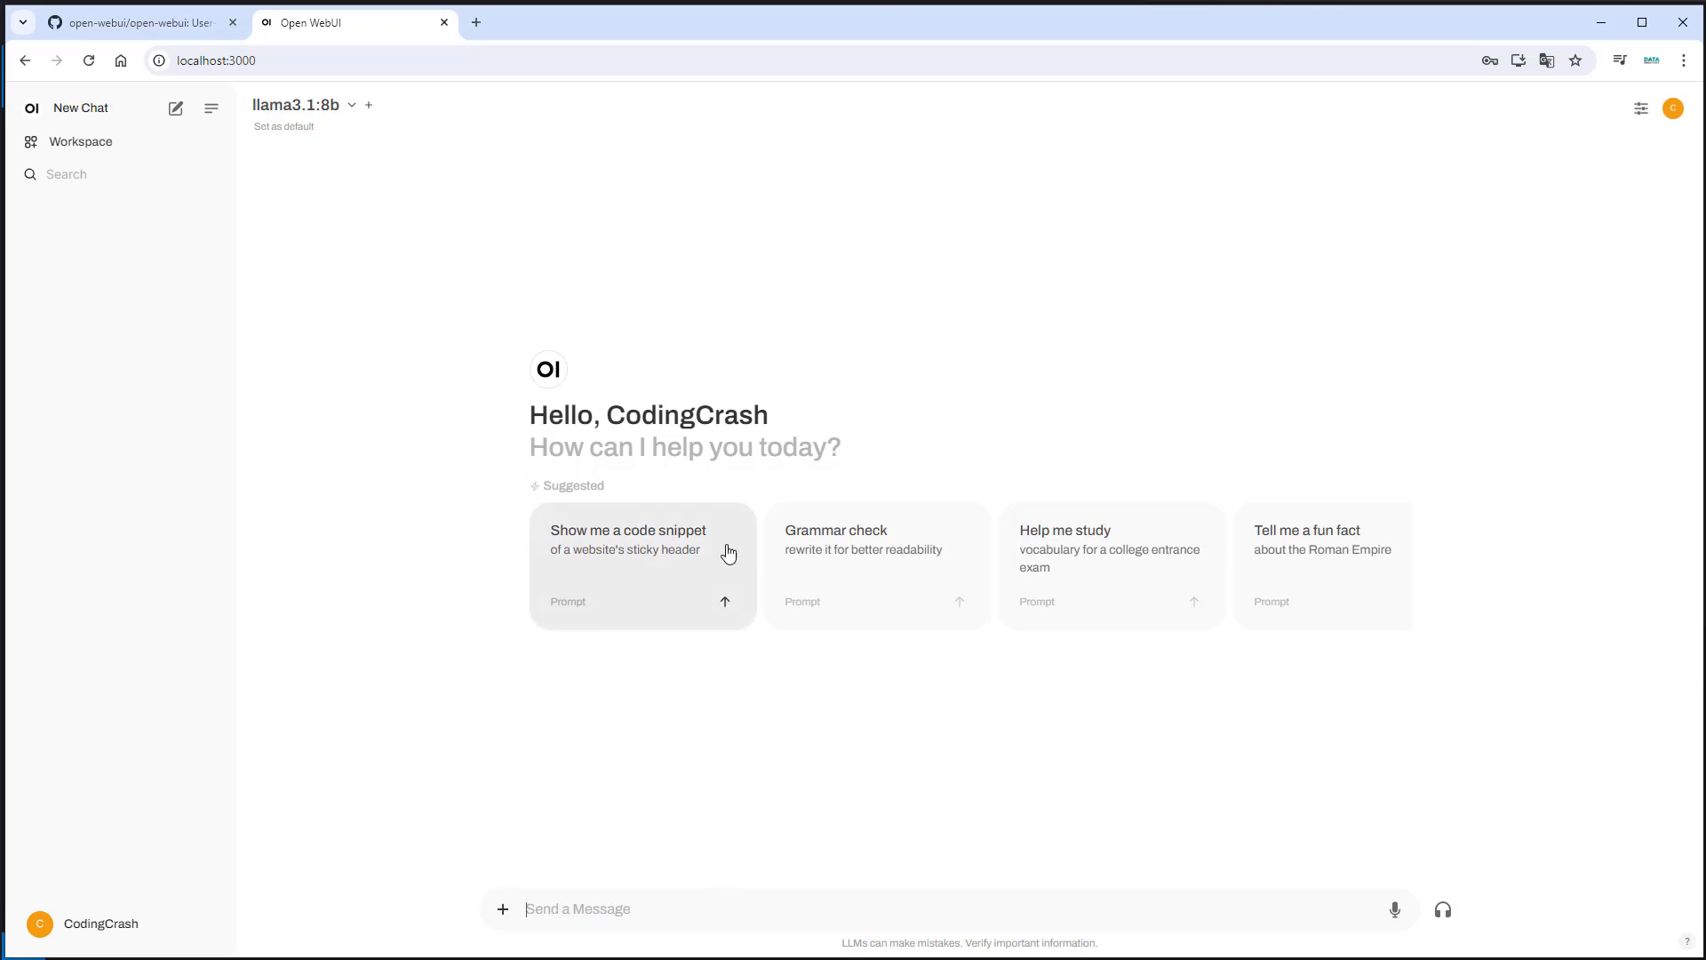
mouse_move(889, 571)
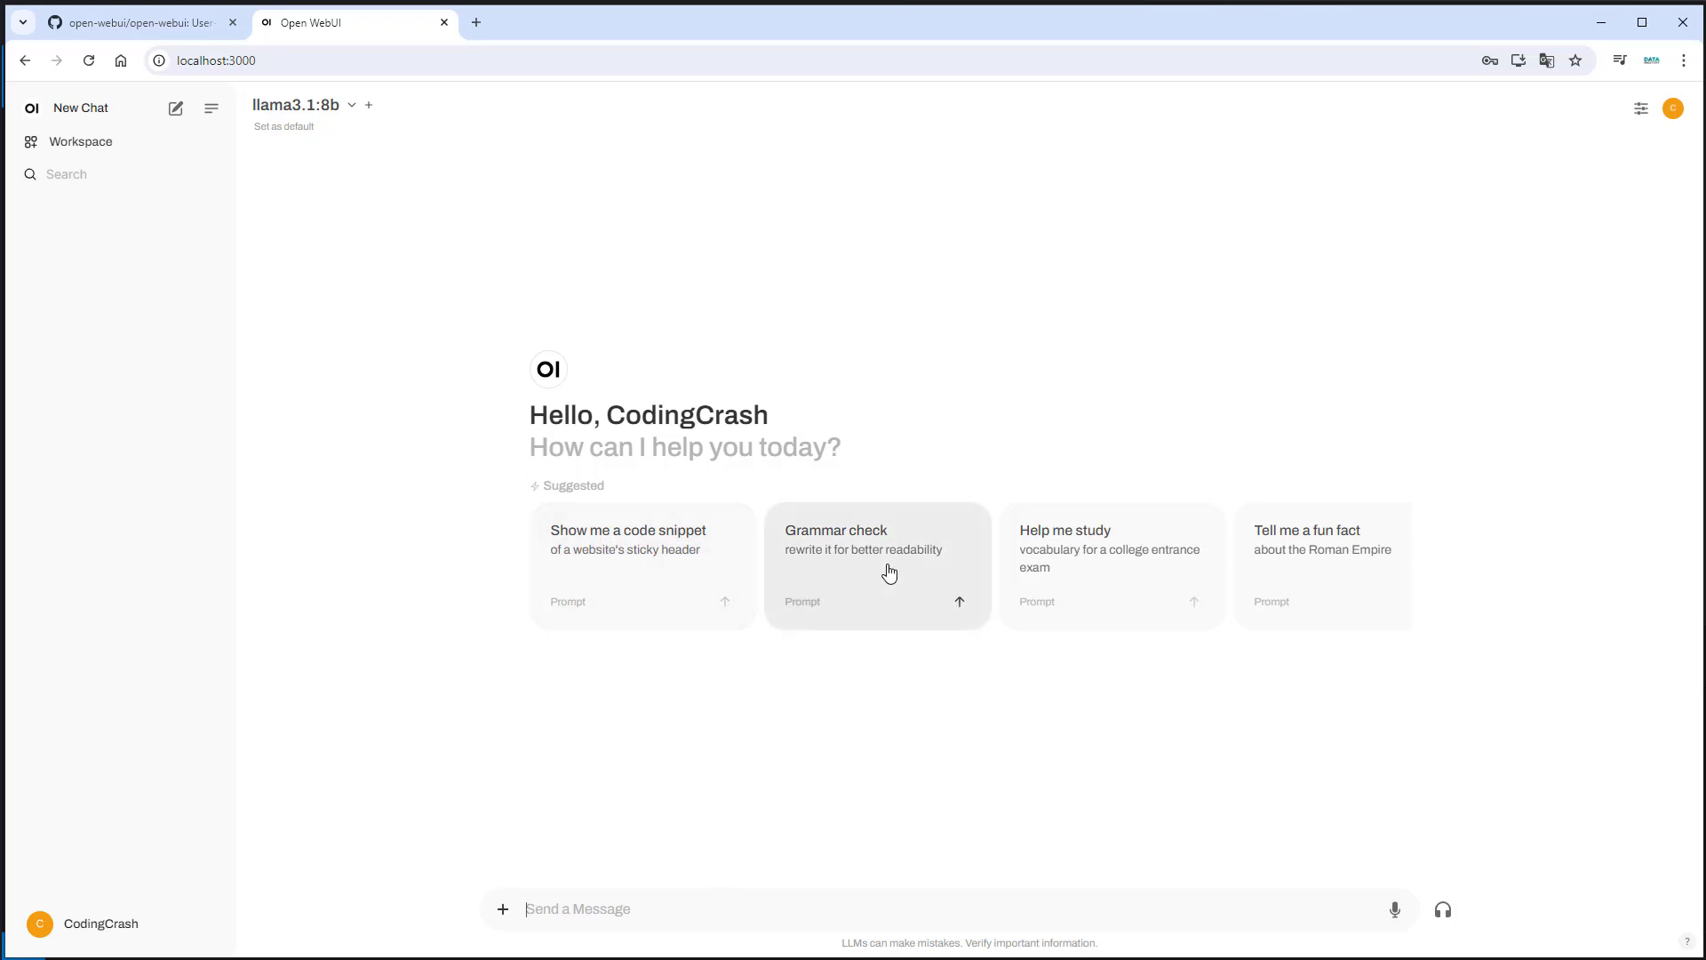
mouse_move(330, 109)
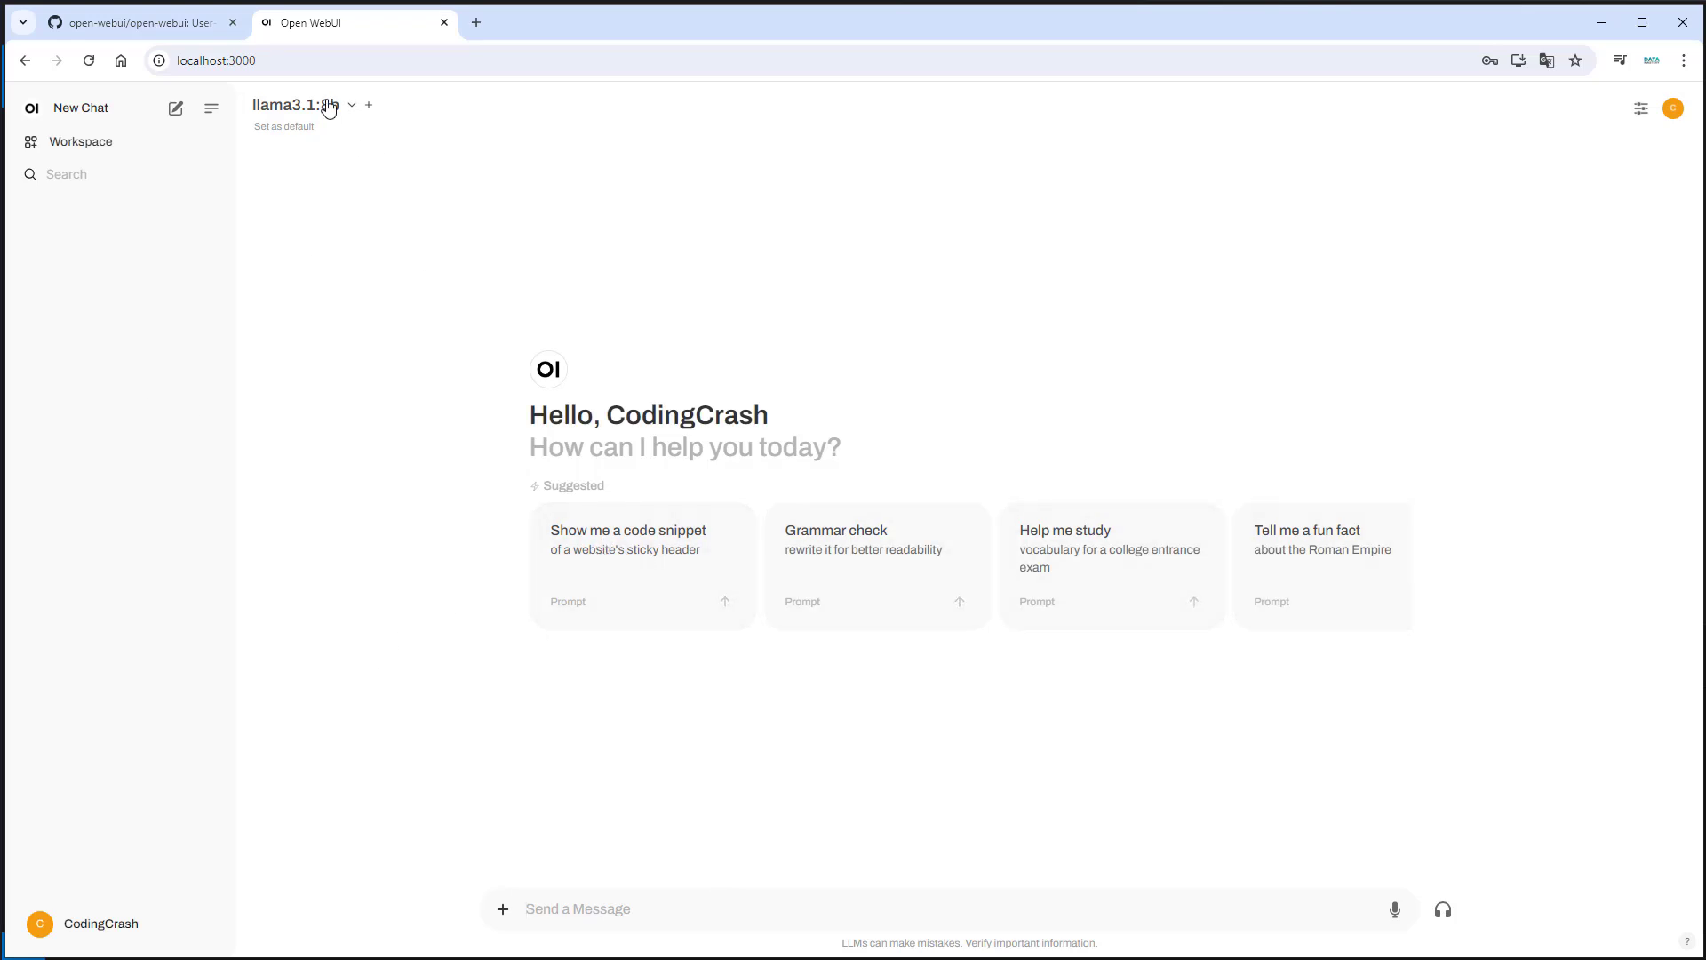
- Set llama3.1:8b as default in the model selector and begin a chat with 'hello'
click(305, 105)
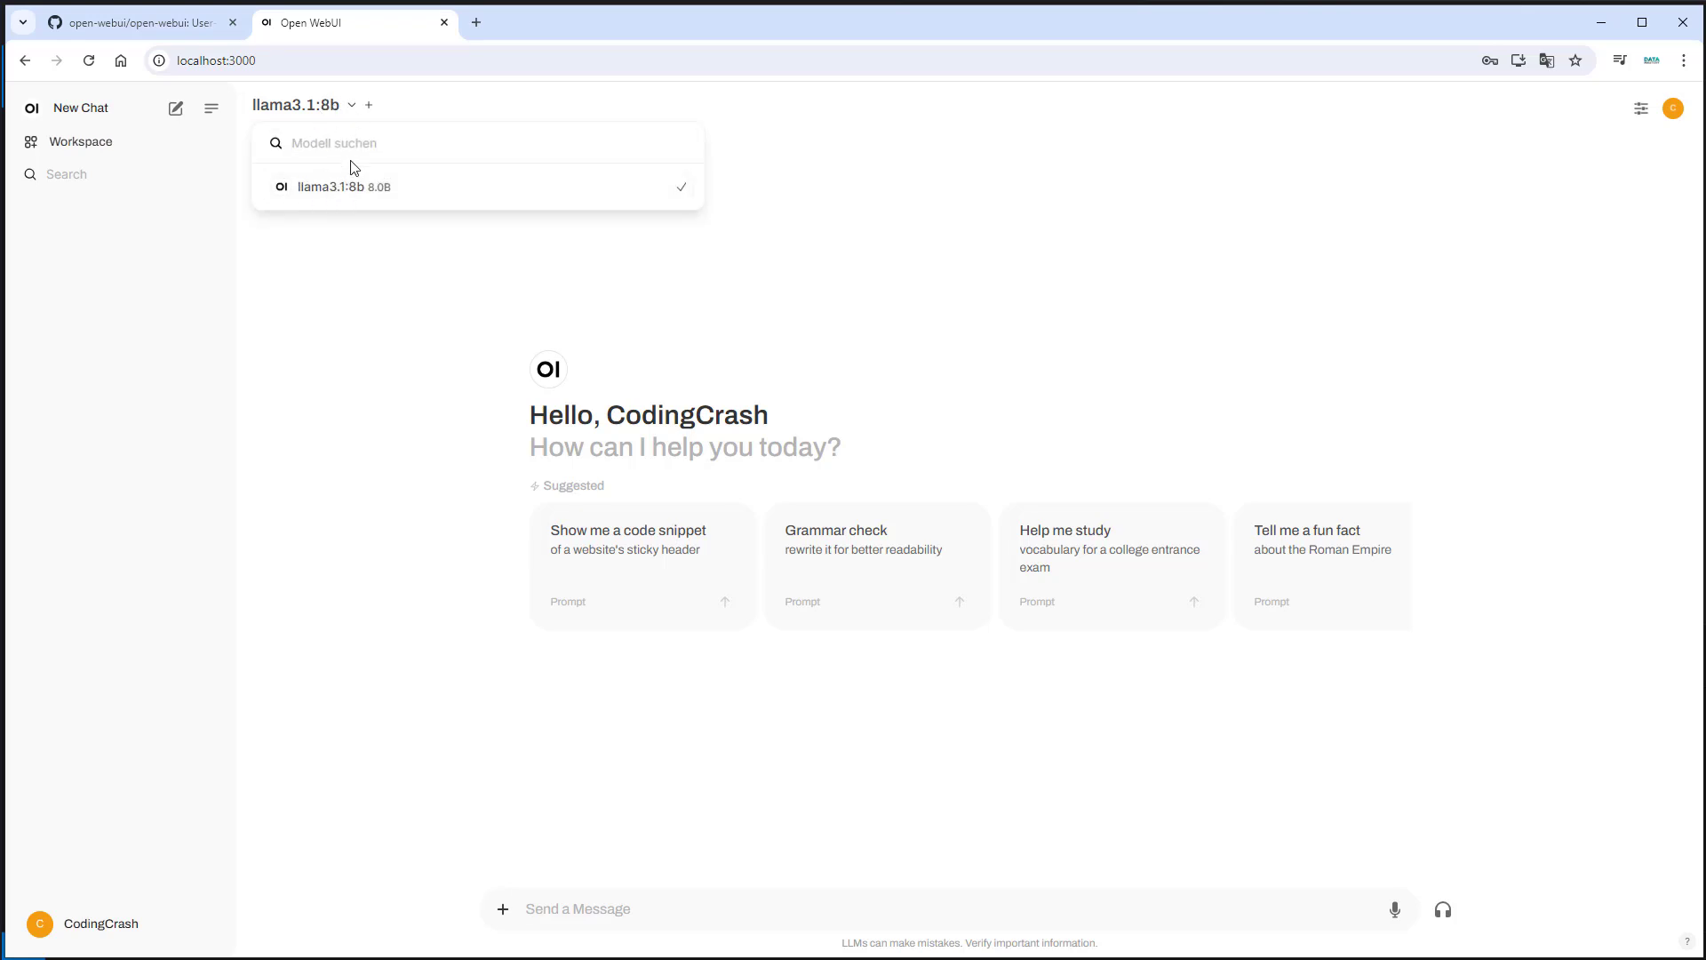
mouse_move(411, 199)
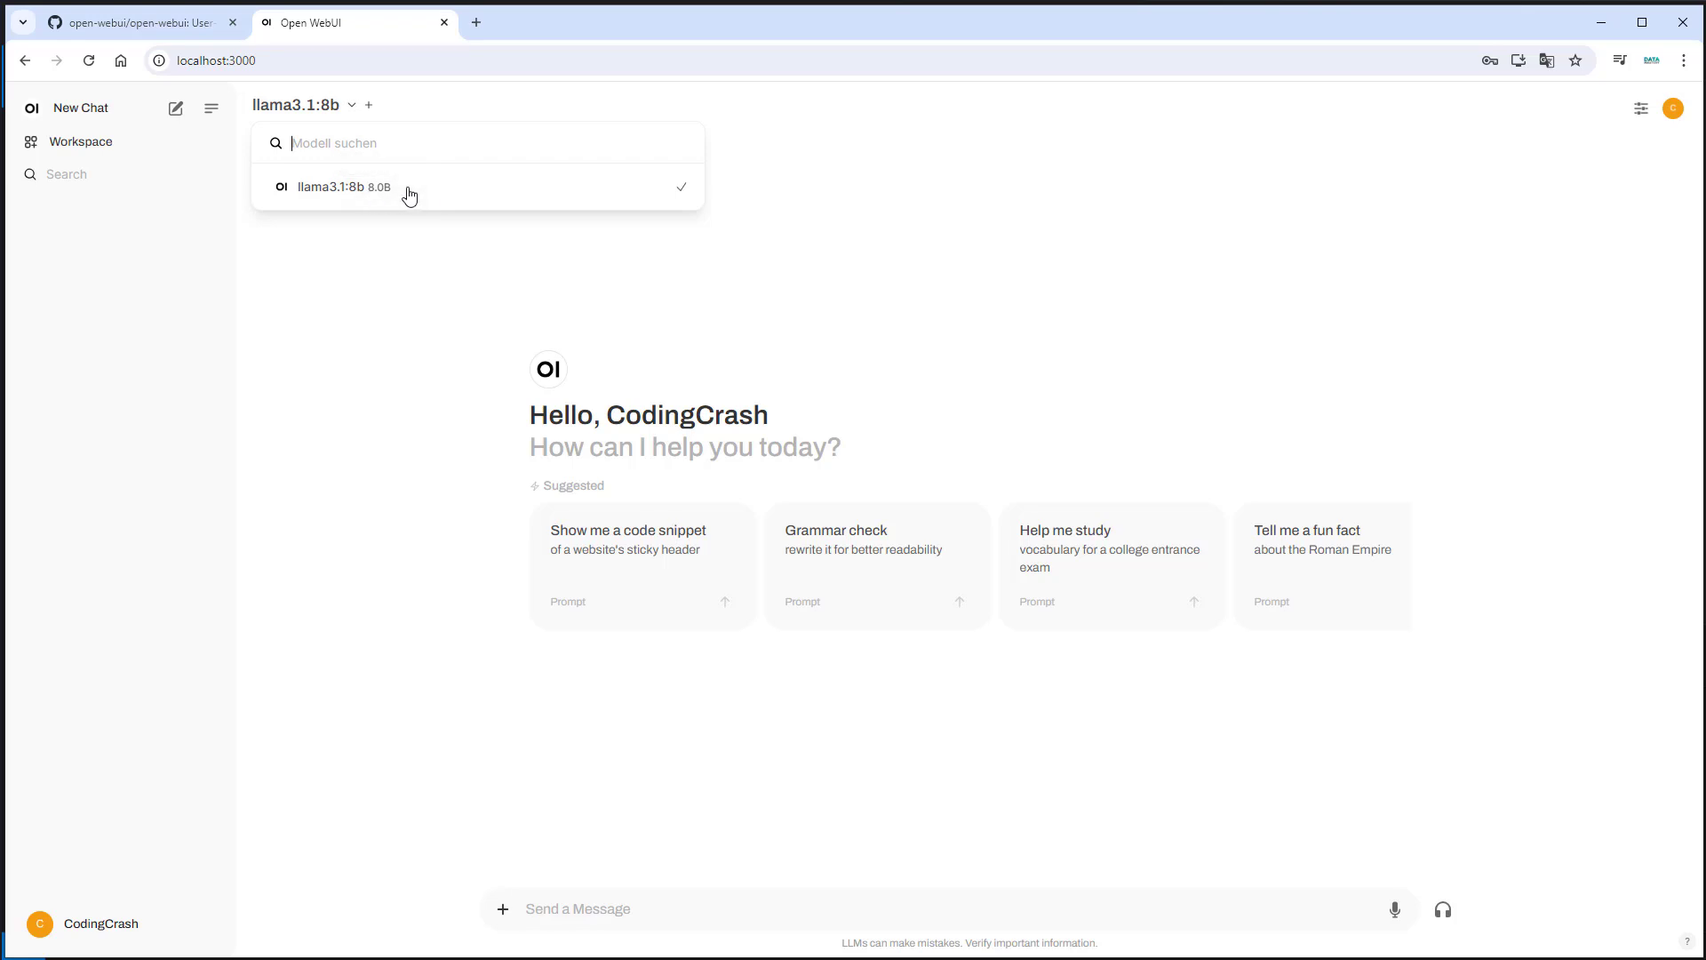
mouse_move(352, 202)
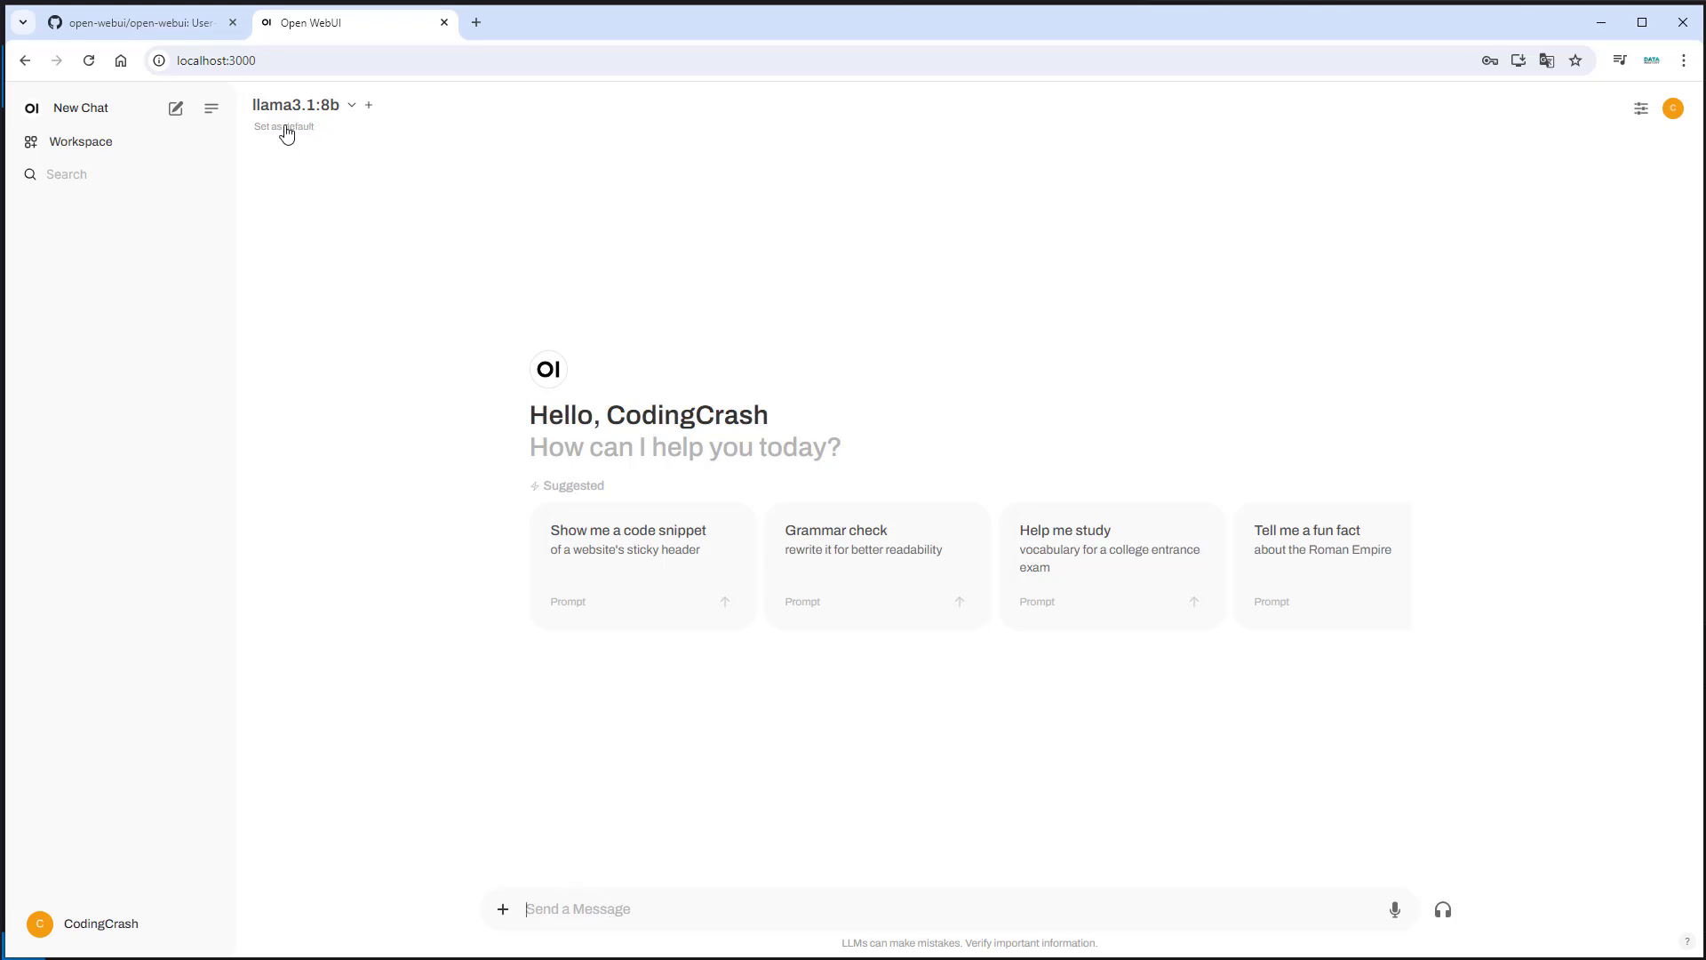
click(282, 126)
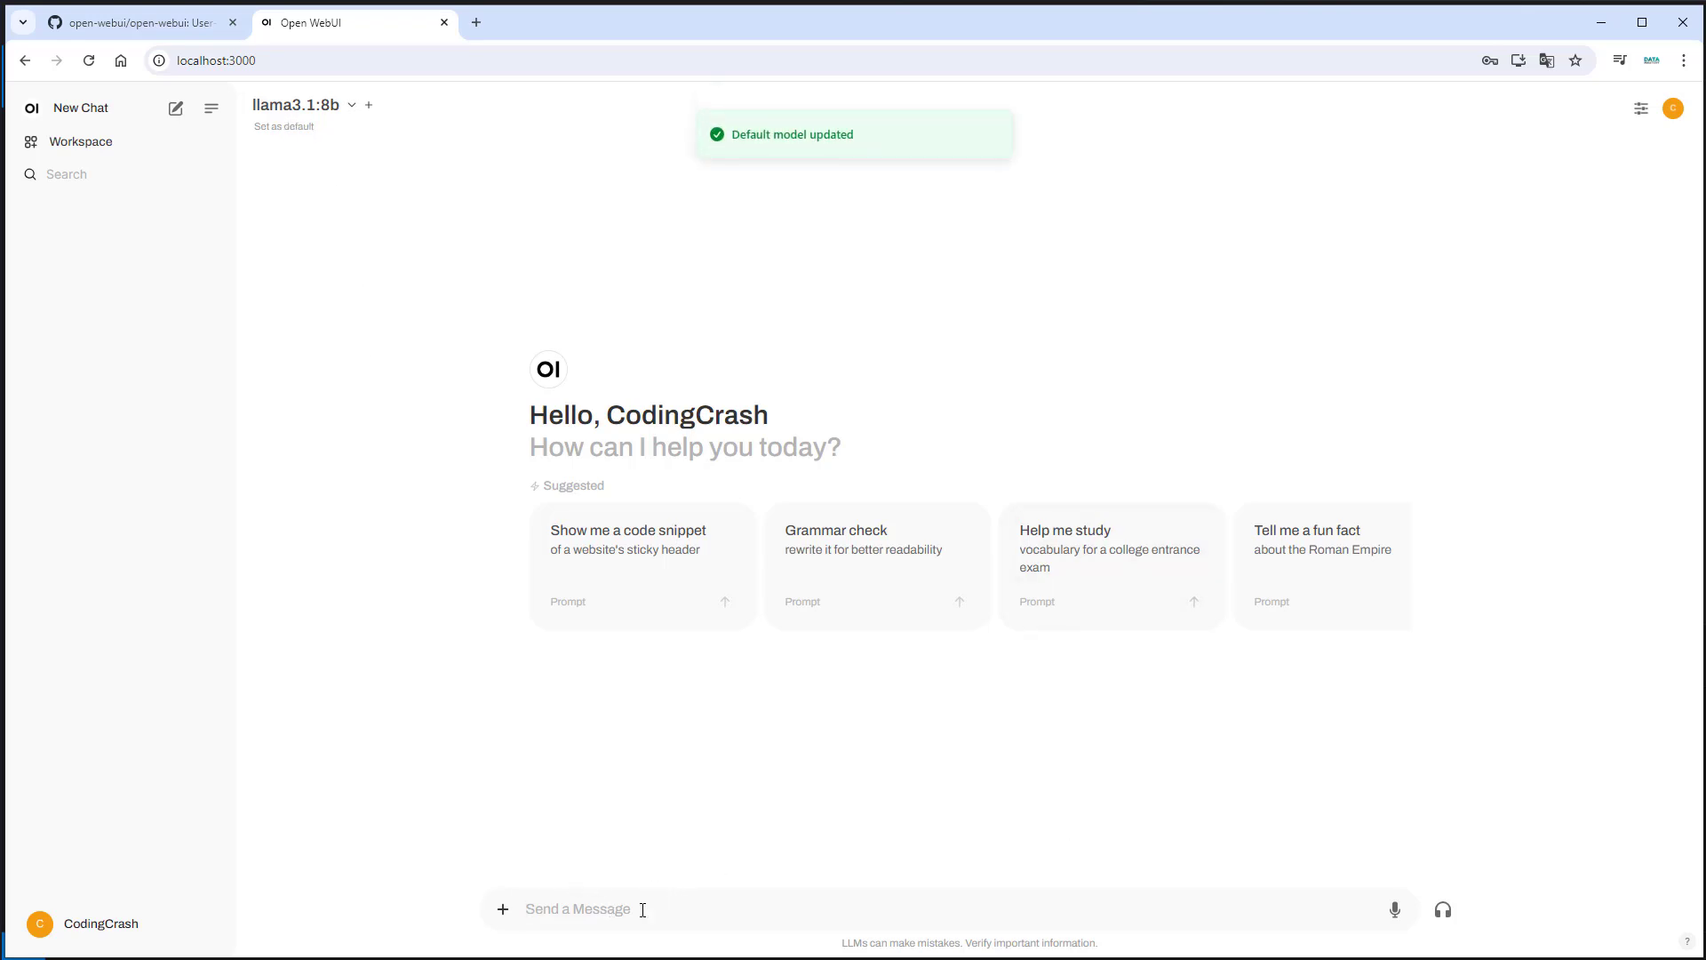
text(hello)
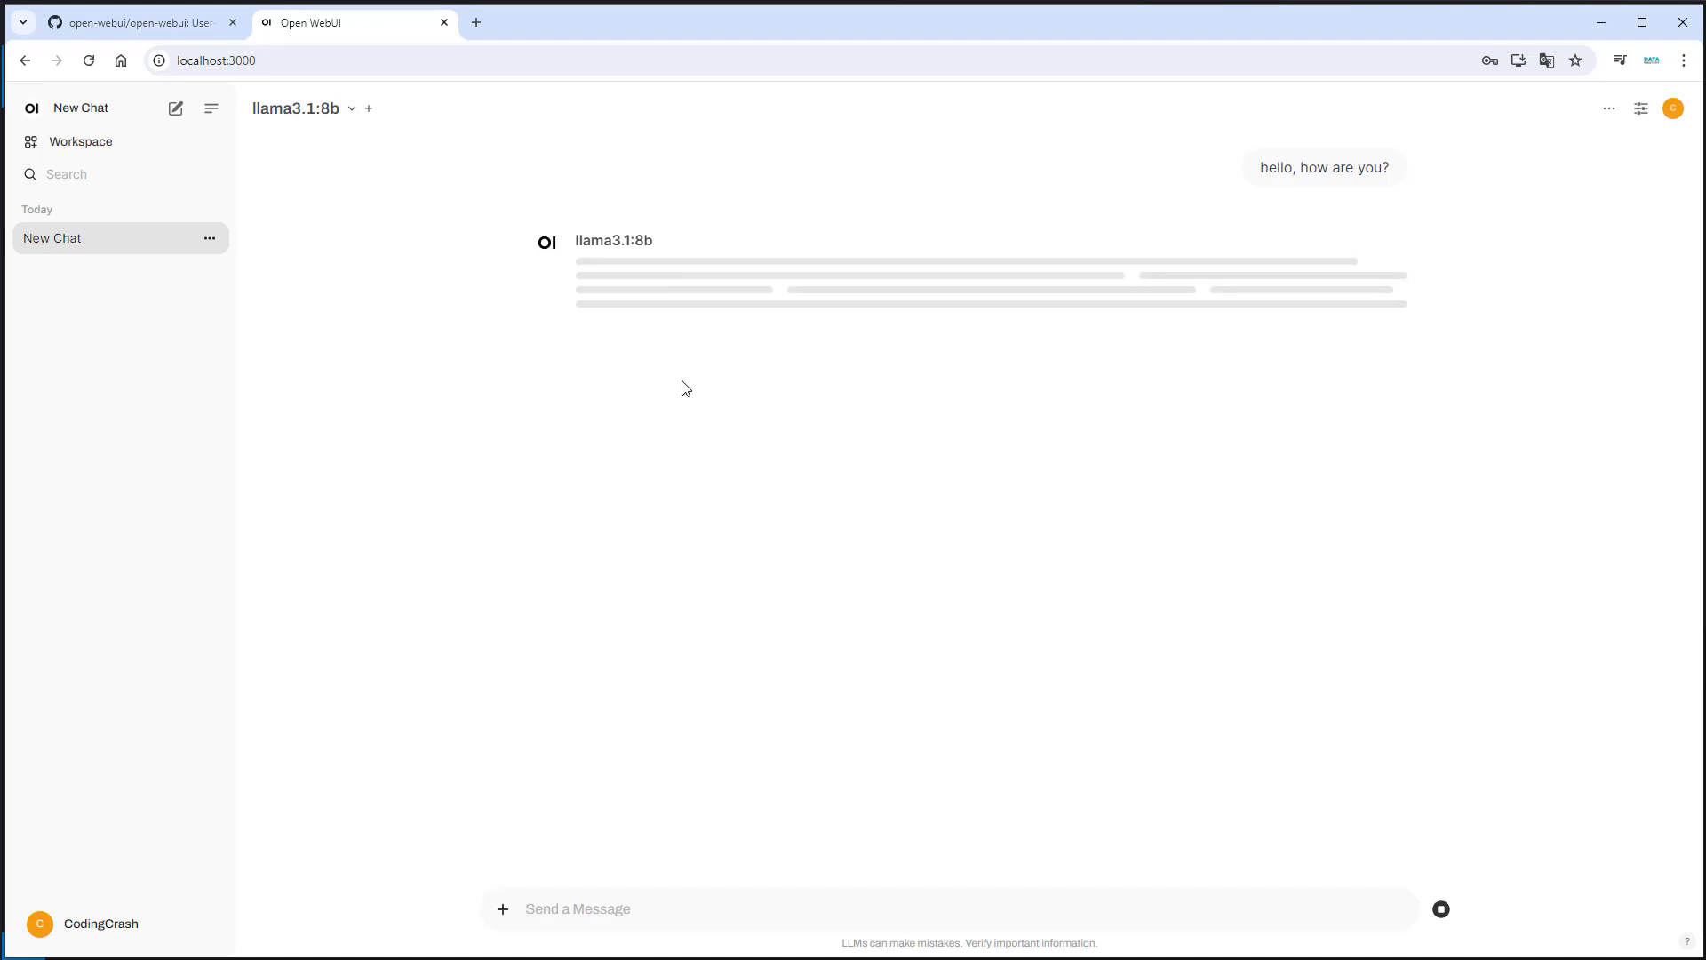
mouse_move(761, 472)
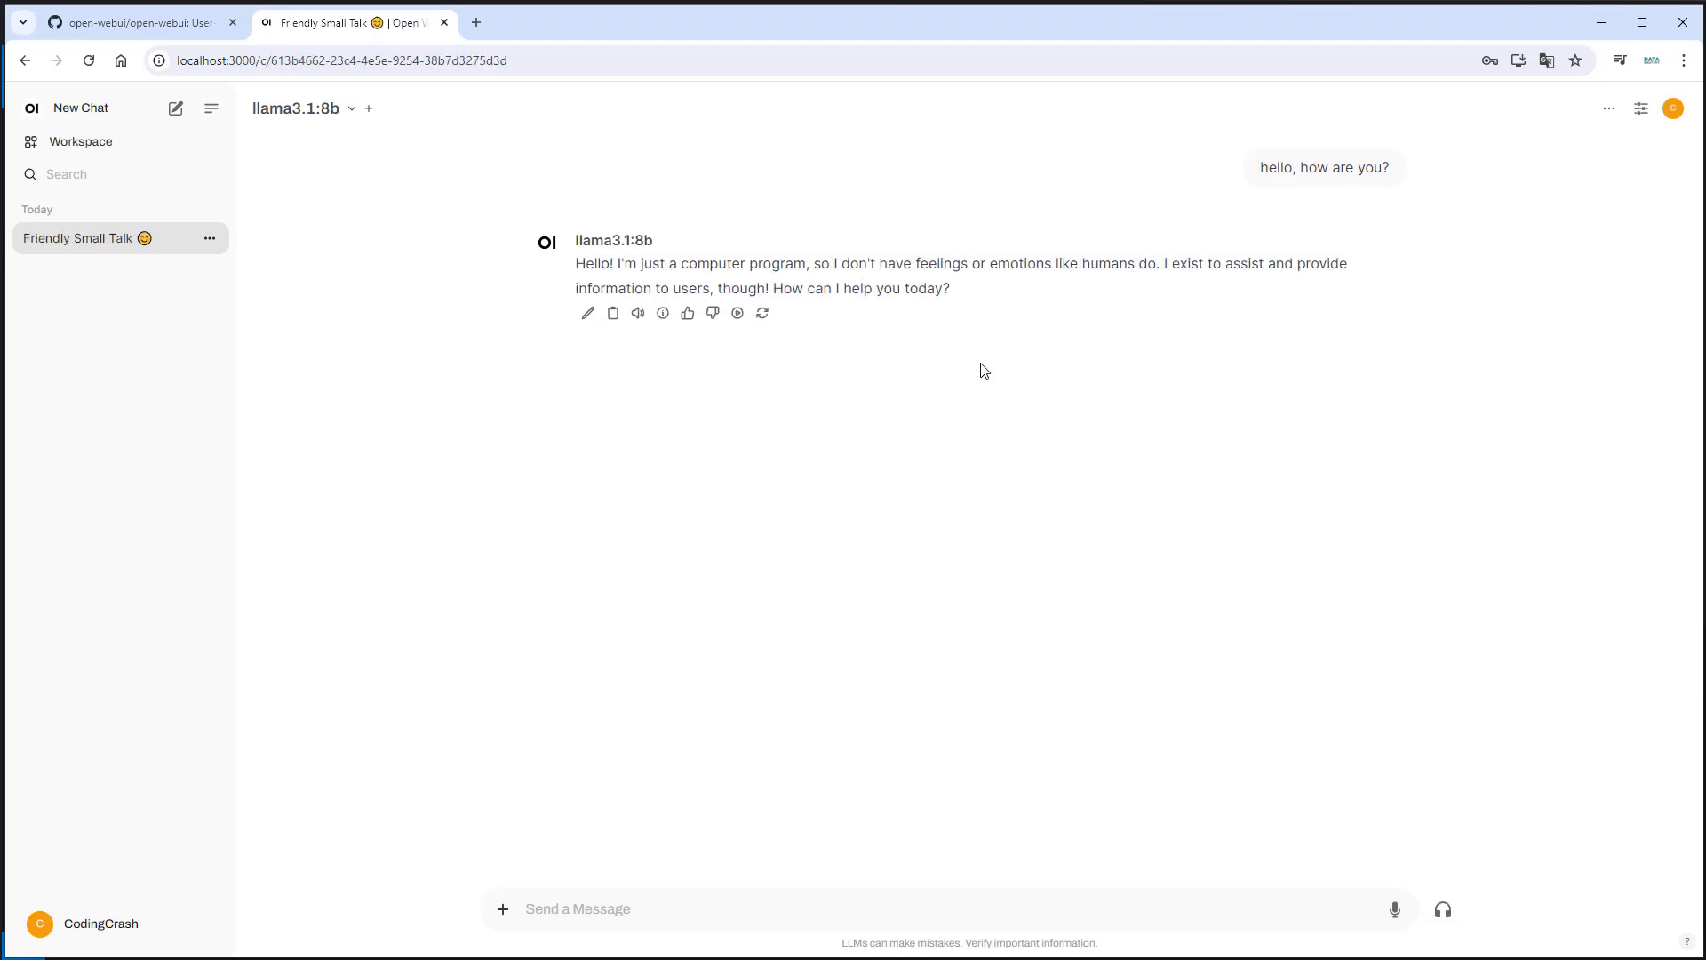
mouse_move(762, 314)
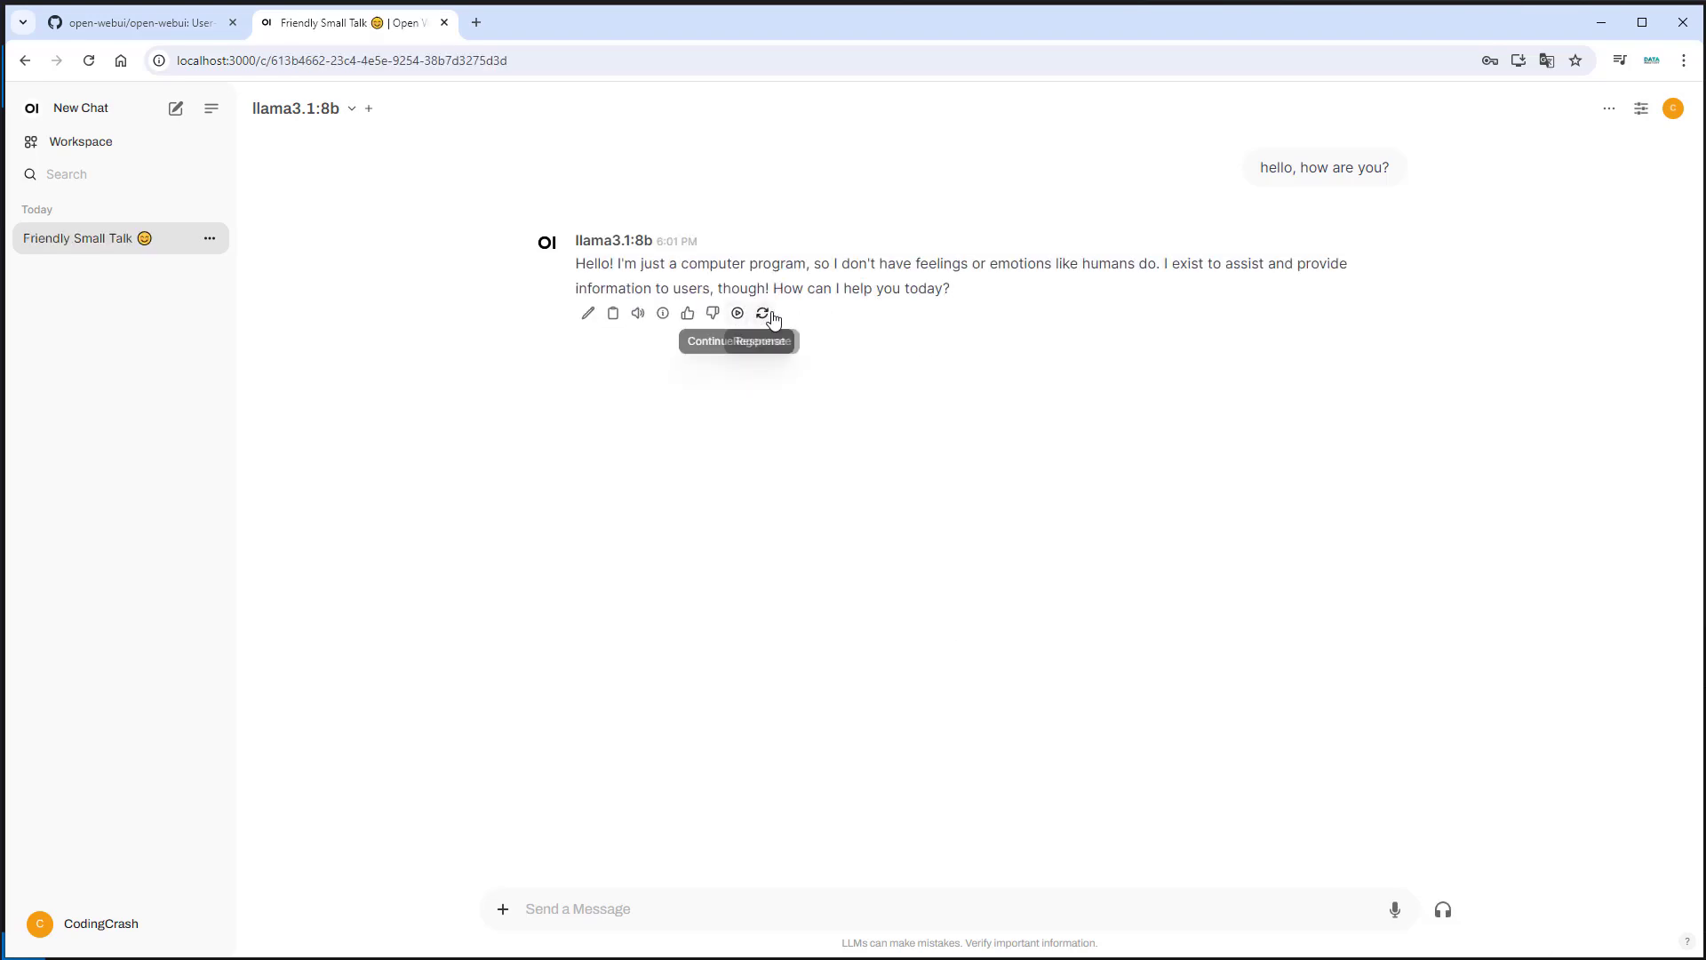
- Regenerate llama3.1:8b's greeting reply, rate the new version thumbs-down, copy it, and dismiss feedback
click(764, 313)
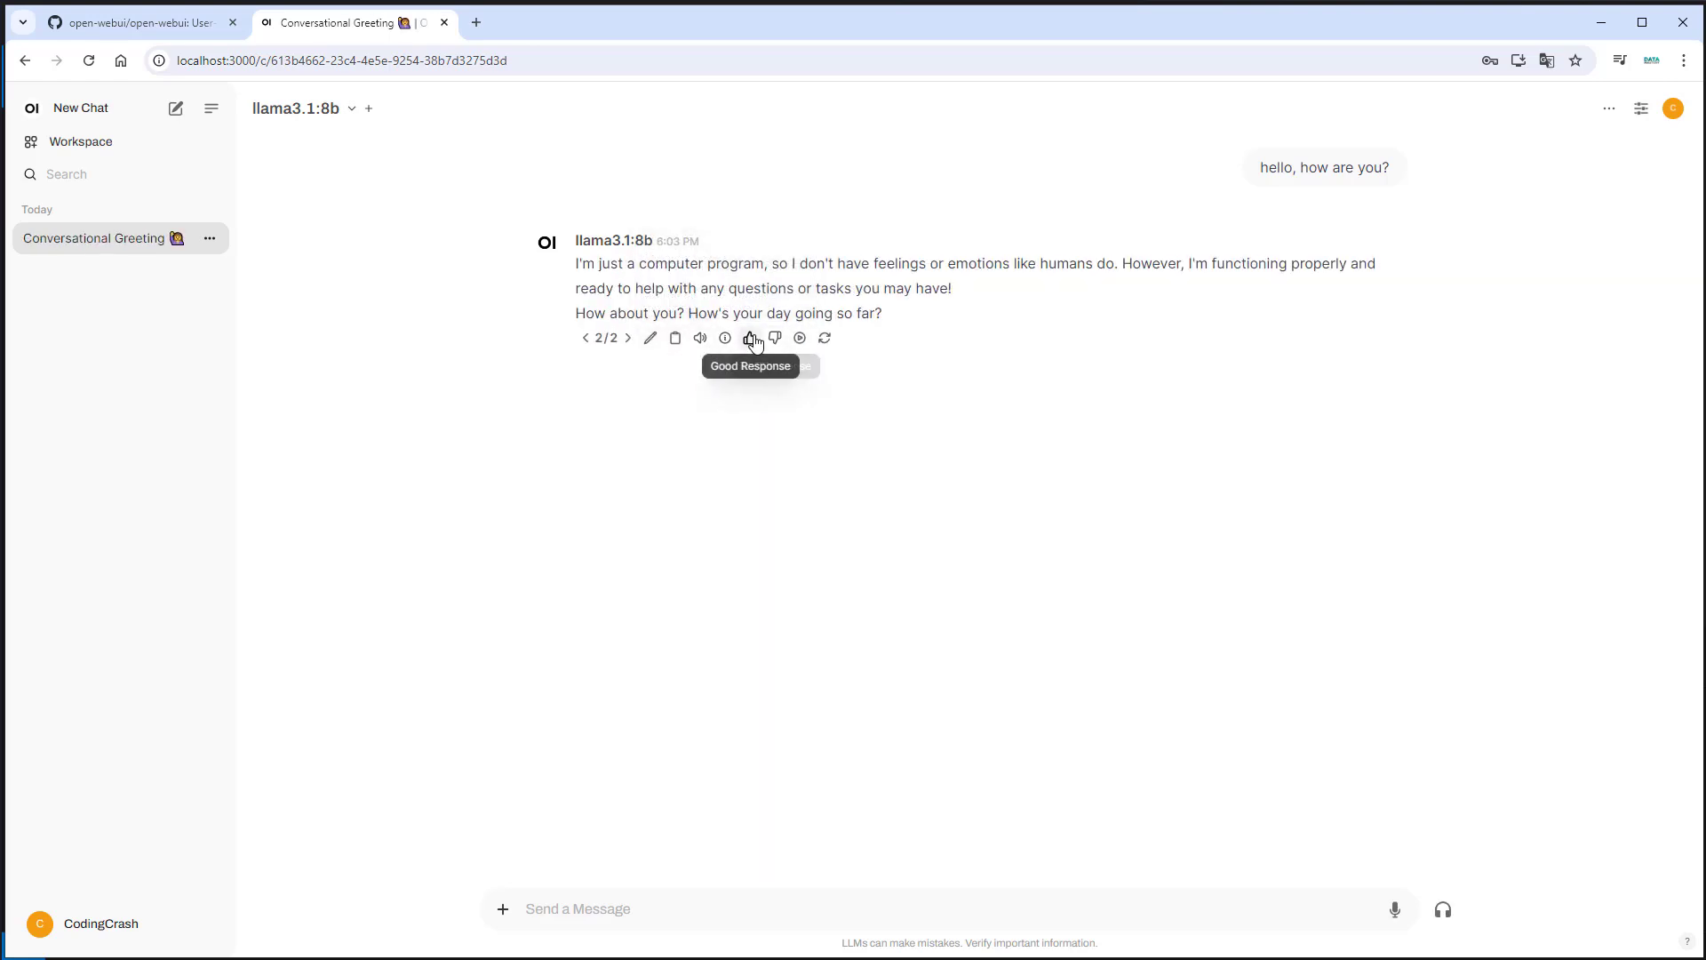
click(775, 337)
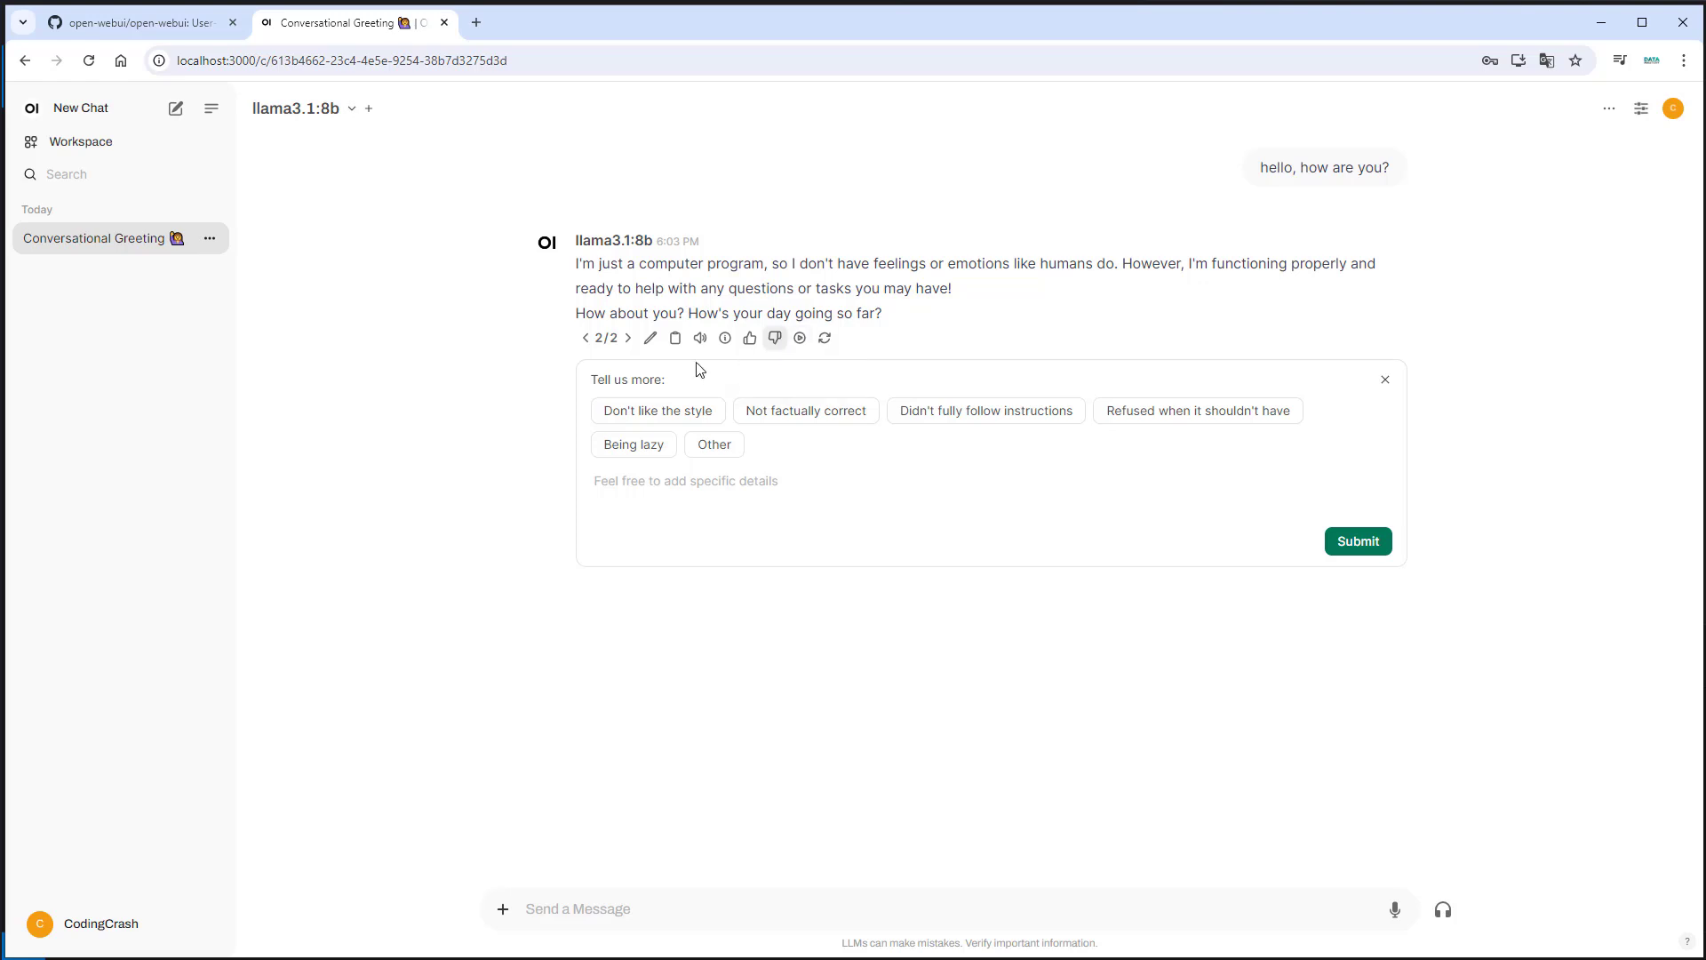
mouse_move(700, 338)
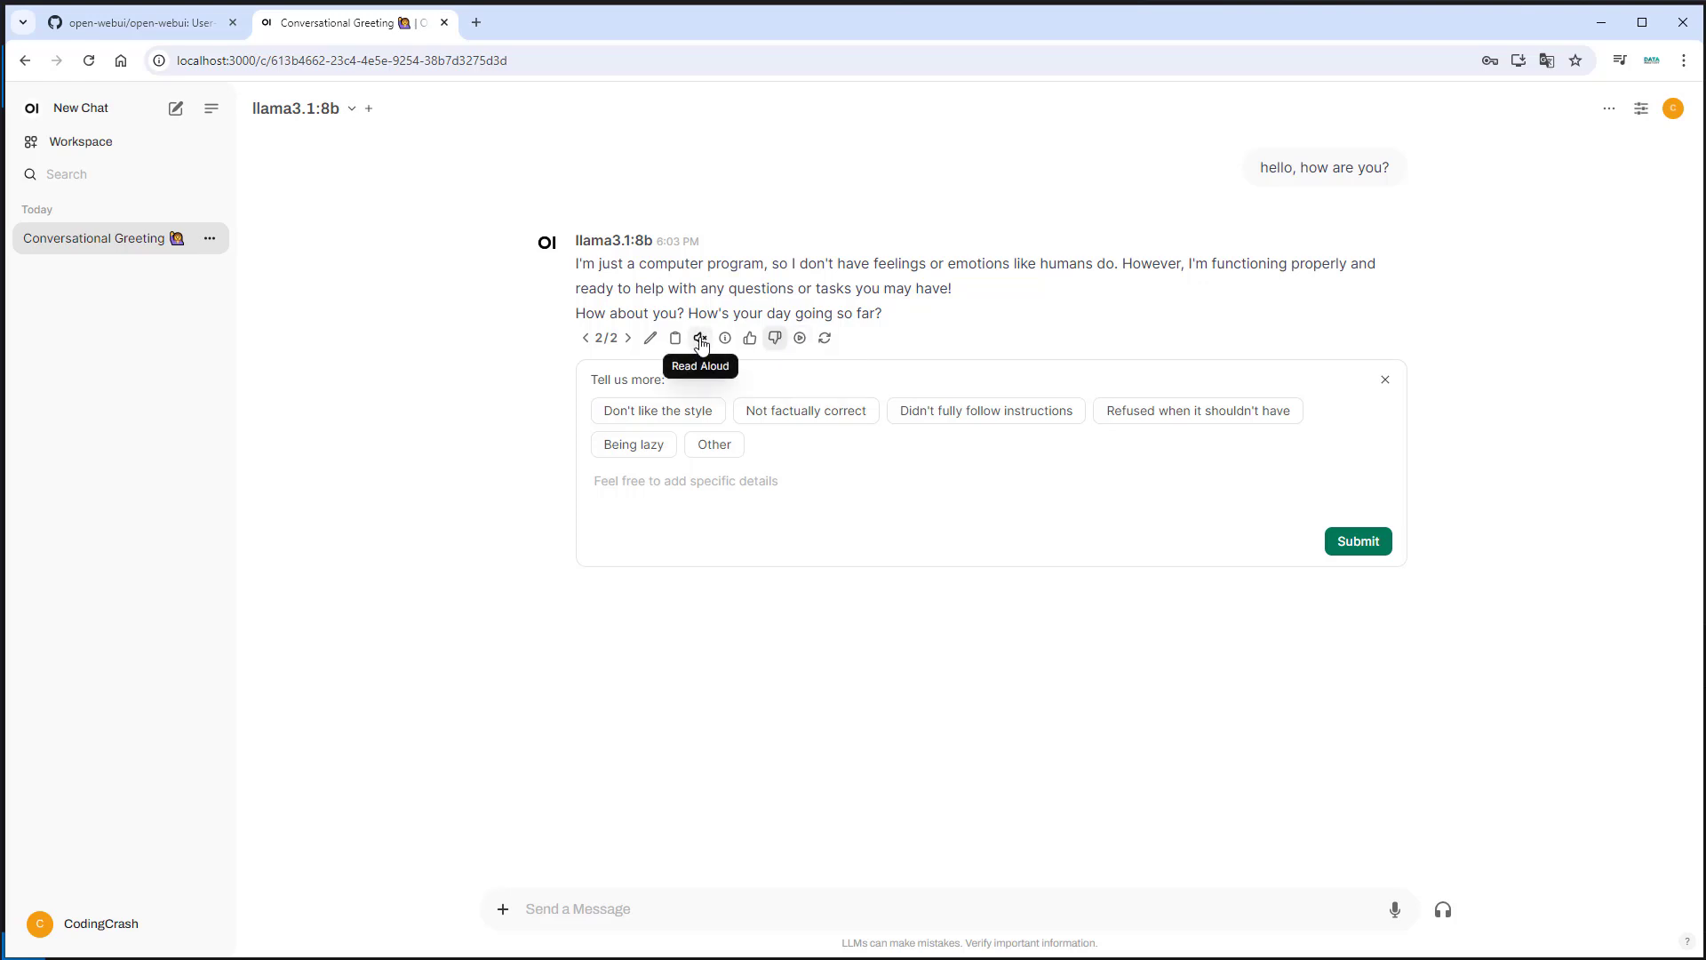
click(674, 338)
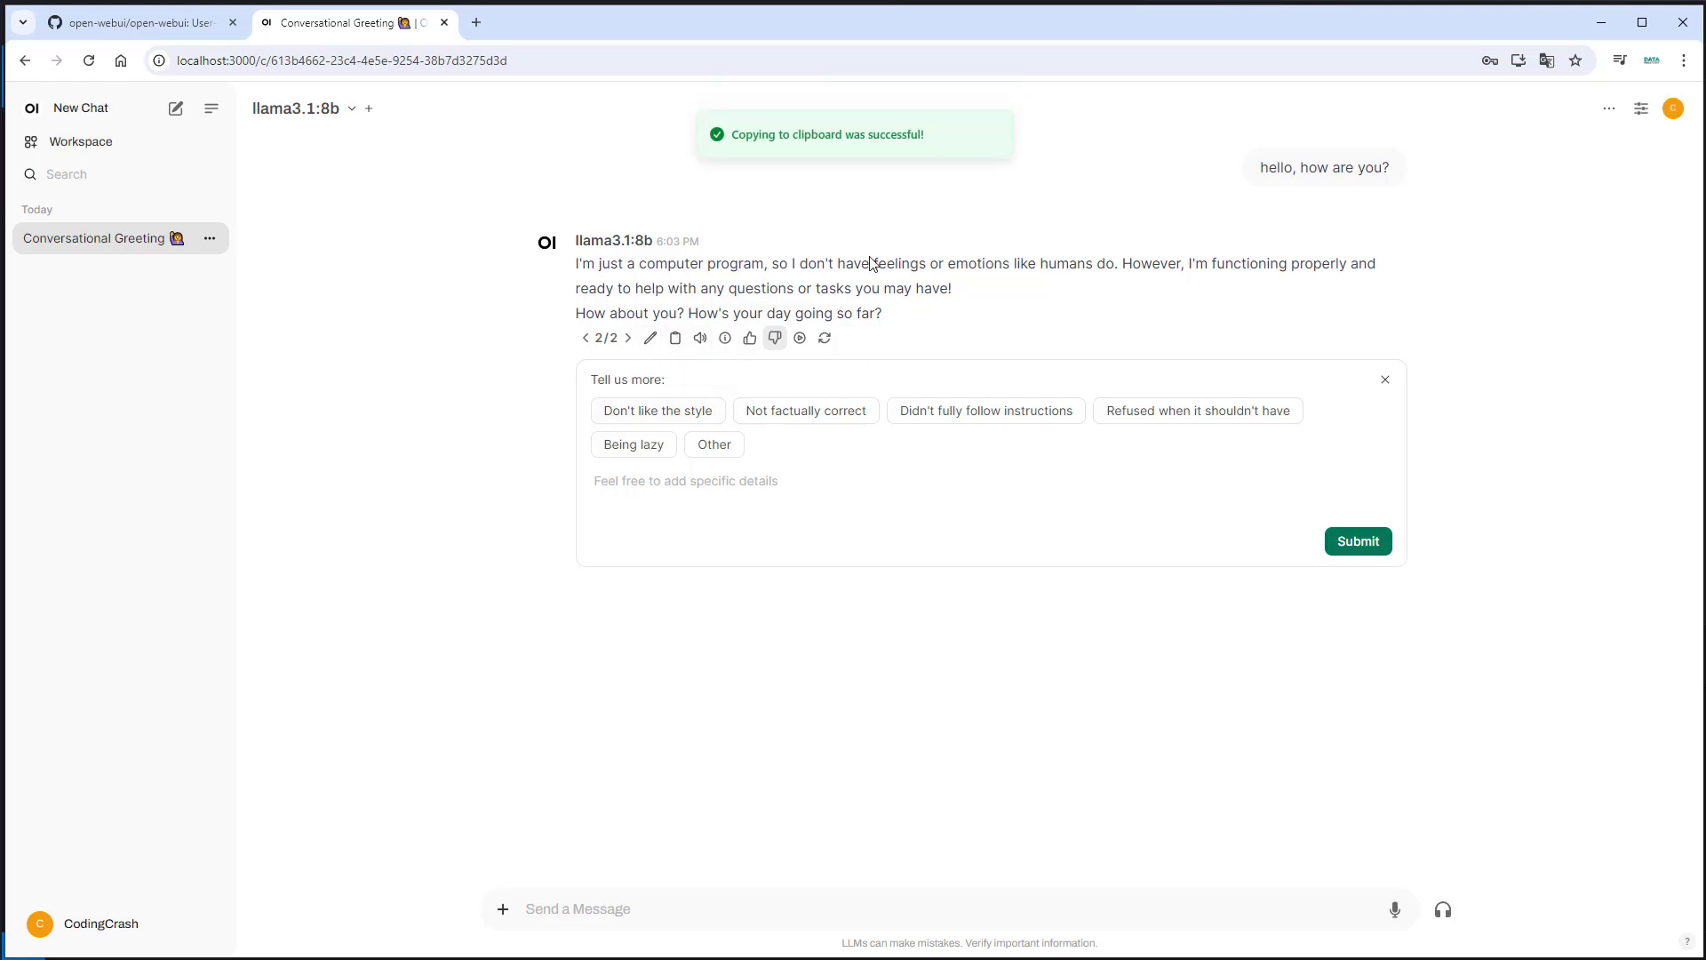
click(1386, 378)
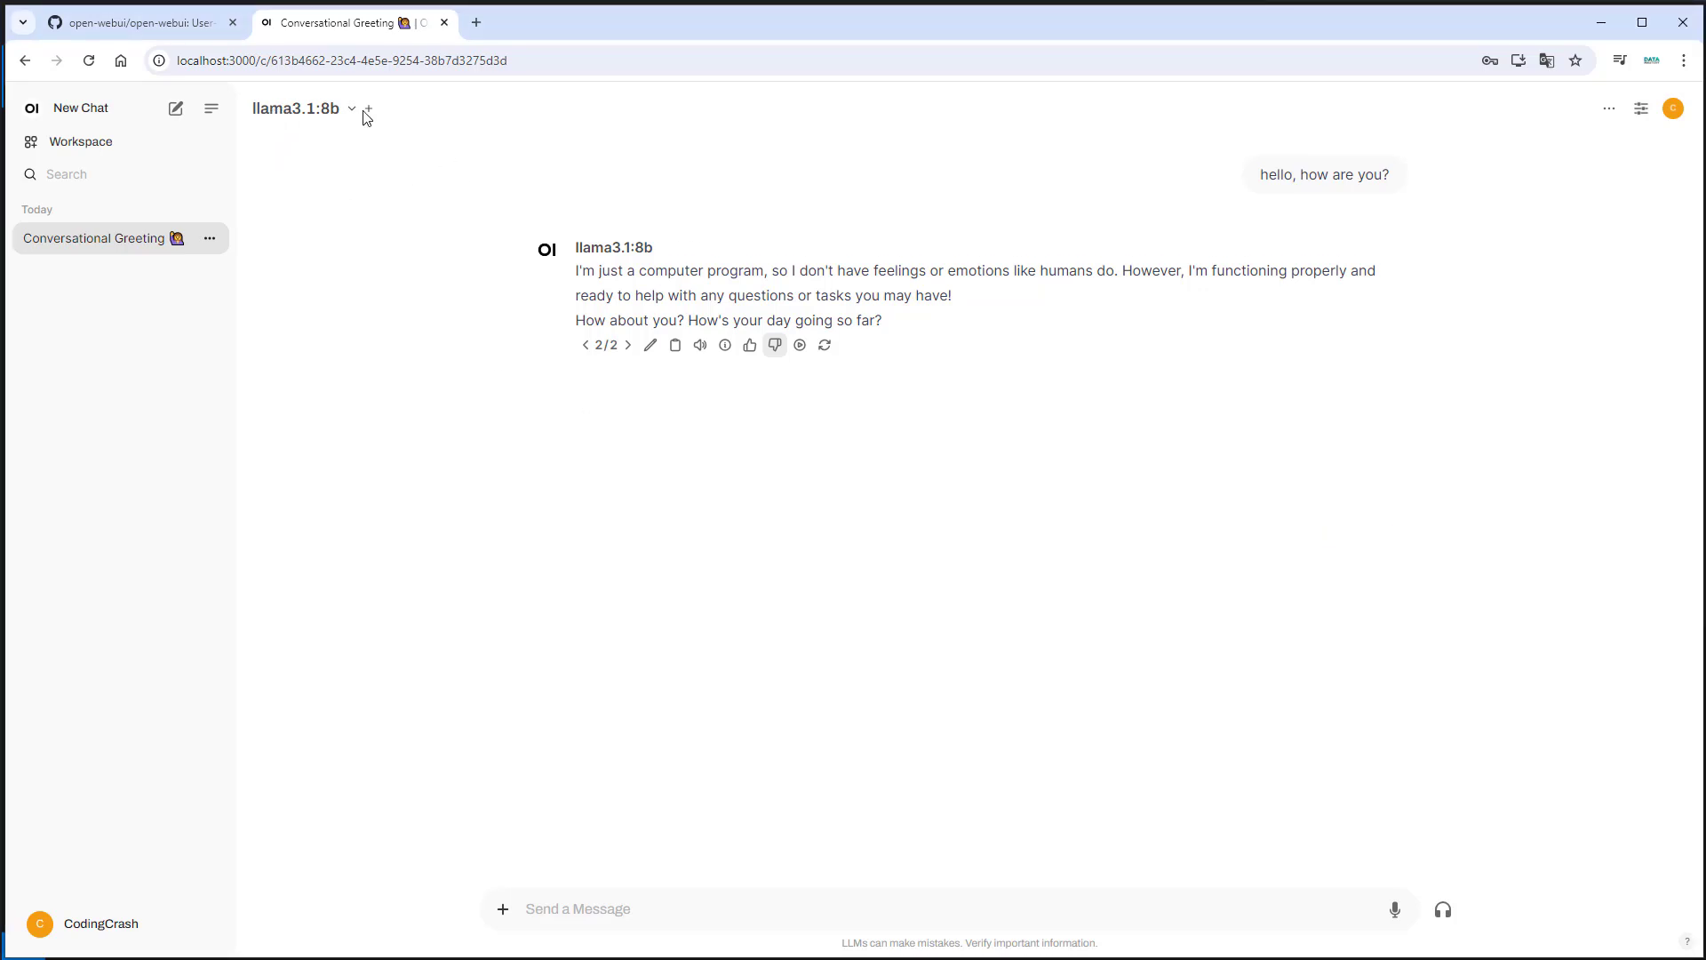
- Open the Admin Panel from the profile avatar's account menu
click(1673, 107)
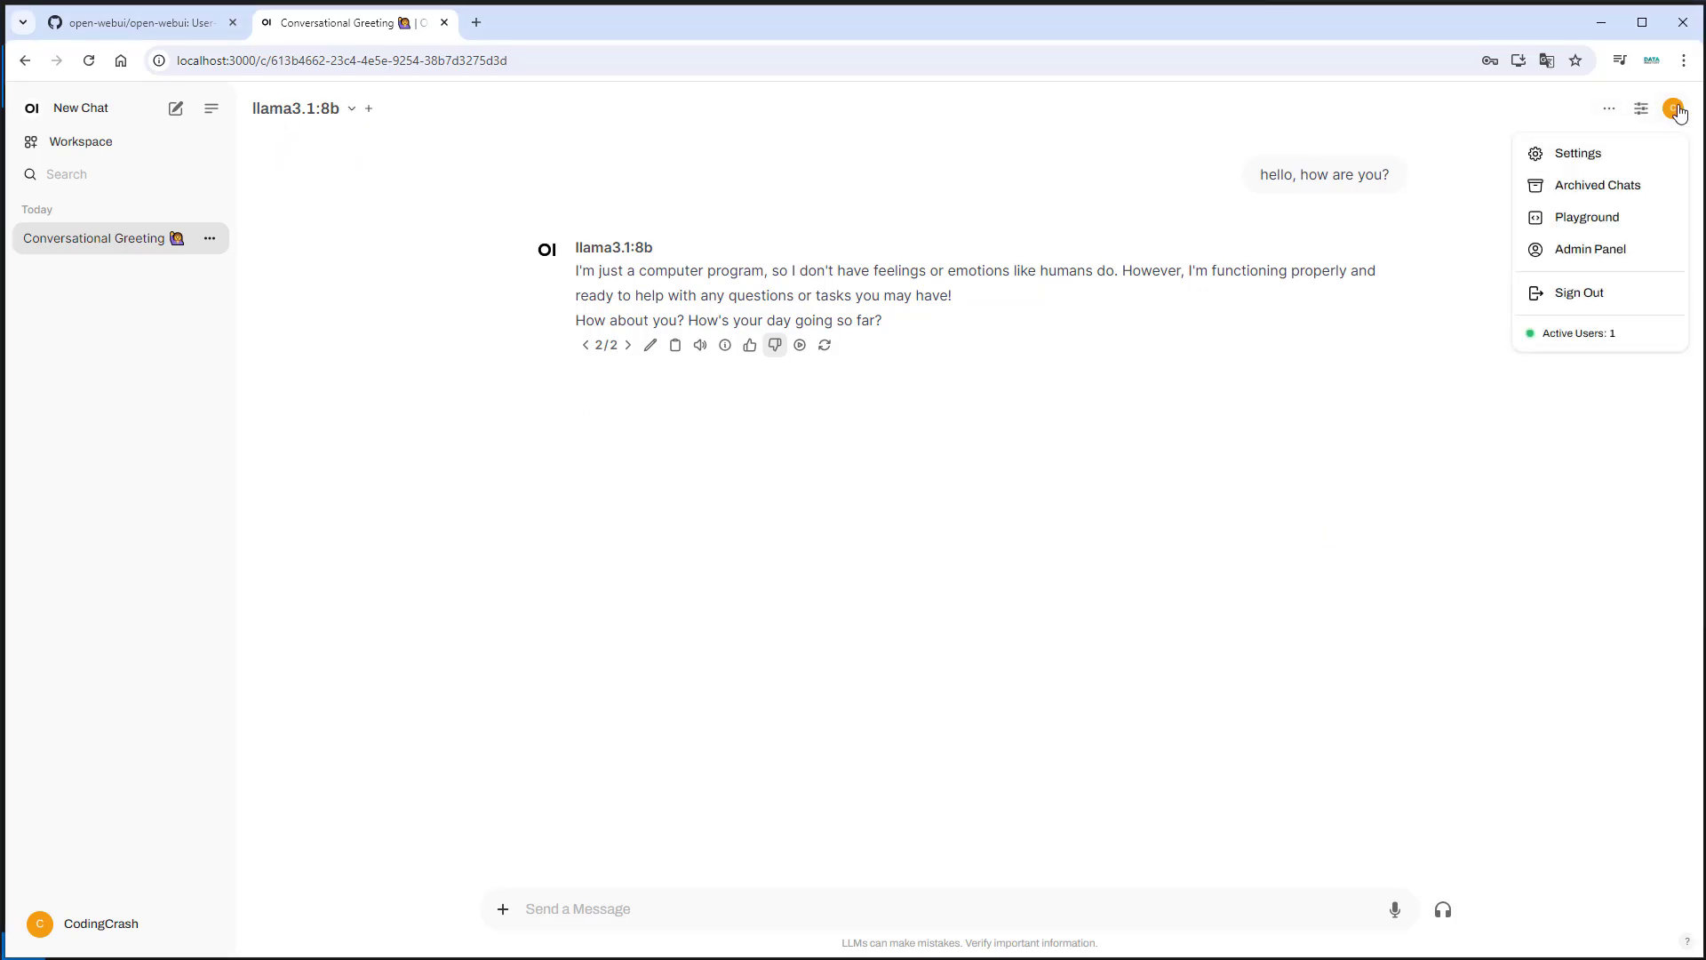
mouse_move(1623, 224)
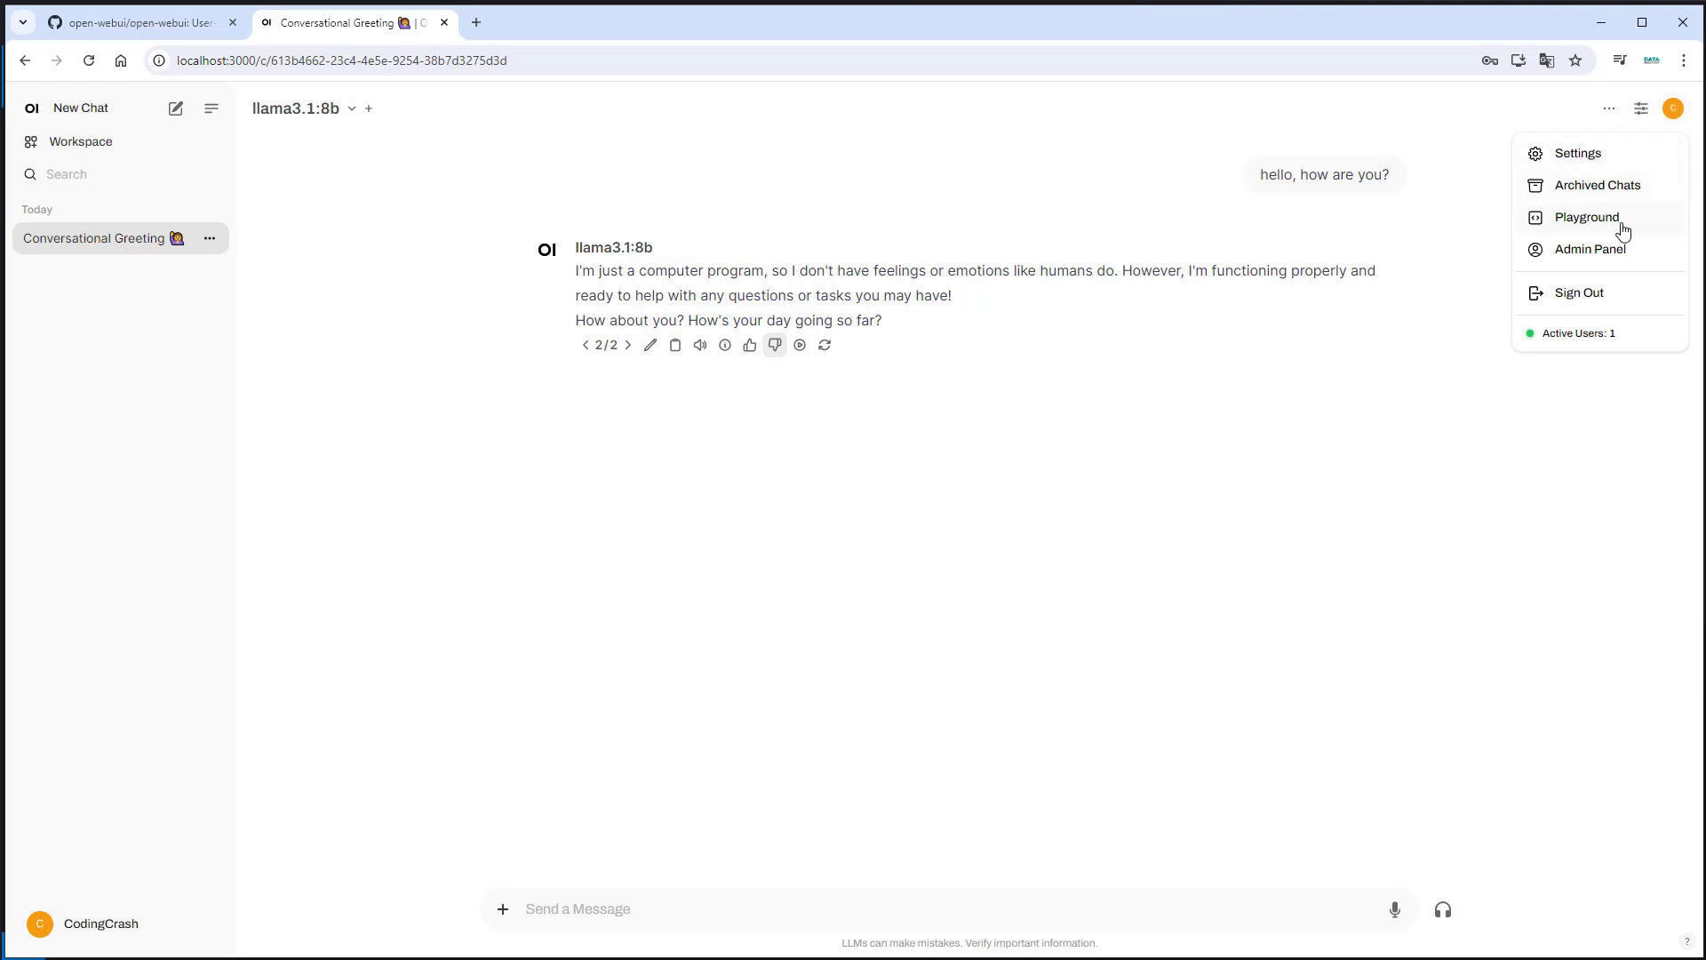
mouse_move(1605, 220)
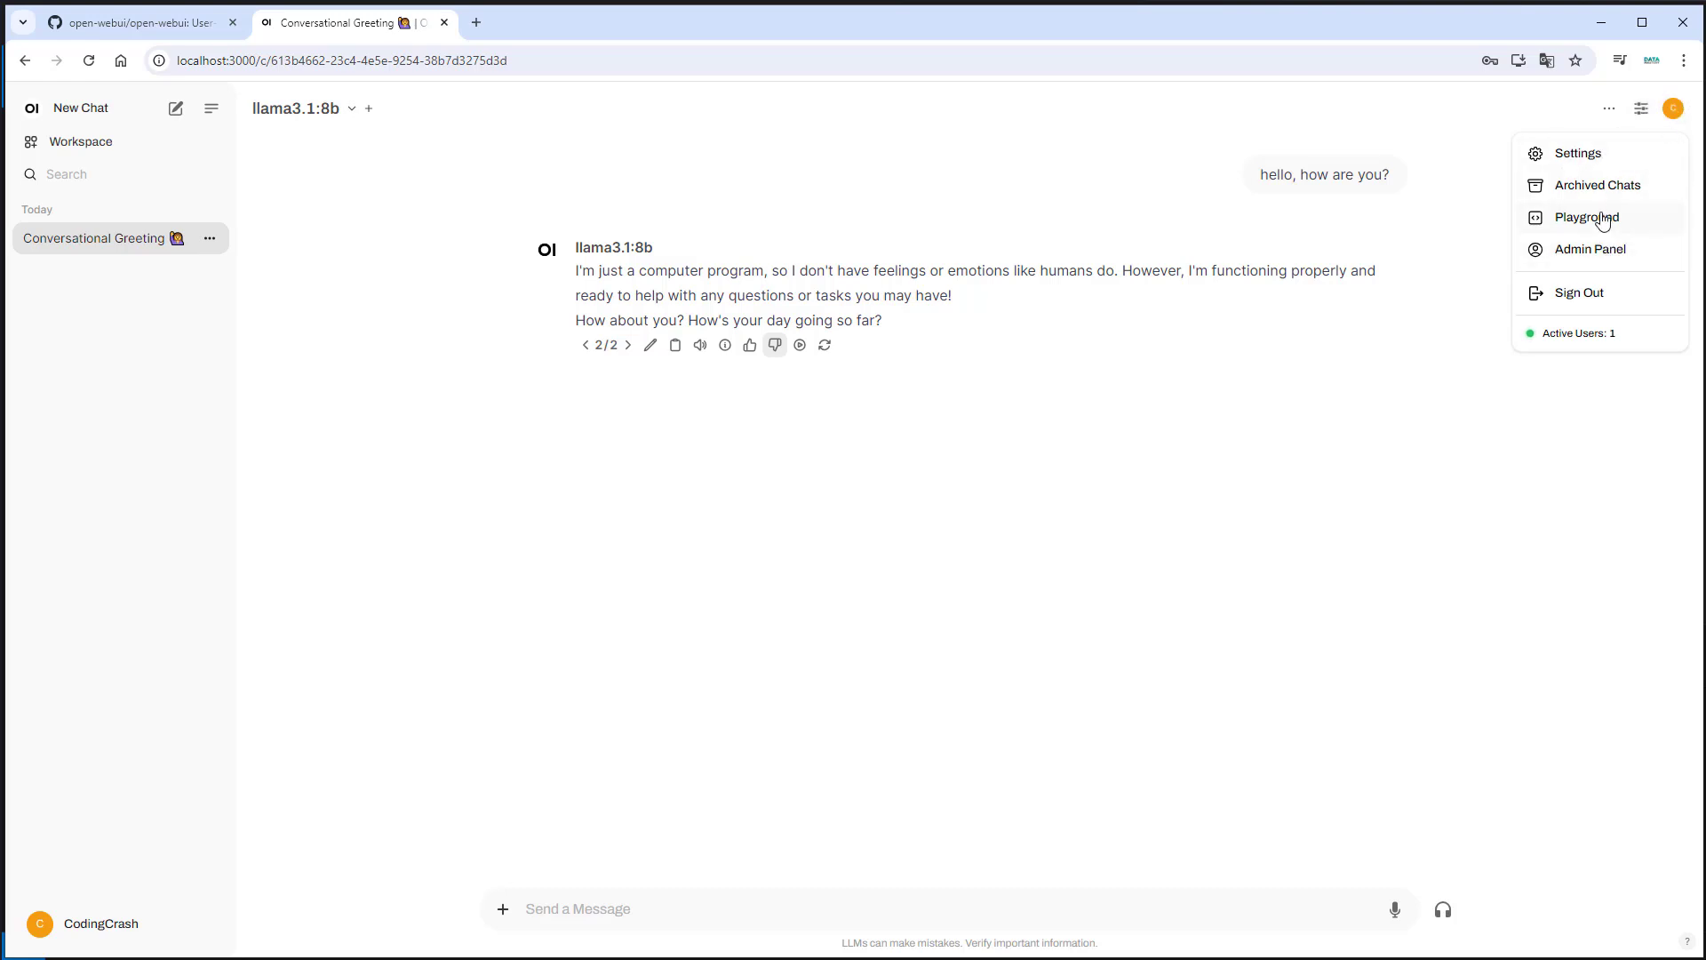
click(1591, 248)
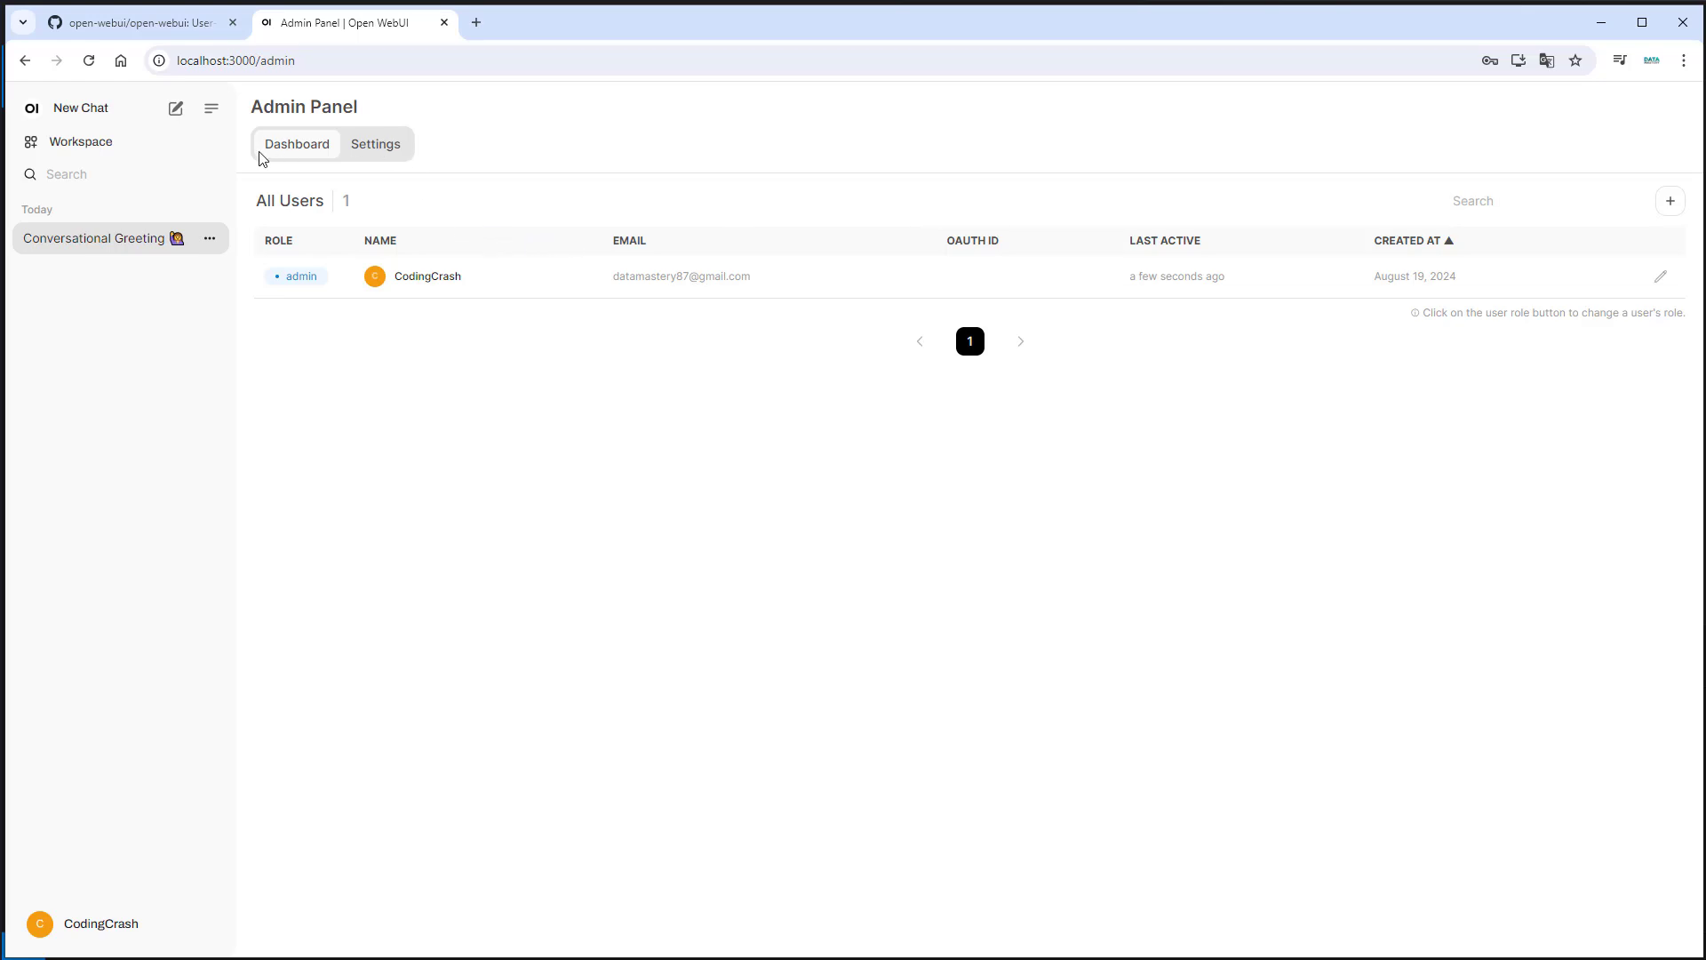
mouse_move(1620, 279)
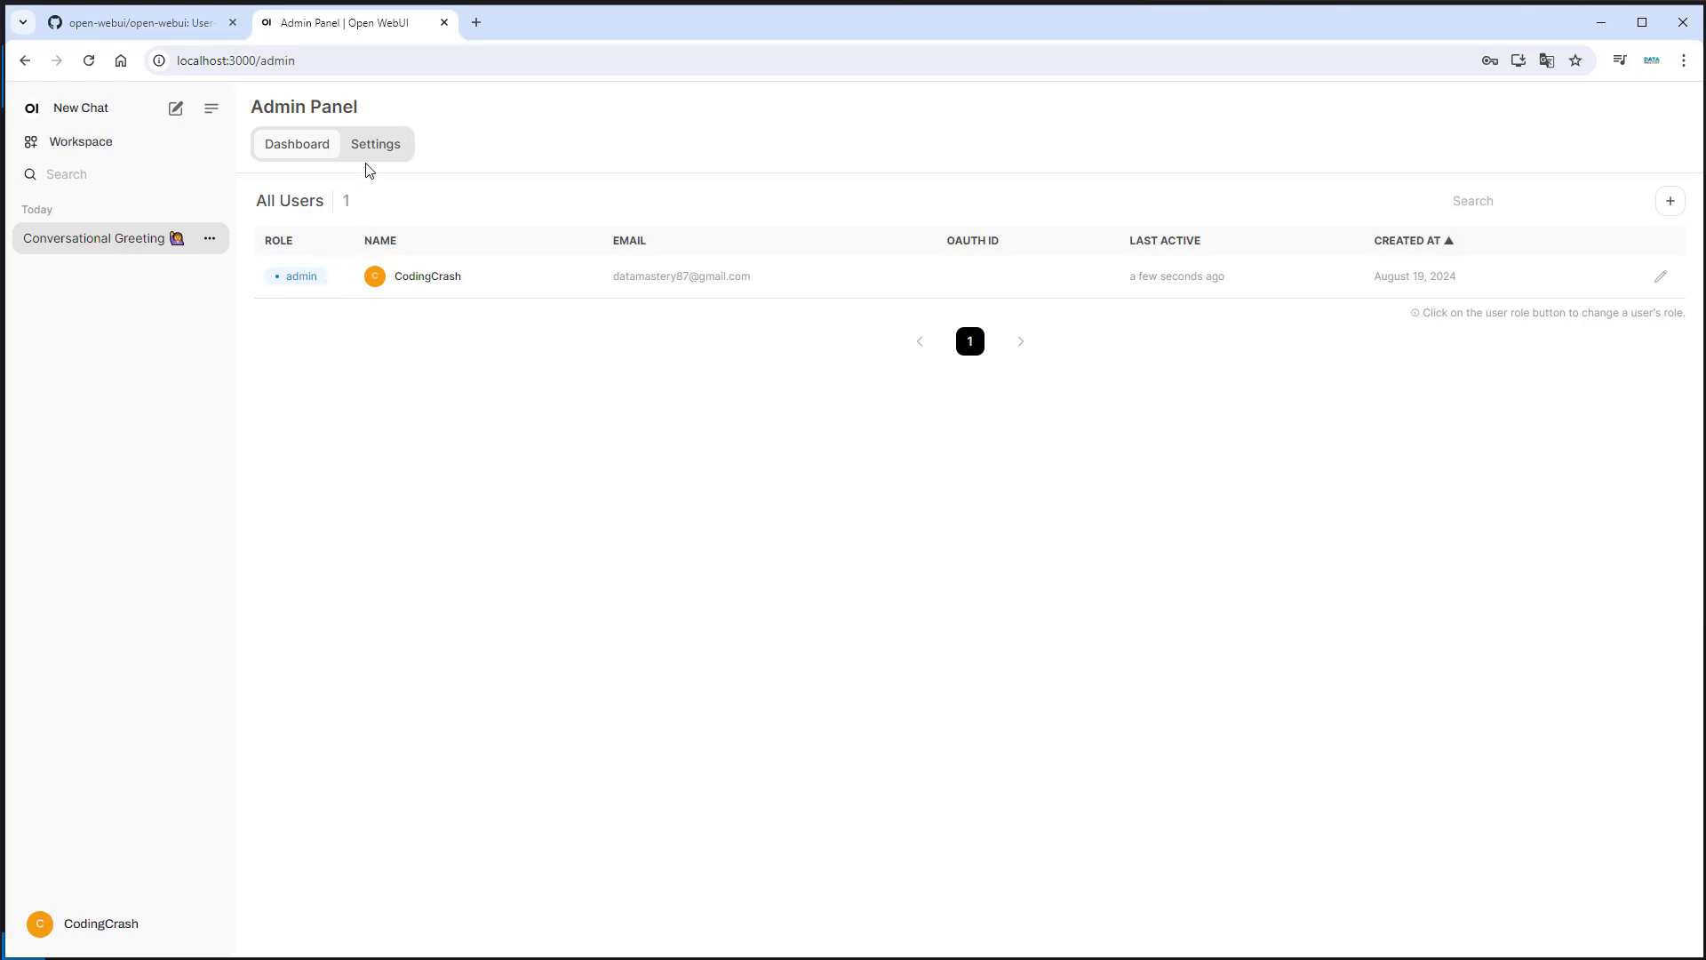
- Enter mistral:7b as the model to pull from Ollama.com in Admin Settings > Models
click(374, 144)
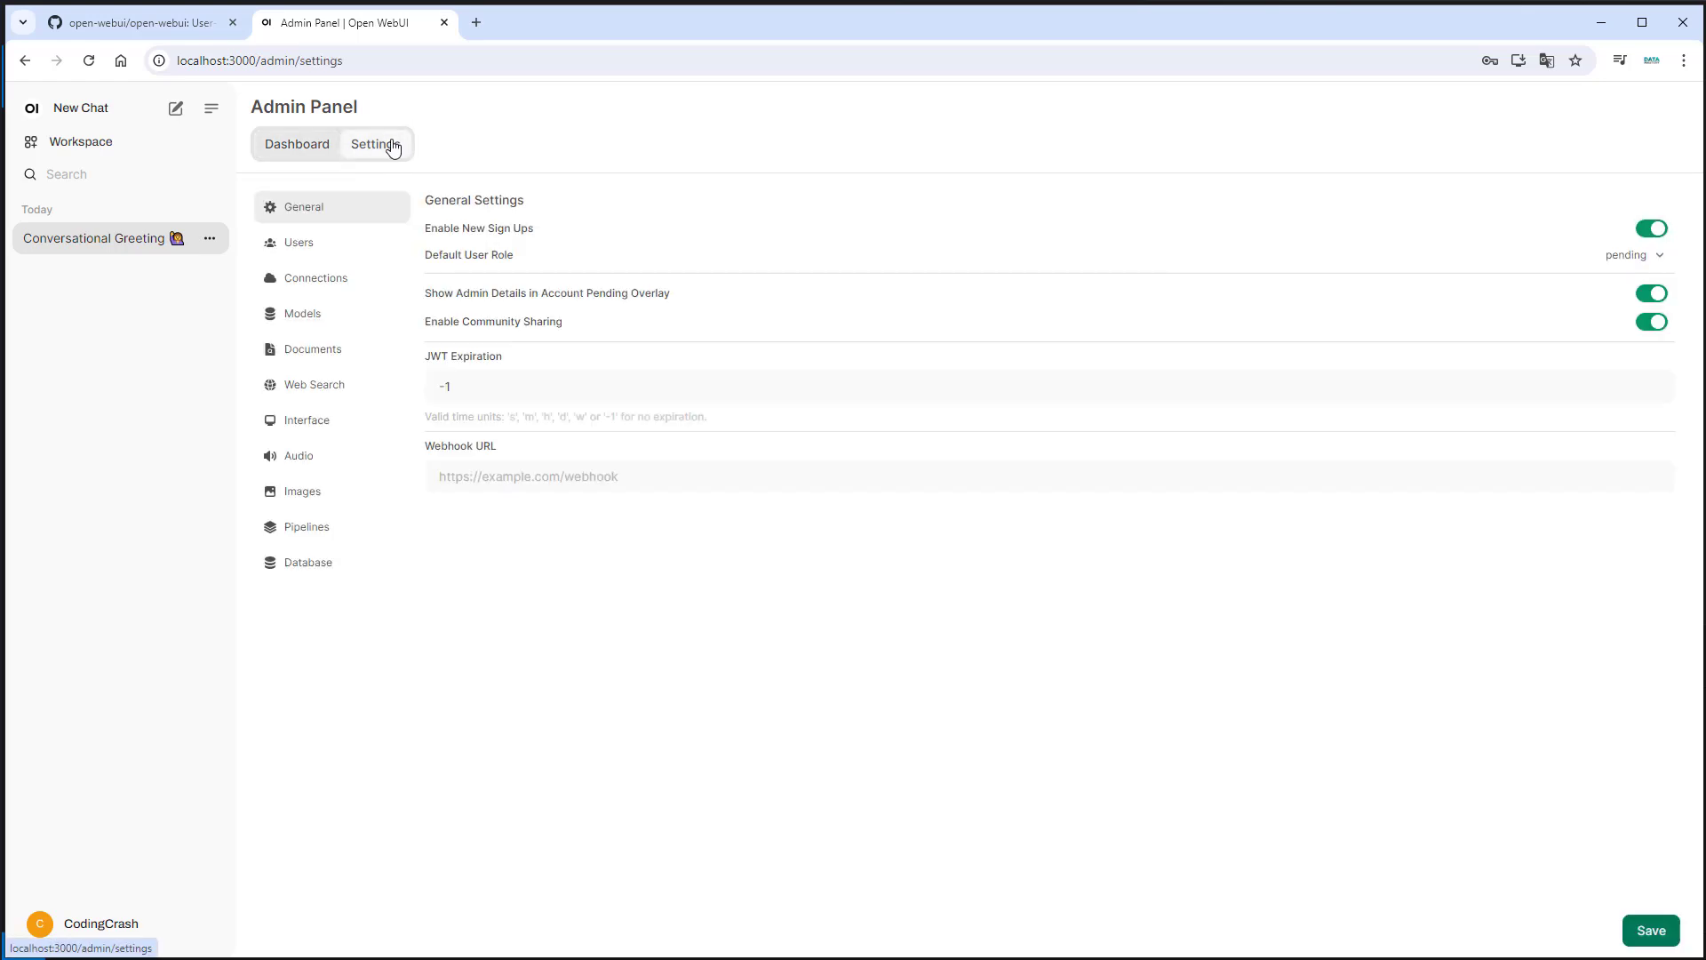
mouse_move(314, 322)
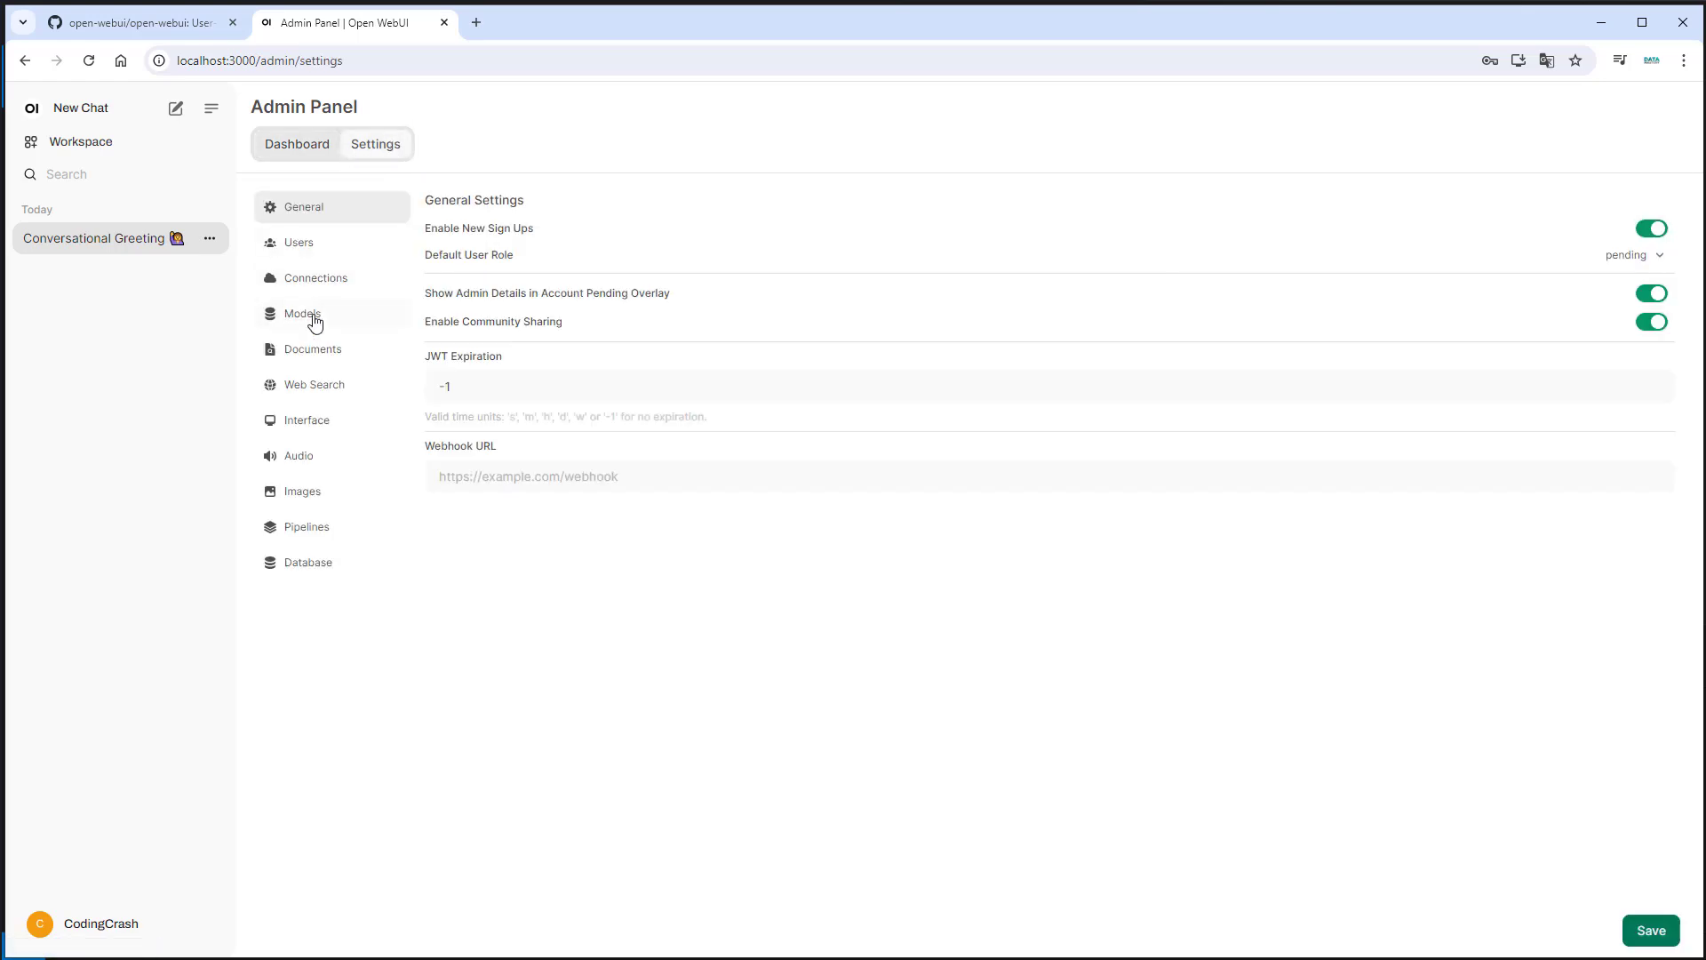
click(303, 314)
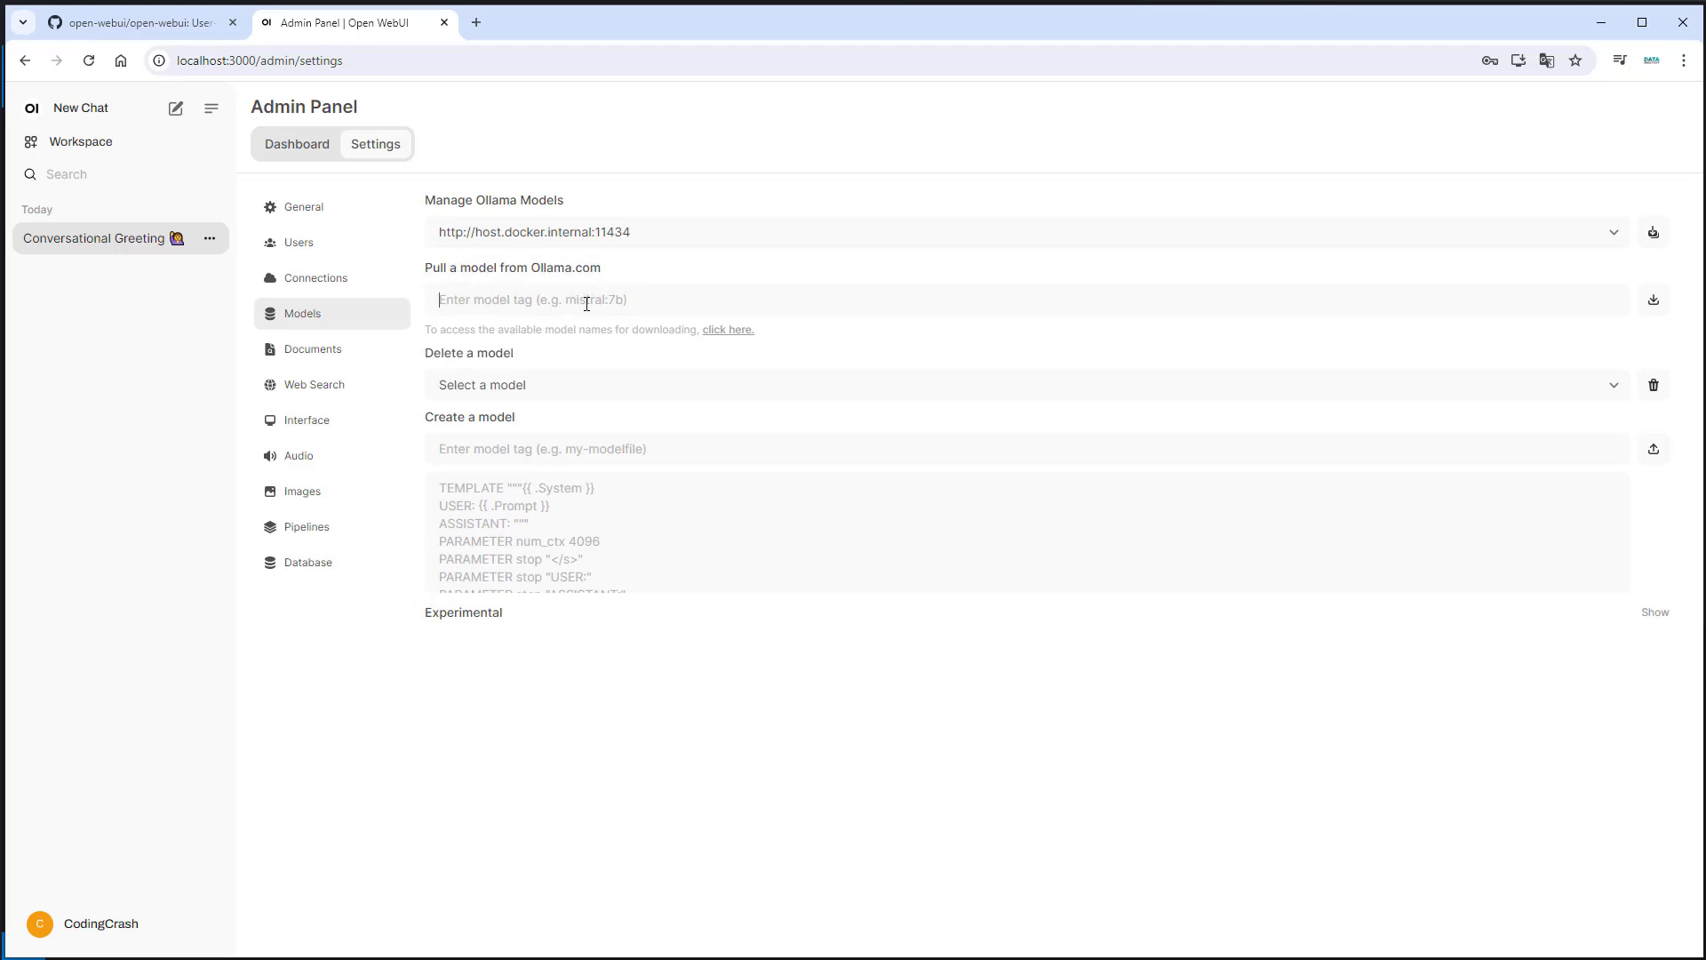
mouse_move(508, 286)
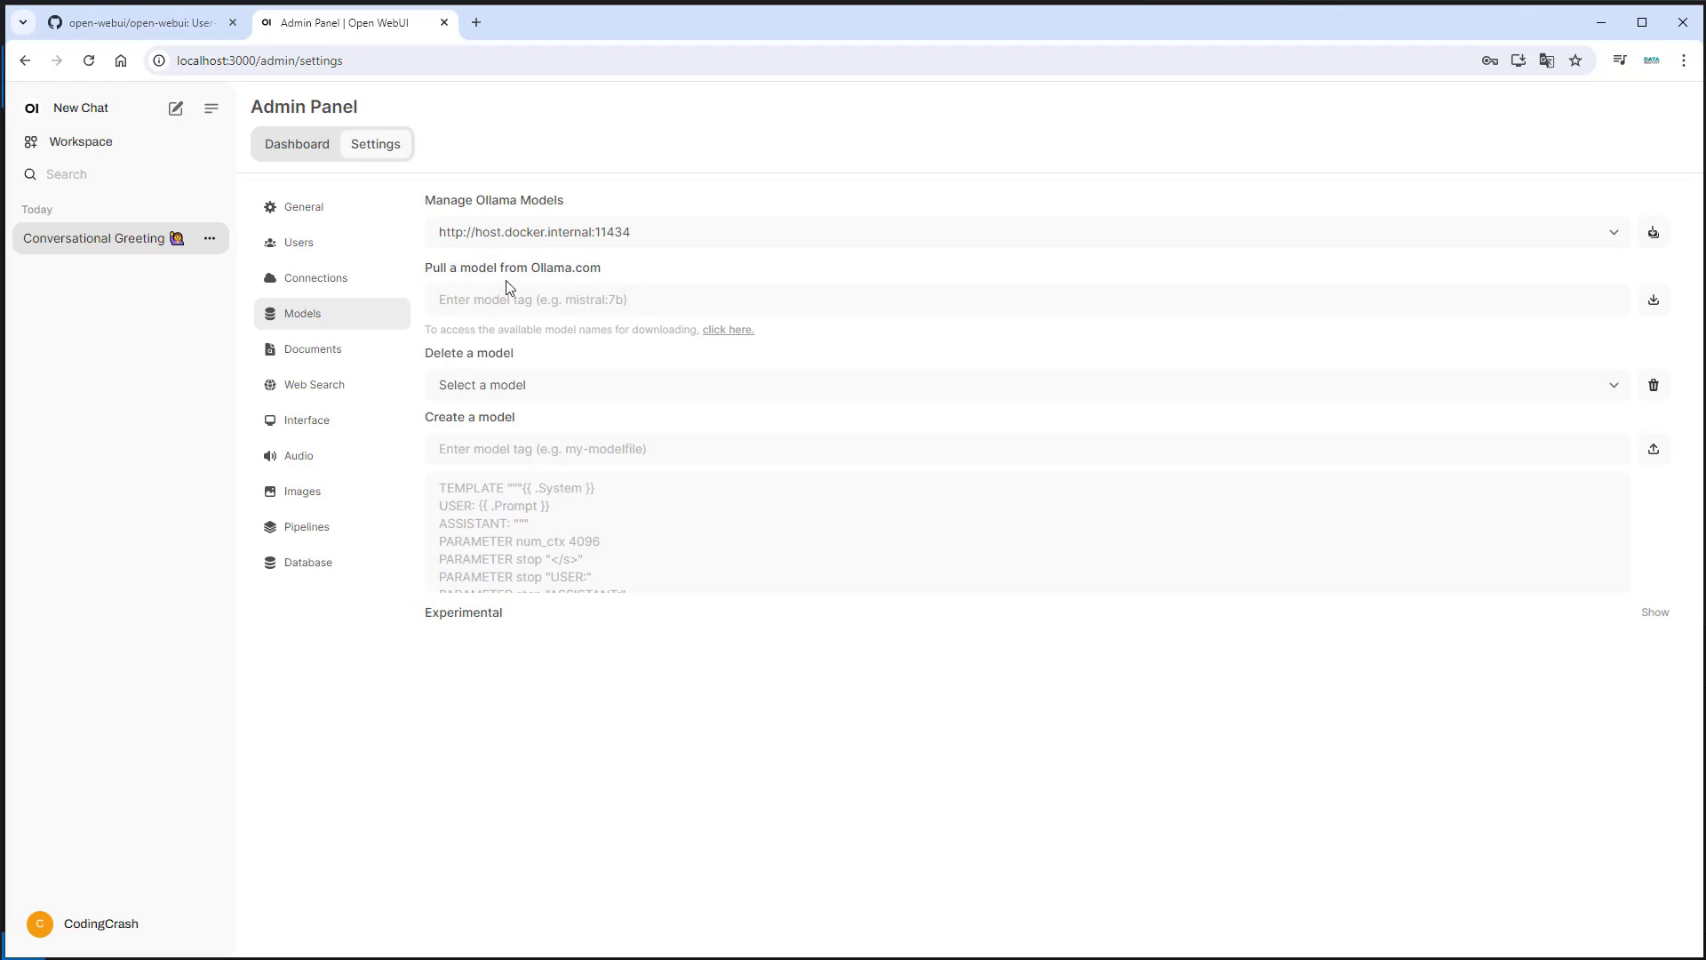
text(mistral:7b)
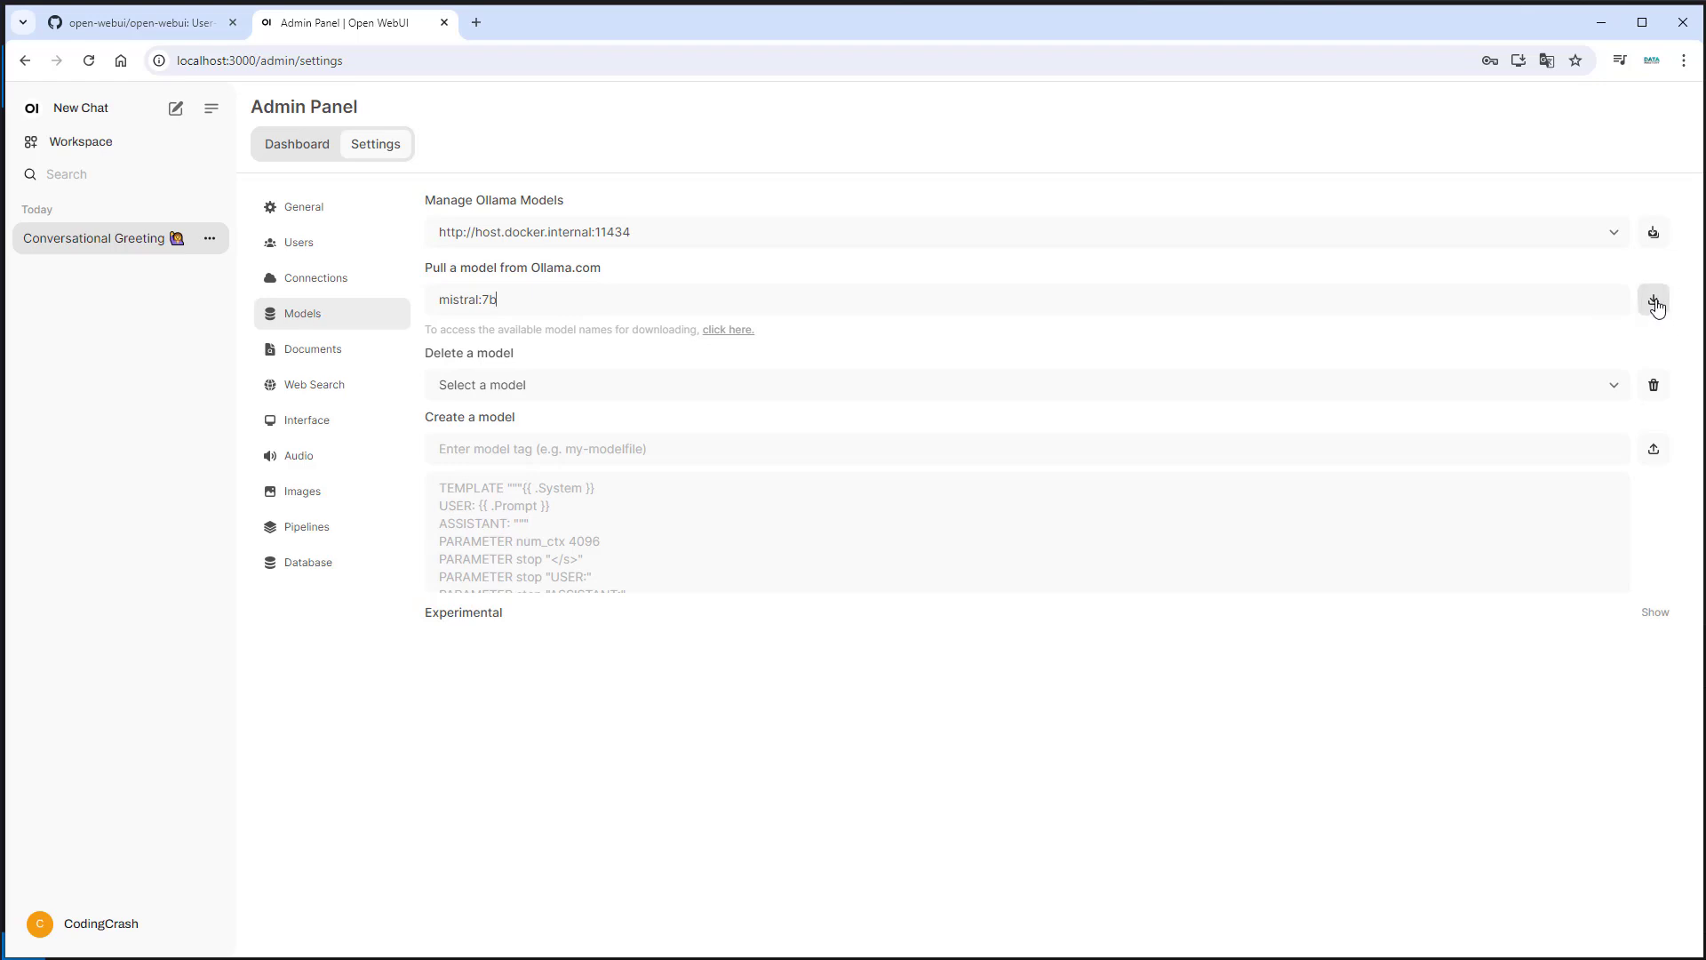
mouse_move(1189, 296)
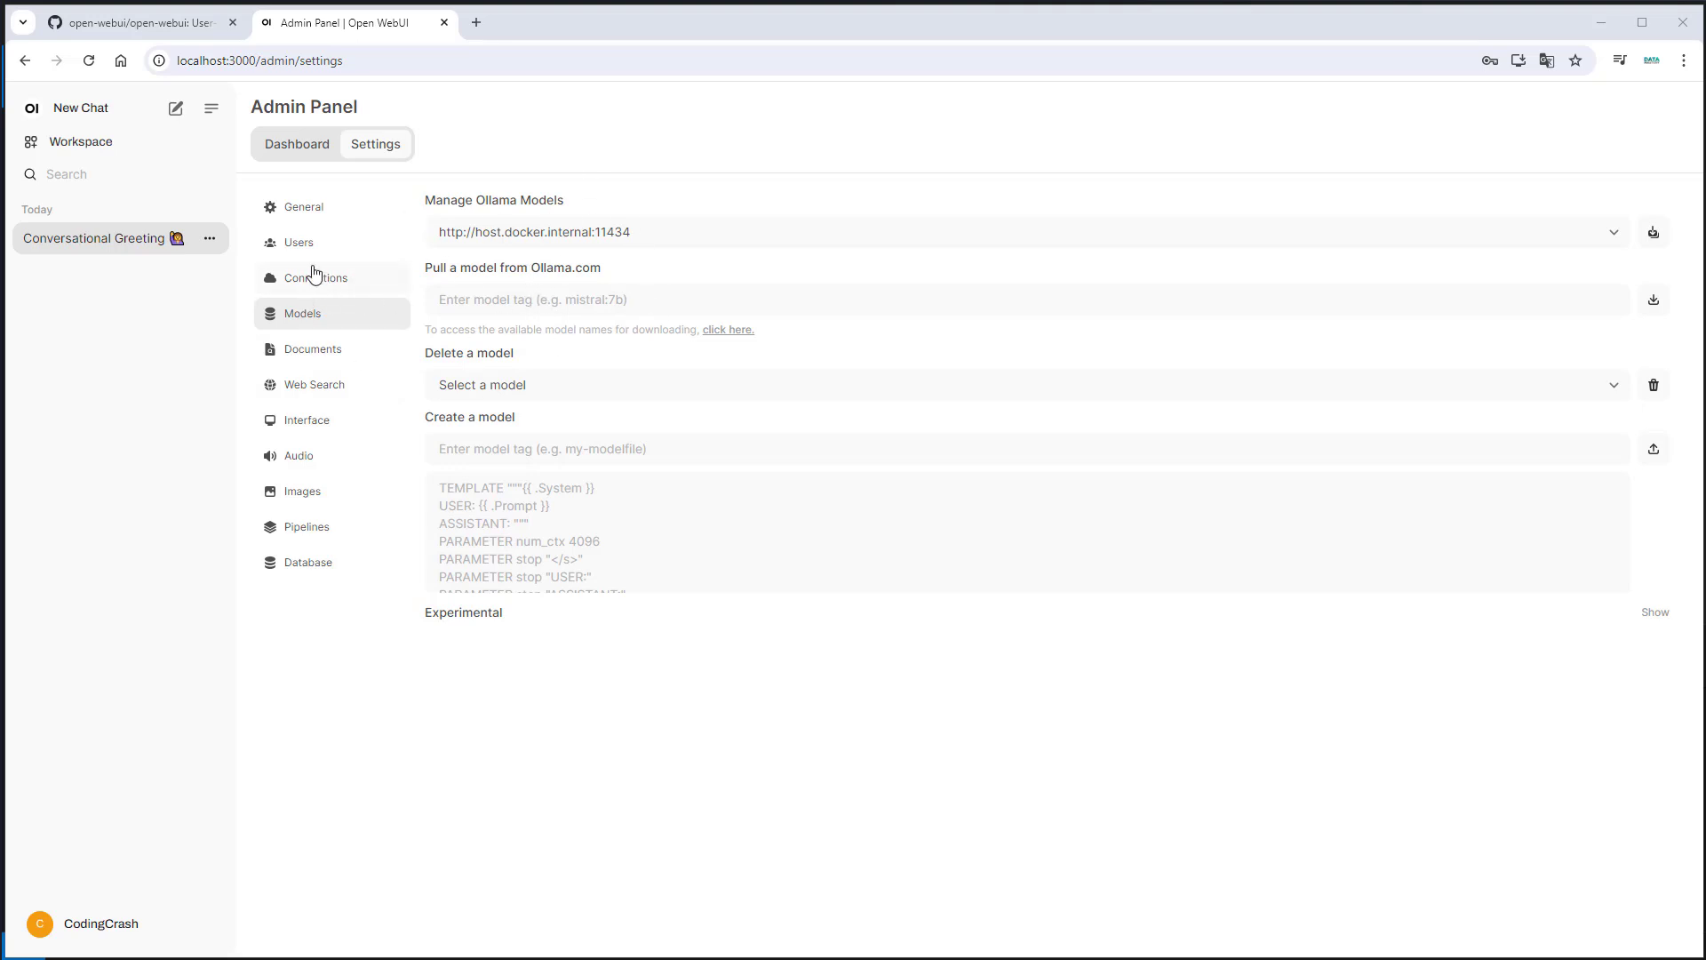
- Switch on the OpenAI API connection in Settings > Connections and save it
click(315, 277)
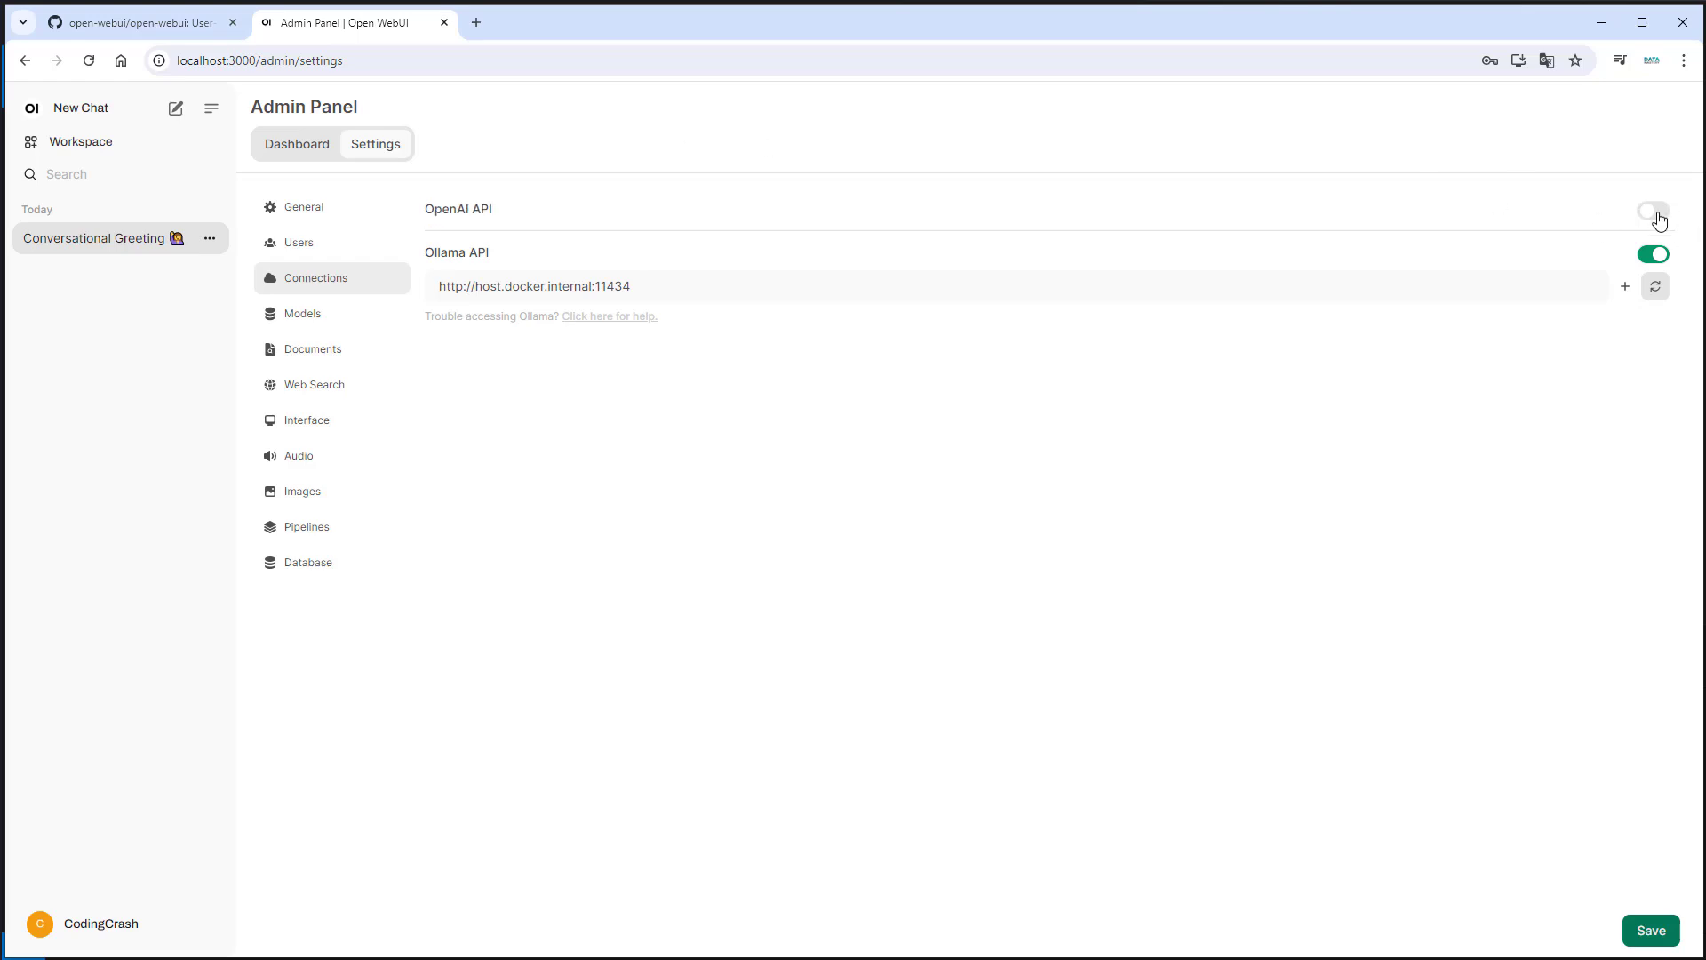
click(1652, 209)
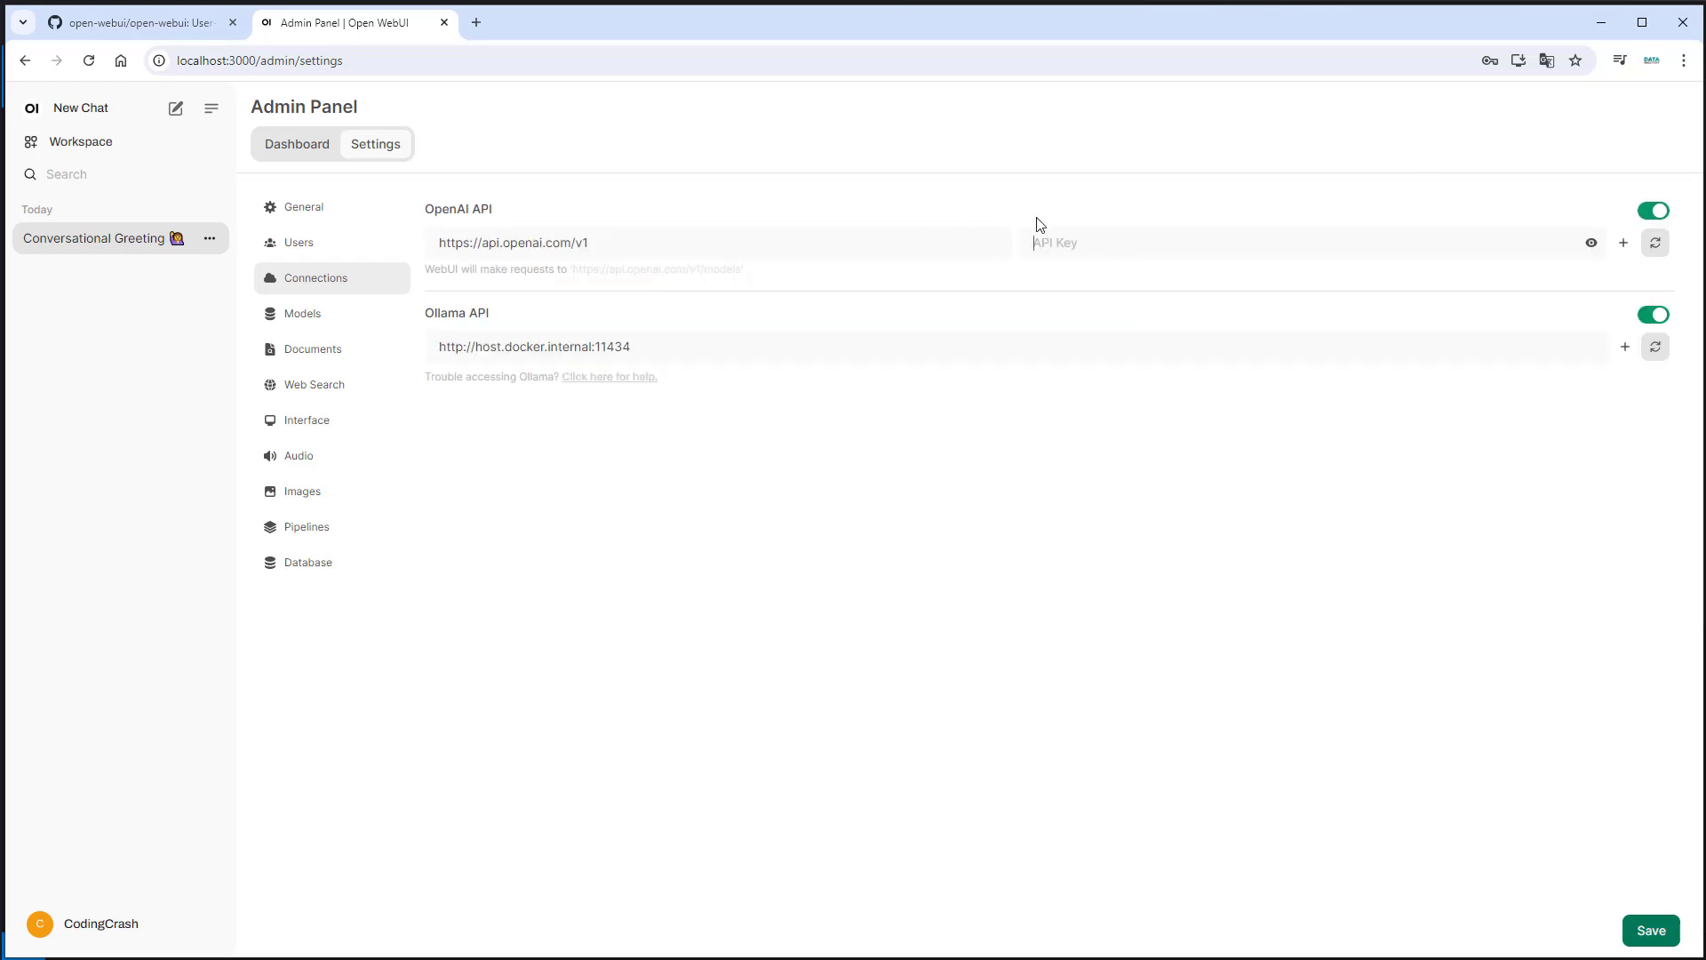
mouse_move(1133, 339)
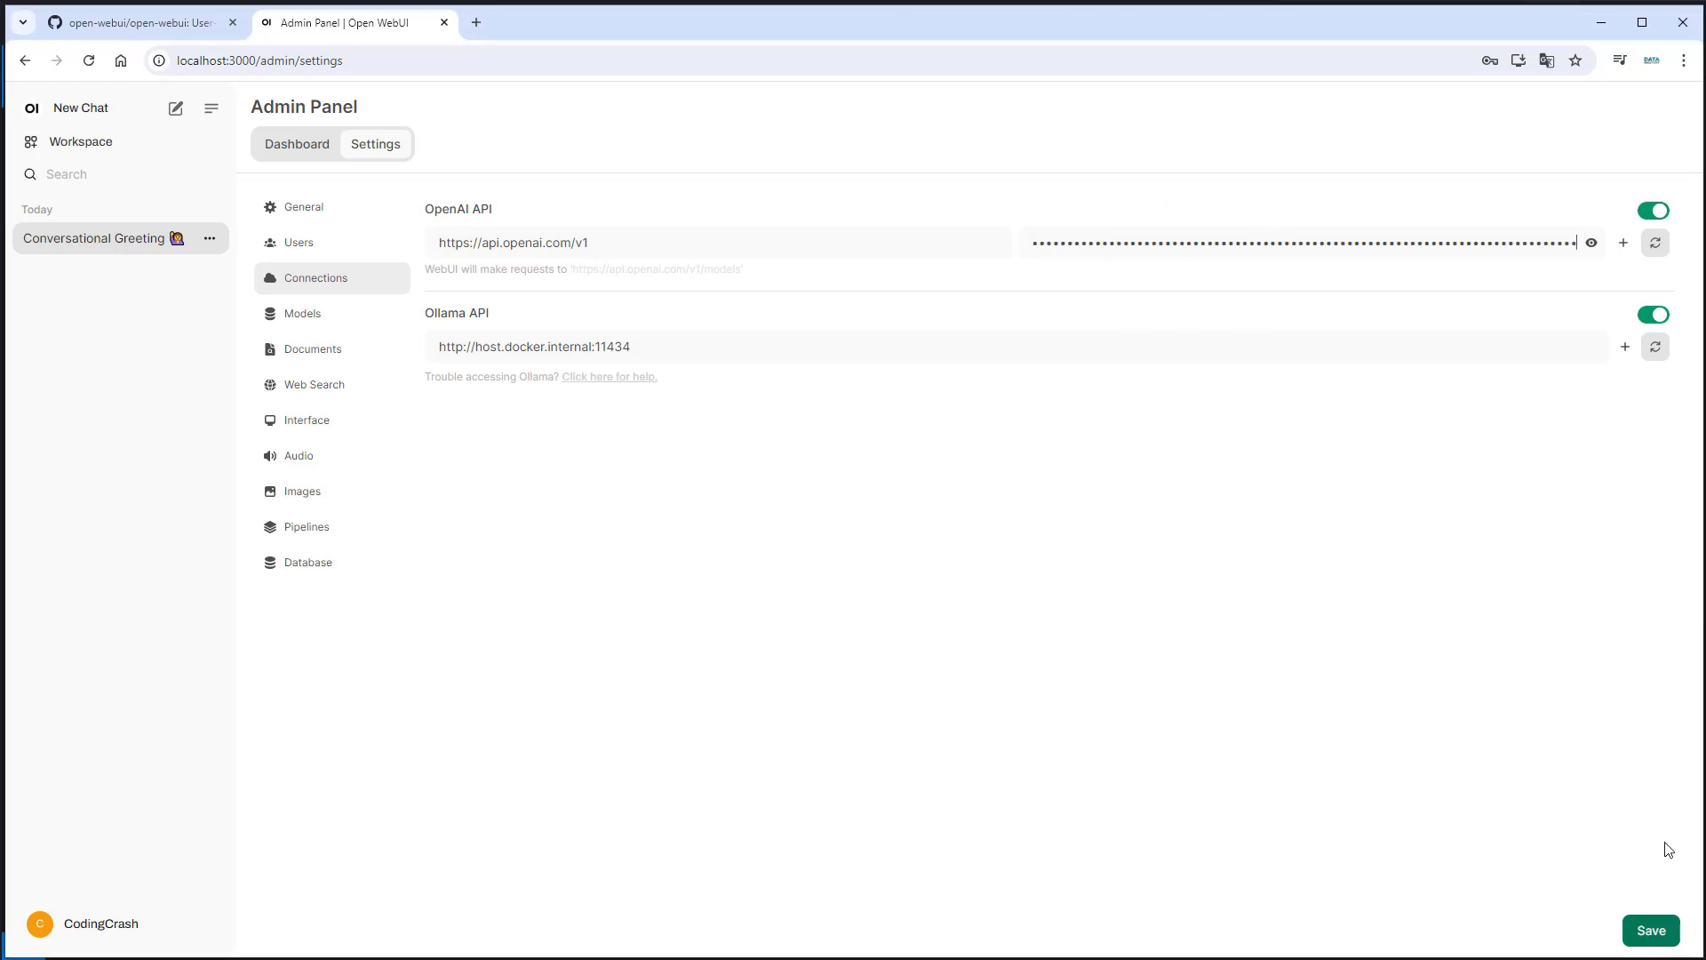
click(1655, 241)
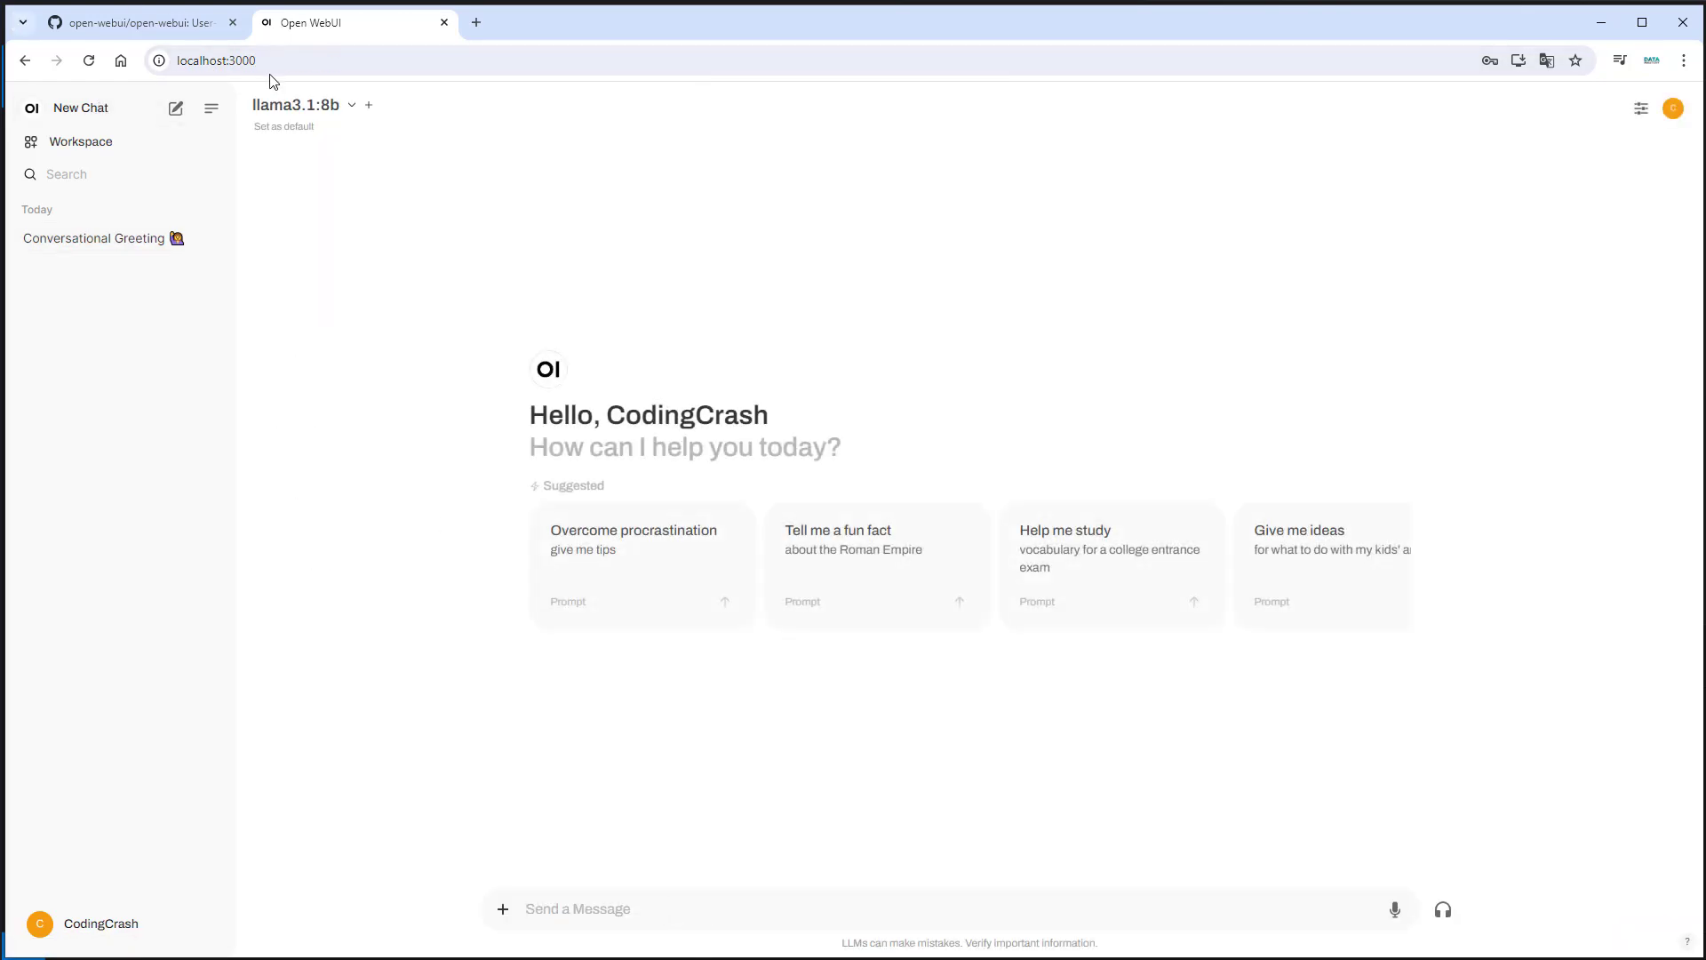
- Send 'hi how are you?' to chatgpt-4o-latest, then view the Workspace Models list
click(302, 105)
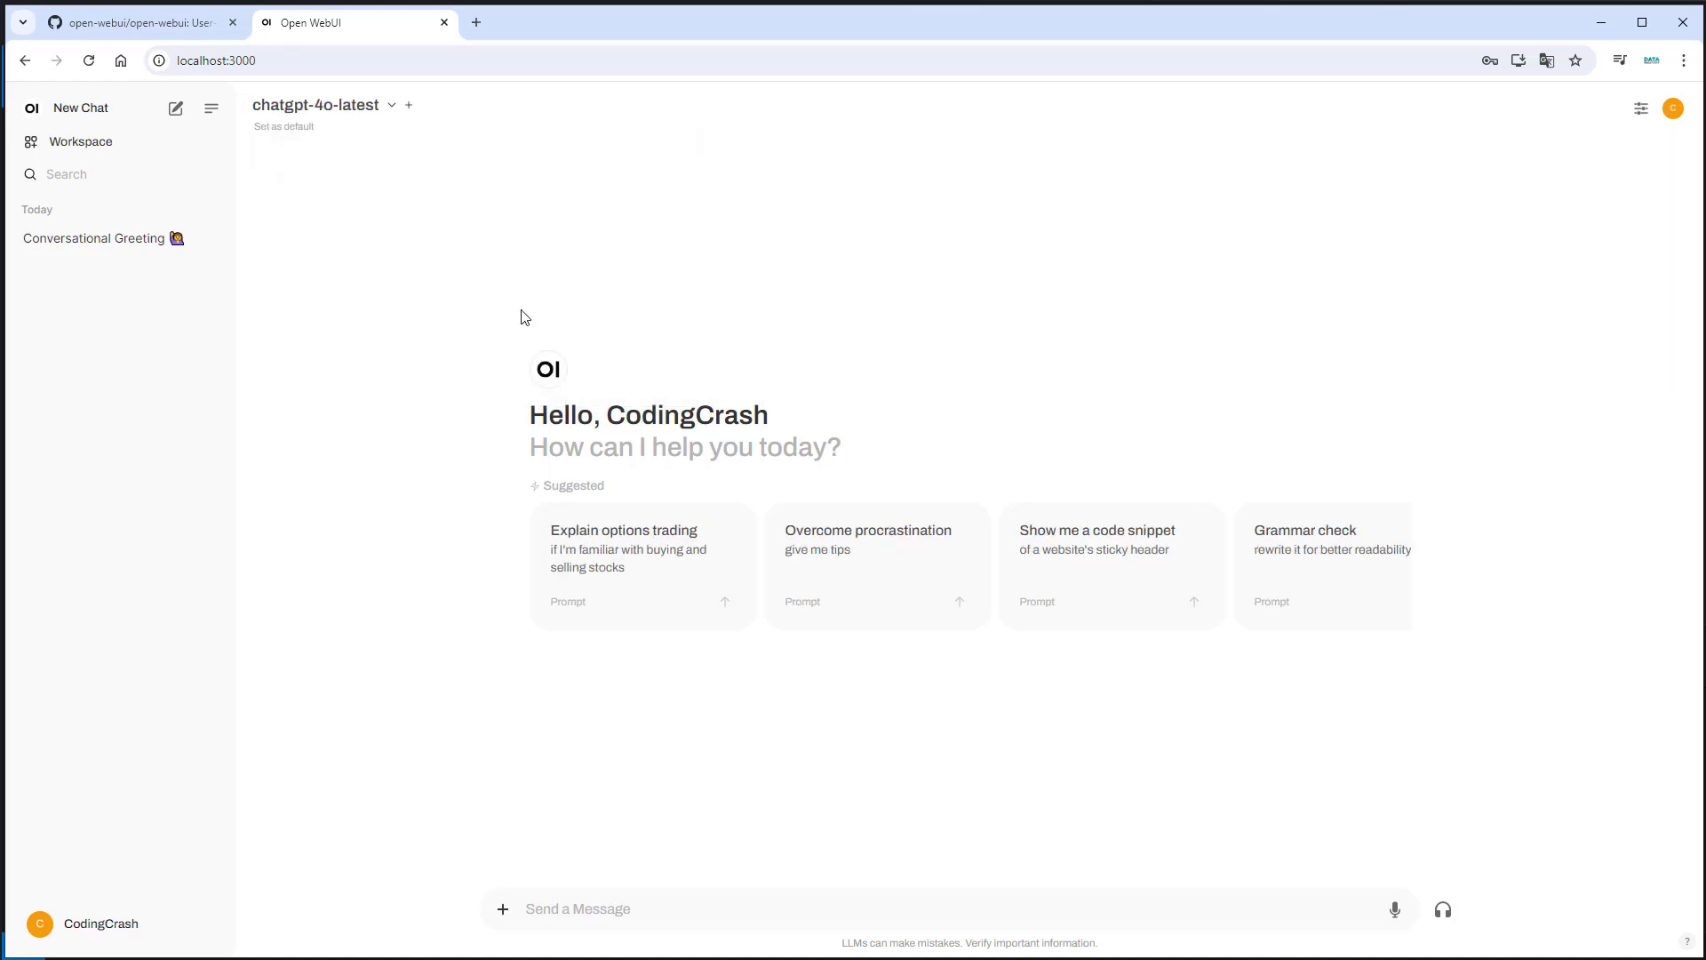
click(316, 105)
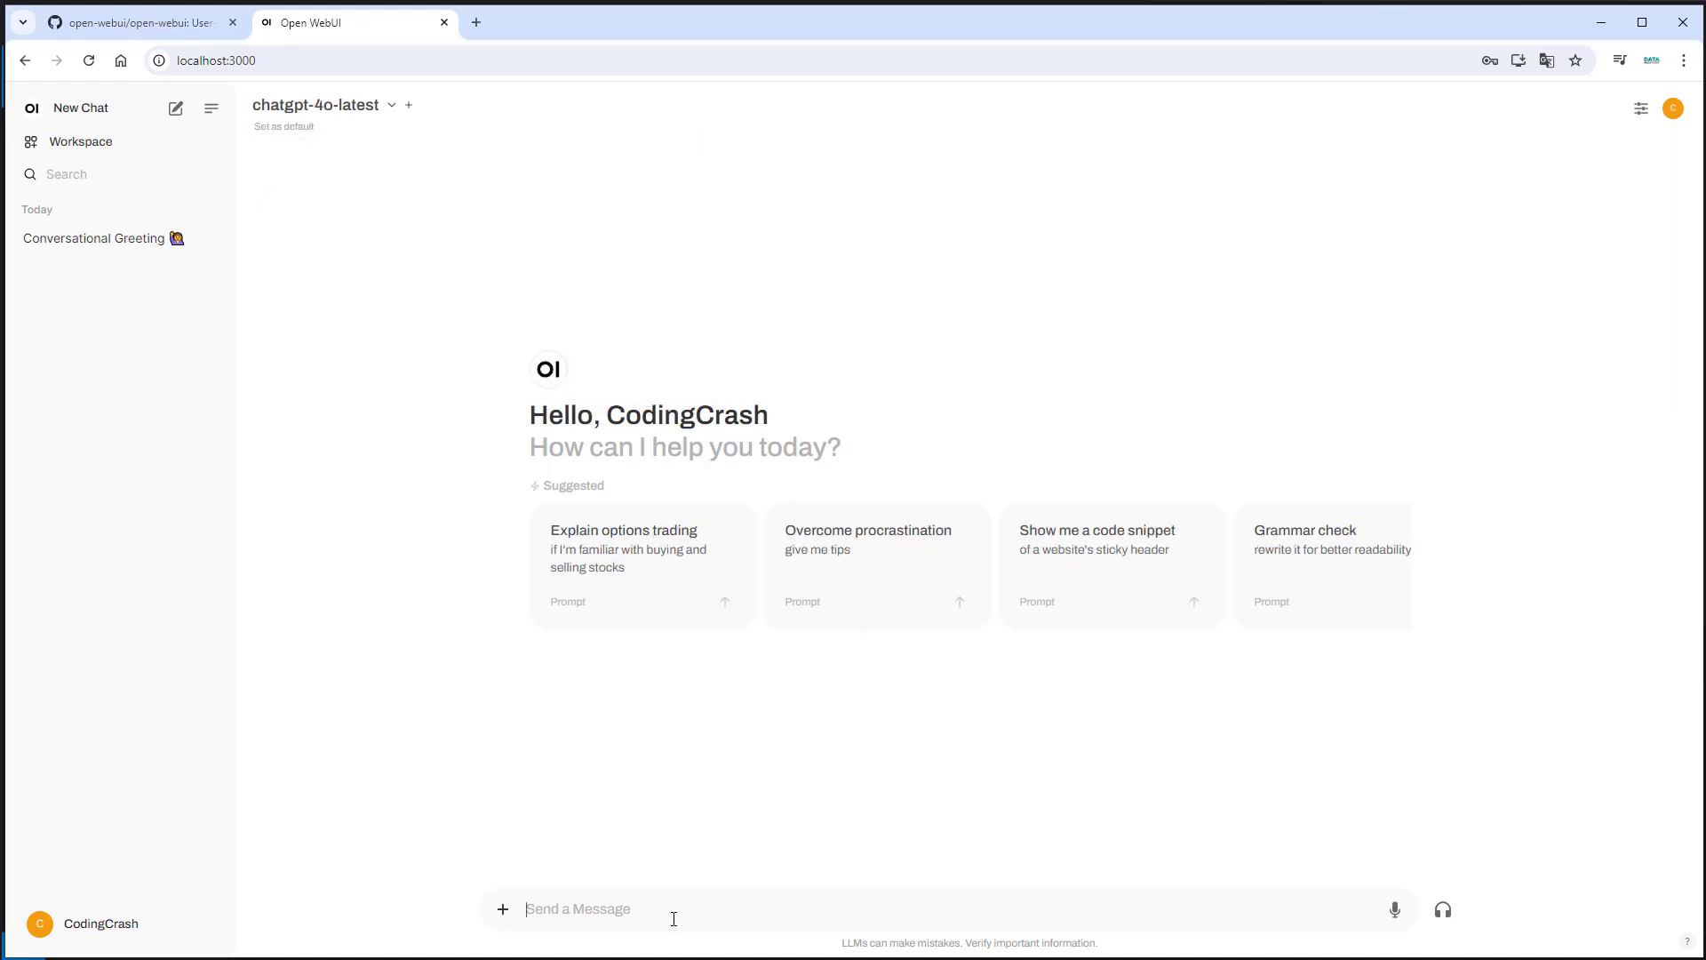
text(hi how ask)
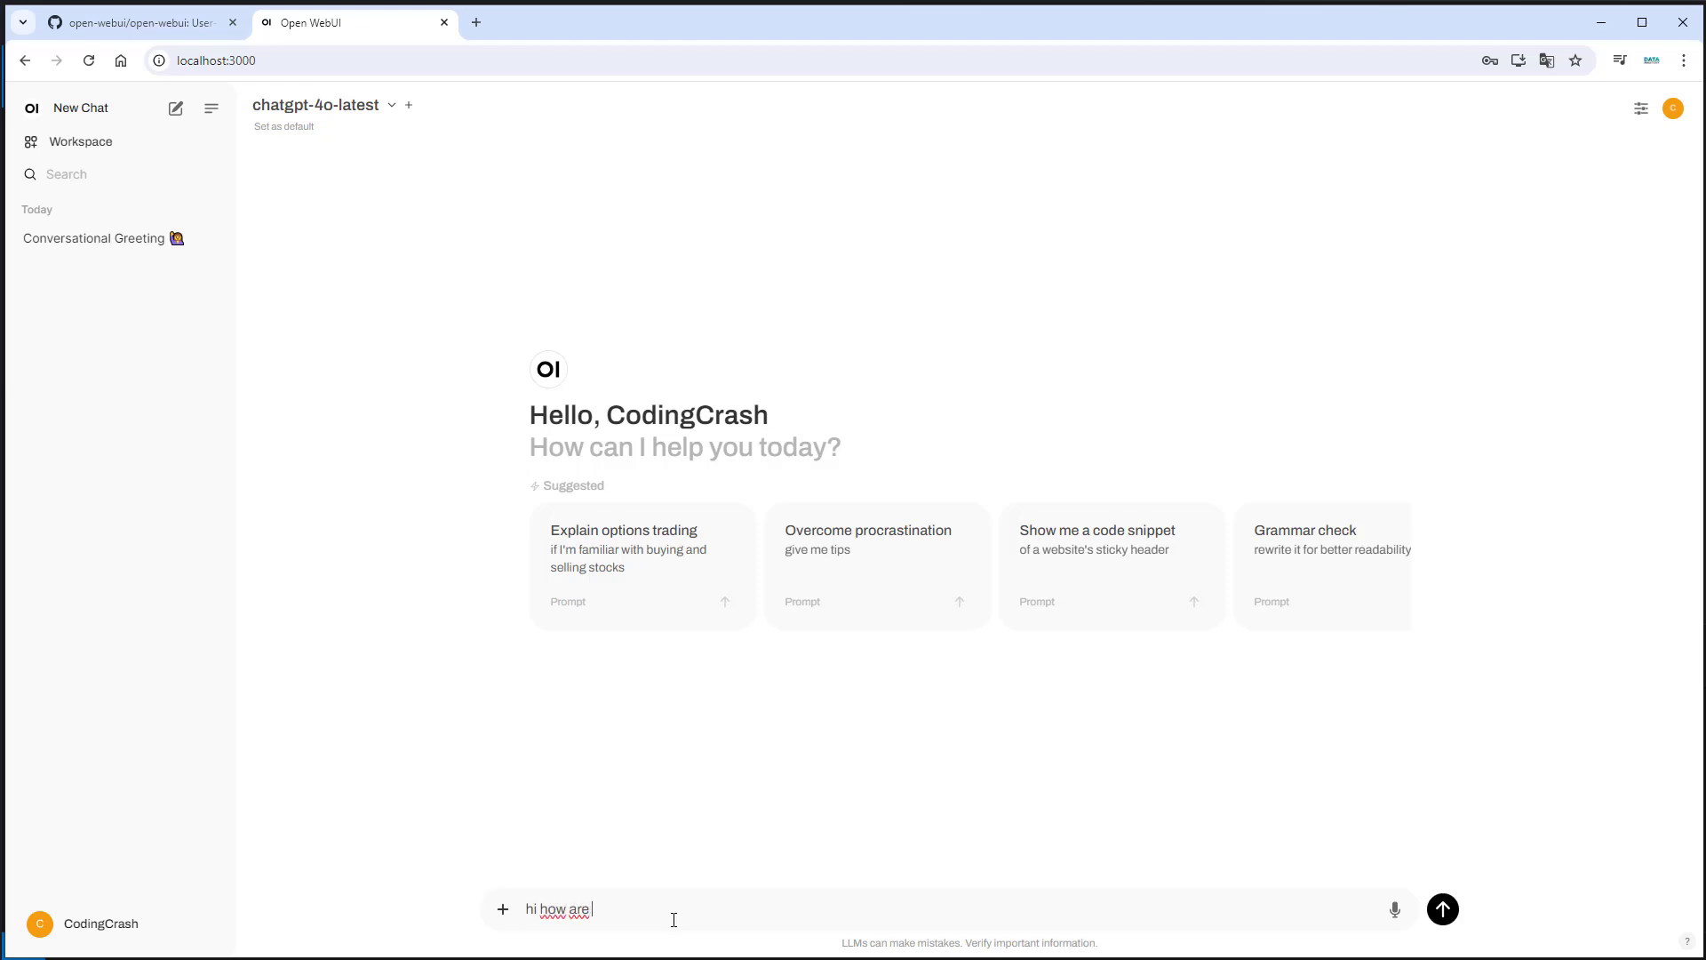
click(1441, 908)
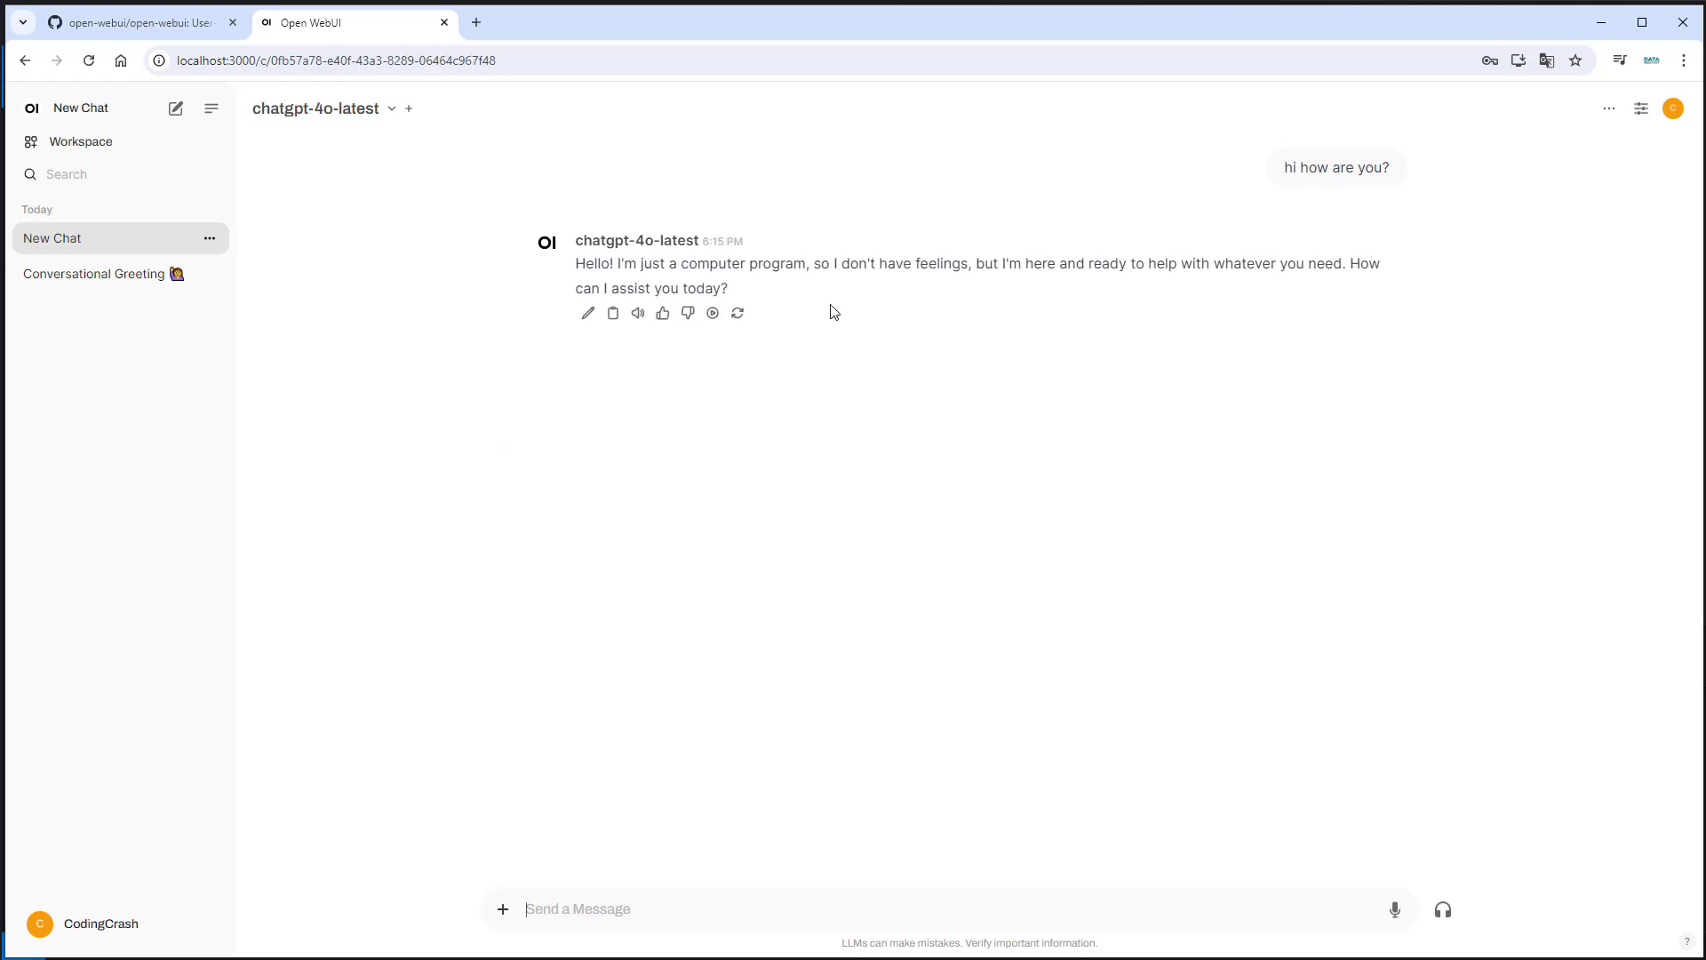
click(93, 272)
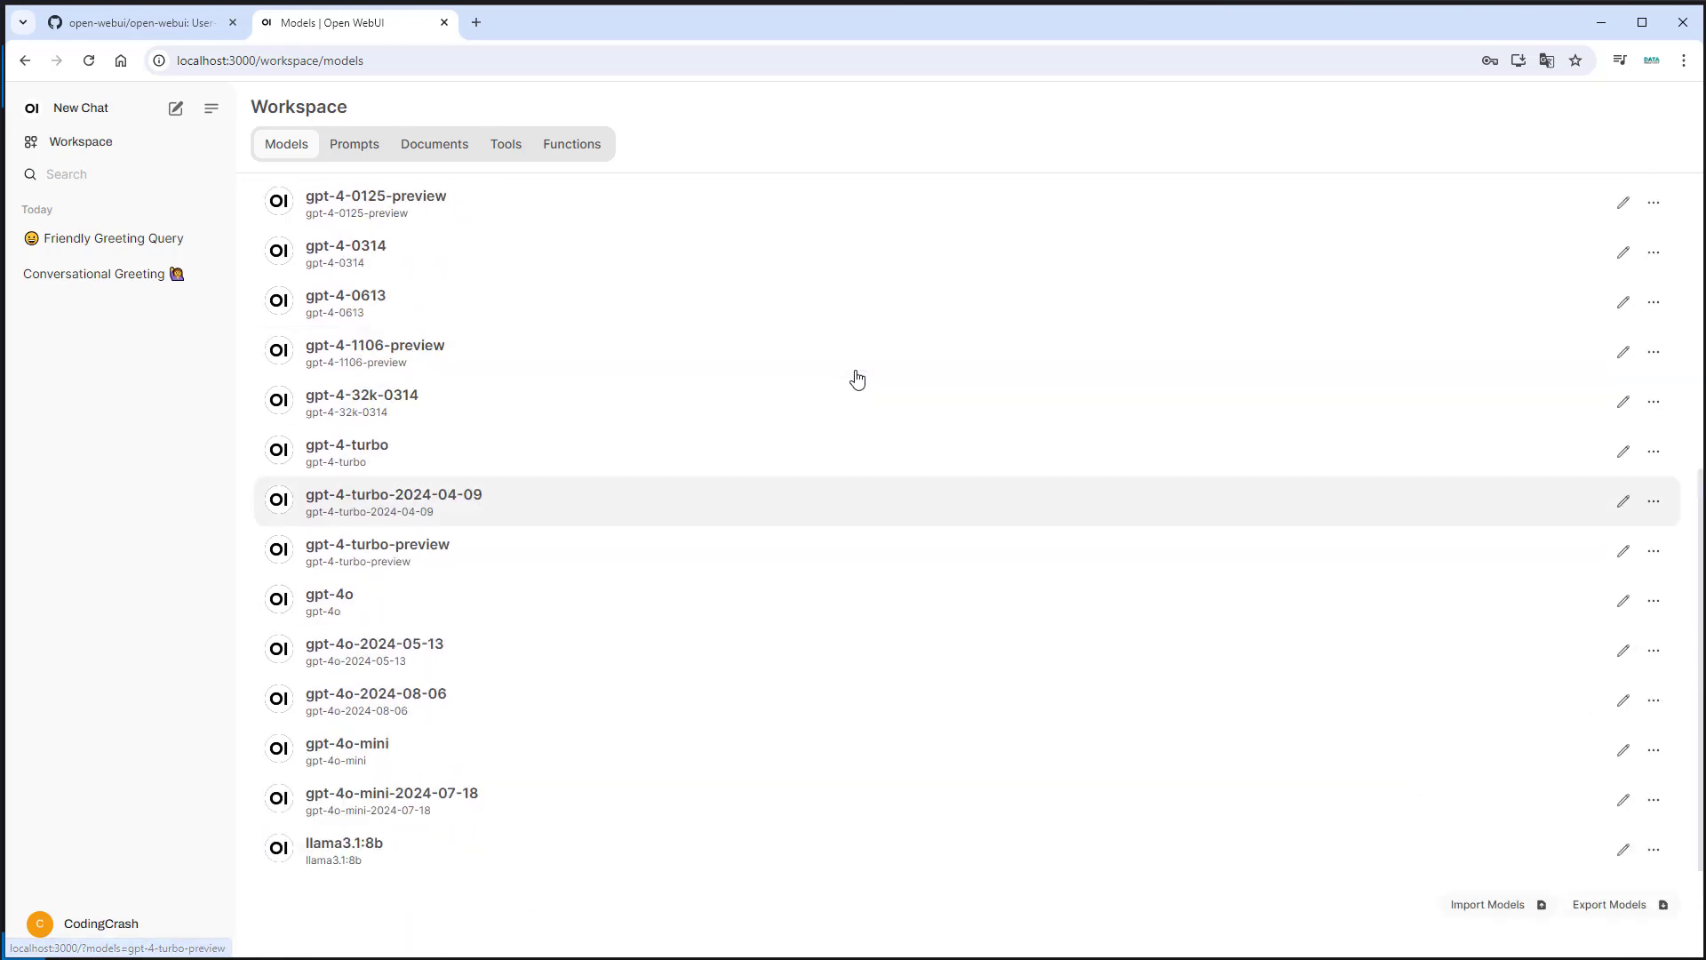
- Create 'Greeting prompt' (command greeting-prompt) with content 'say hello to [name]'
click(354, 144)
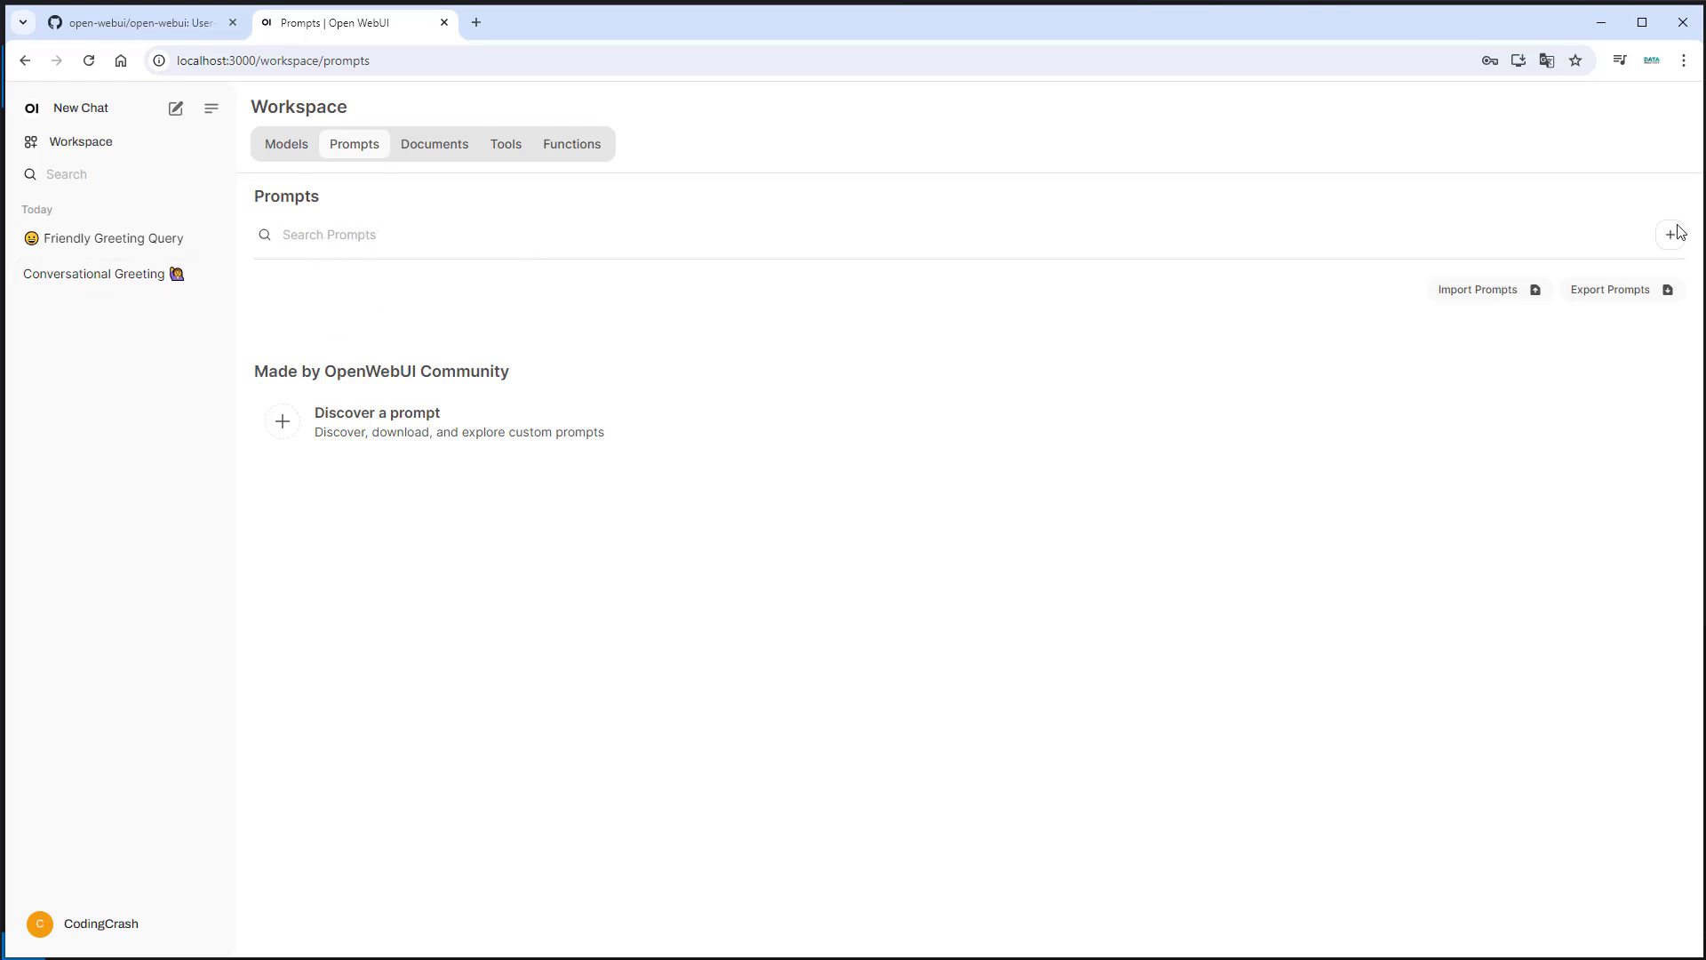
click(1671, 233)
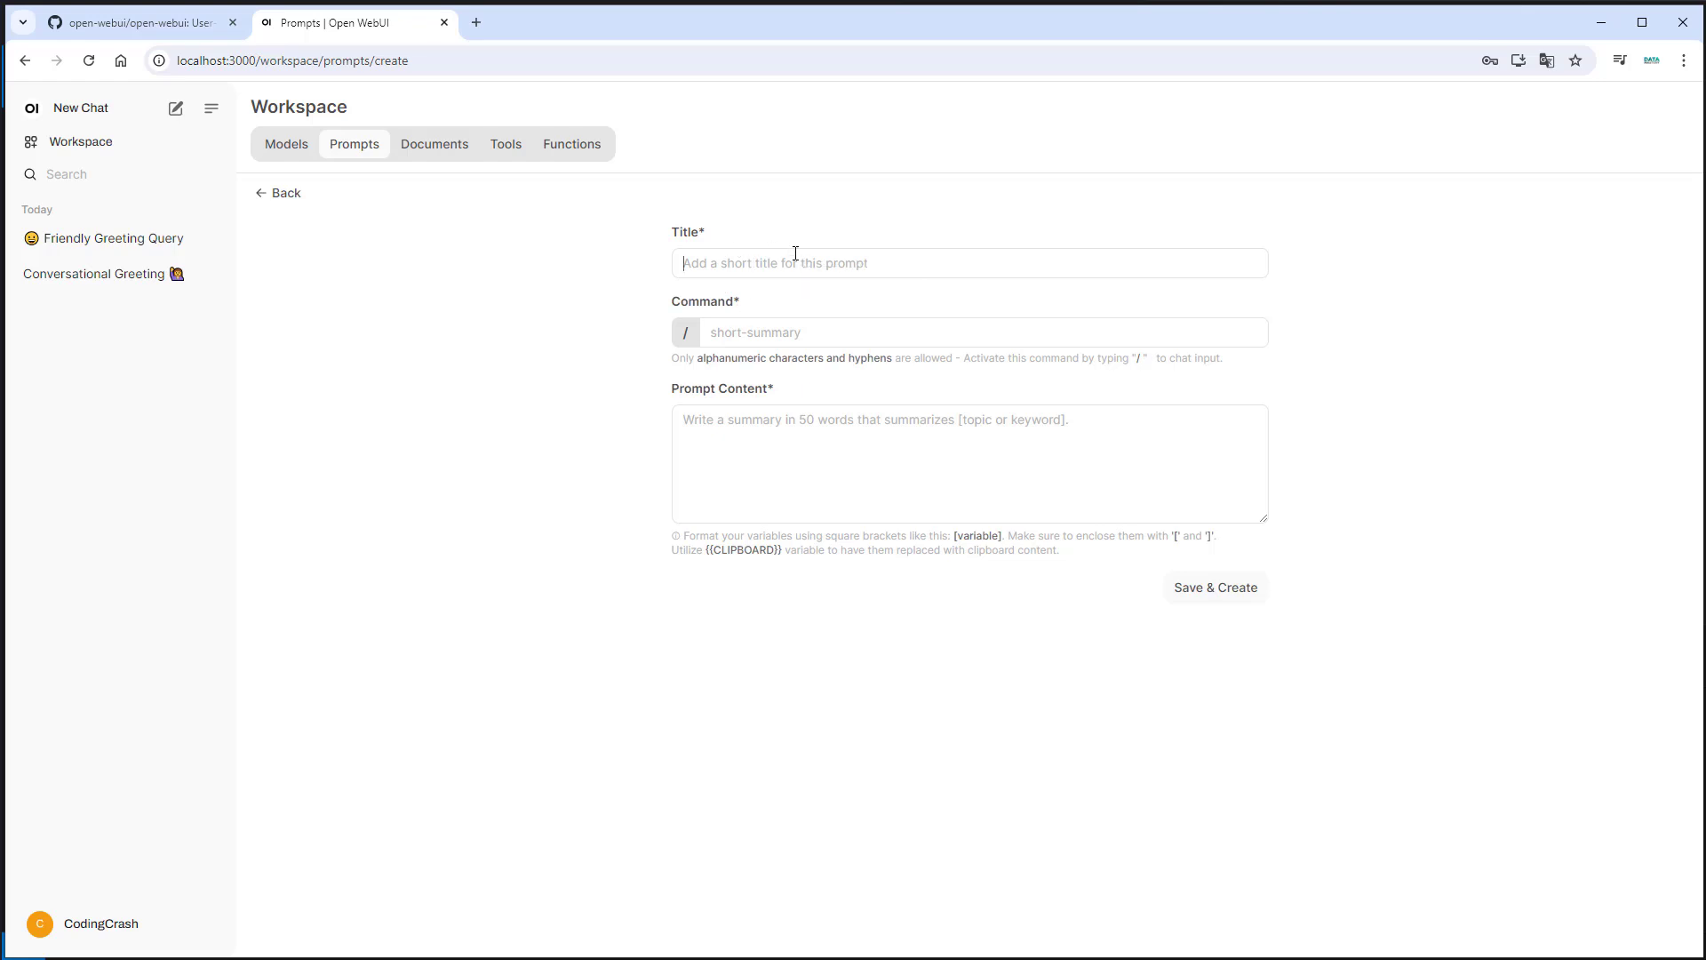
text(Greeting prompt)
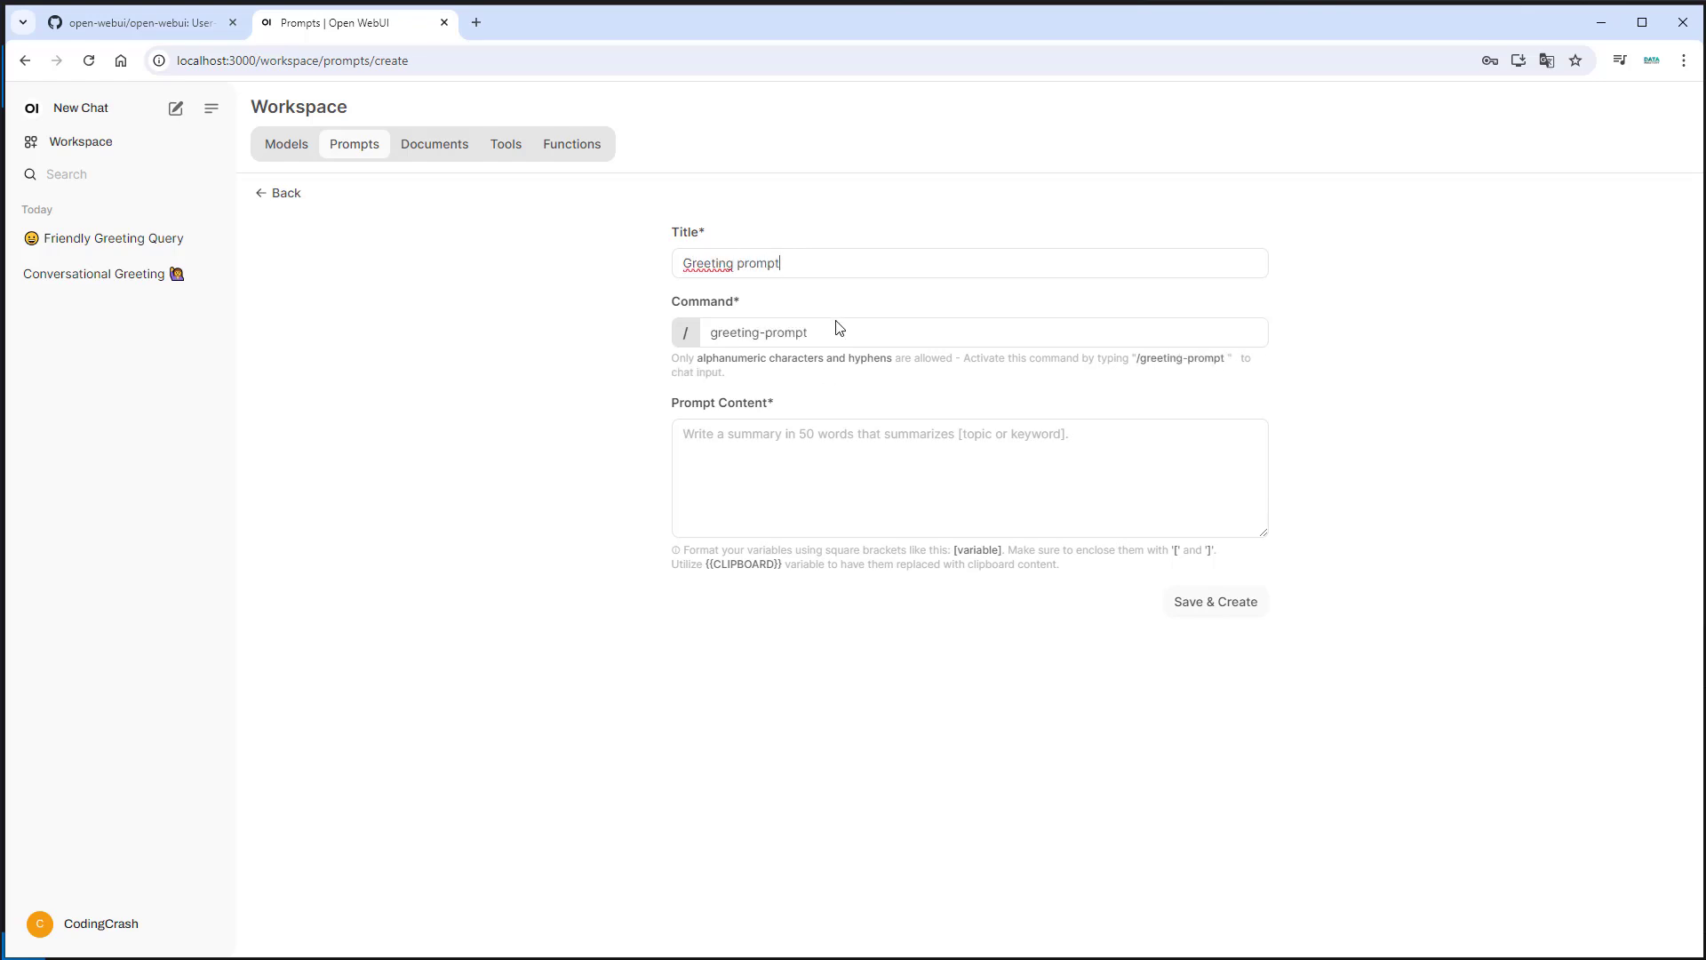
click(968, 476)
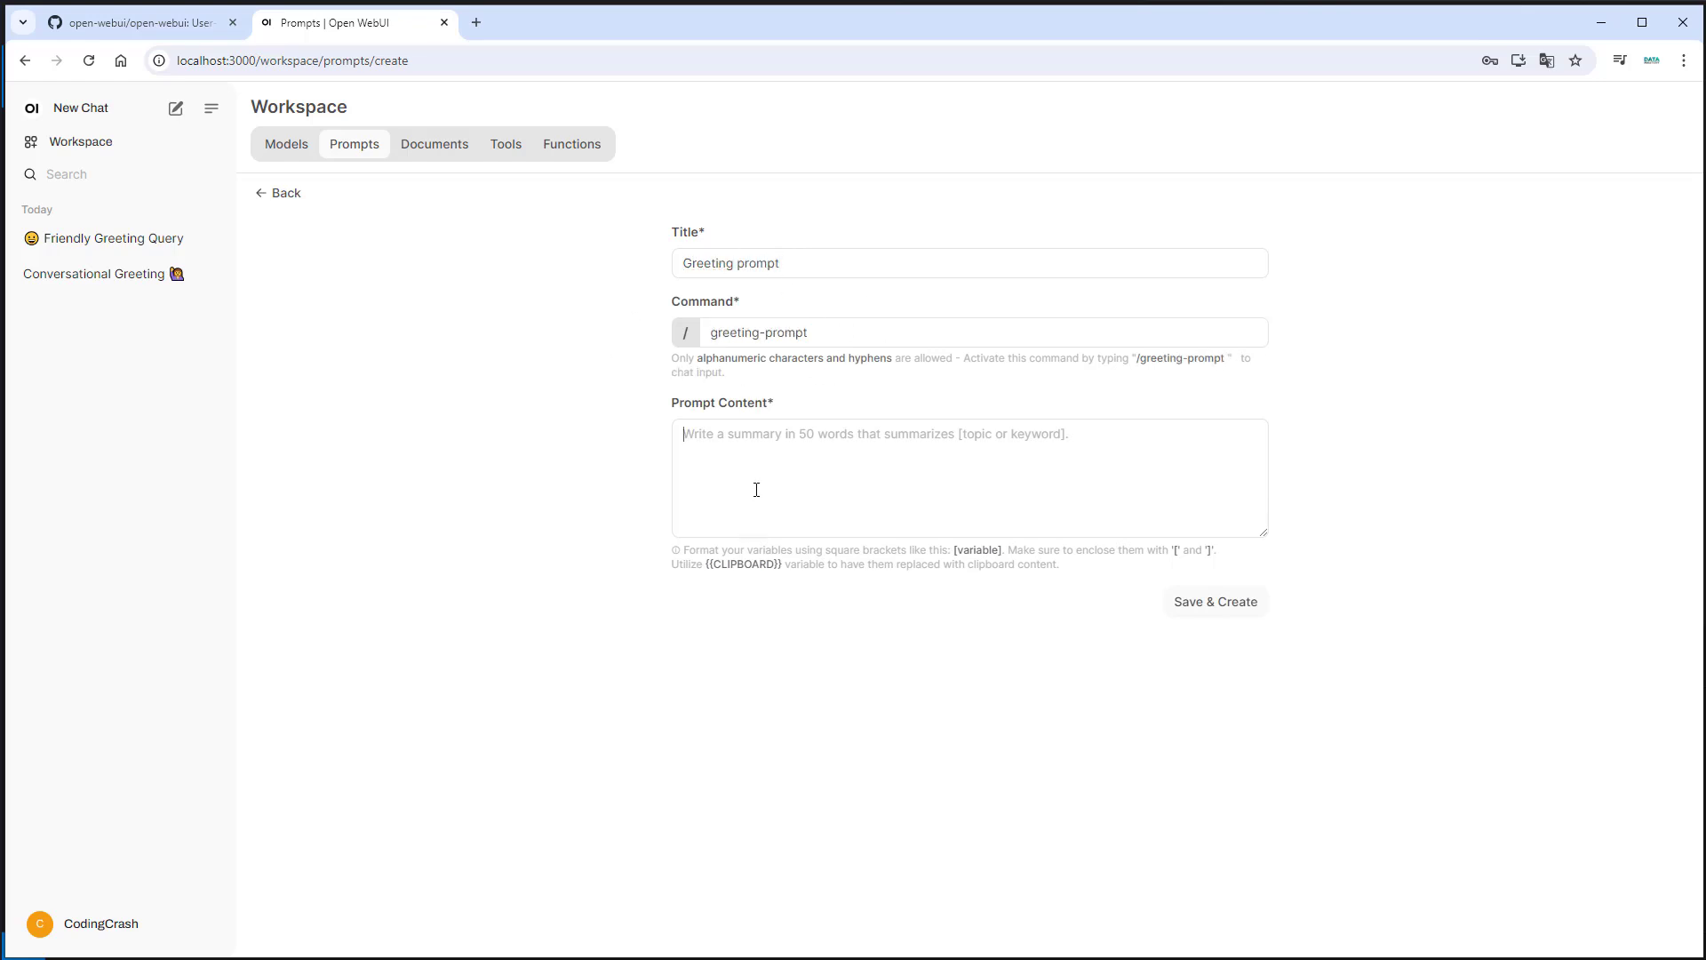
mouse_move(1104, 462)
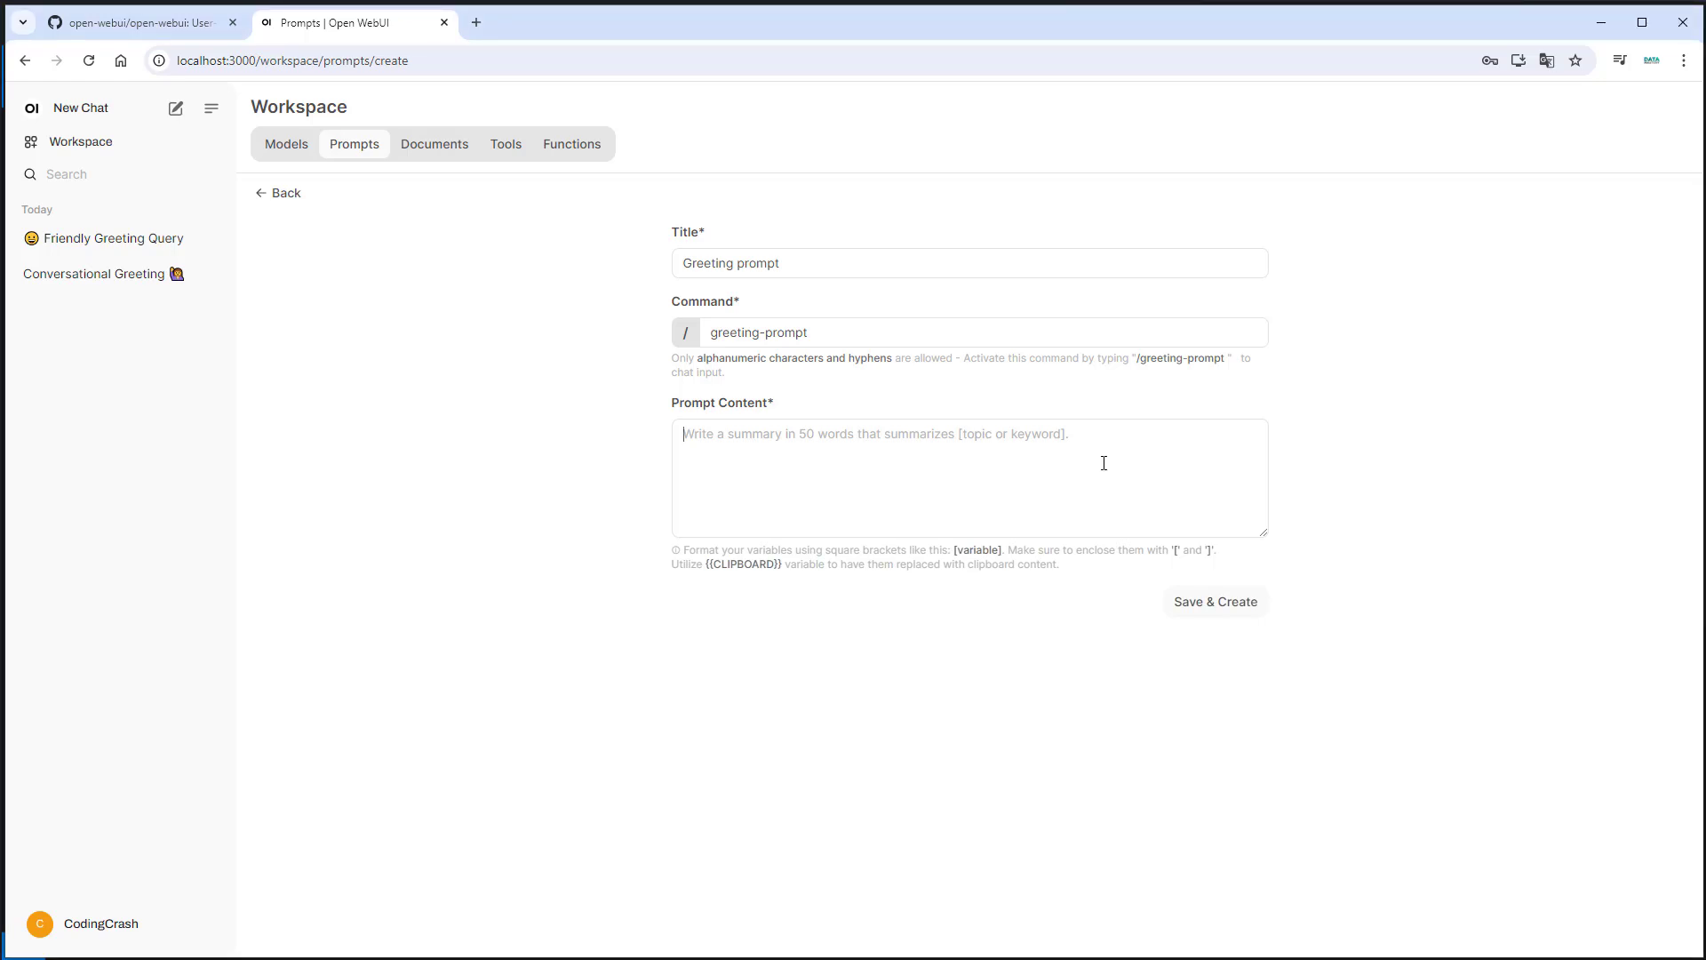
text(say hello to [)
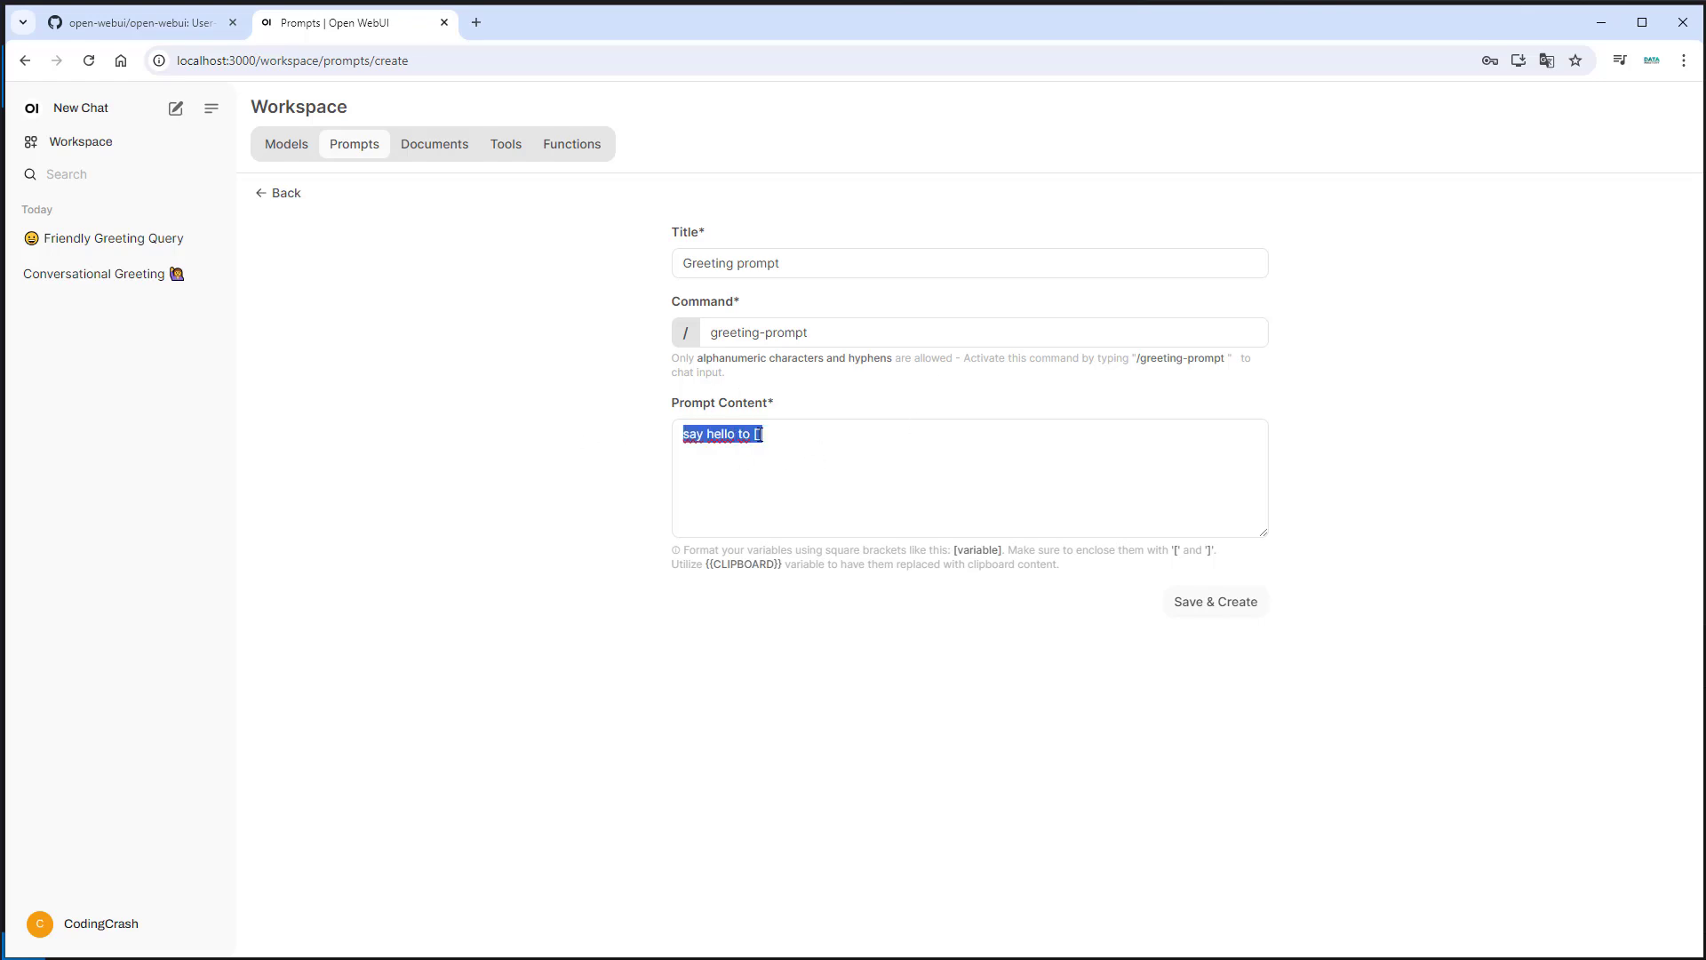
click(707, 433)
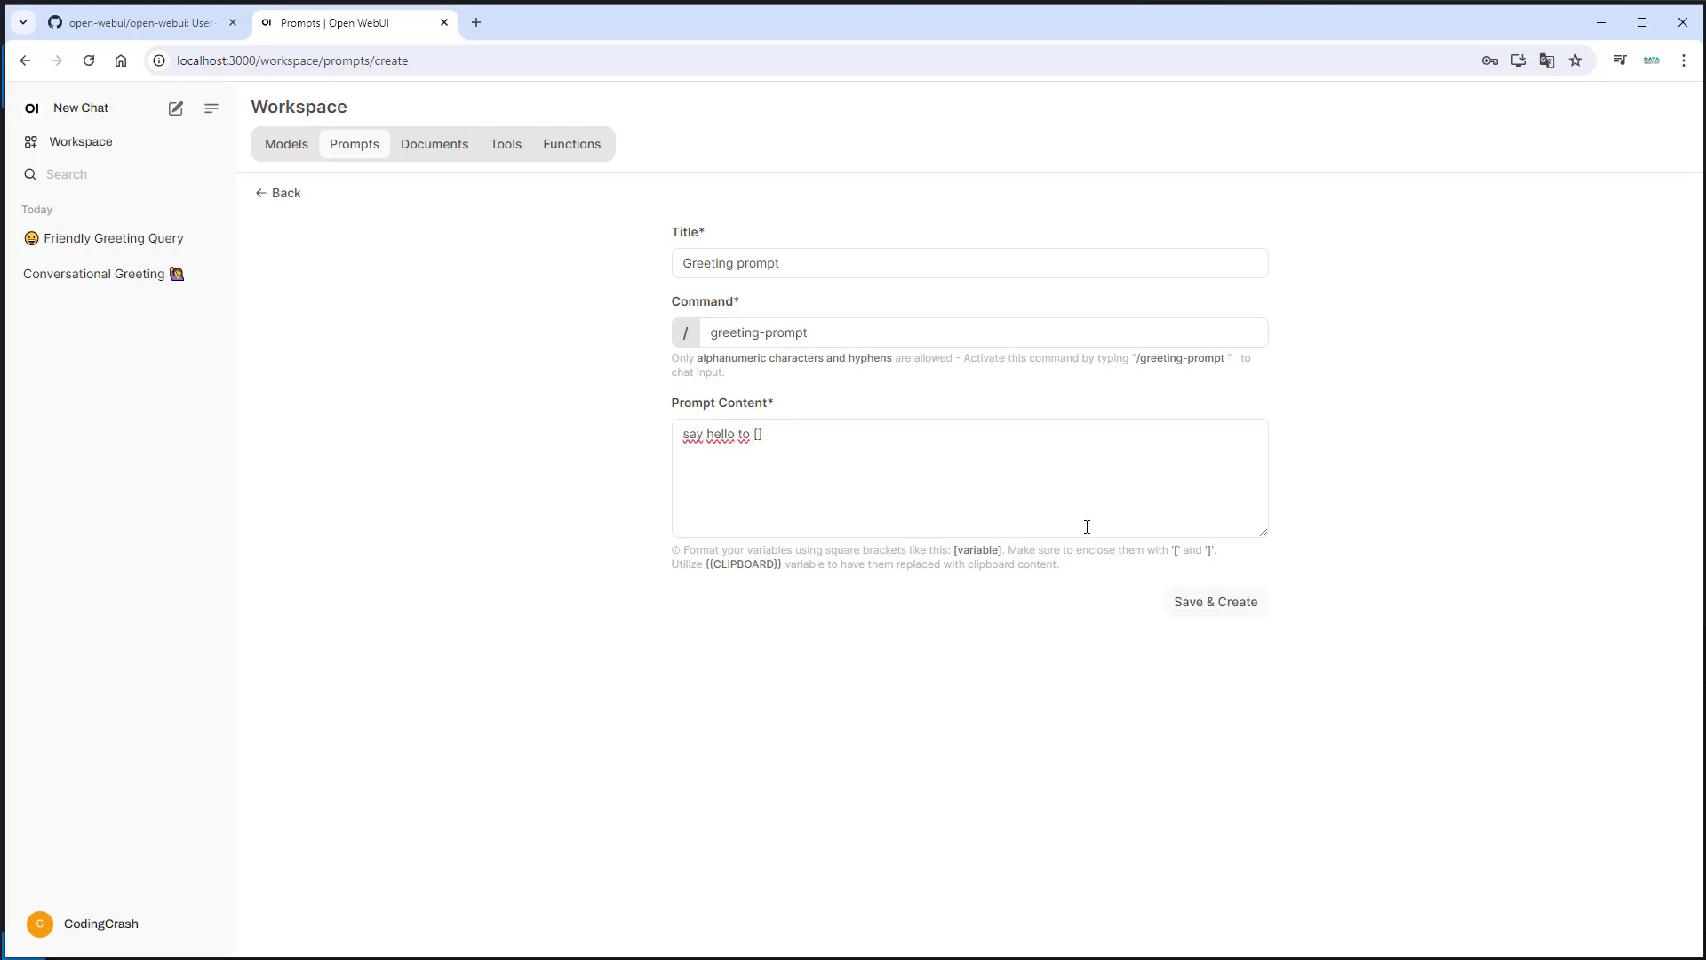
mouse_move(833, 438)
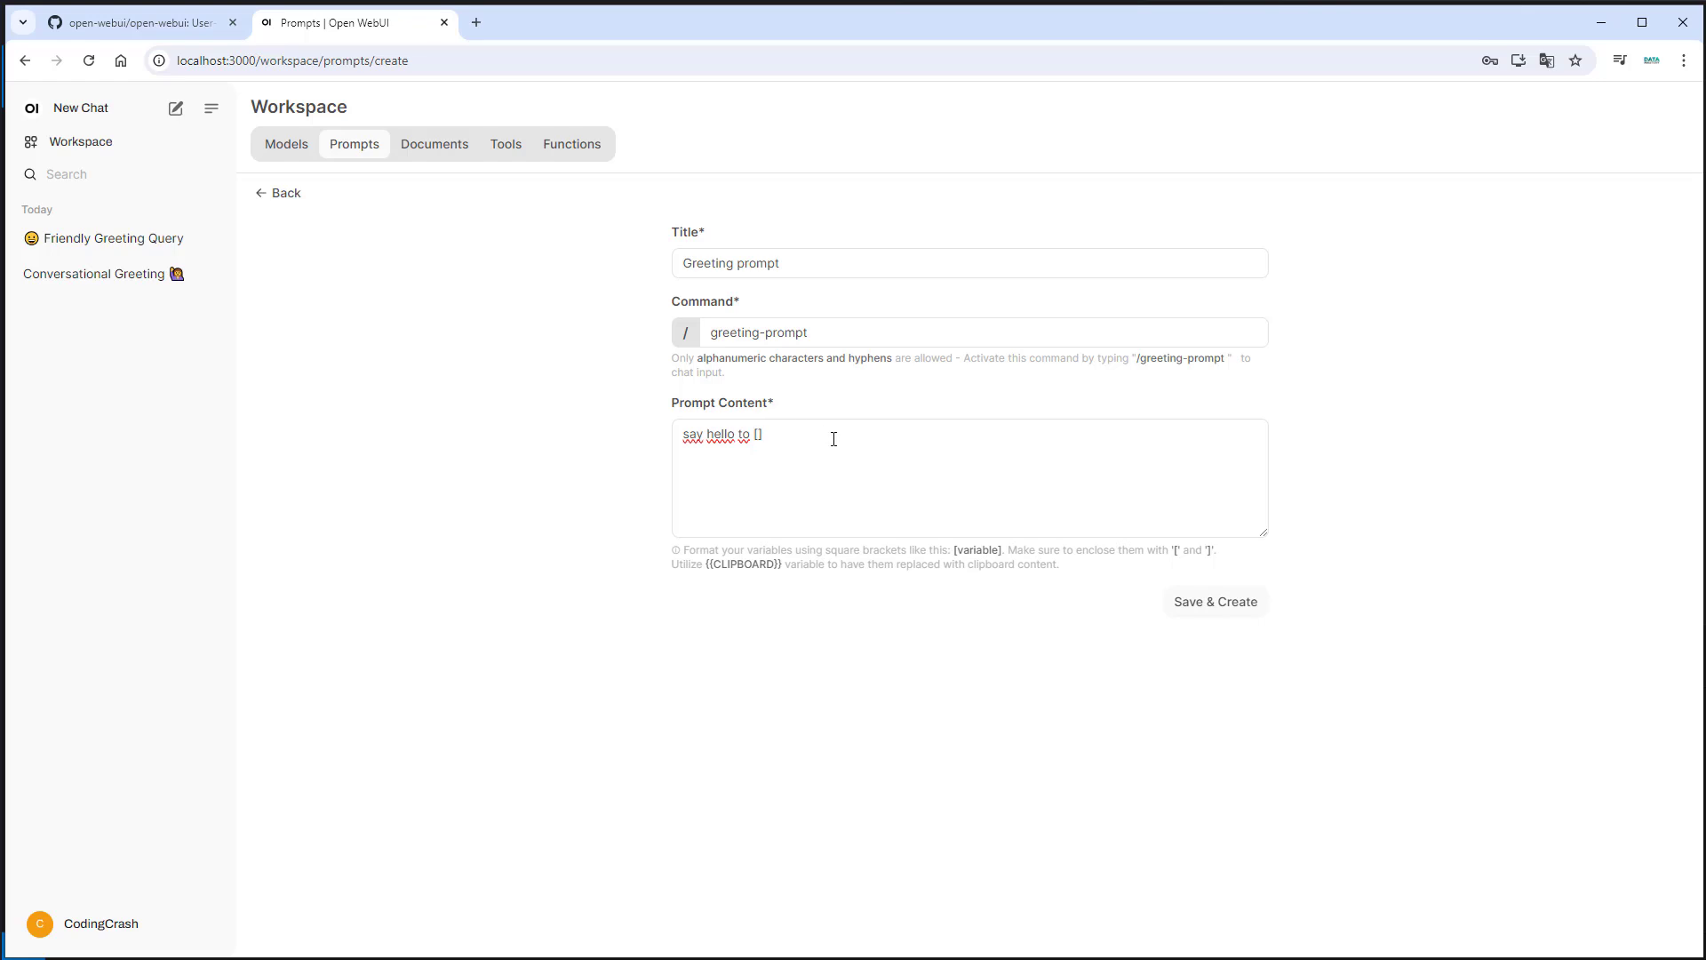
text(name)
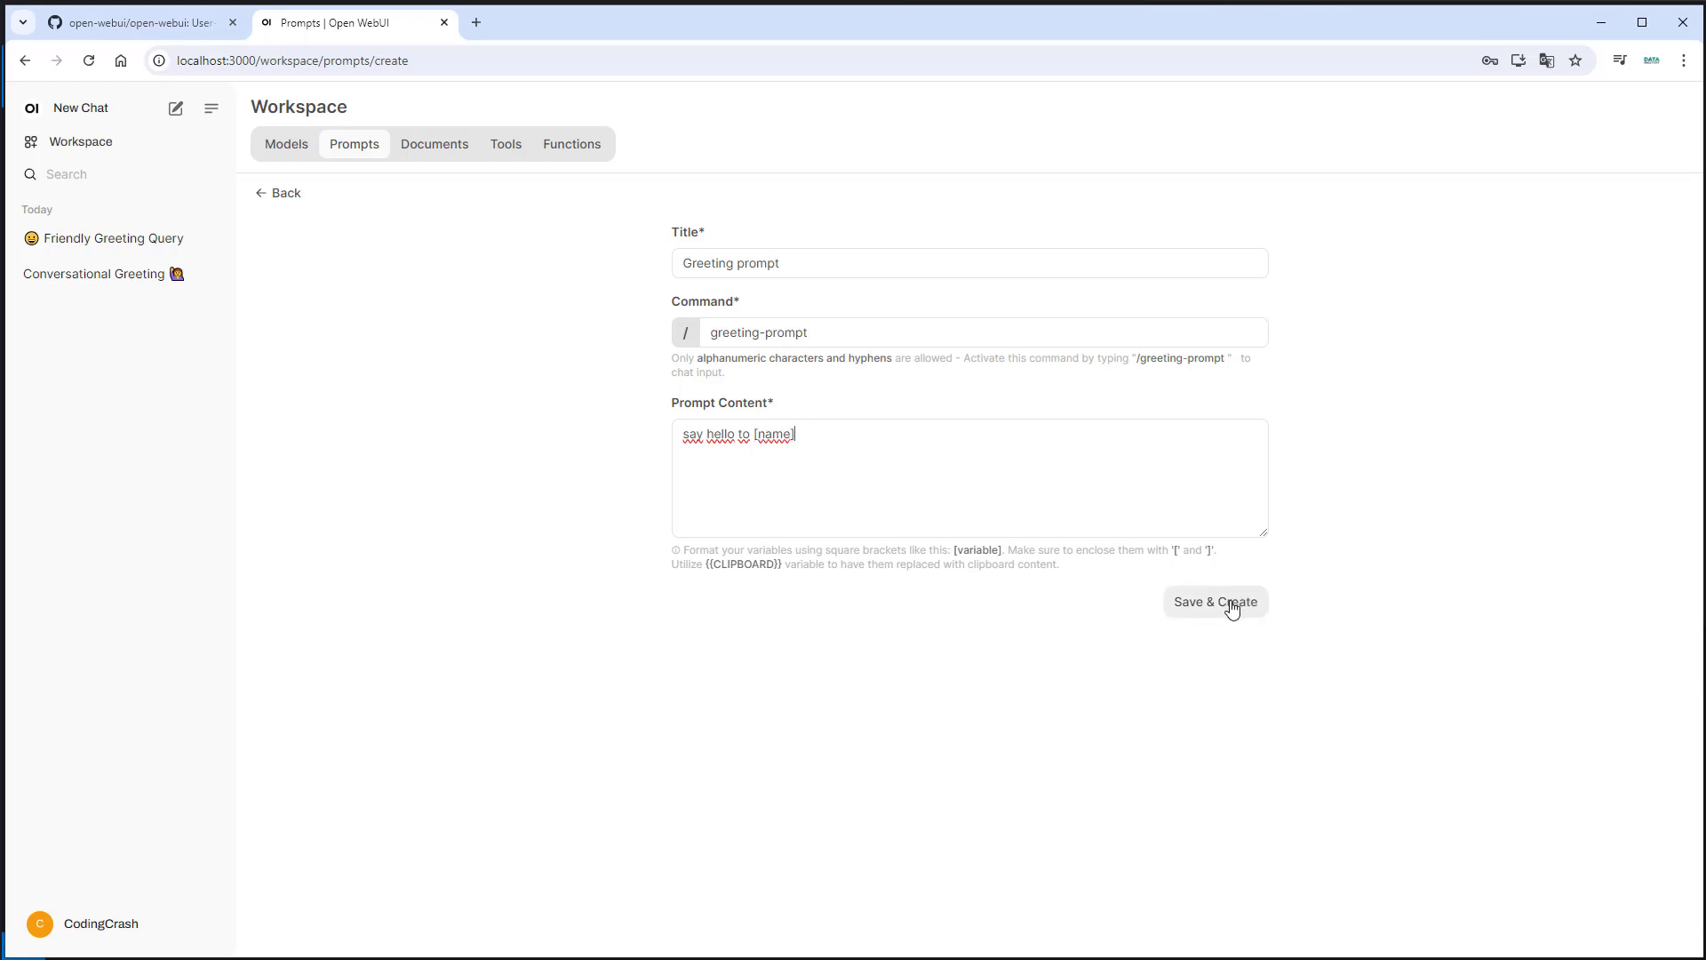
click(1215, 601)
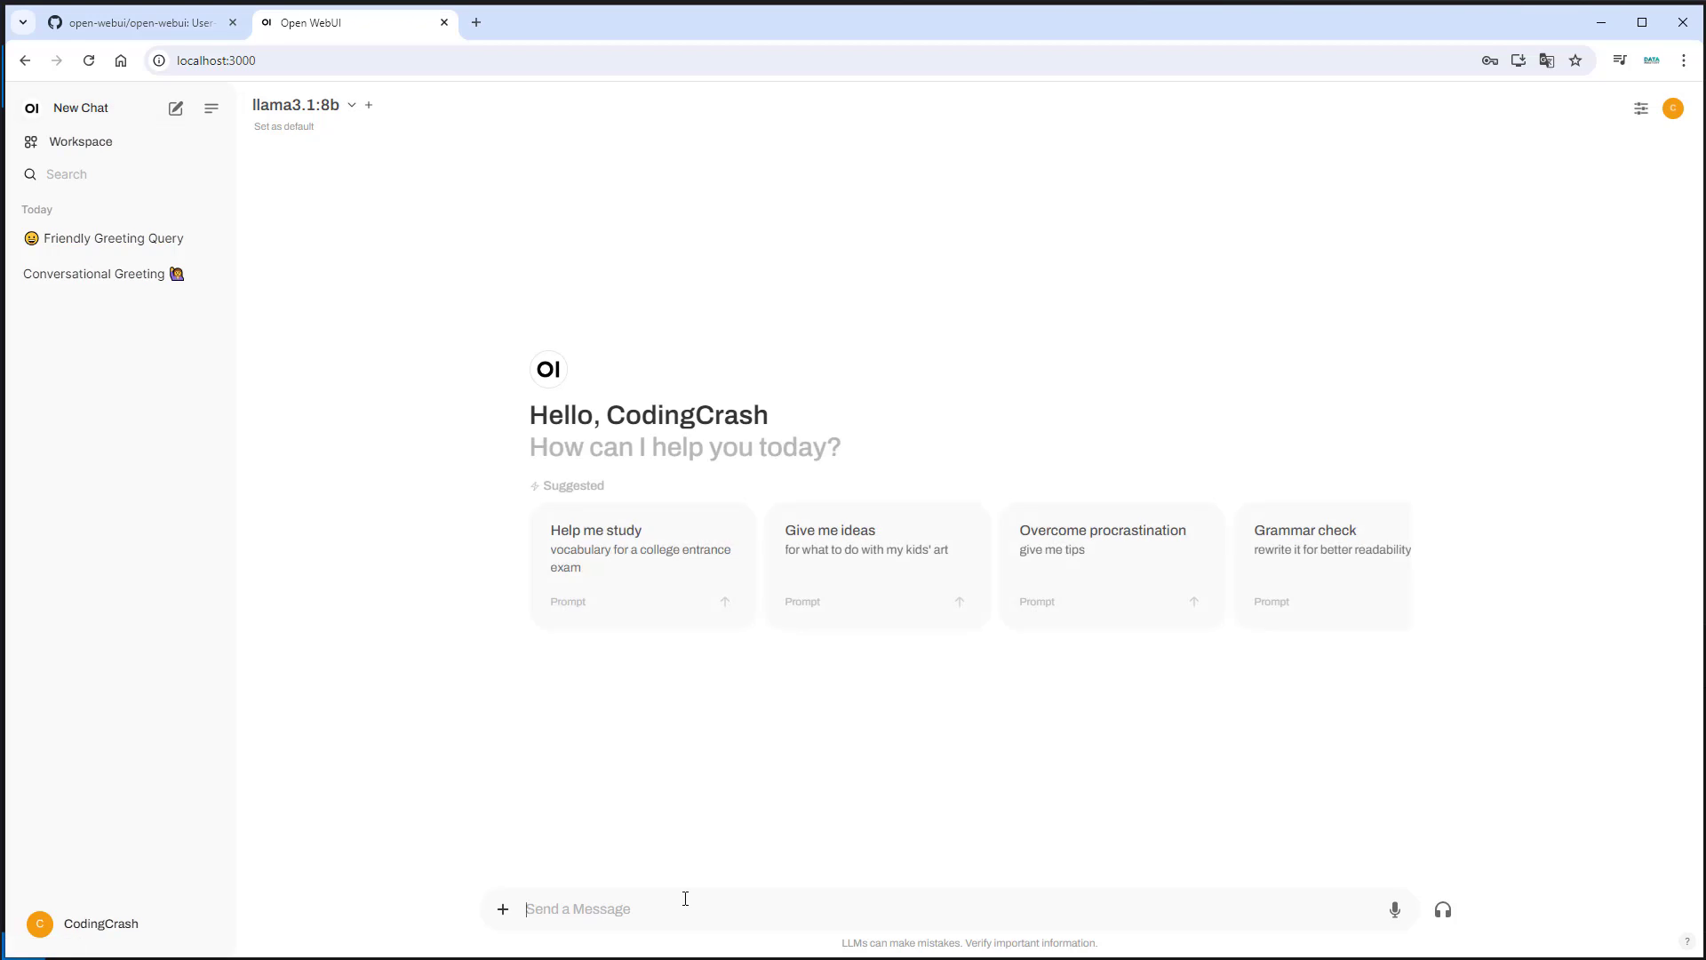
- Insert /greeting-prompt, fill in Max, and send 'say hello to Max' to llama3.1:8b
text(/)
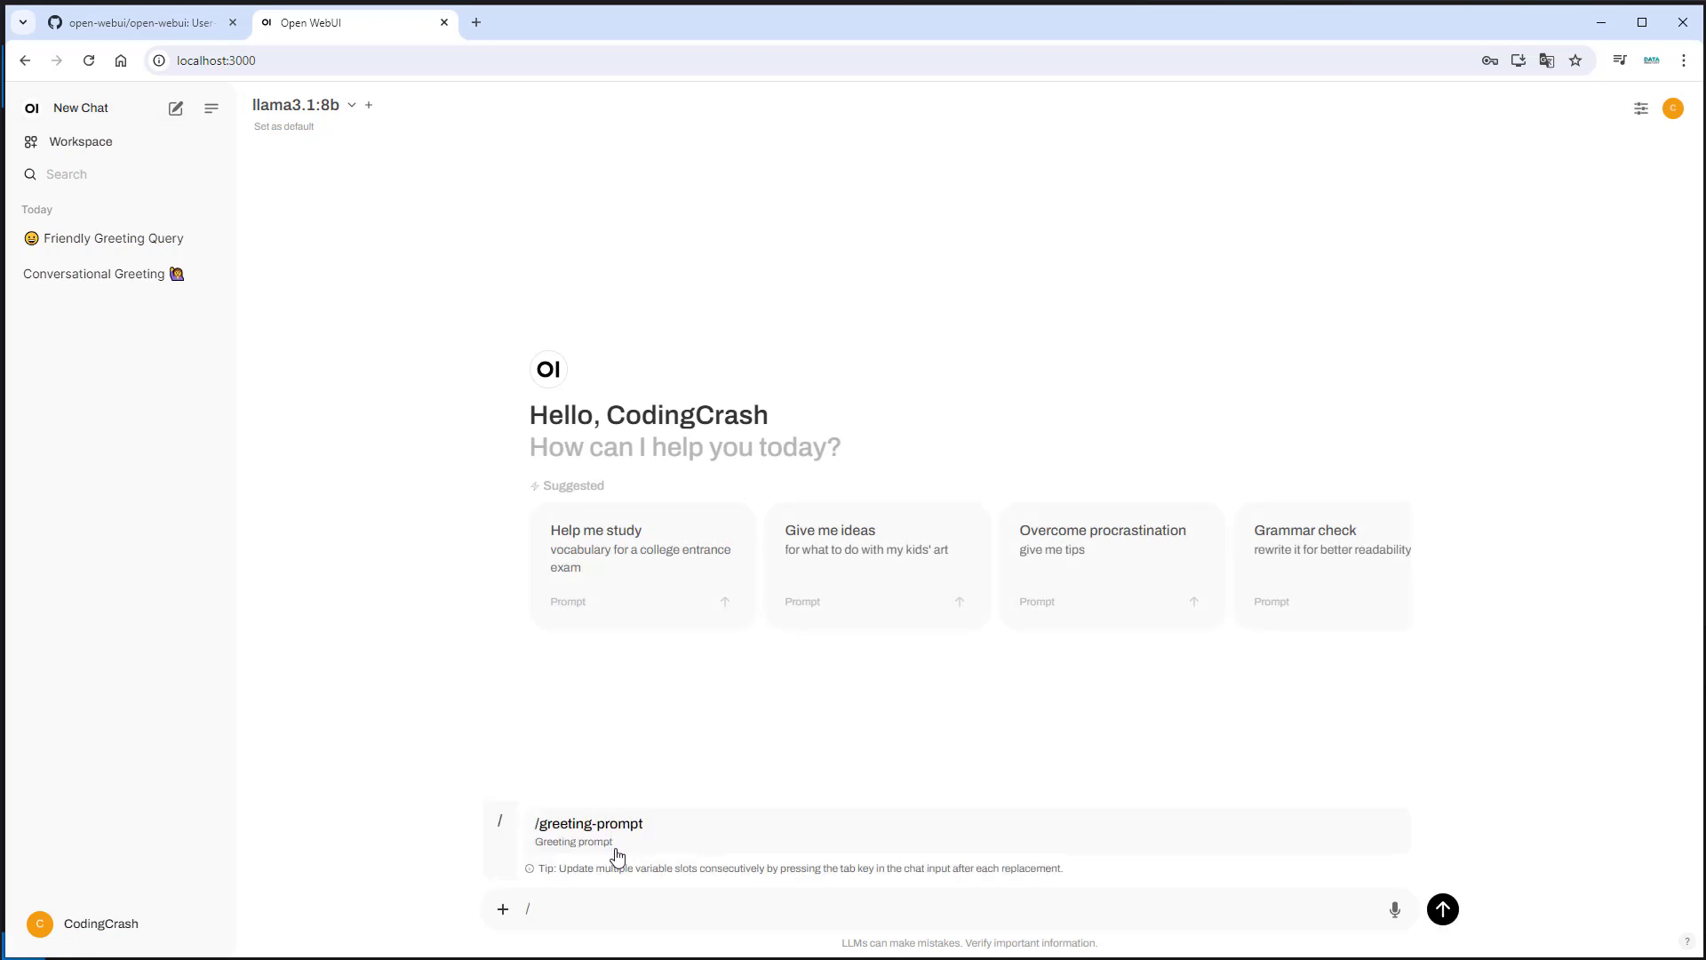
mouse_move(553, 838)
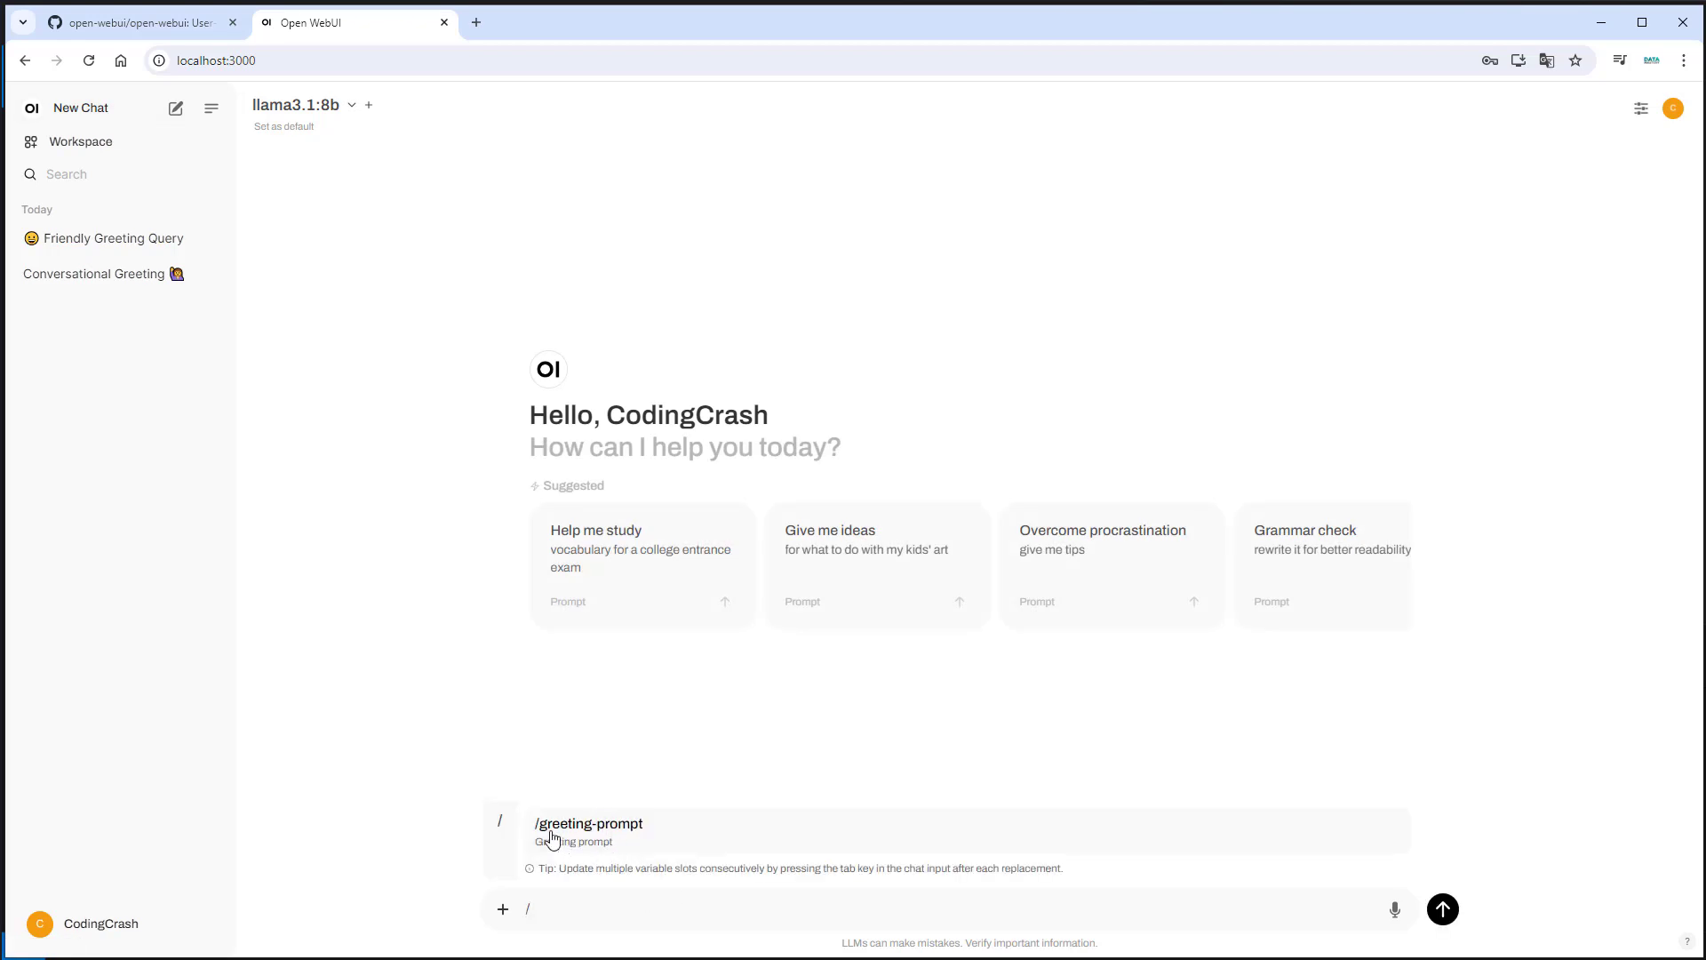
click(588, 824)
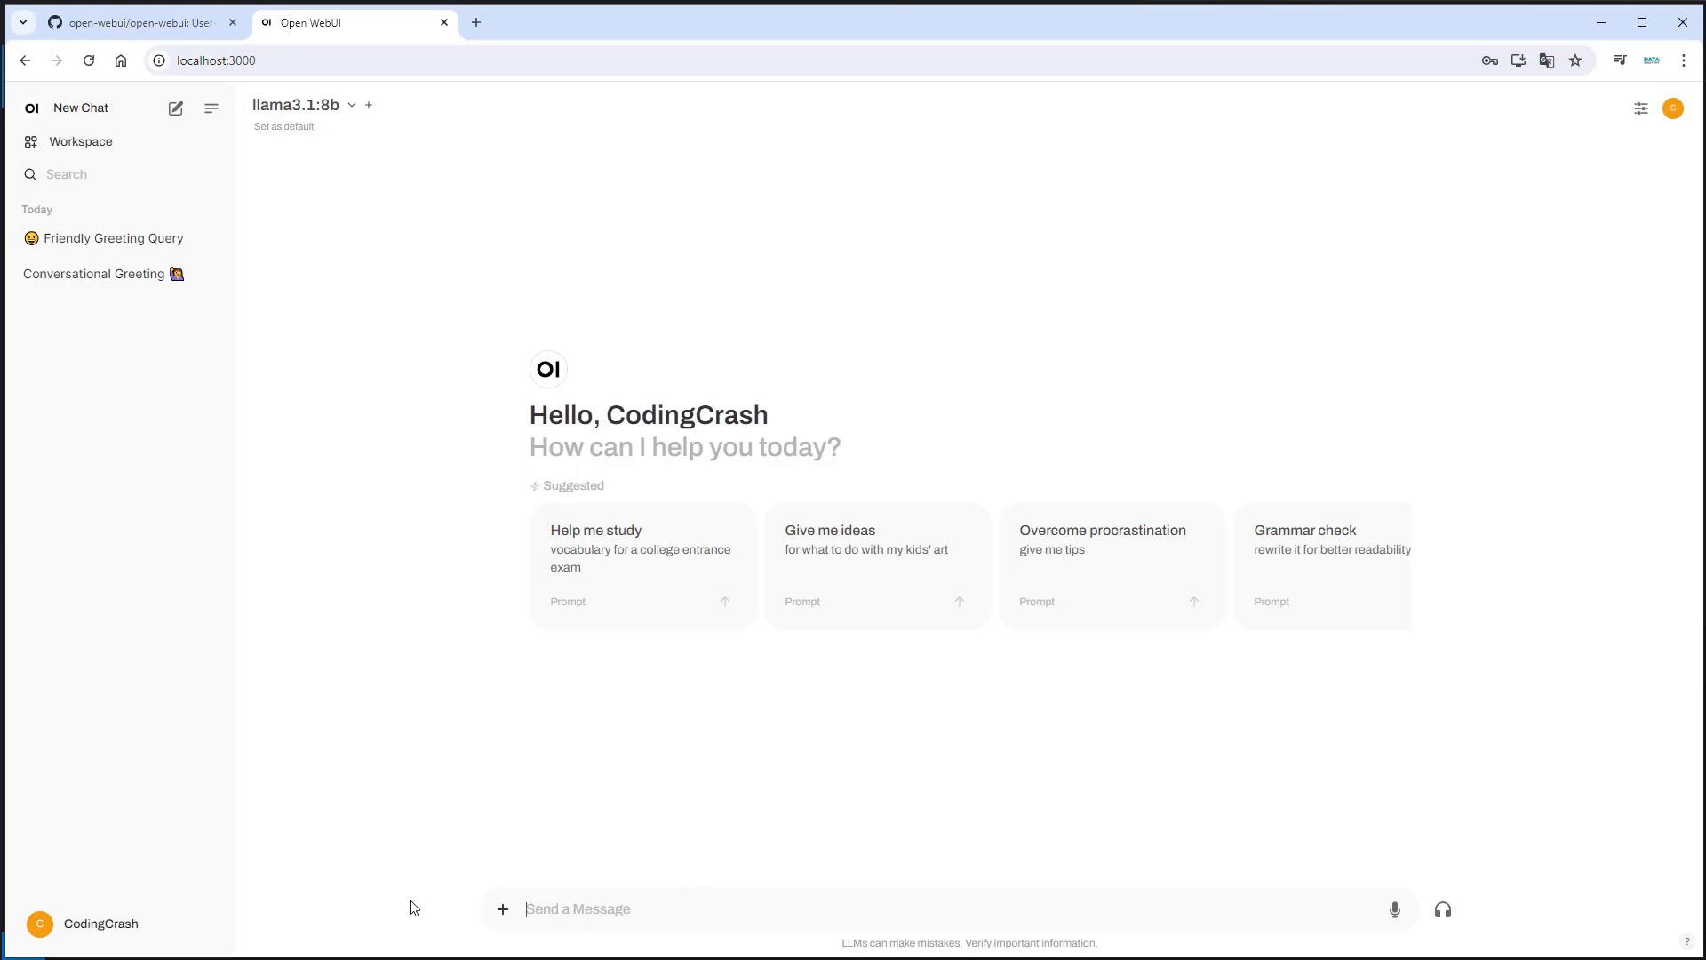
text(say hello to [name])
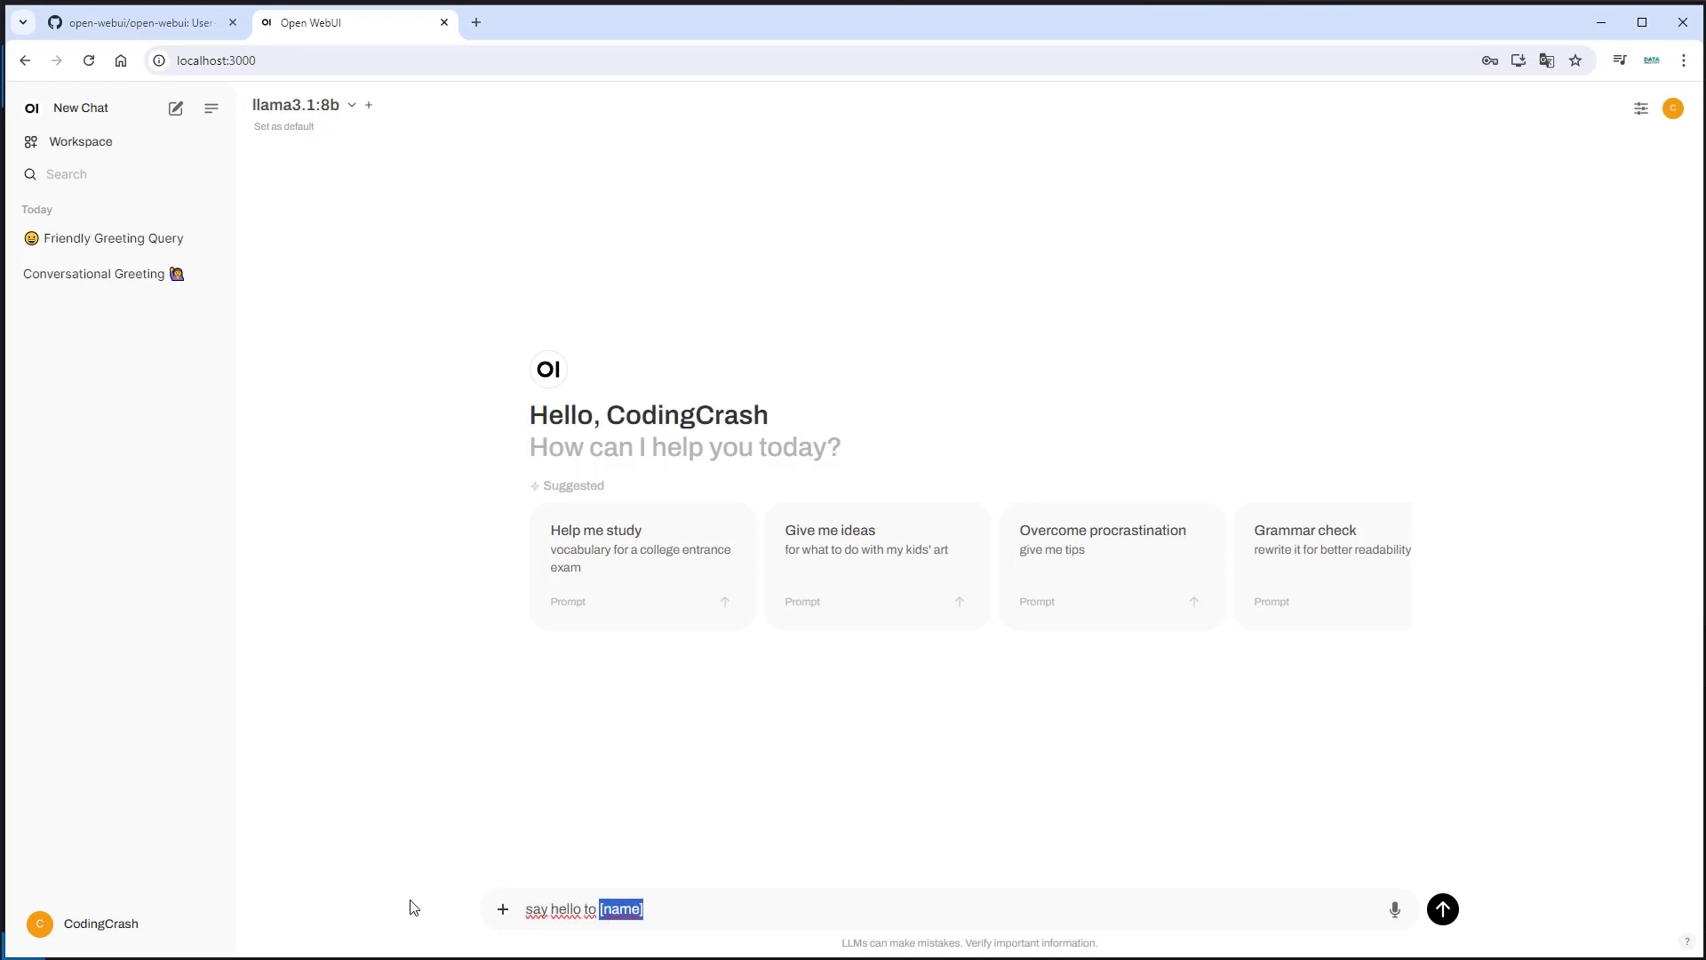
click(1443, 908)
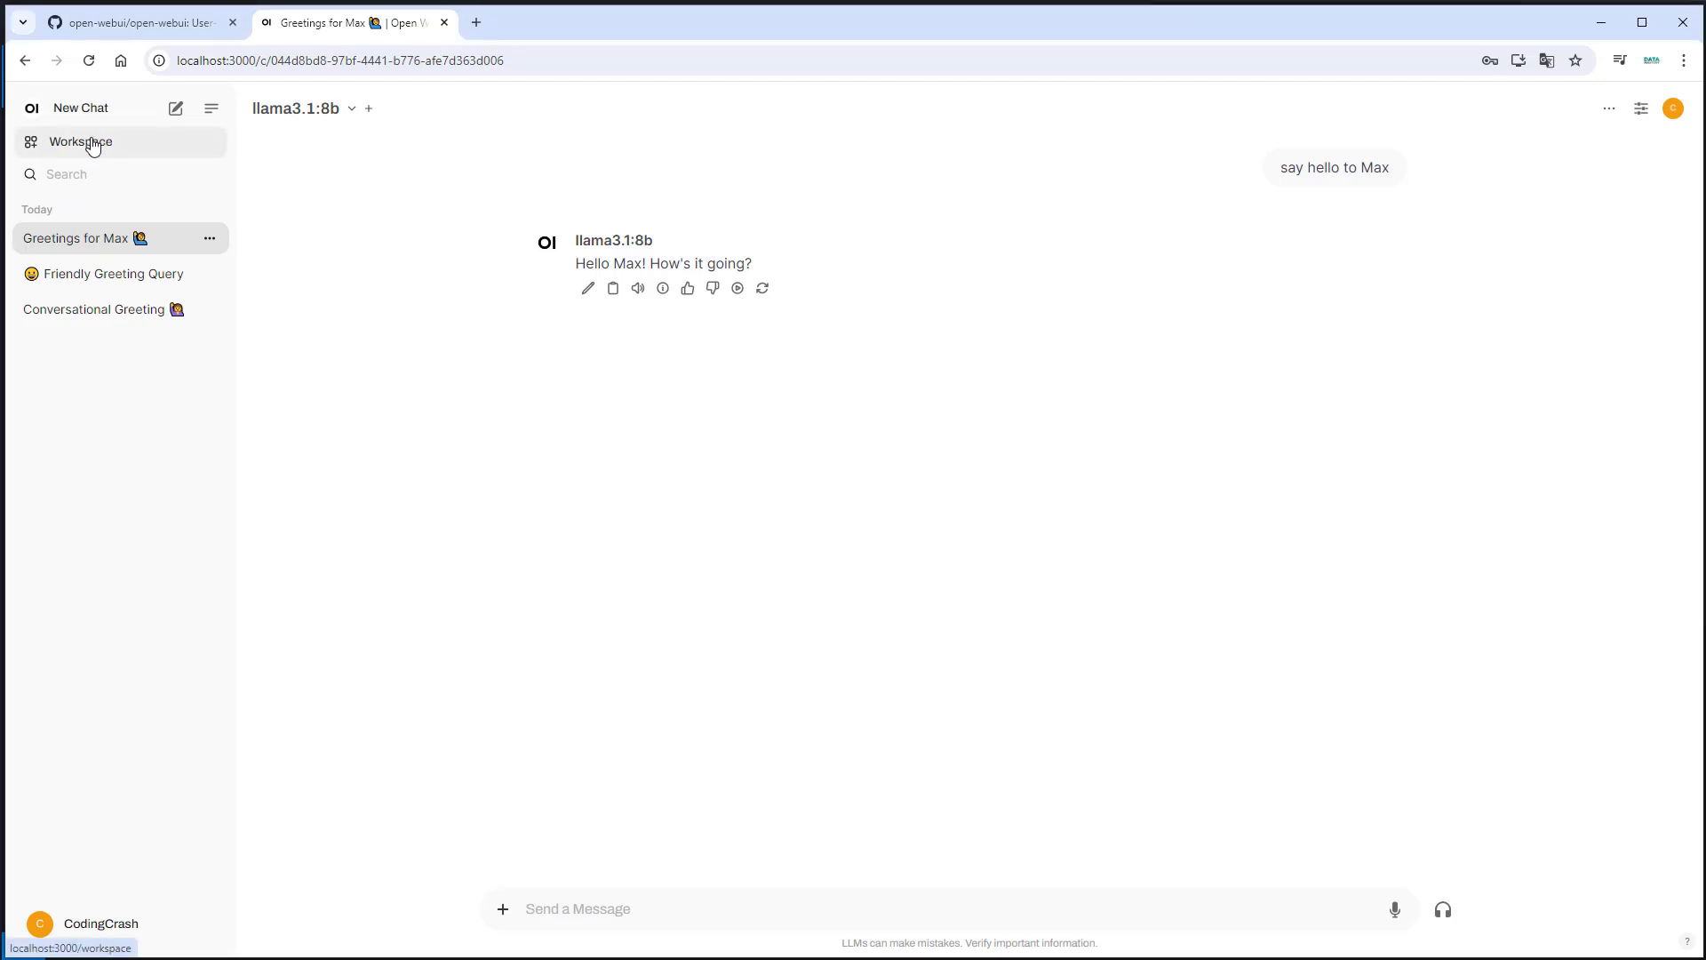
- Upload file.txt to Workspace Documents
click(79, 141)
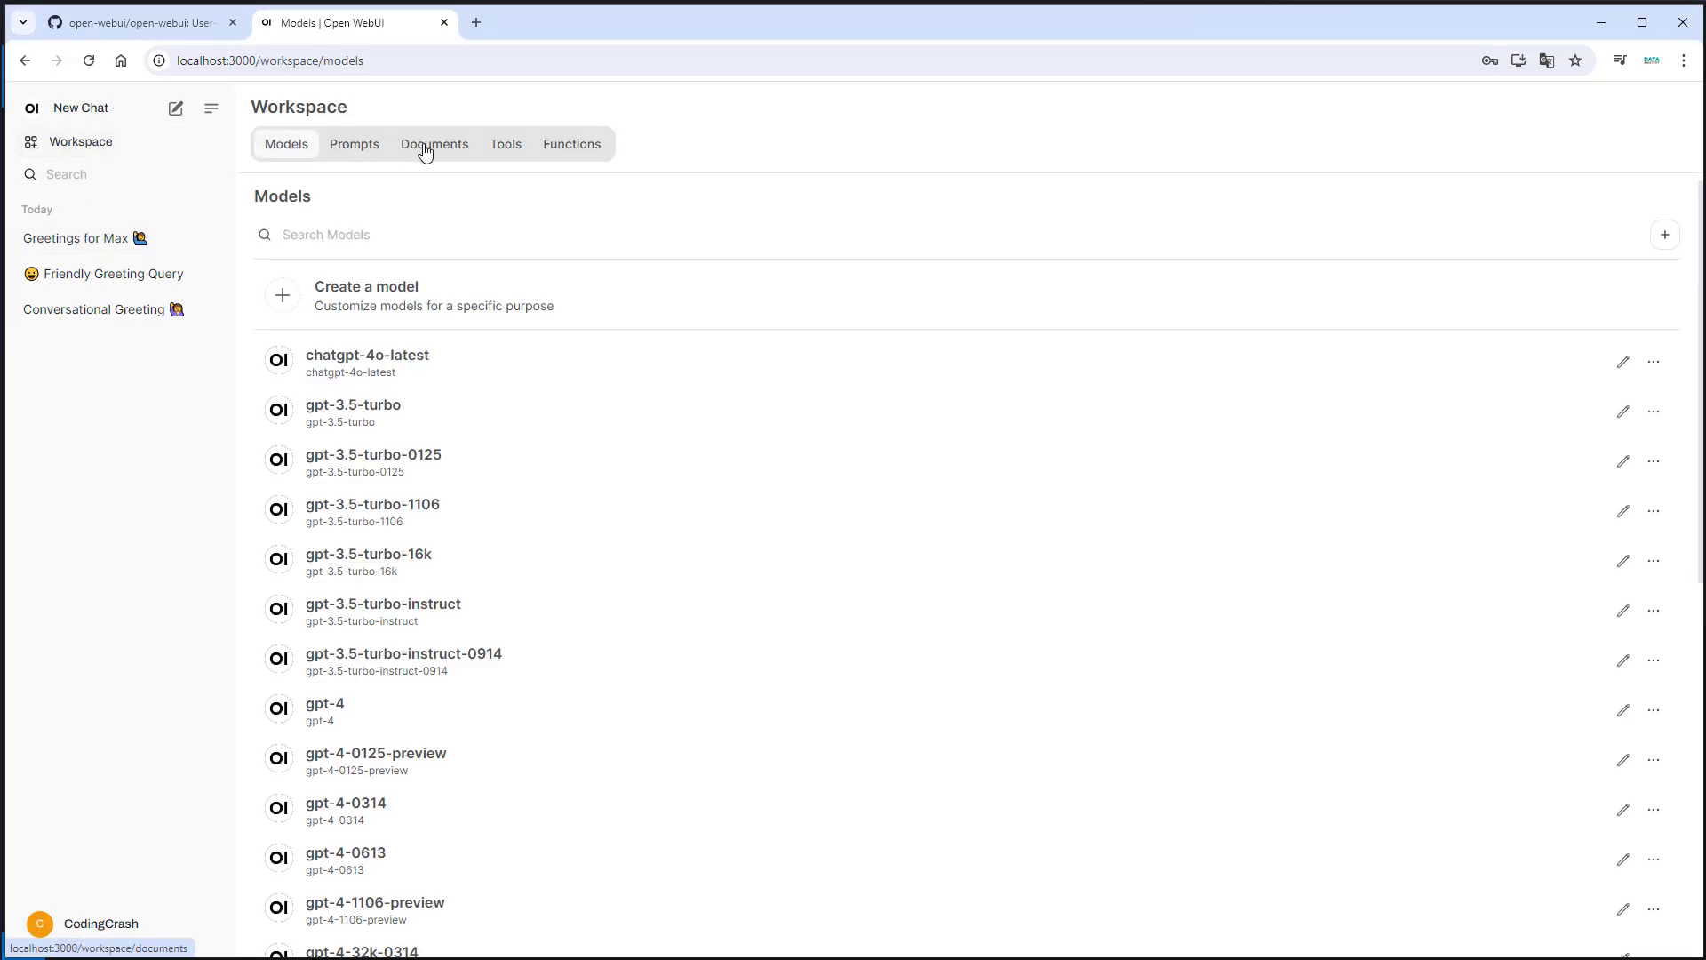
click(435, 143)
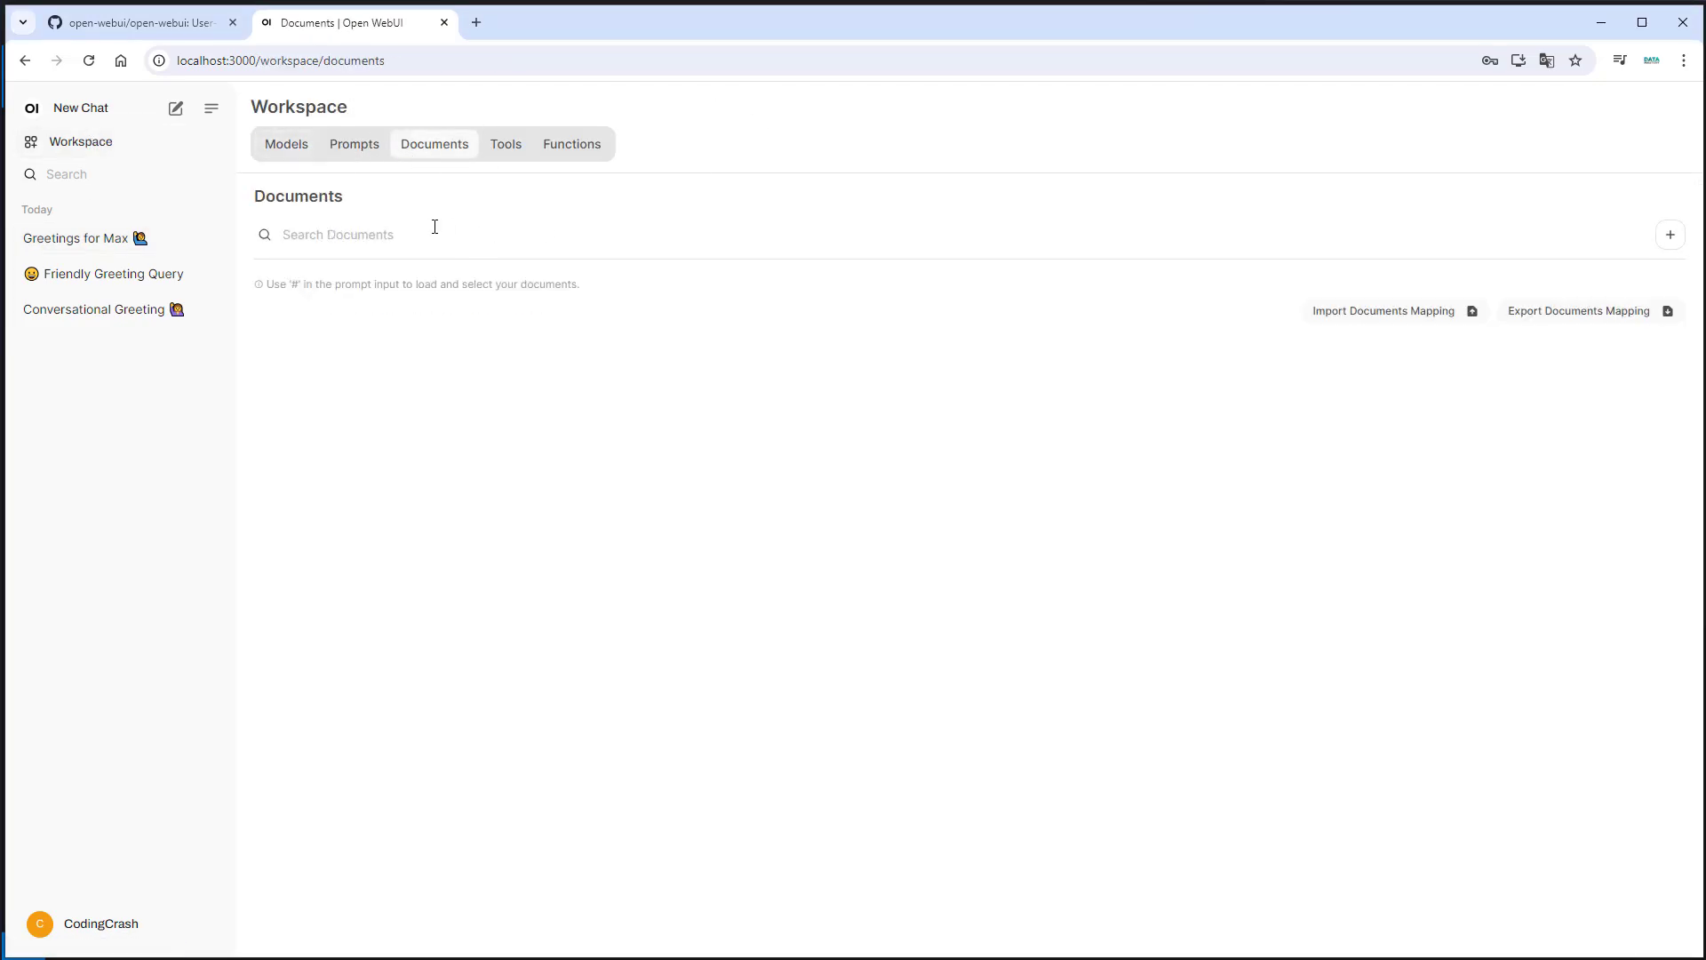
click(1671, 234)
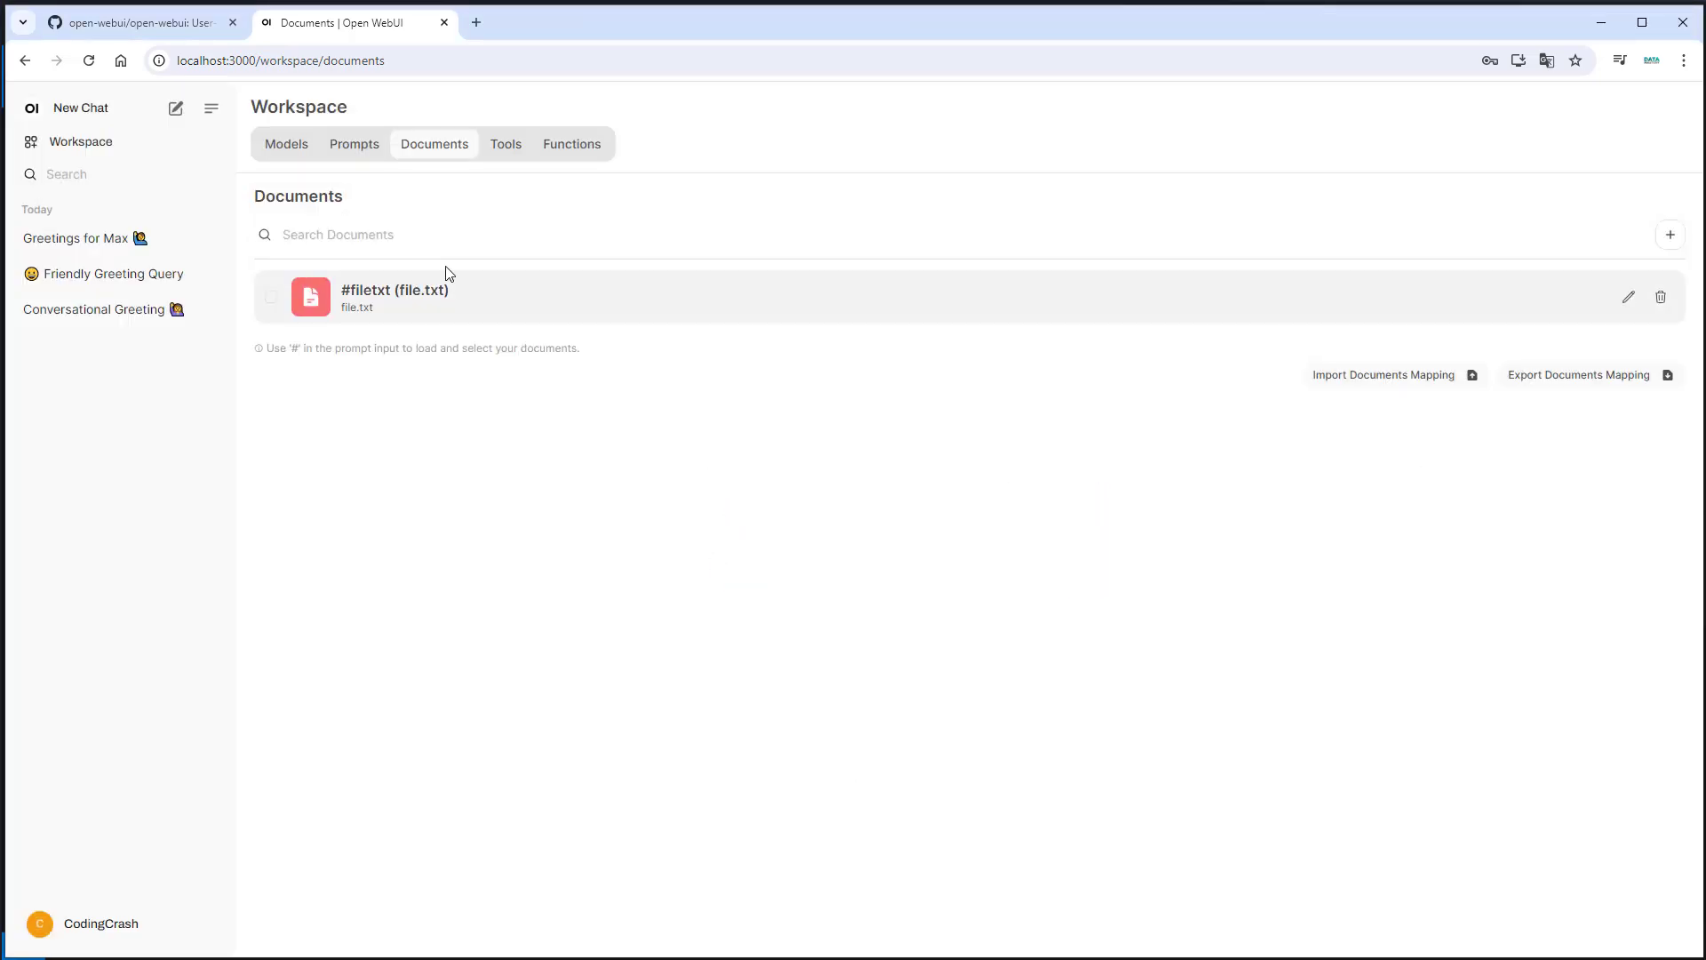
- Change file.txt's name tag to dogtext and save
click(1628, 296)
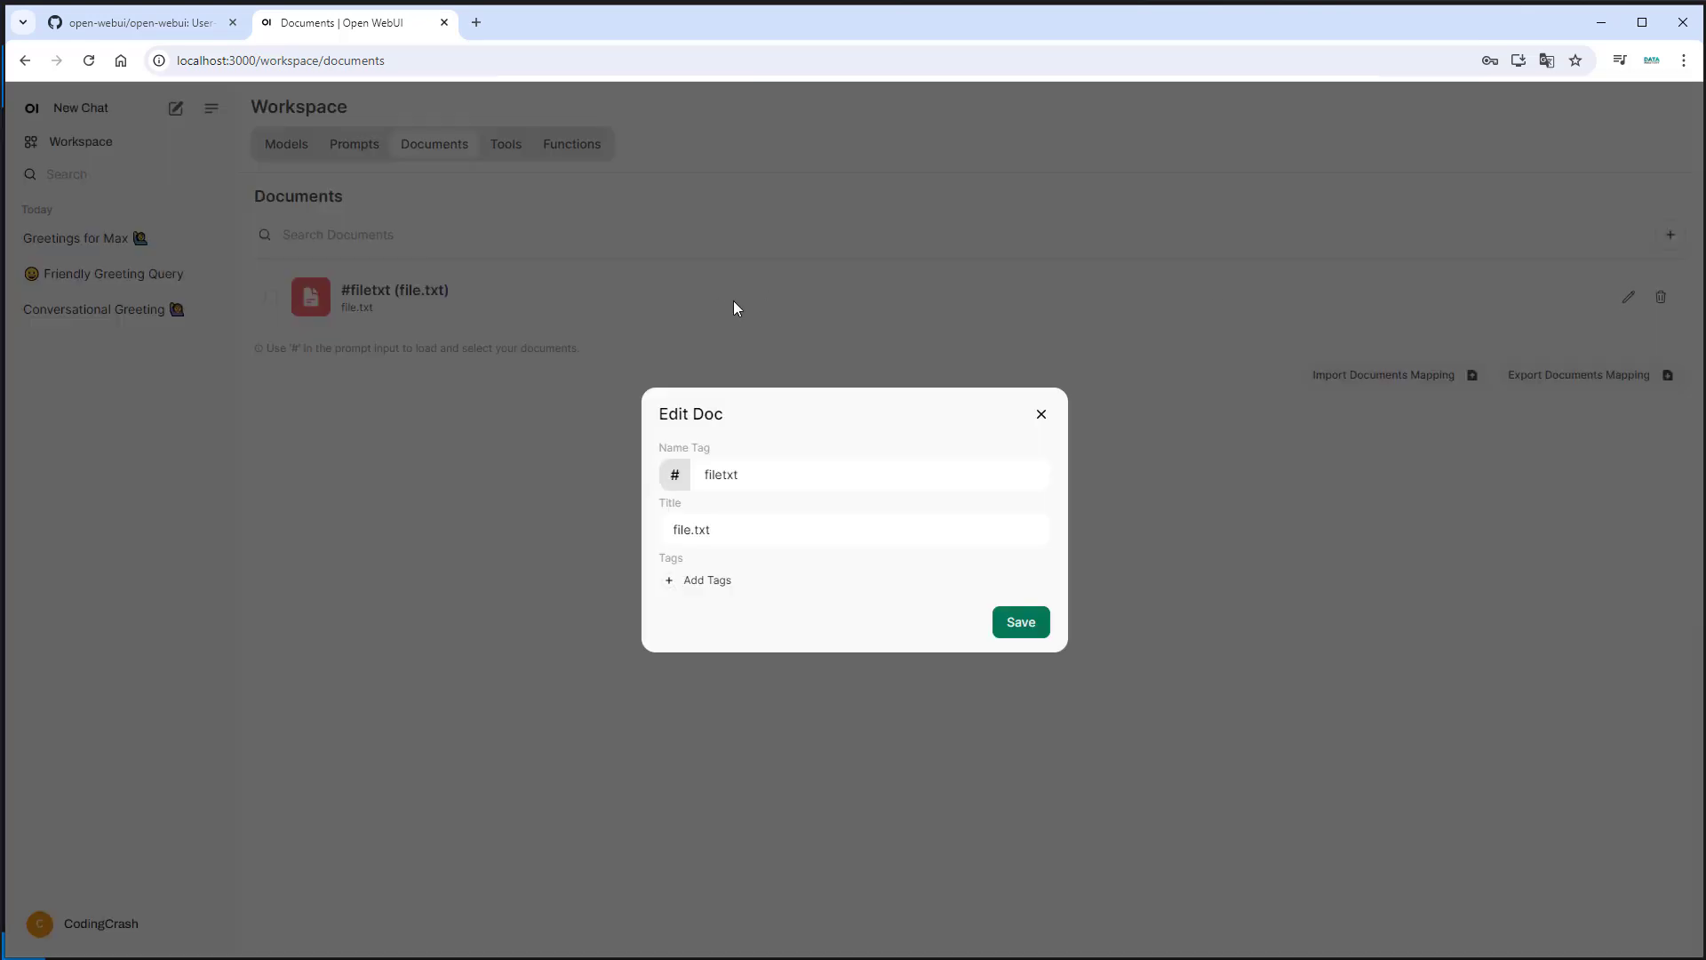
click(761, 474)
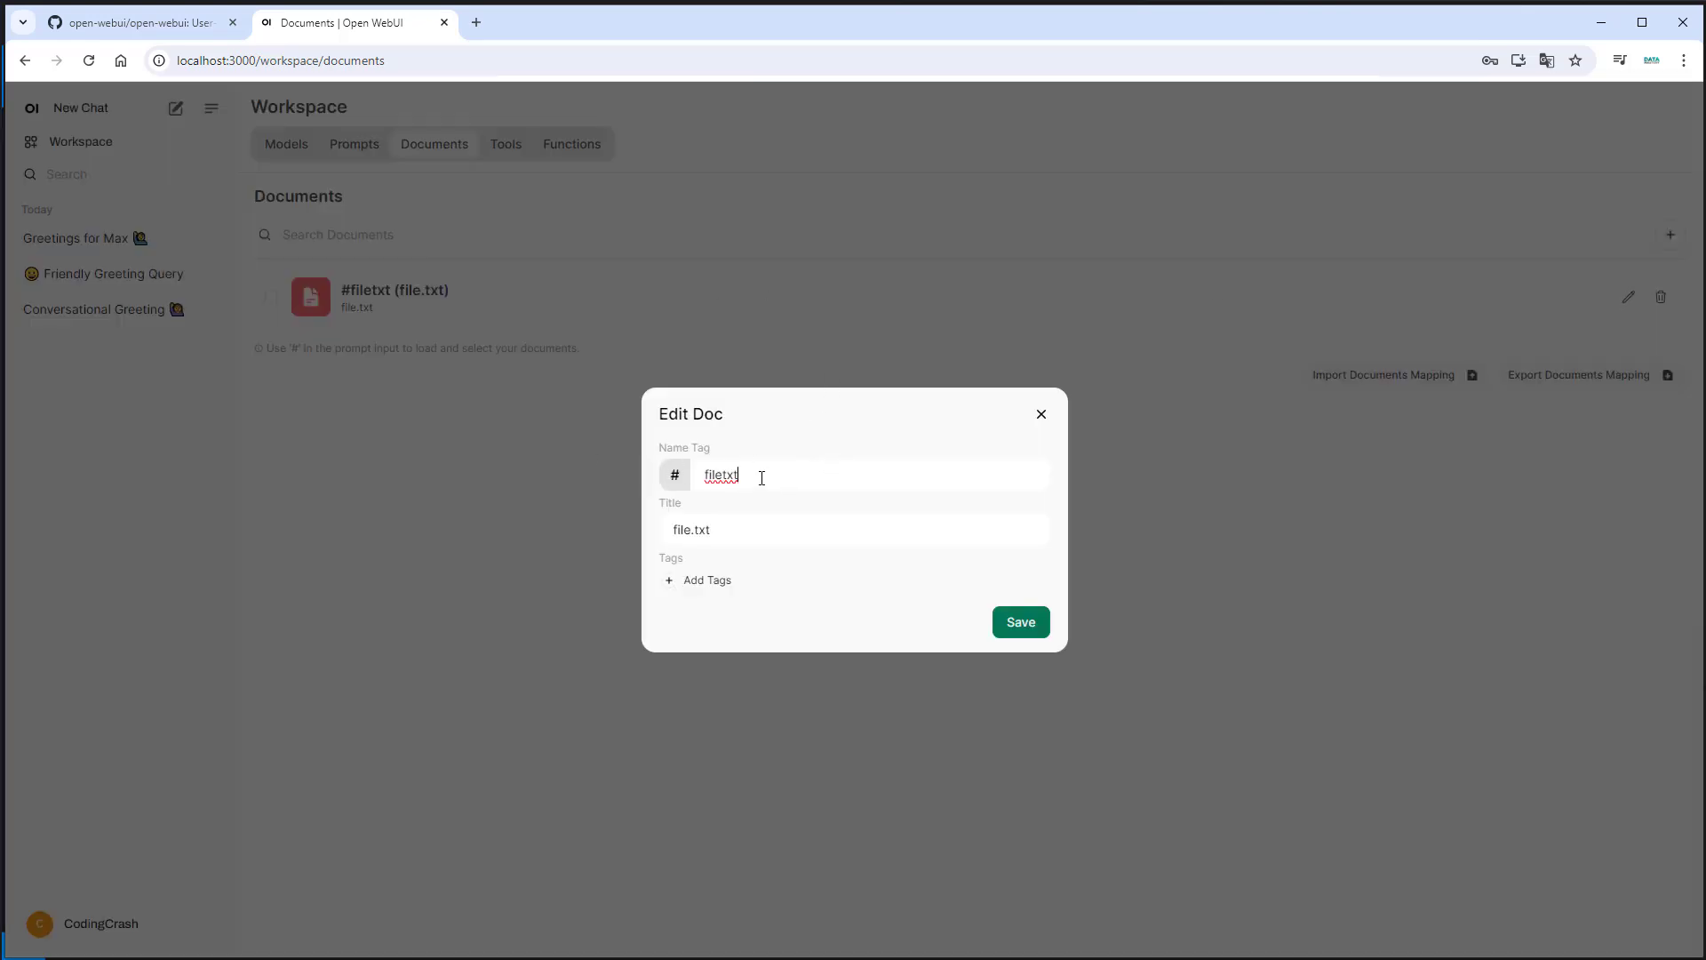
text(dogtxt)
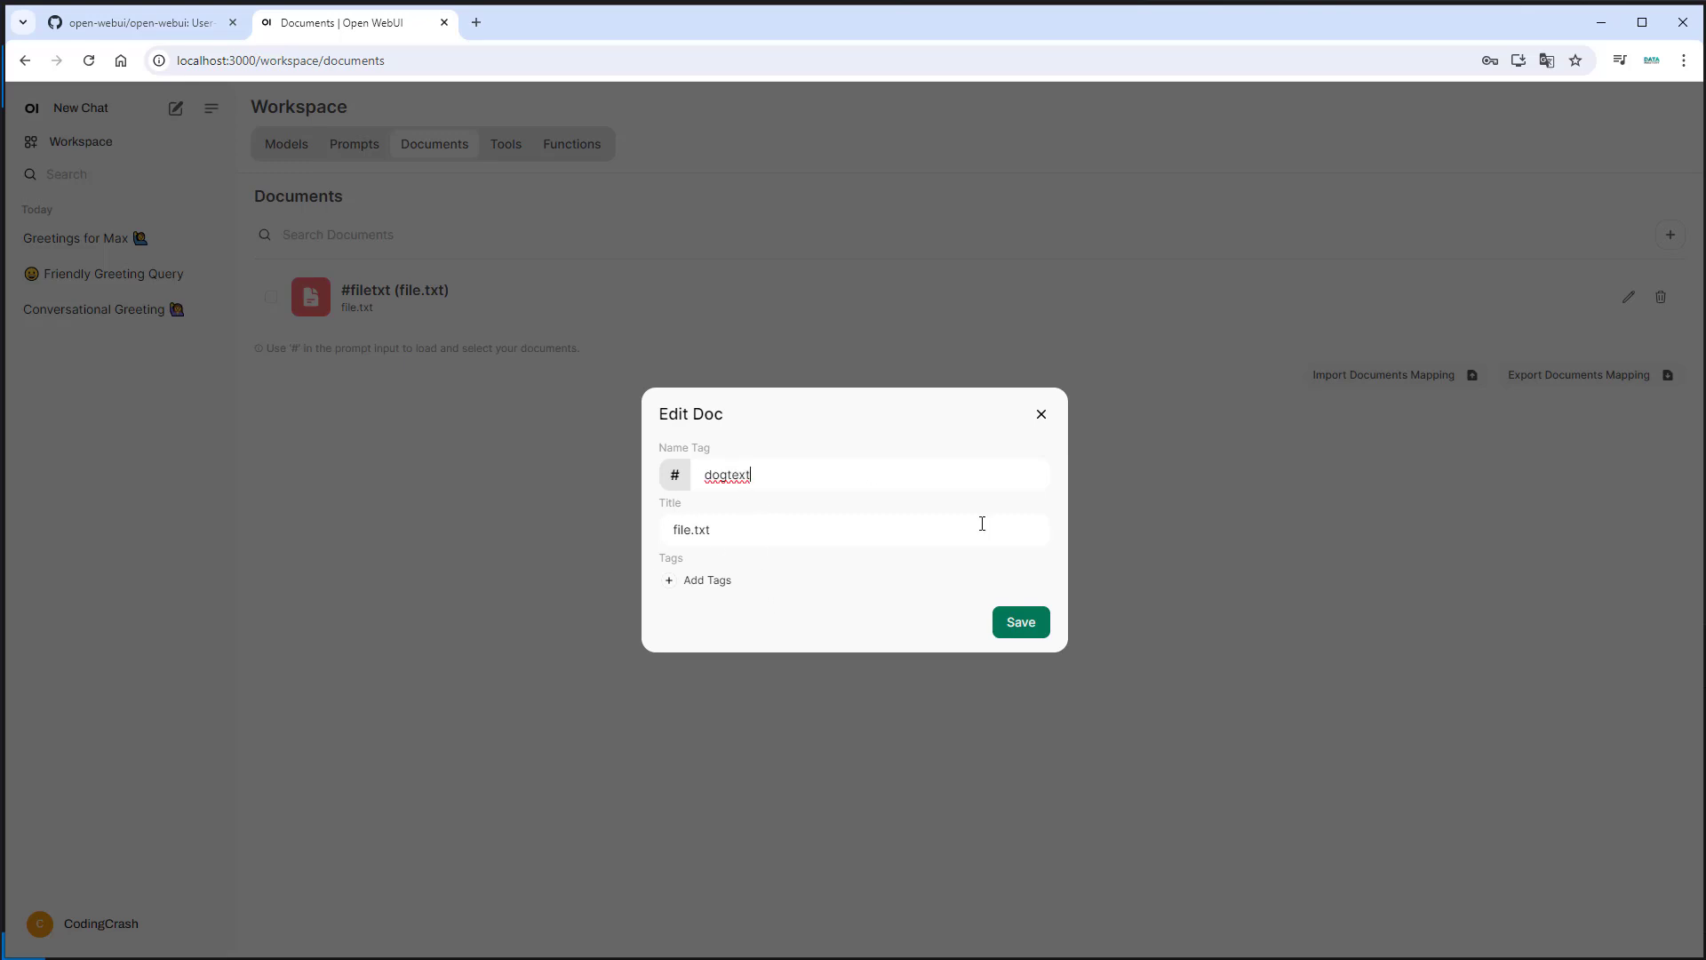
click(1018, 621)
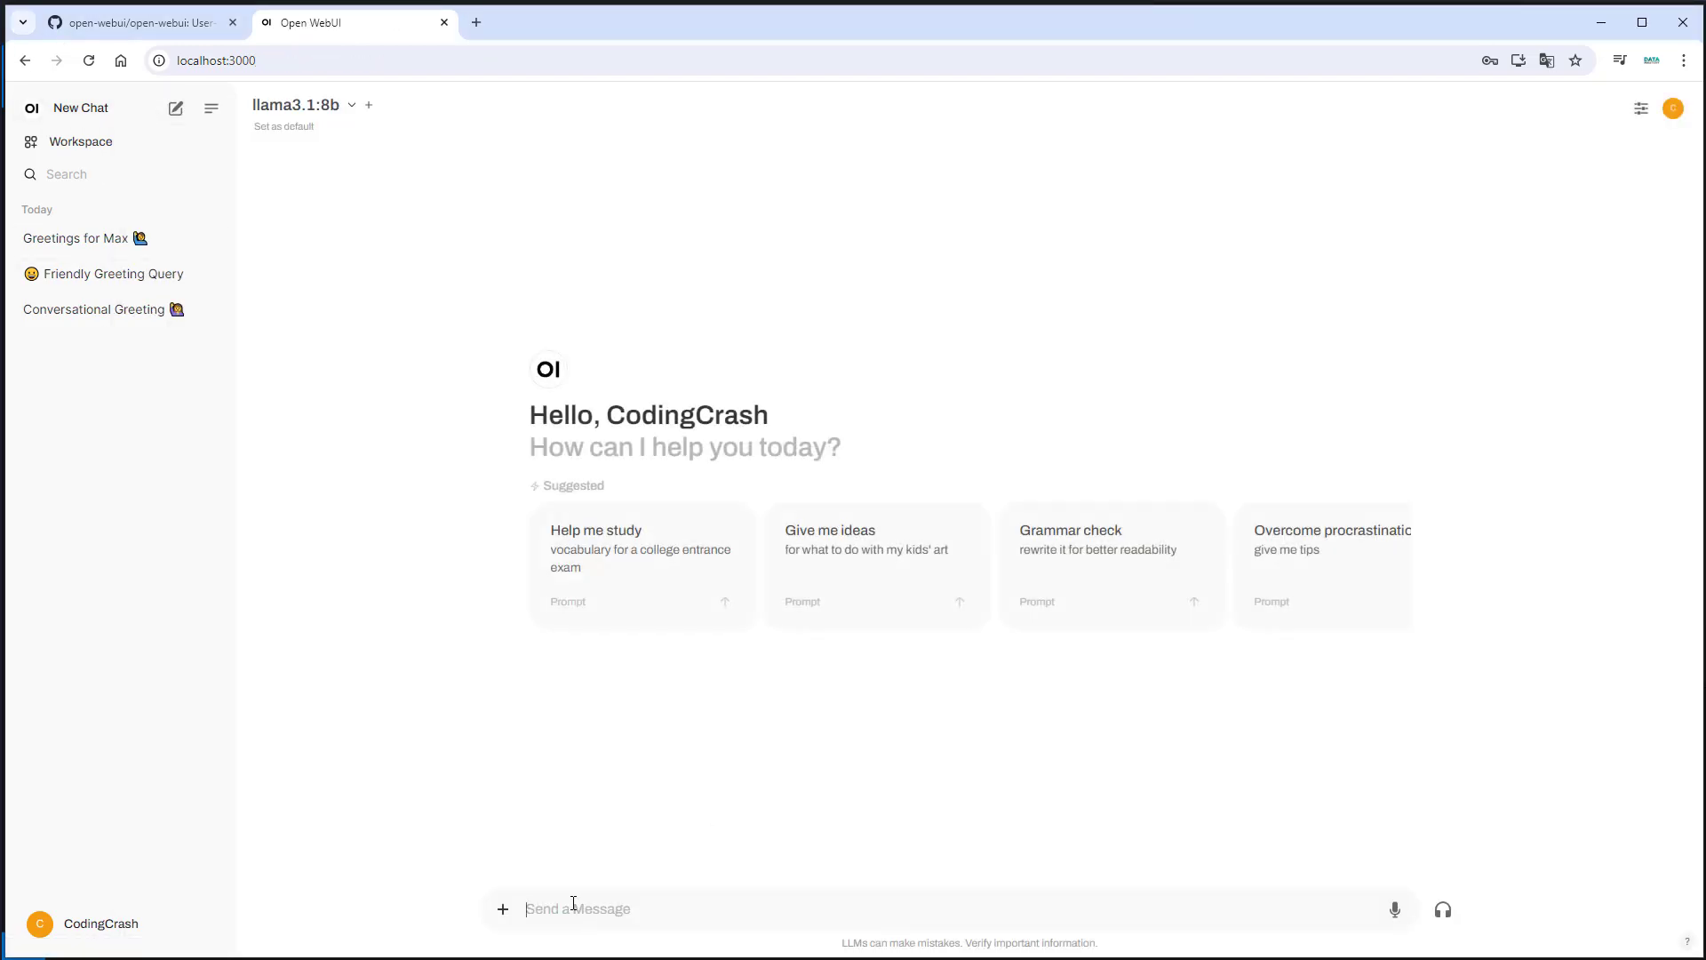
- Attach #dogtext and ask llama3.1:8b 'what is this document about?'
text(#)
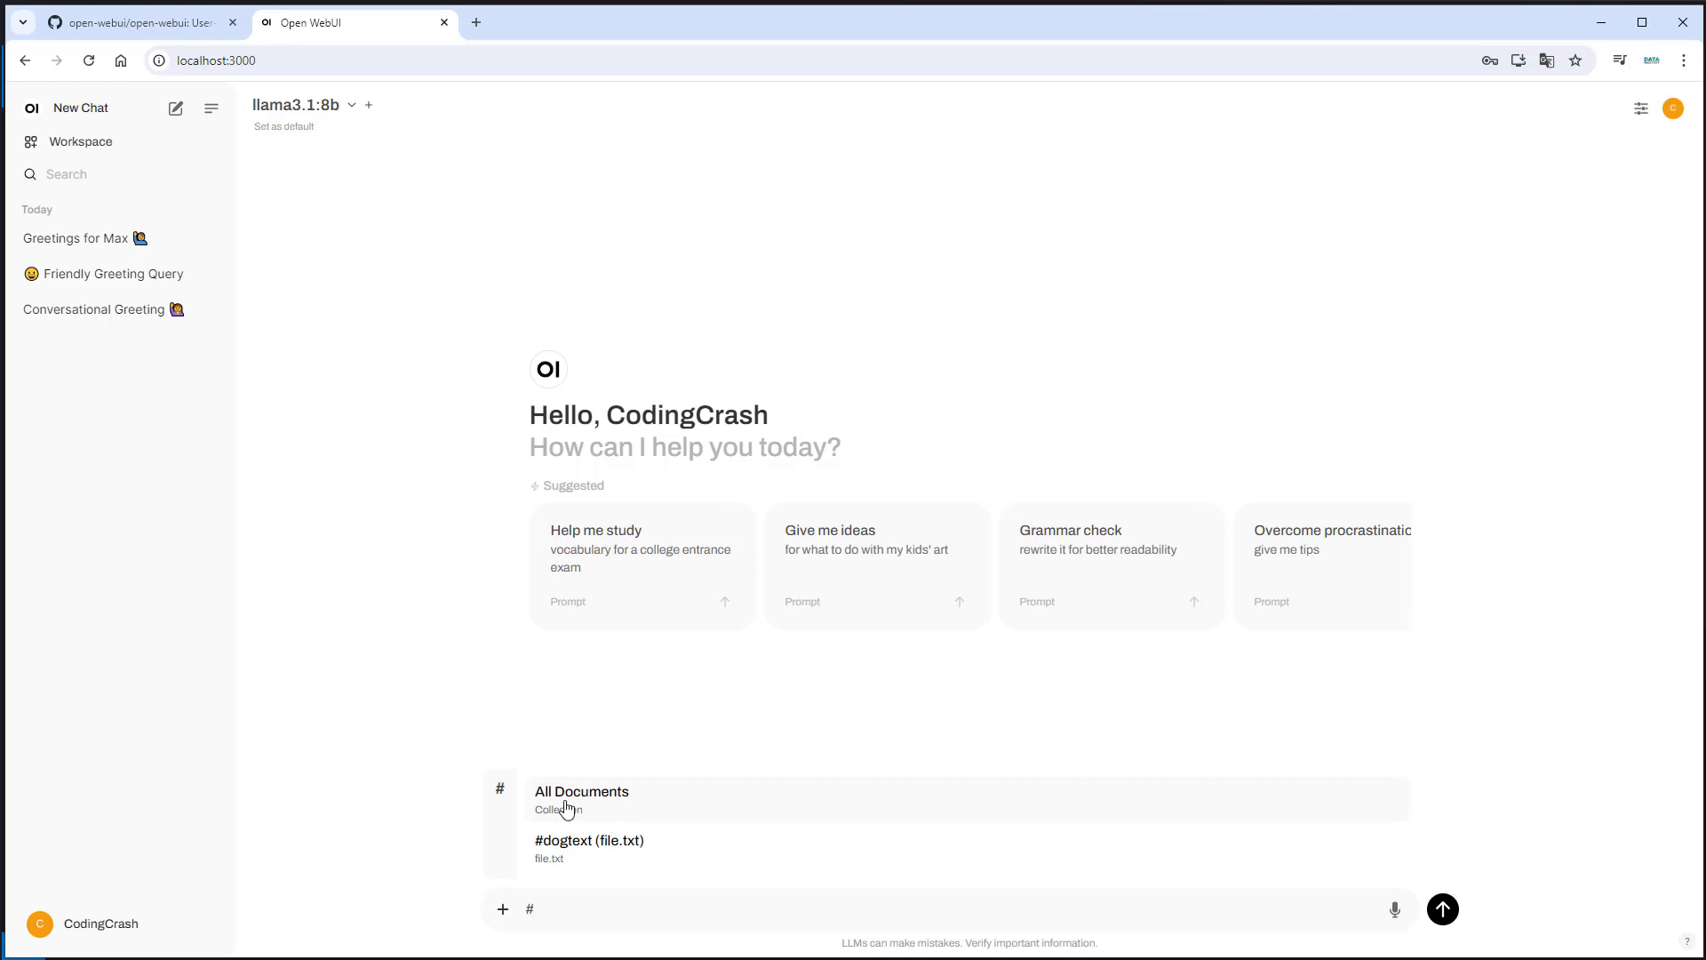
click(588, 839)
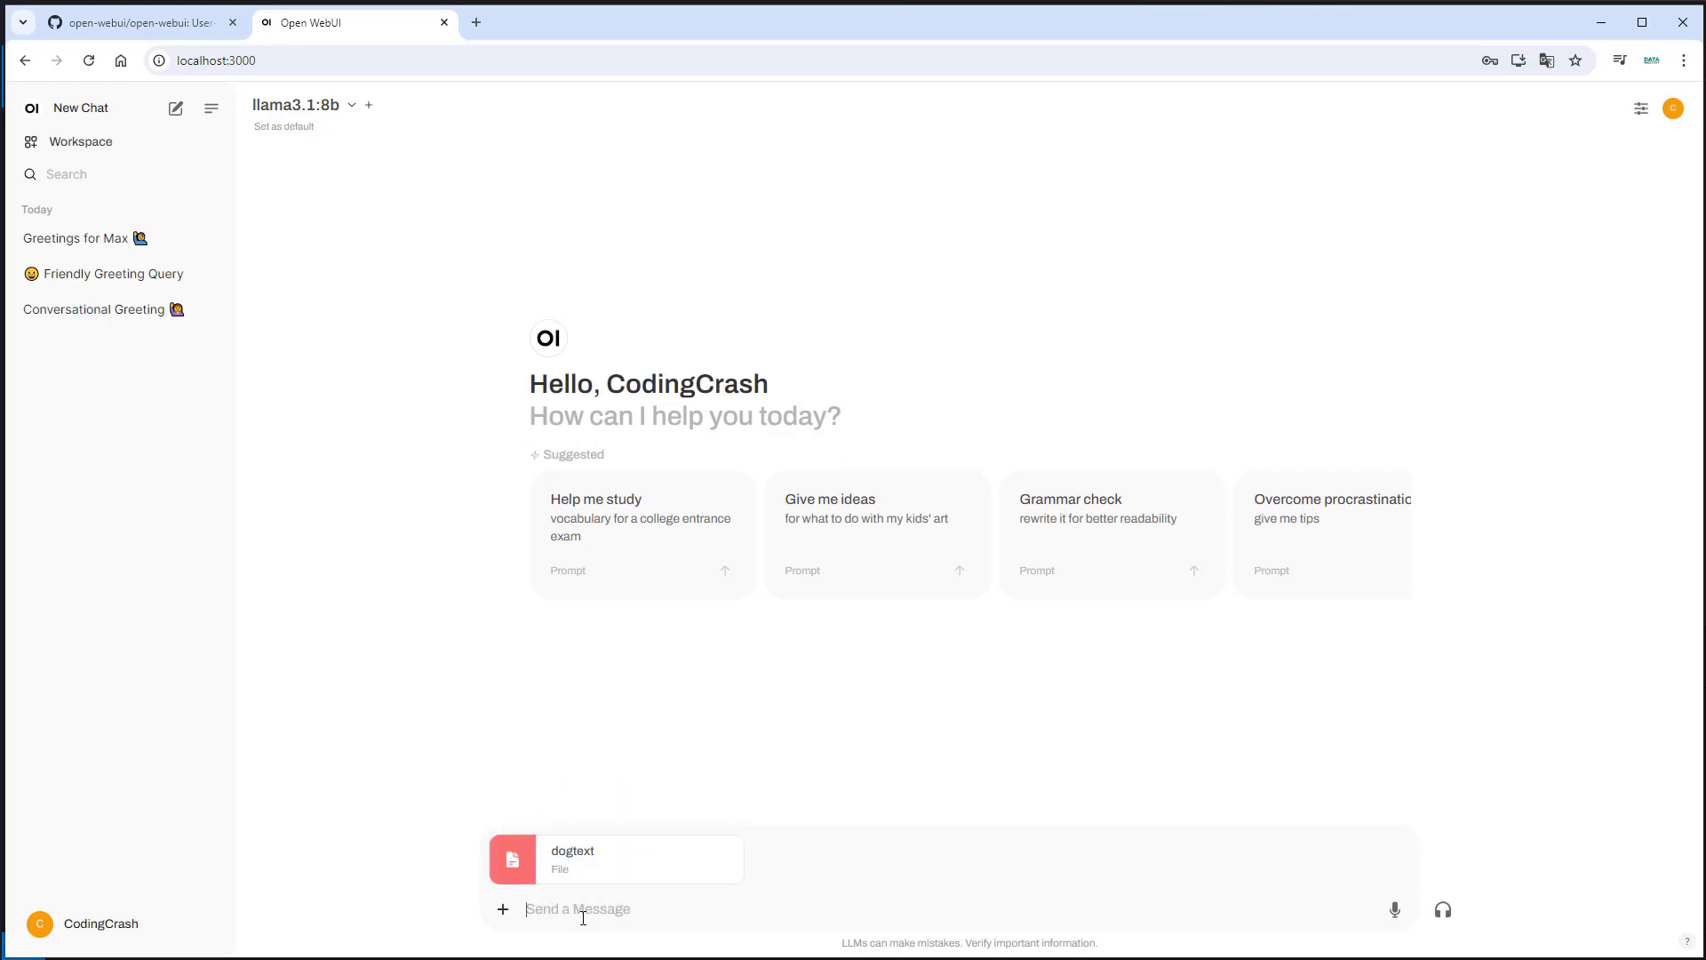
text(what is this a)
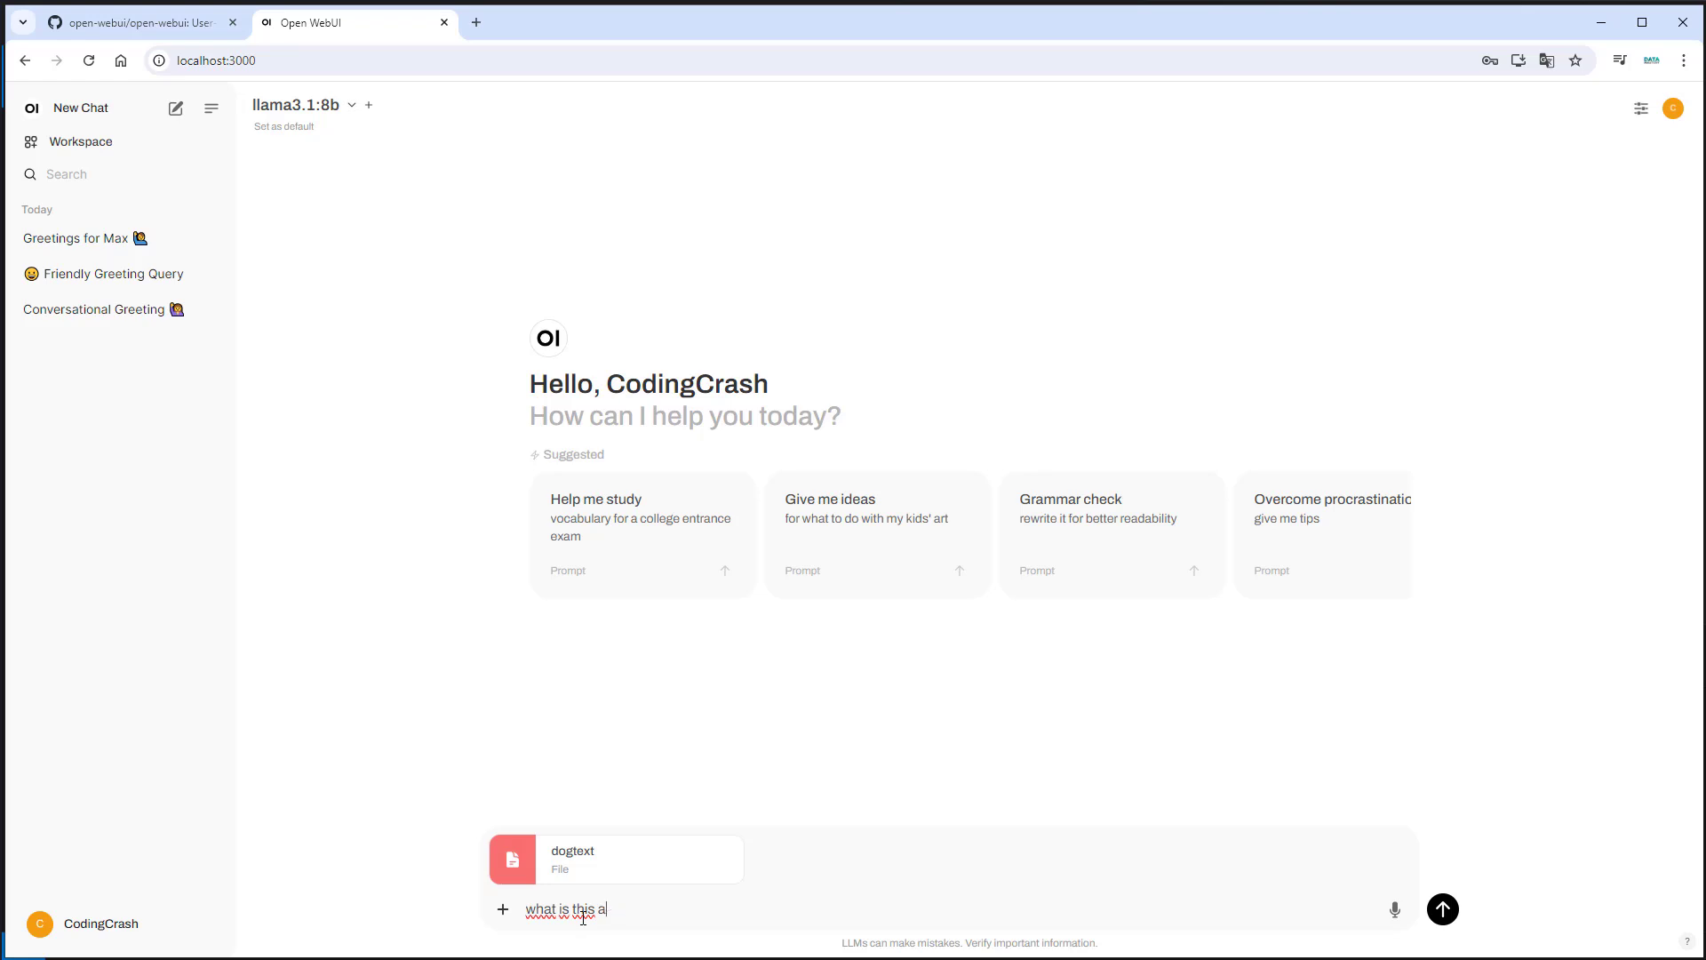
click(1441, 908)
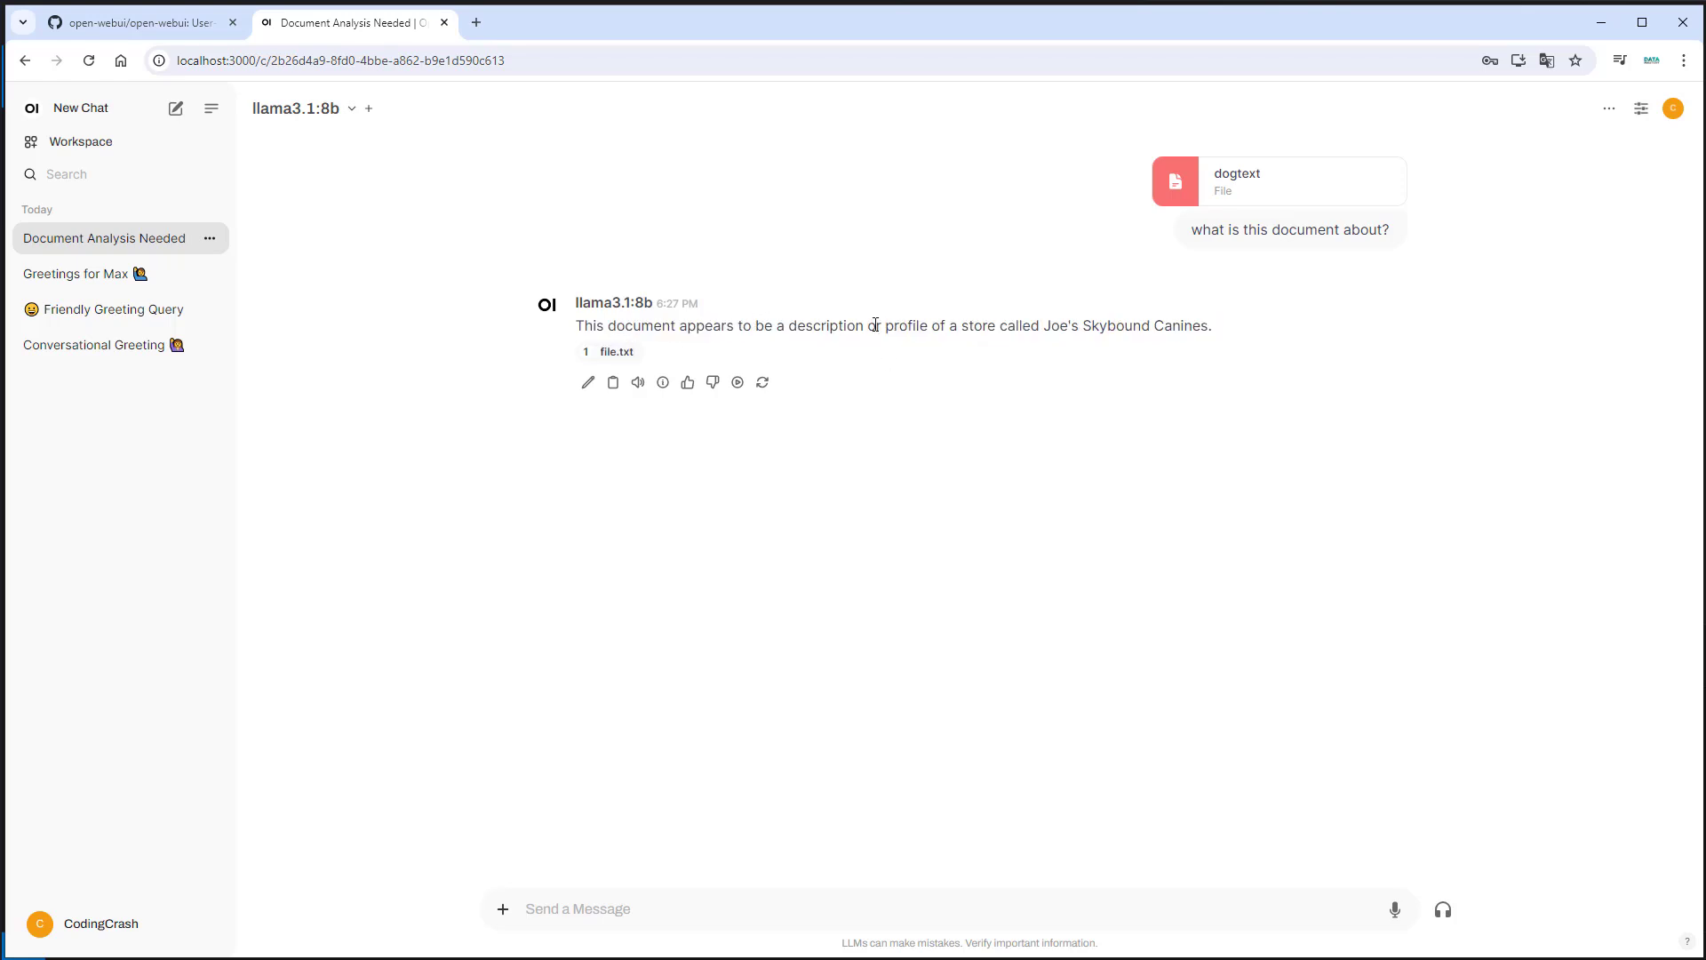
- Inspect the file.txt citation behind the answer, then close it
drag(928, 325, 1211, 325)
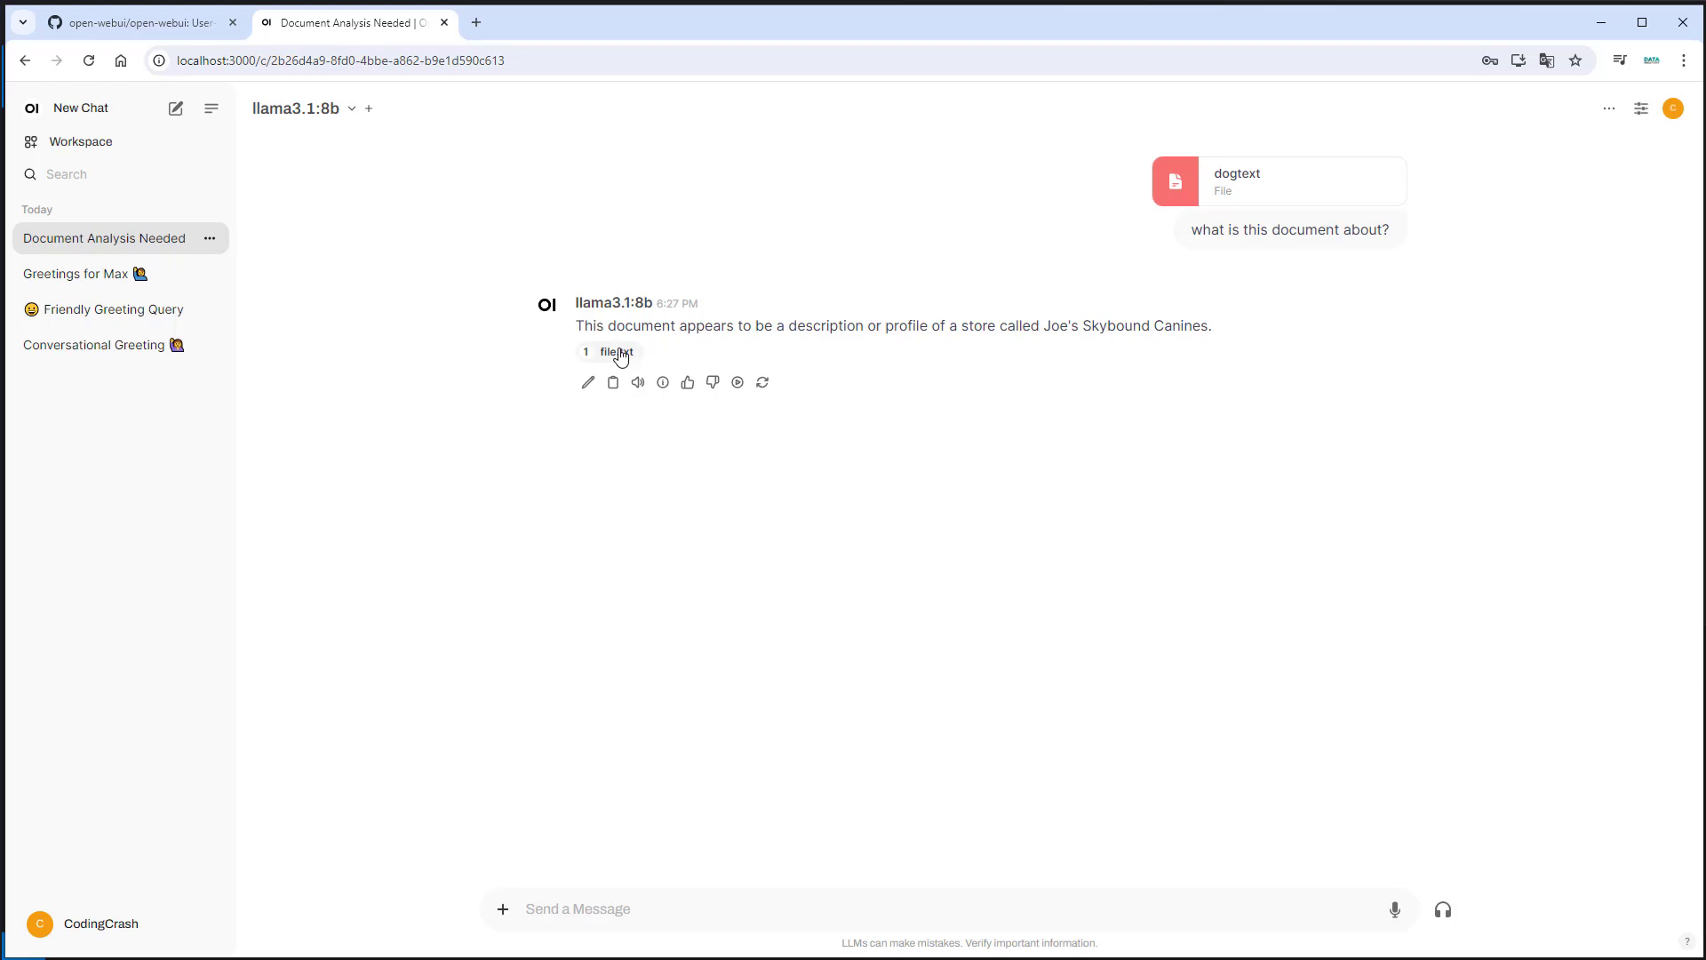
click(609, 352)
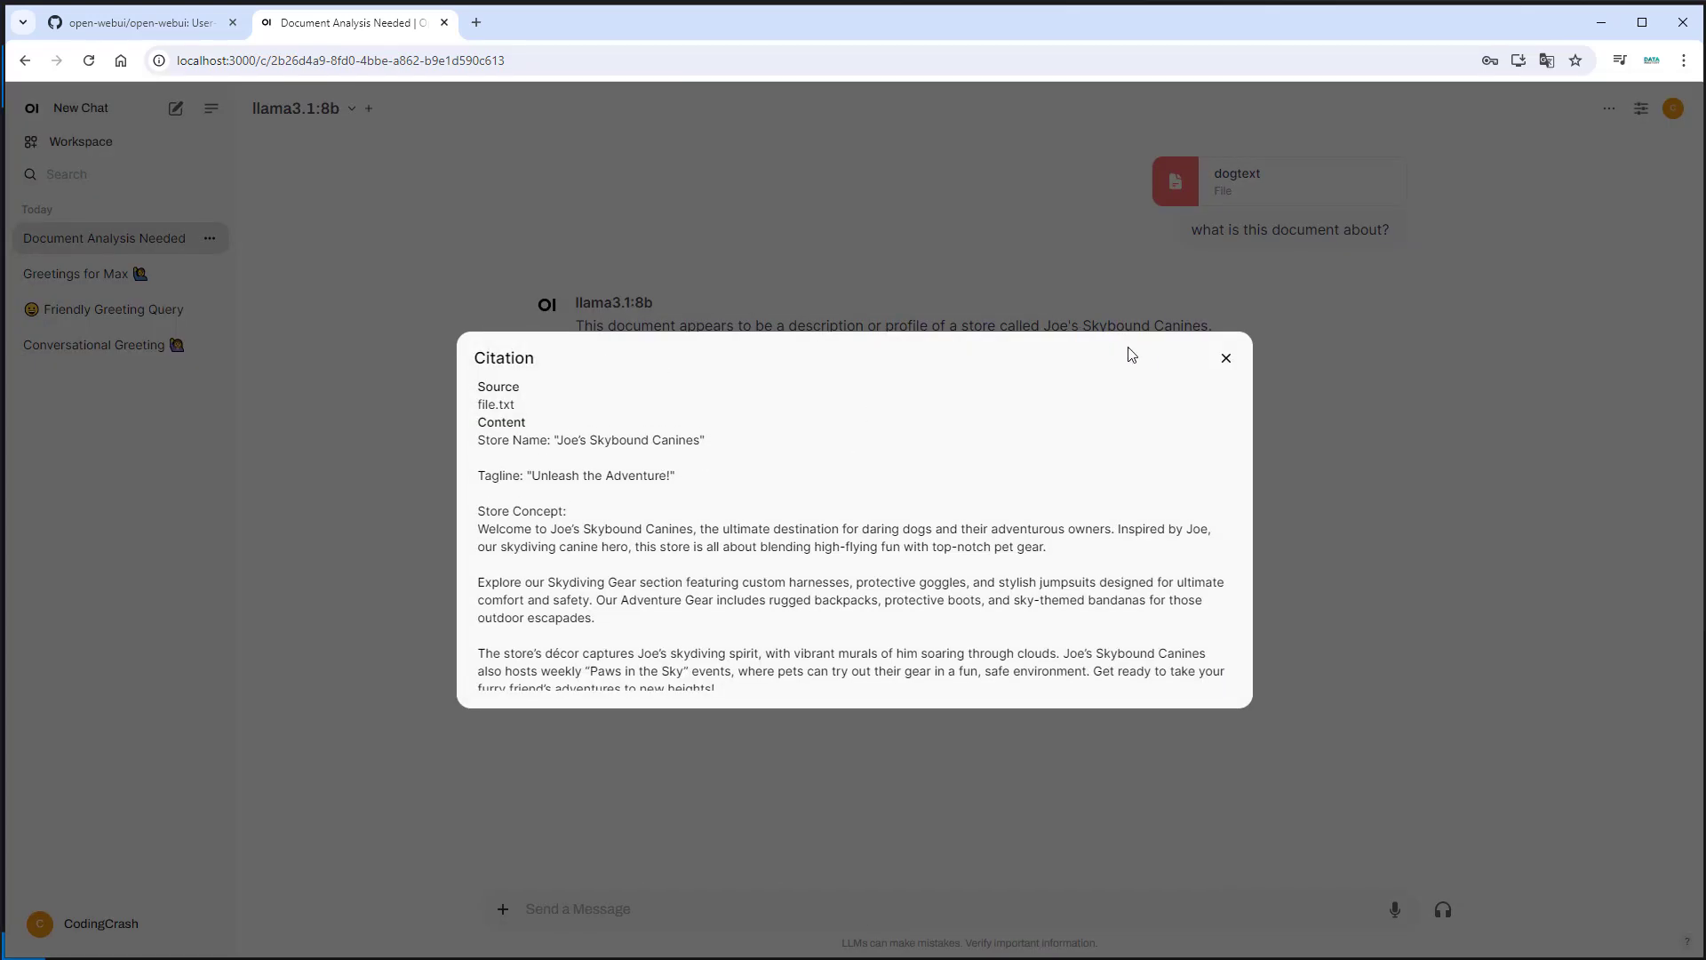
click(1225, 358)
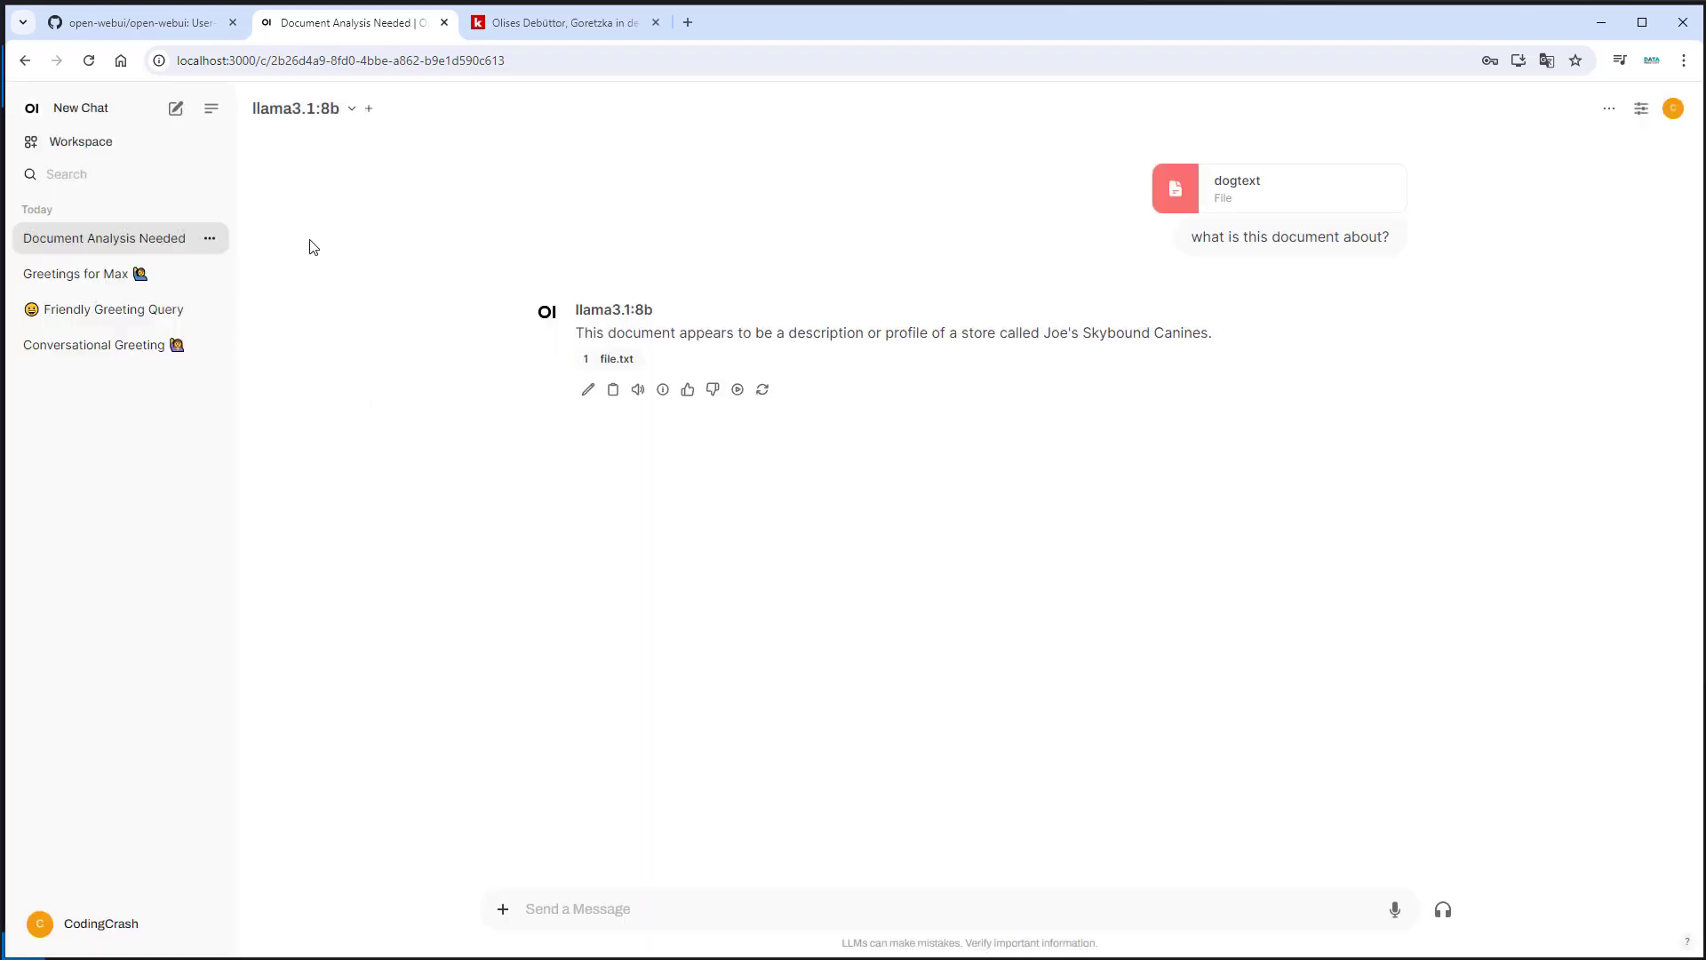
mouse_move(508, 50)
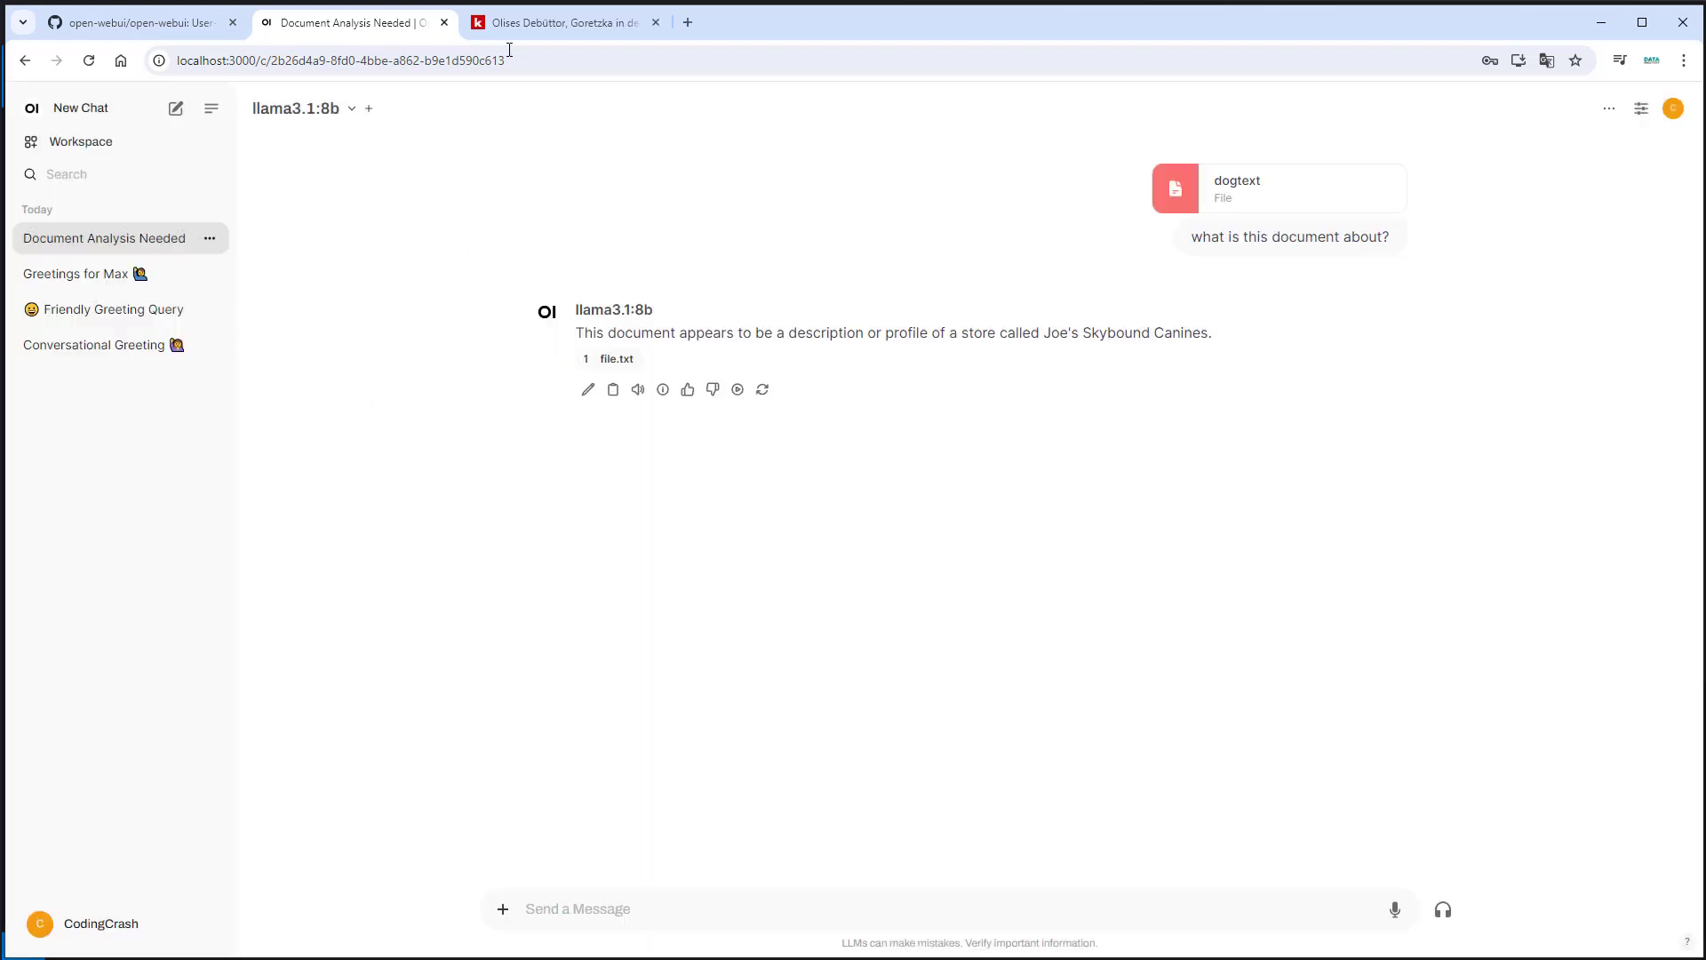
- Attach the kicker.de Bayern match URL with # and ask 'How did Bayern play today?'
click(561, 22)
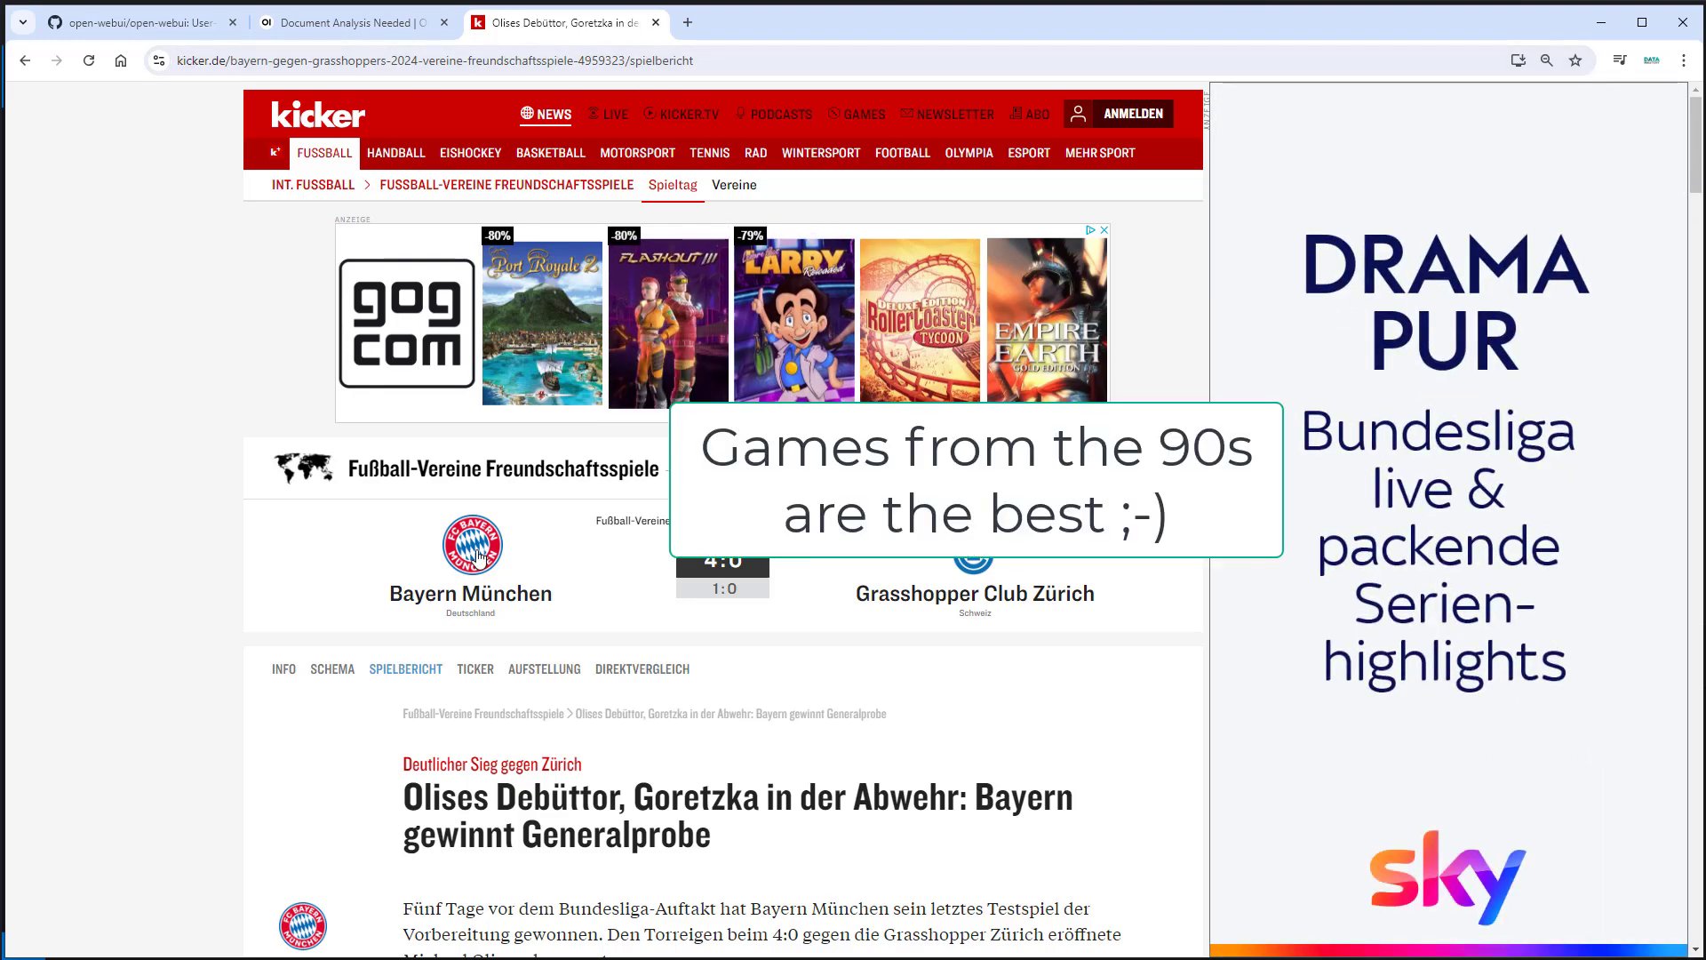
mouse_move(898, 364)
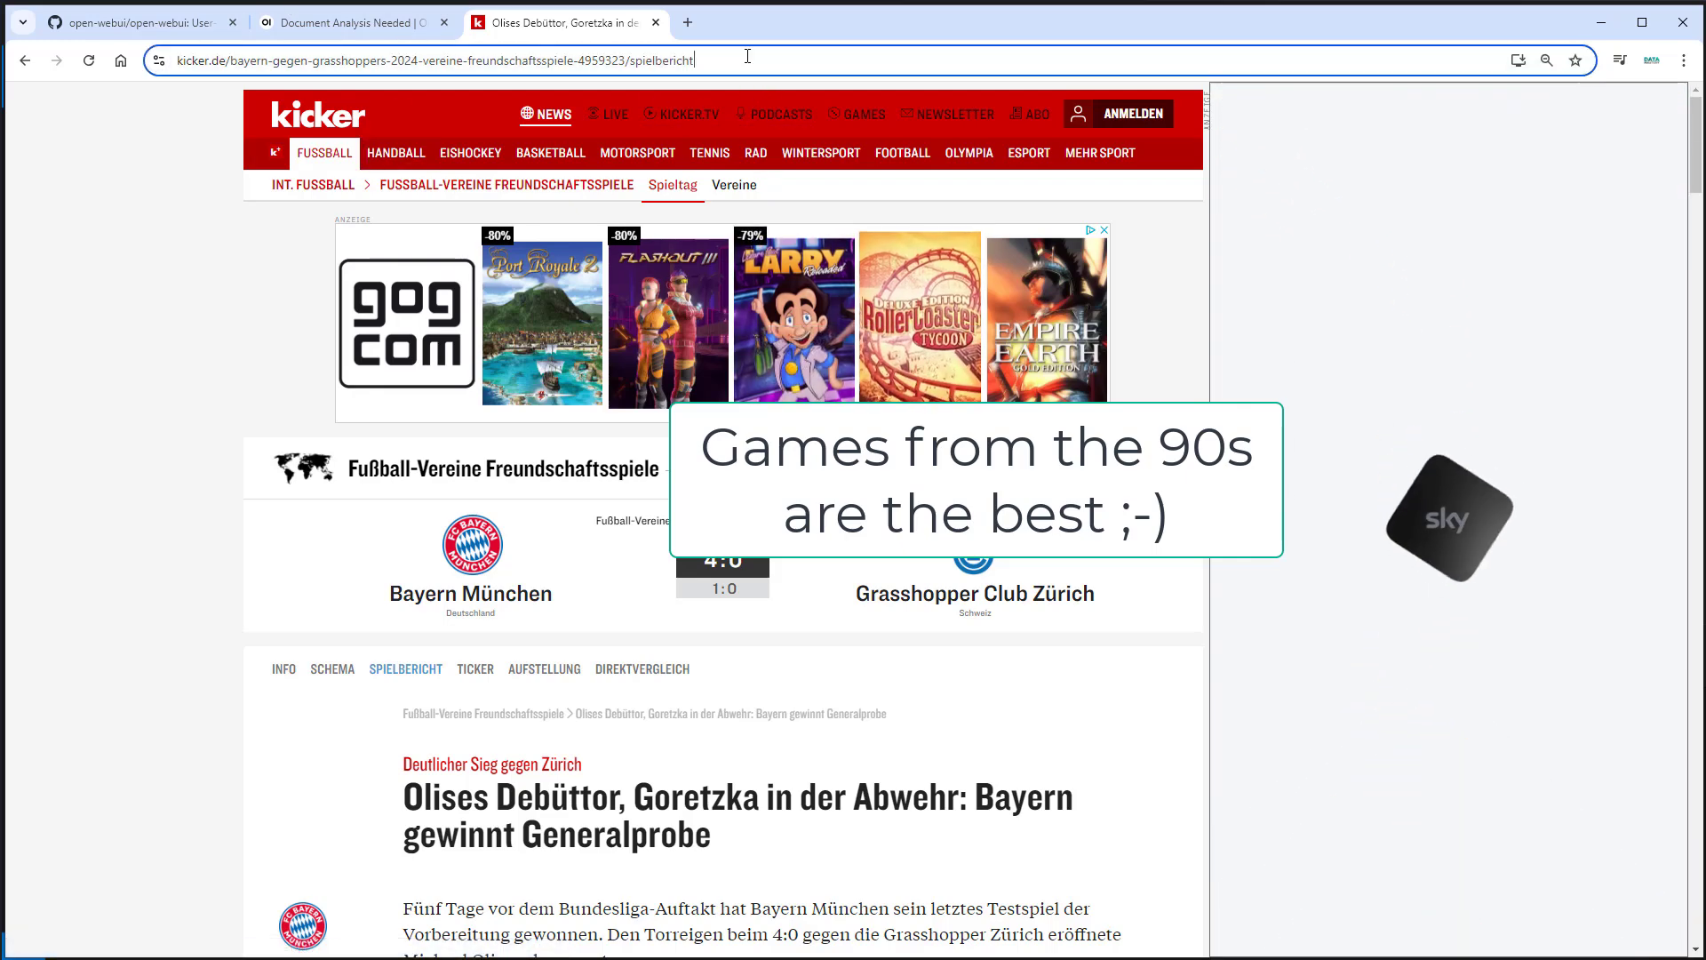
click(349, 21)
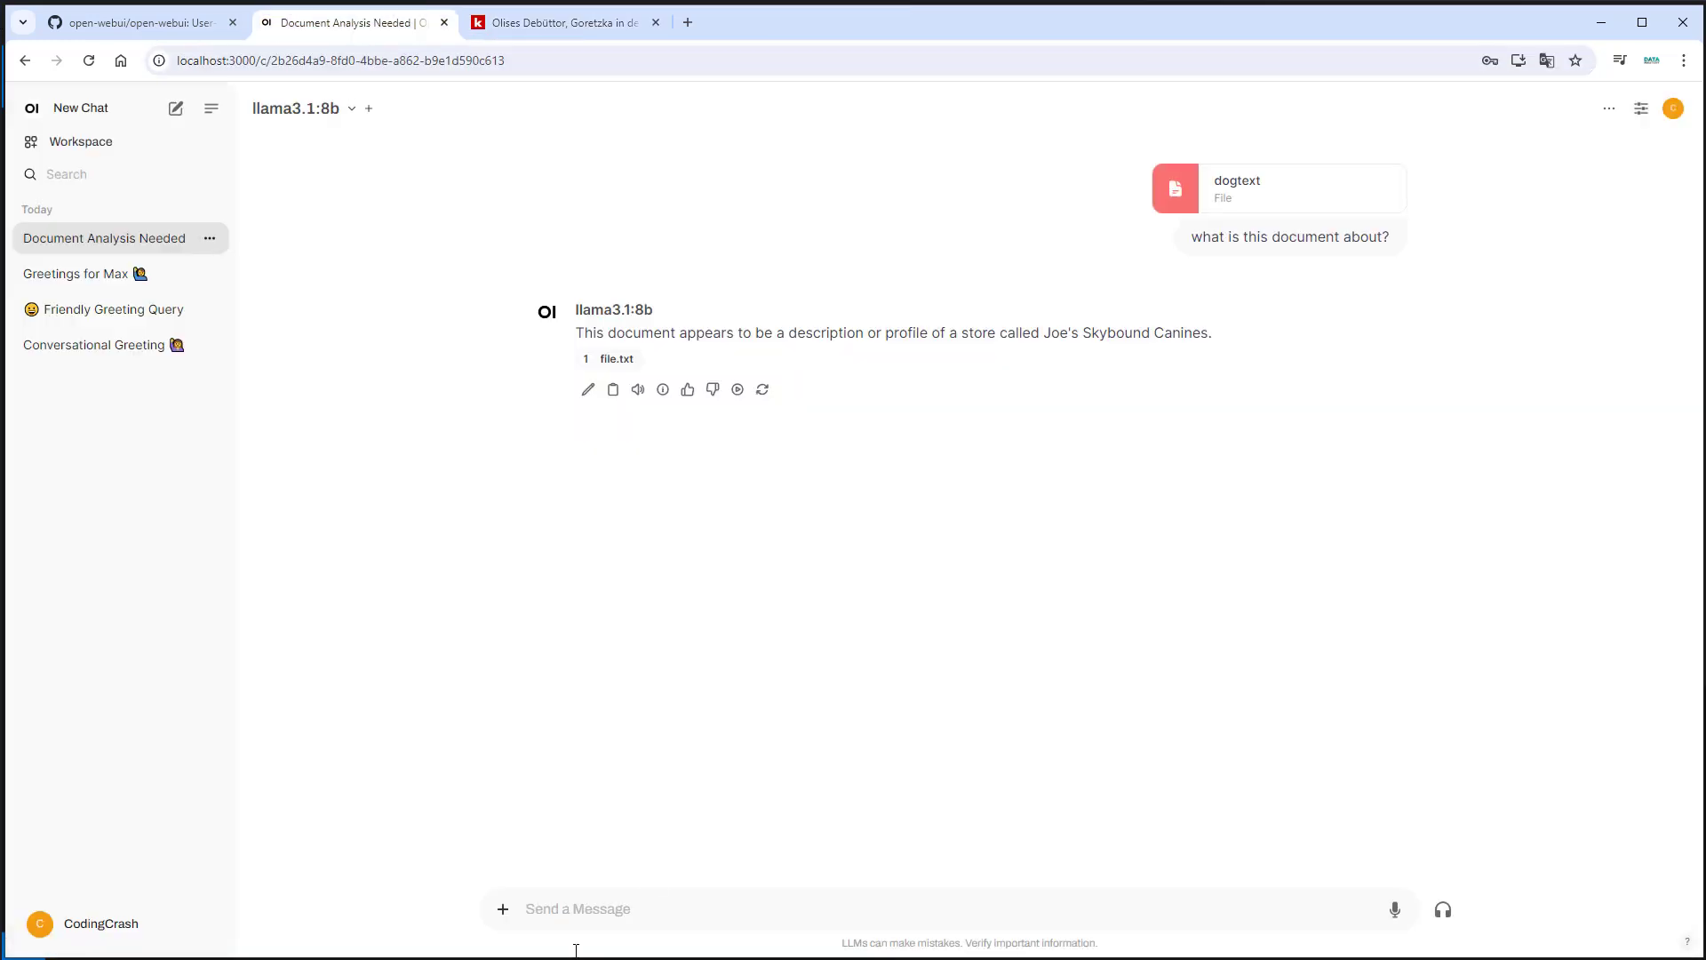
text(#)
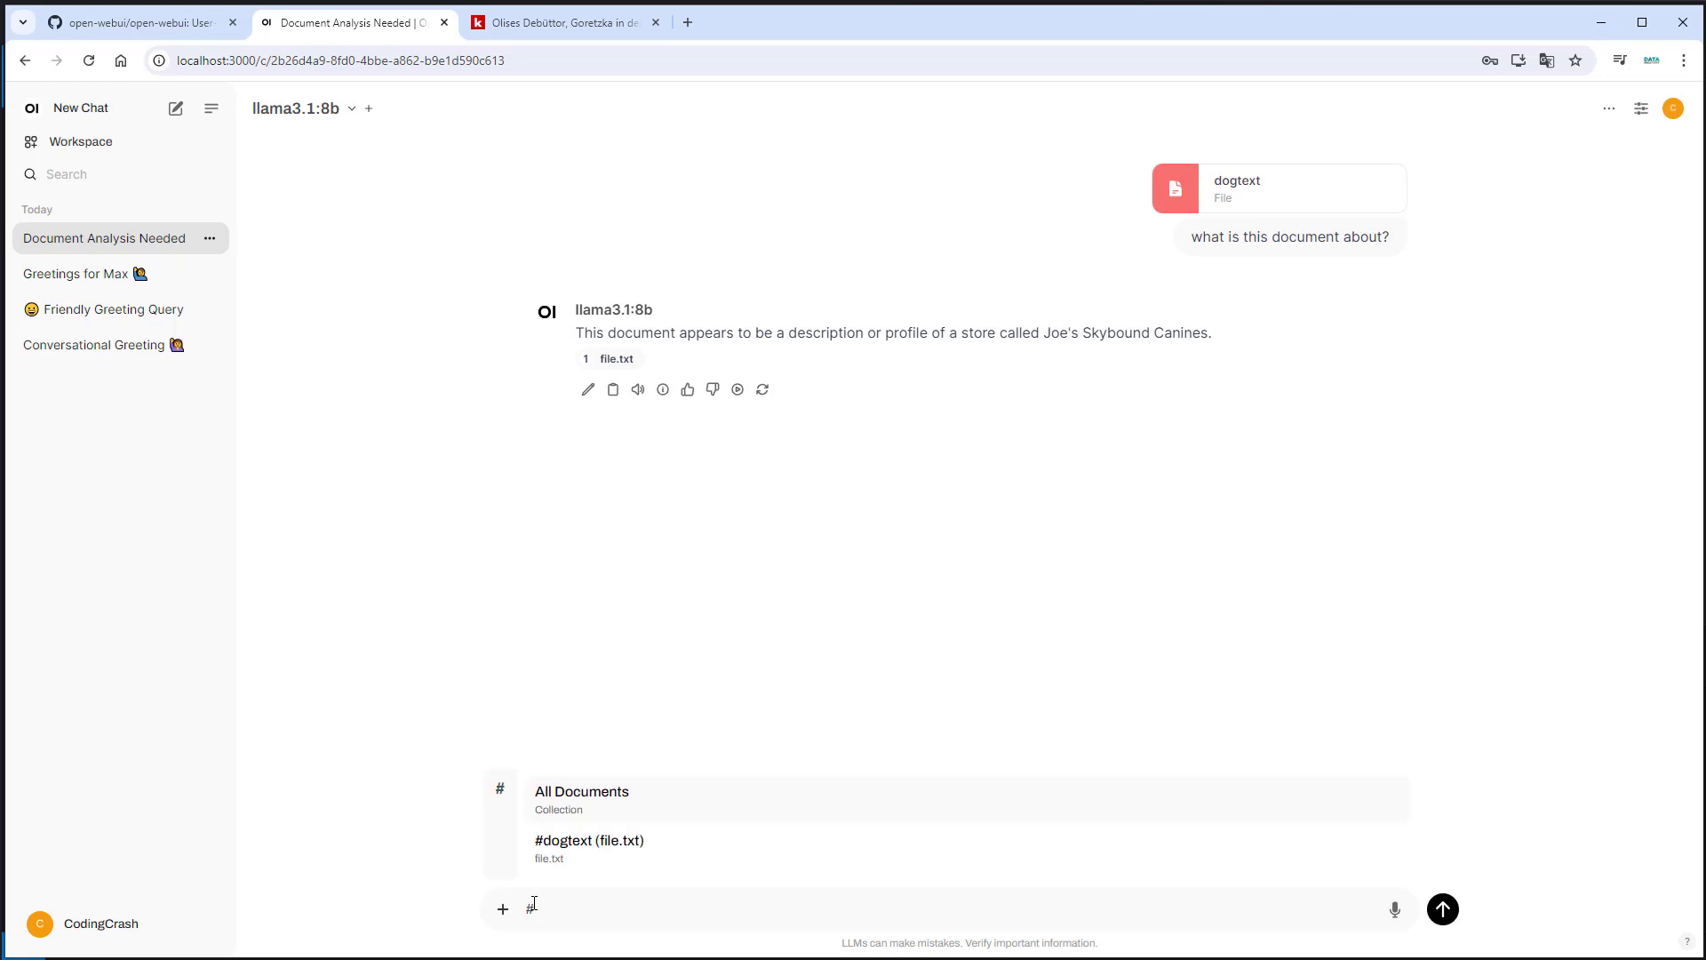
text(https://www.kicker.de/bayern-gegen-grasshoppers-2024-vereine-freundschaftsspiele-4959323/spielbericht)
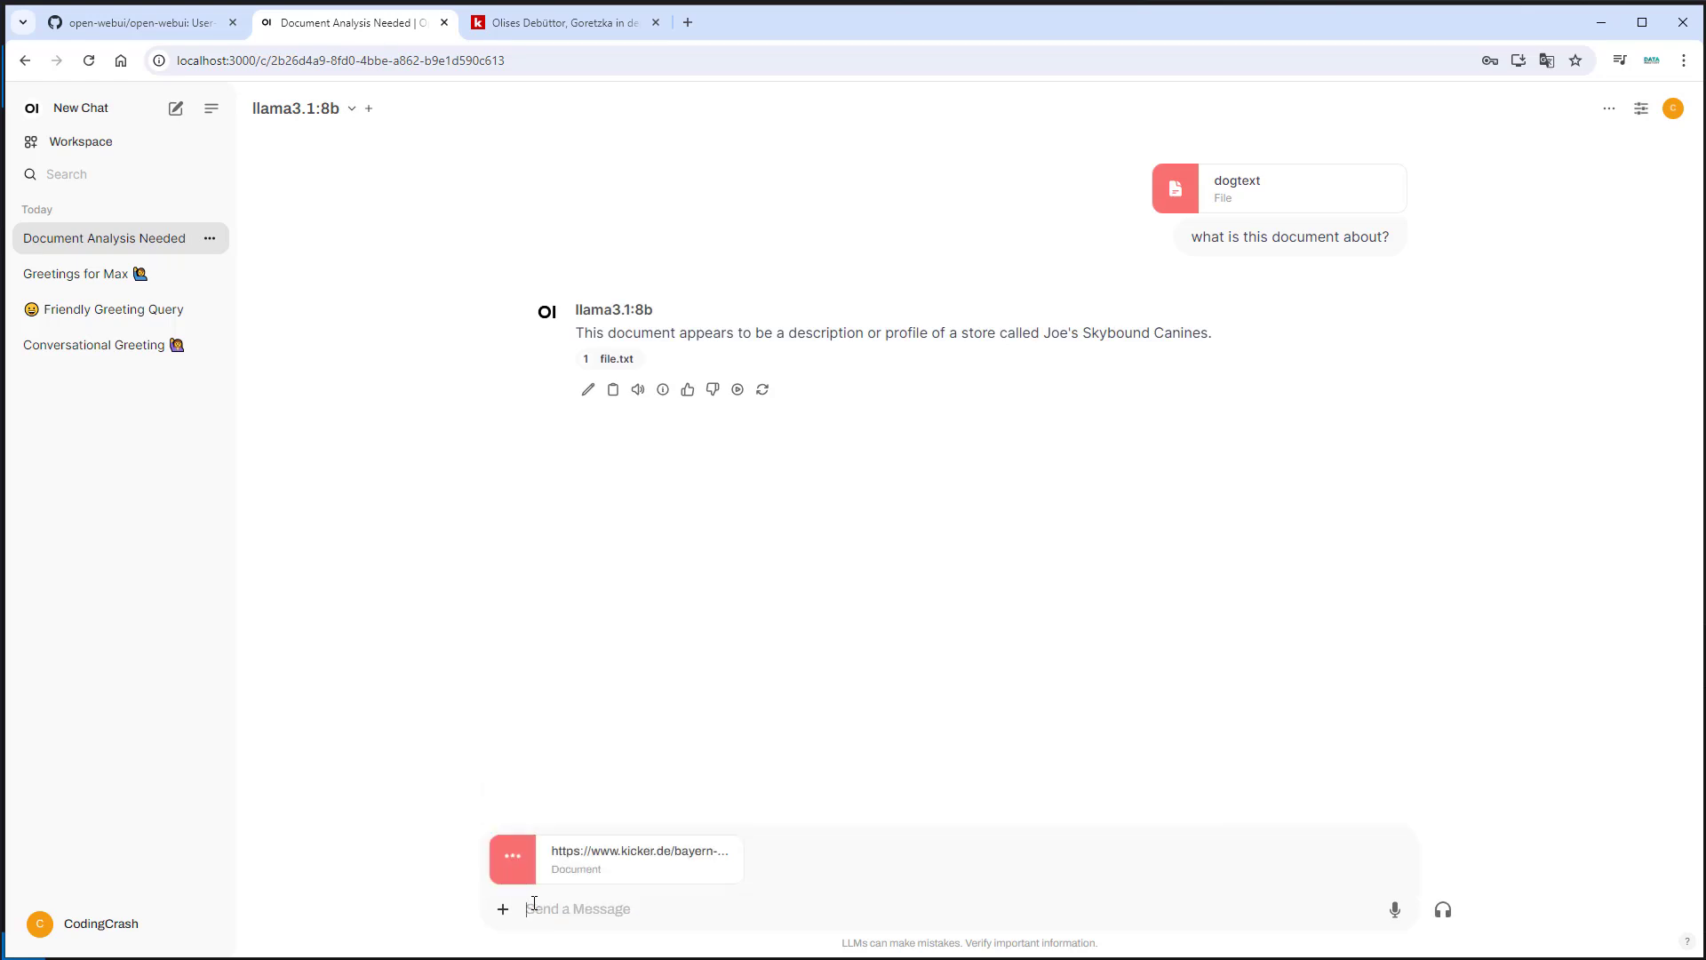
text(How did Bayern play)
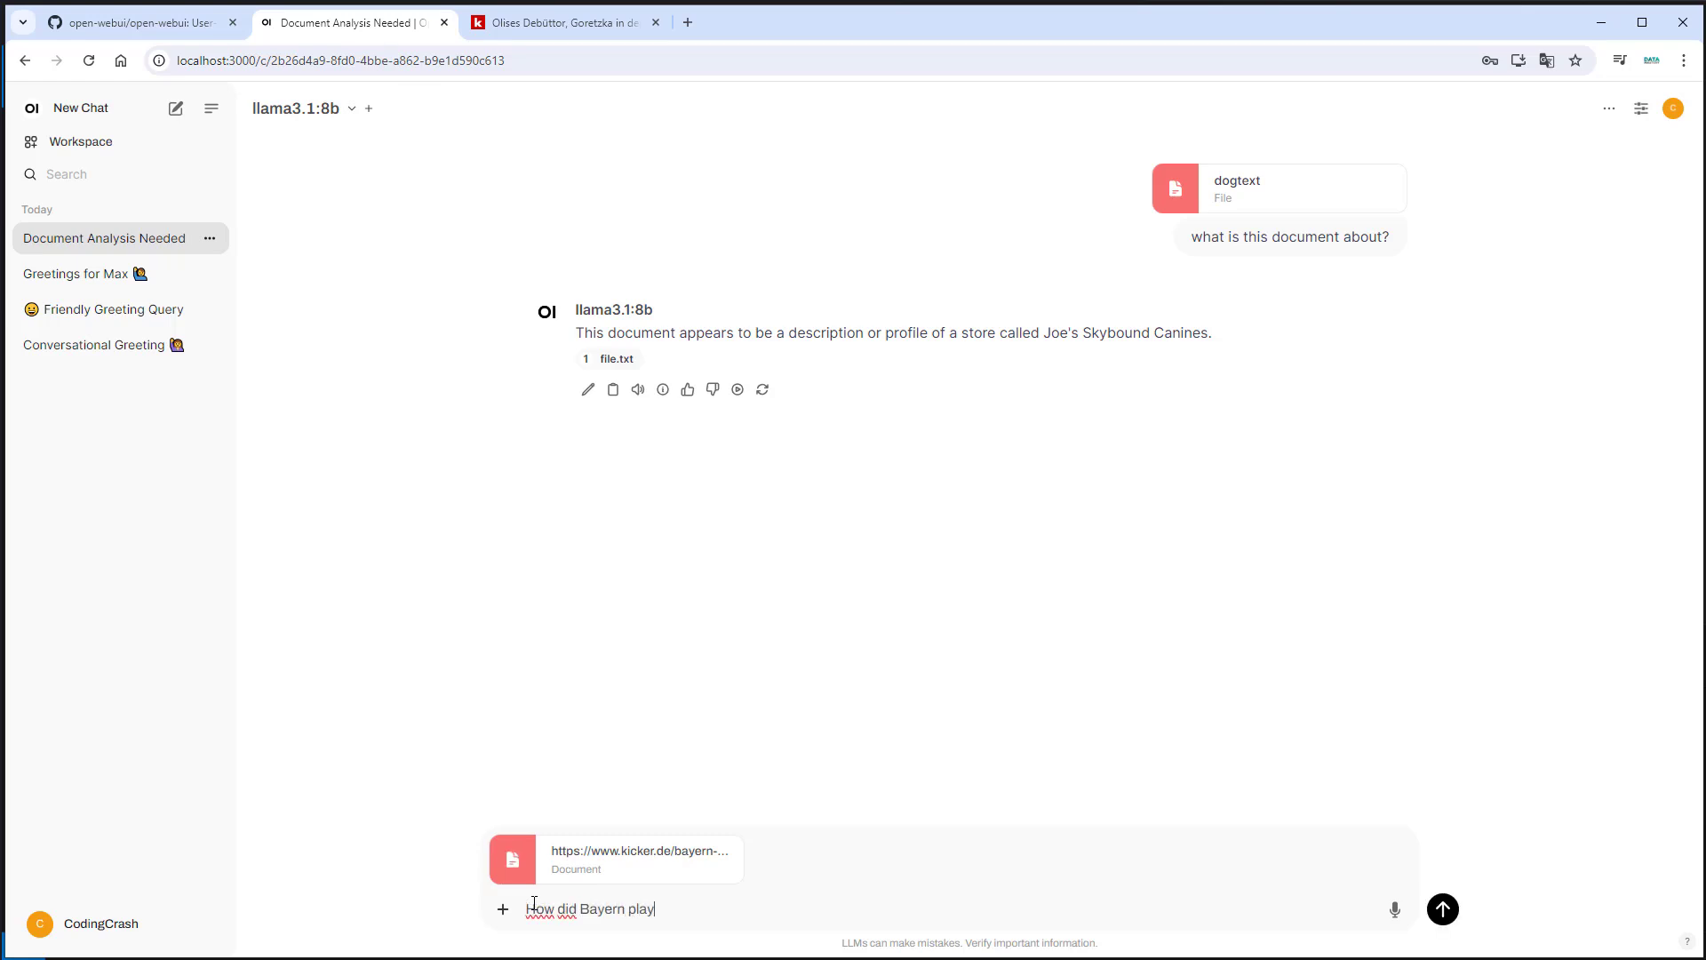
click(1443, 908)
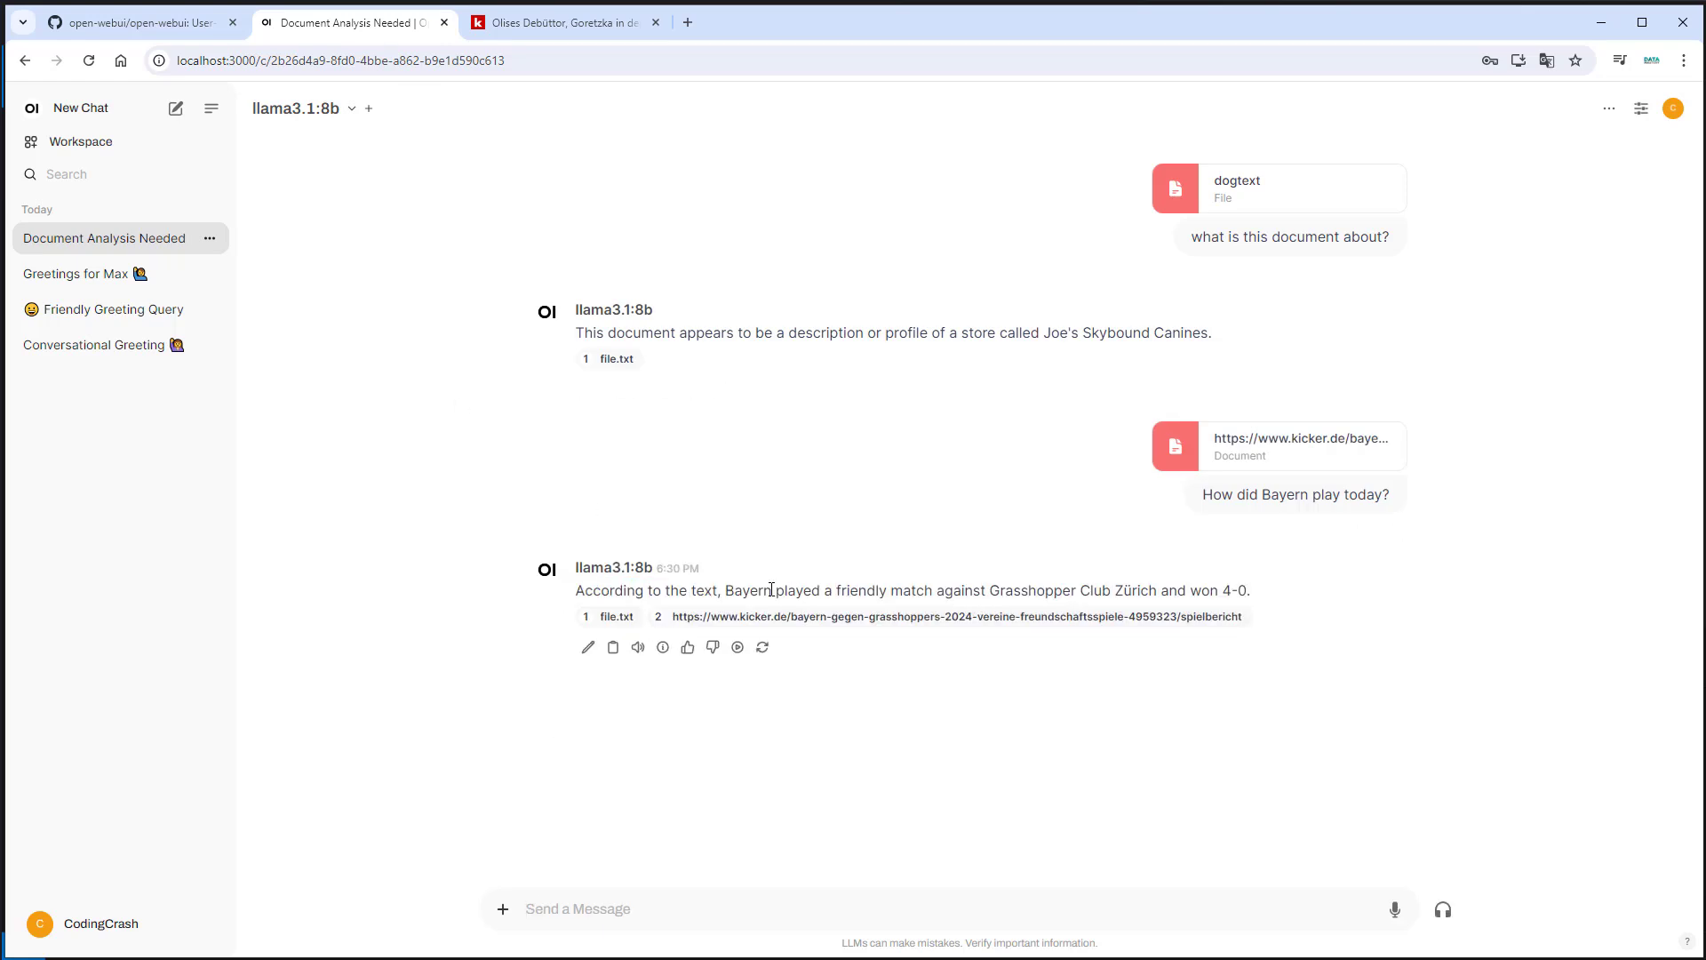
mouse_move(1298, 595)
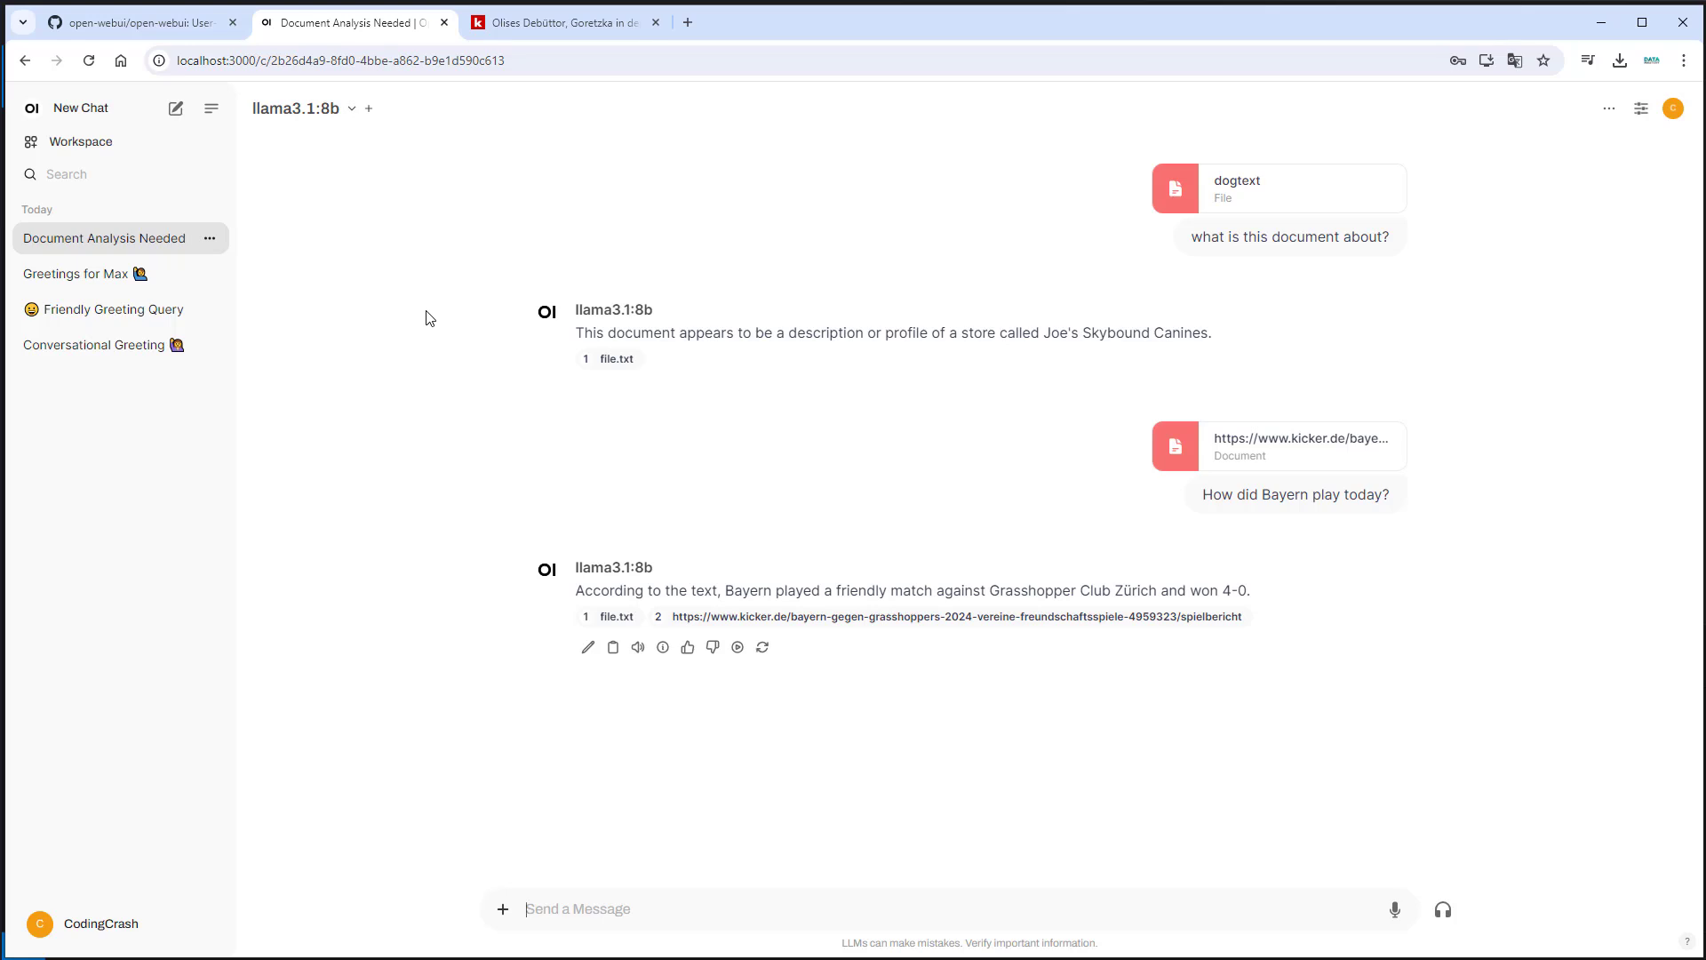
mouse_move(77, 141)
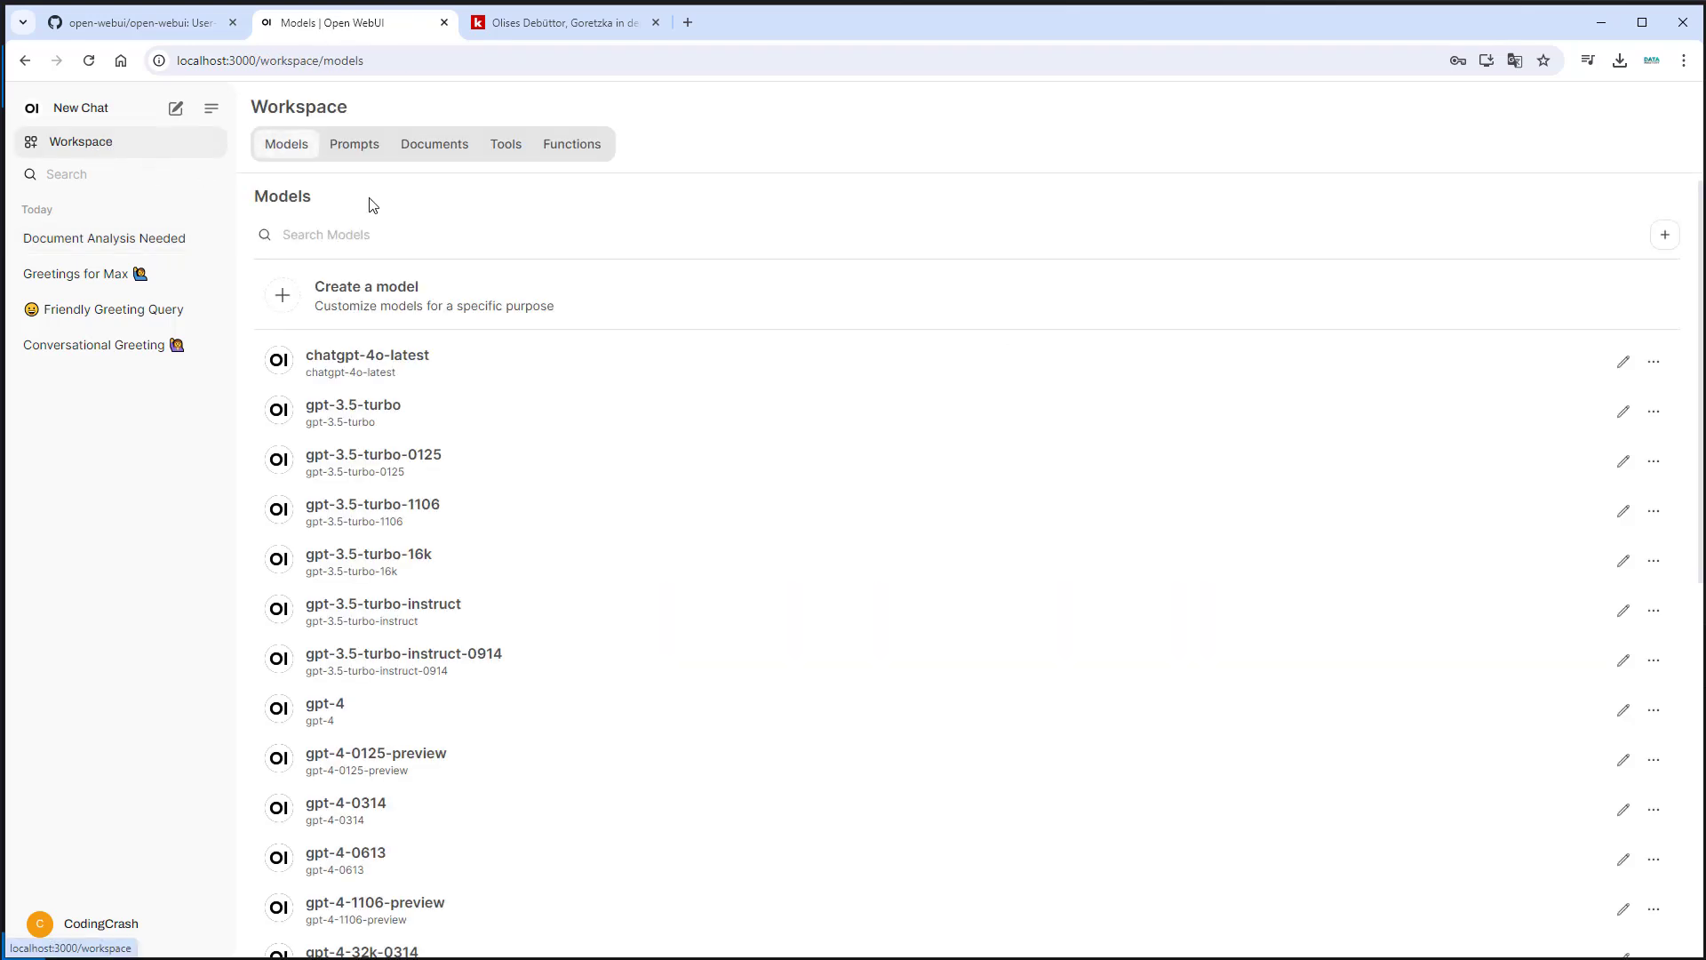
click(505, 144)
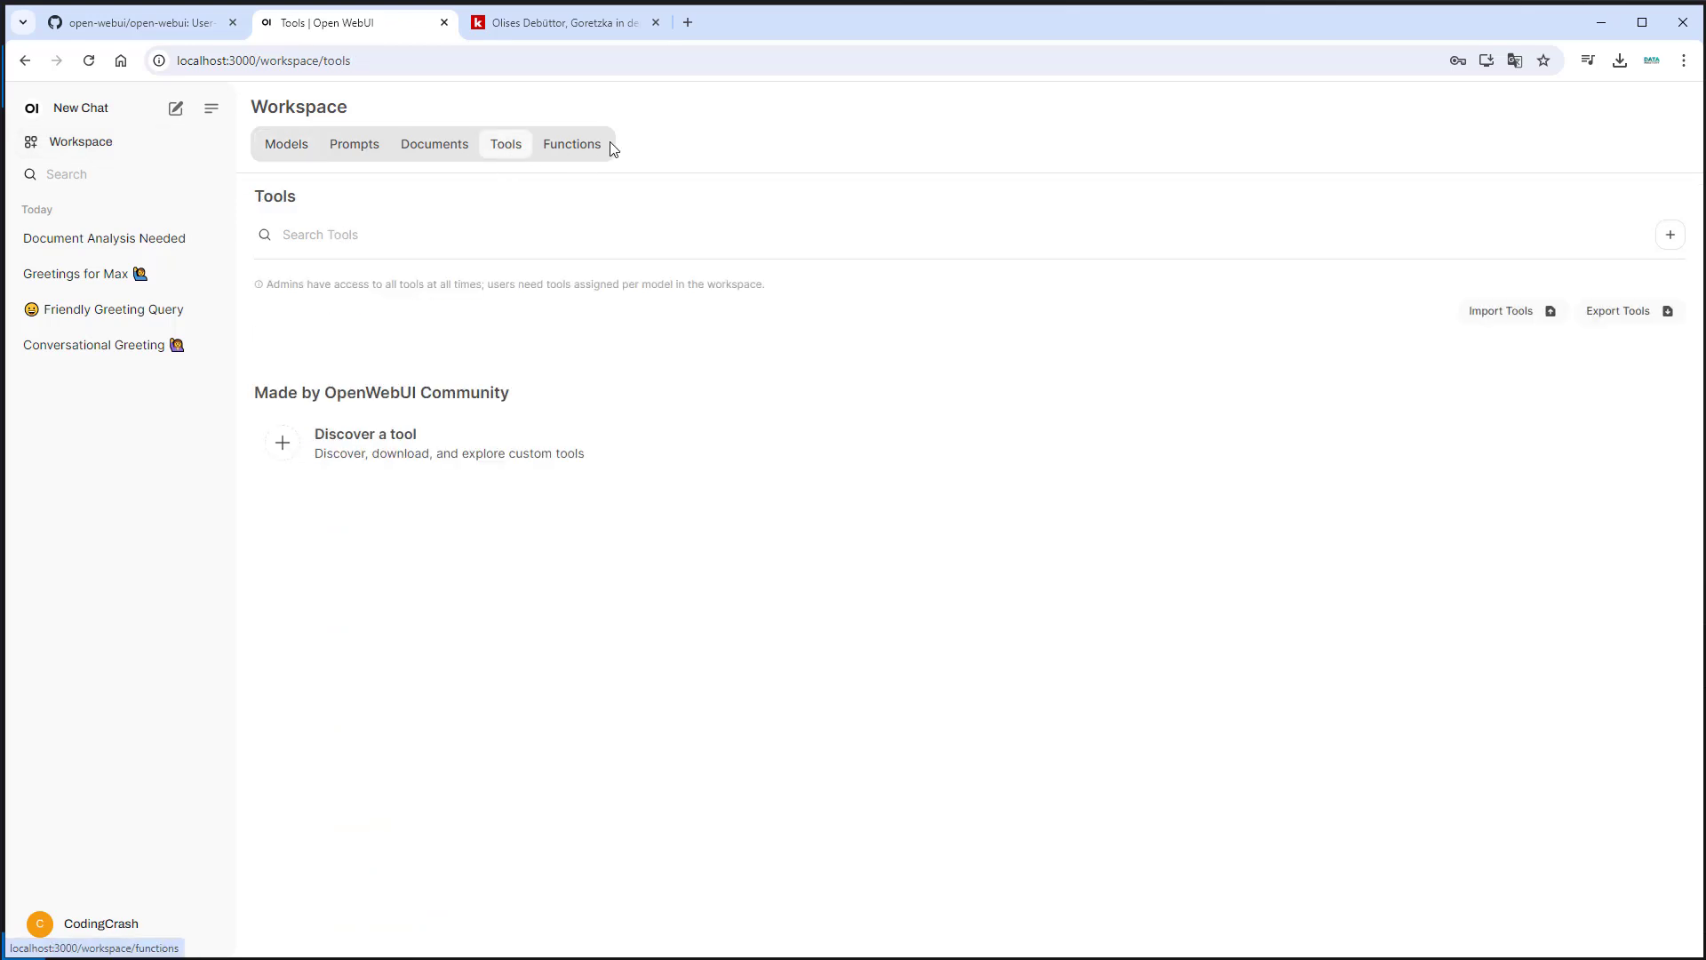
mouse_move(567, 159)
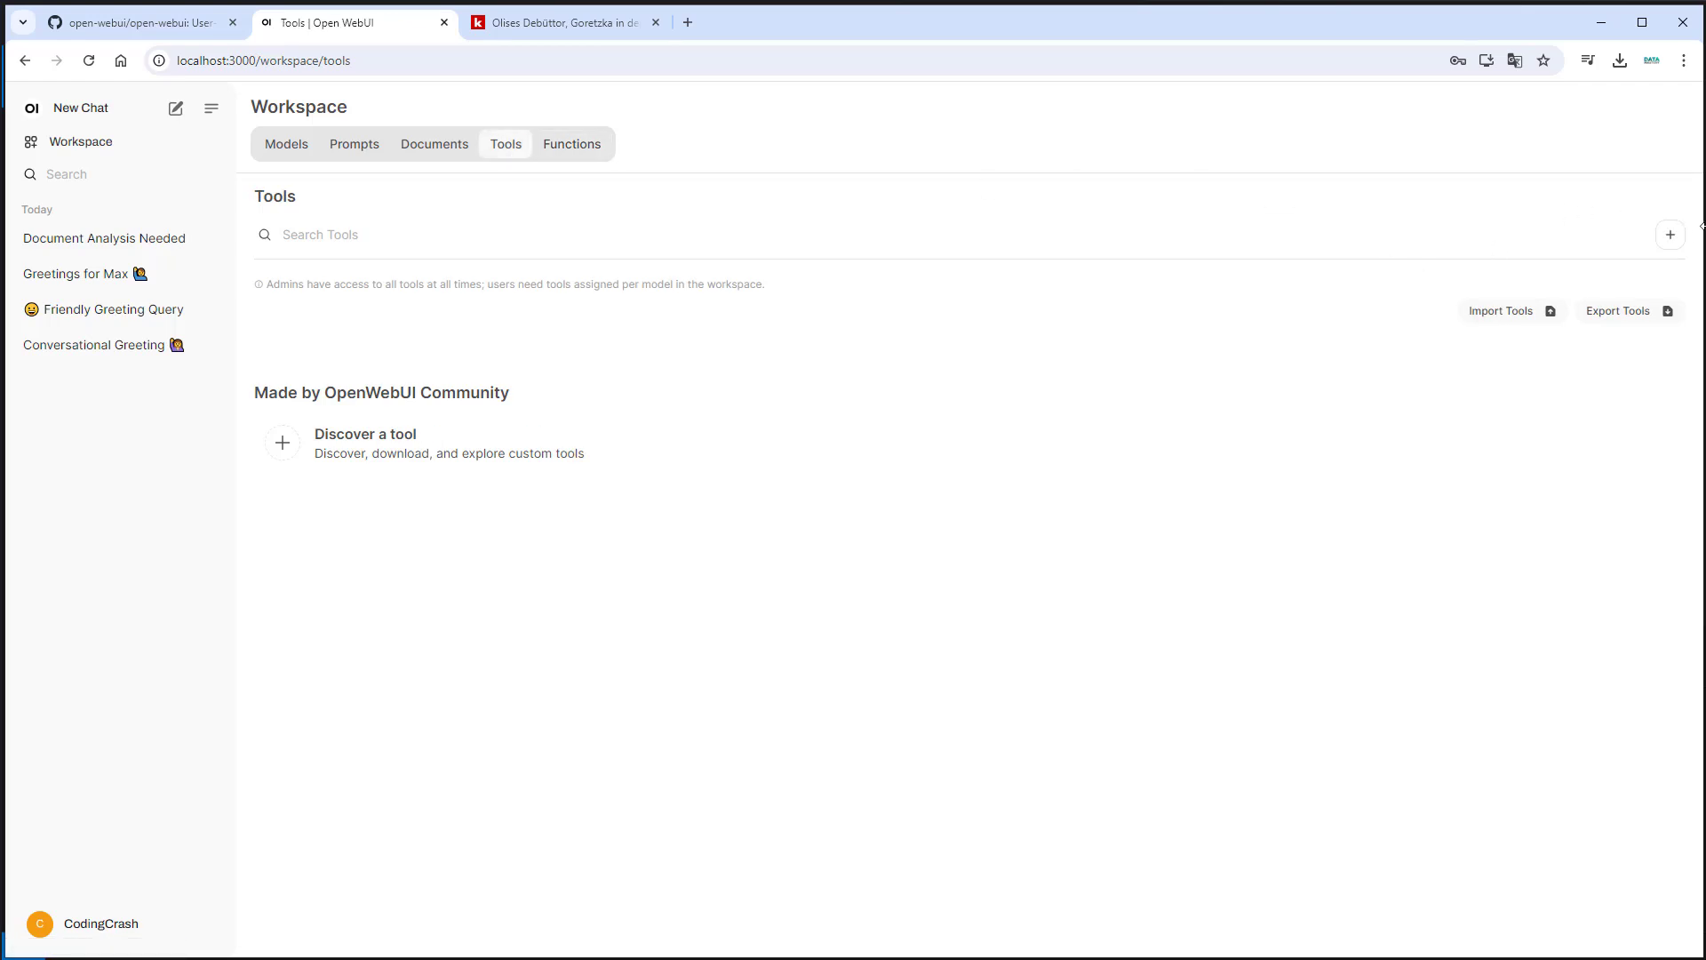
click(1669, 233)
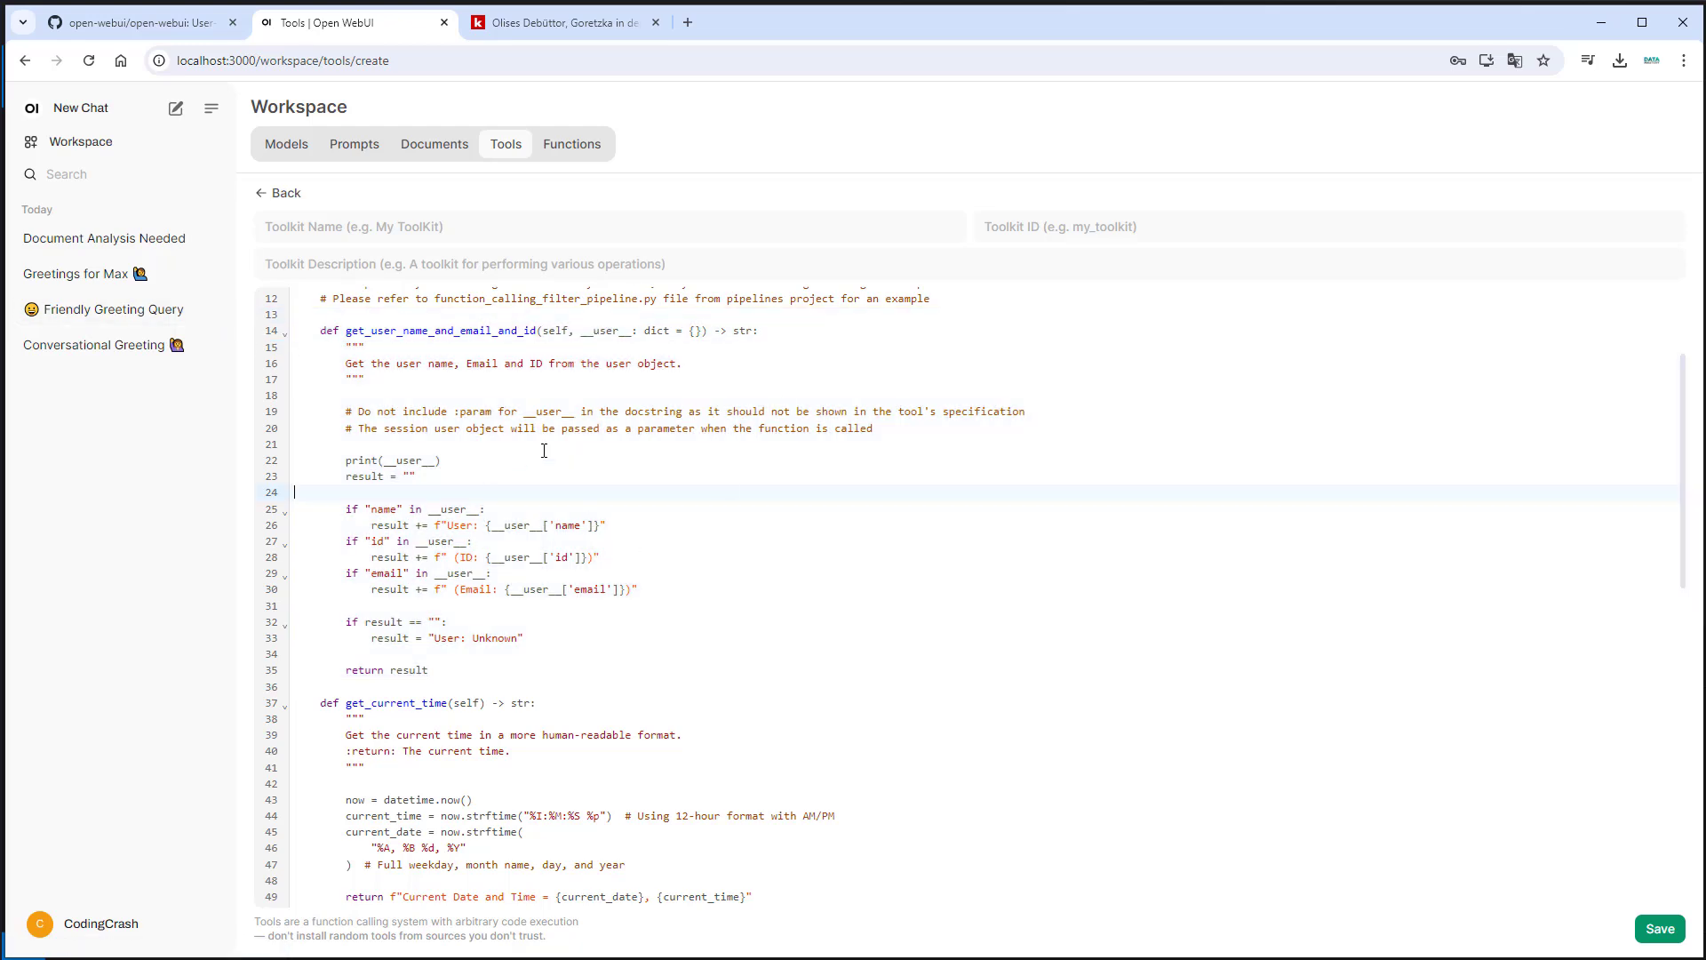
scroll(down, 3)
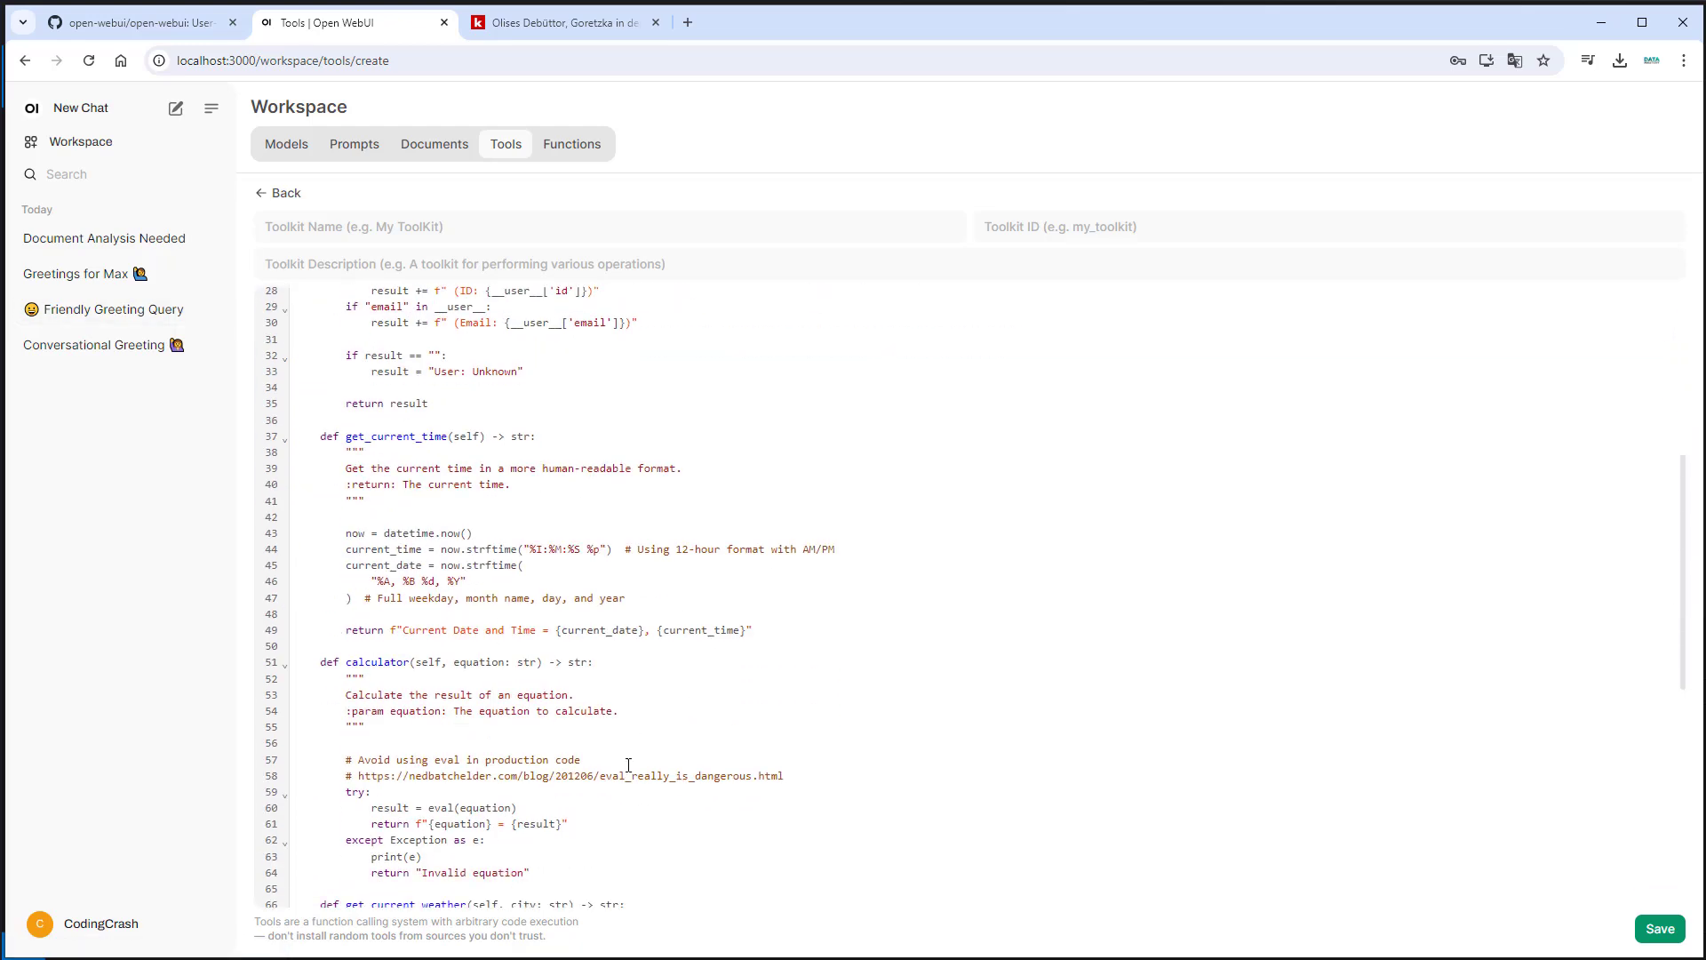
scroll(down, 3)
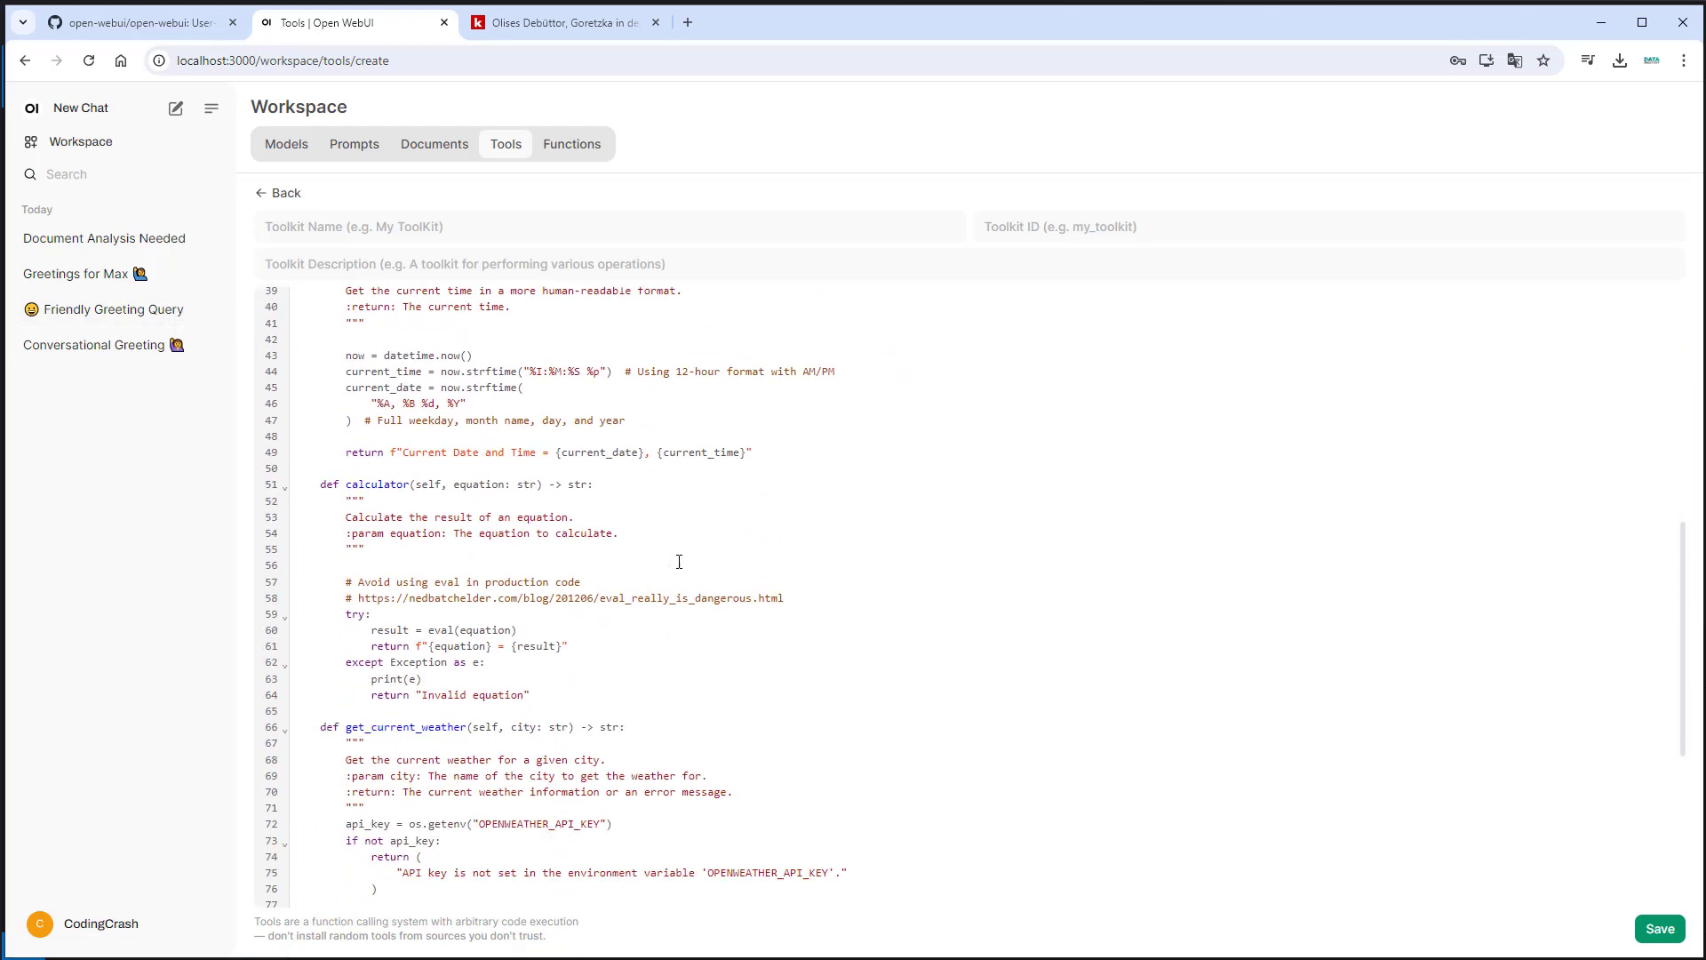
scroll(down, 3)
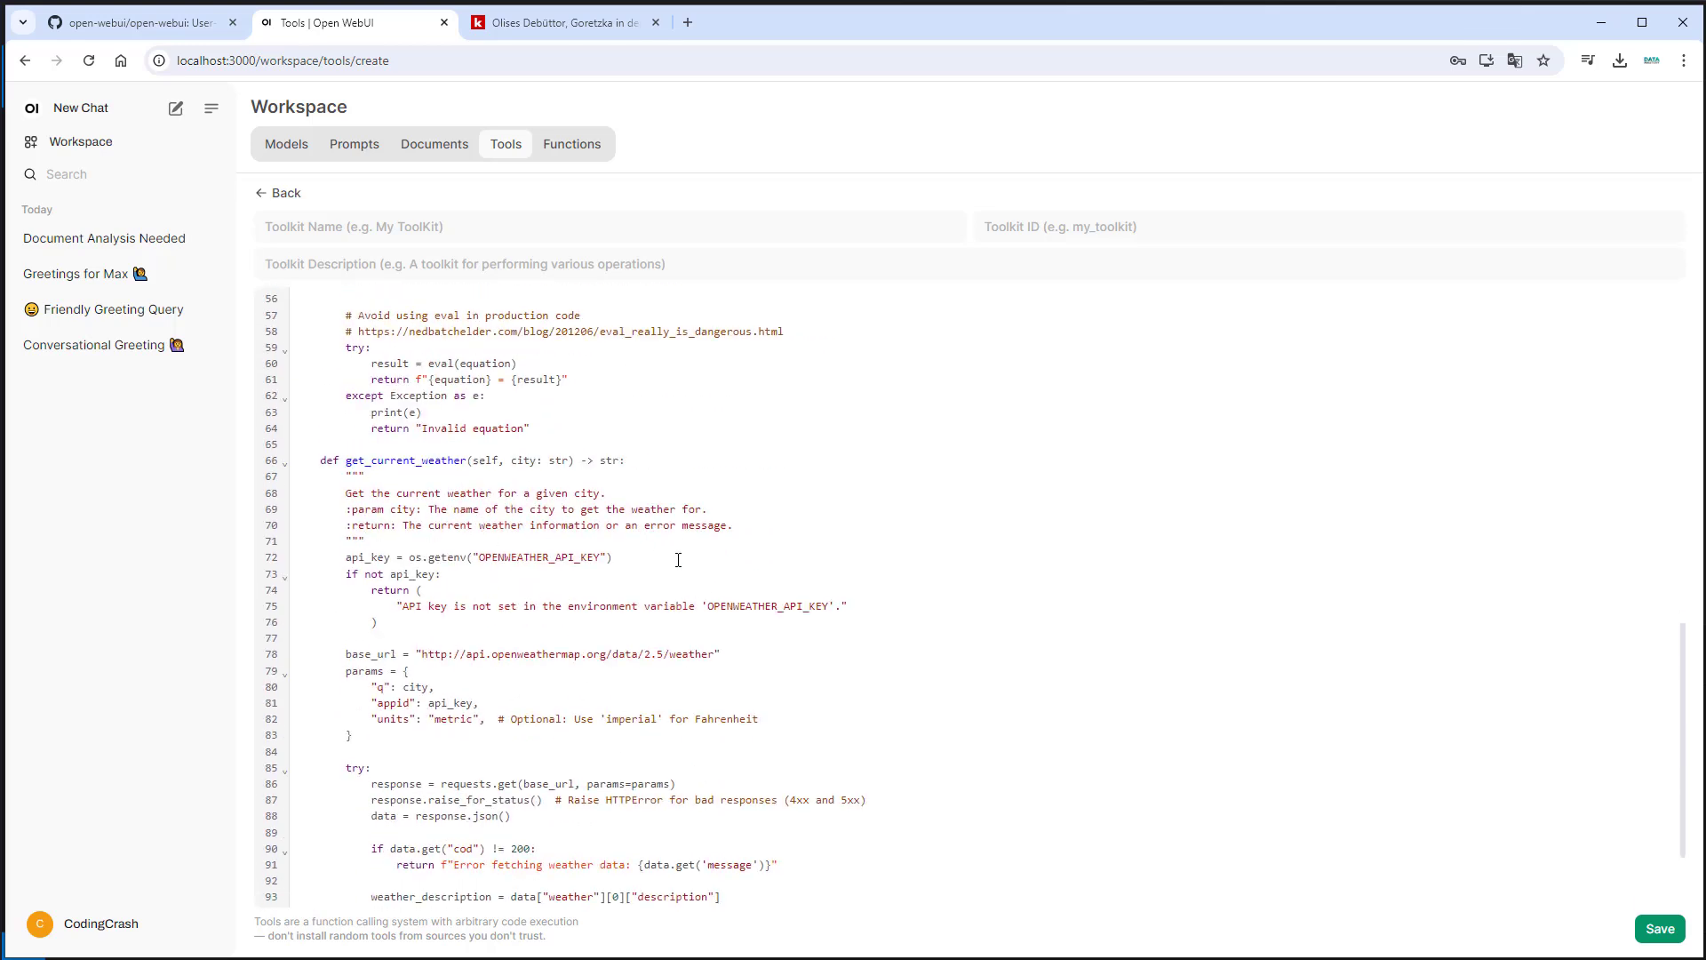
double_click(527, 558)
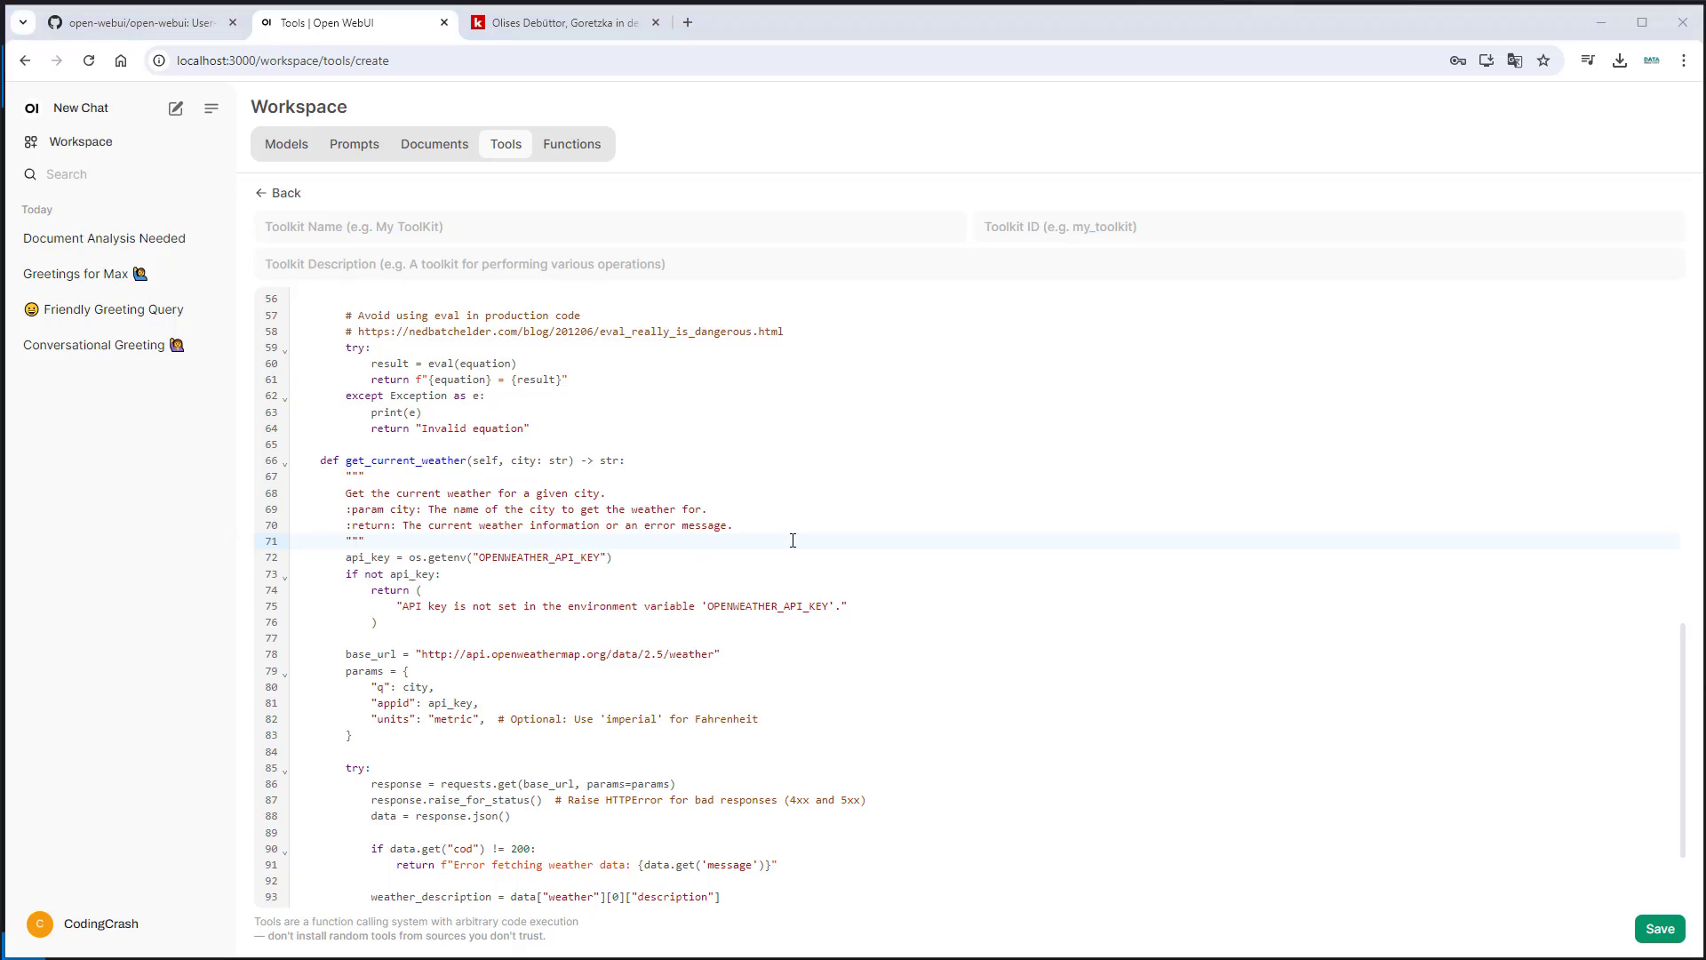
mouse_move(817, 554)
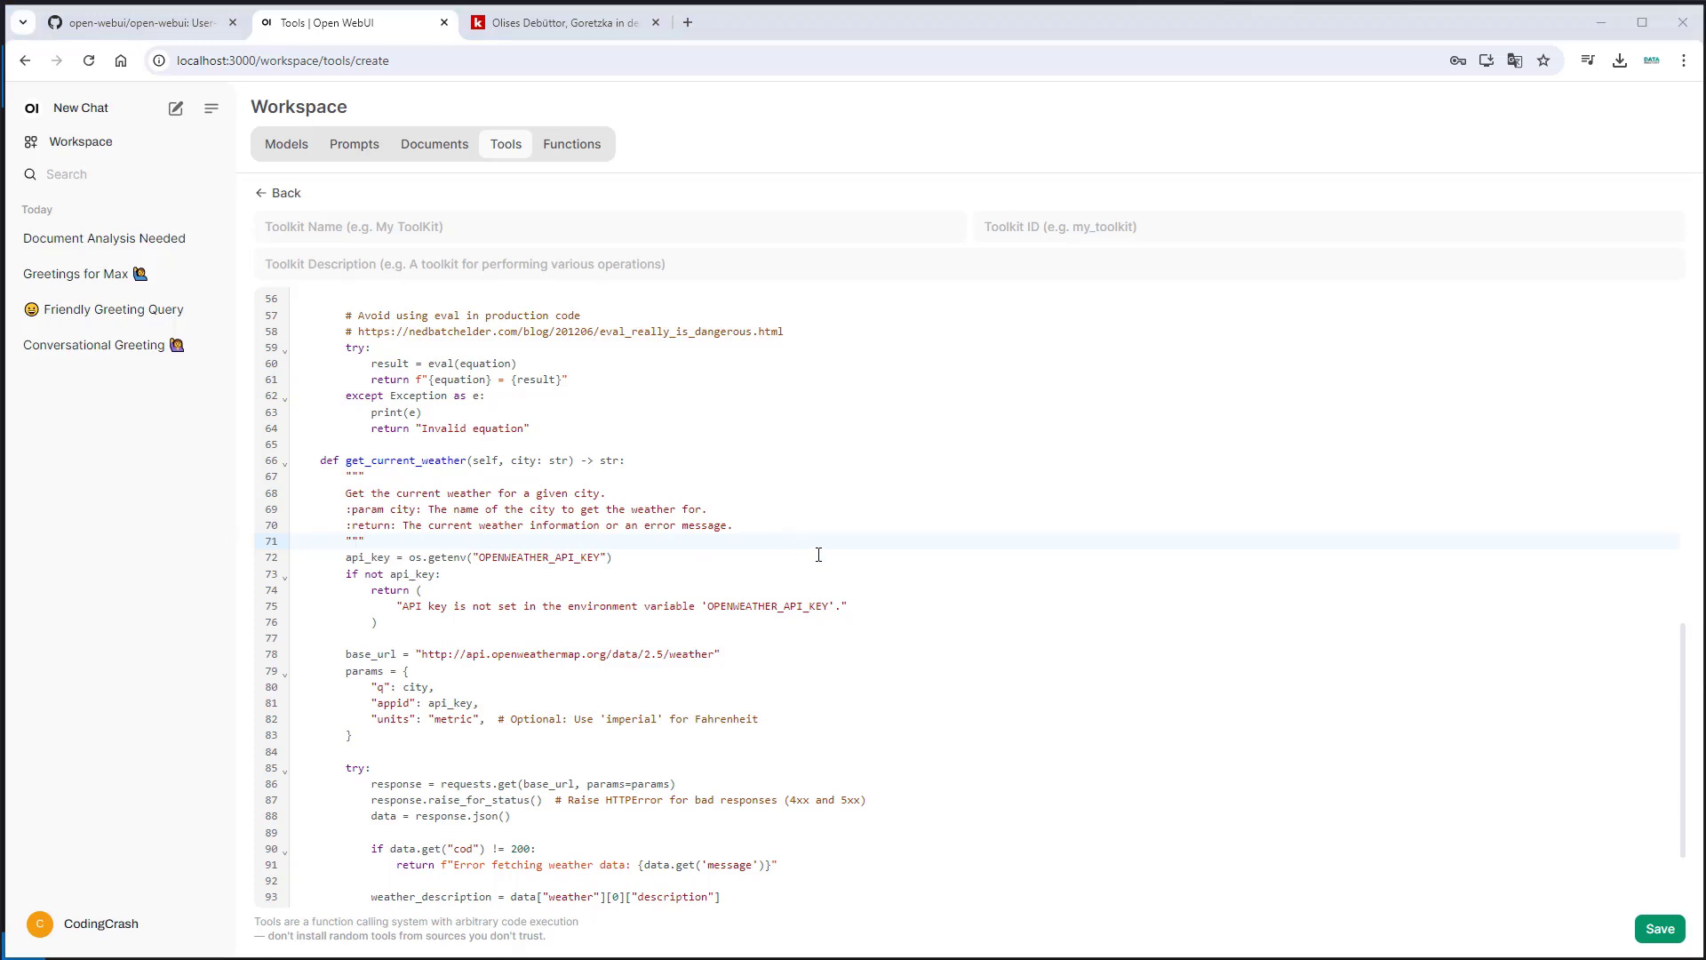
mouse_move(799, 561)
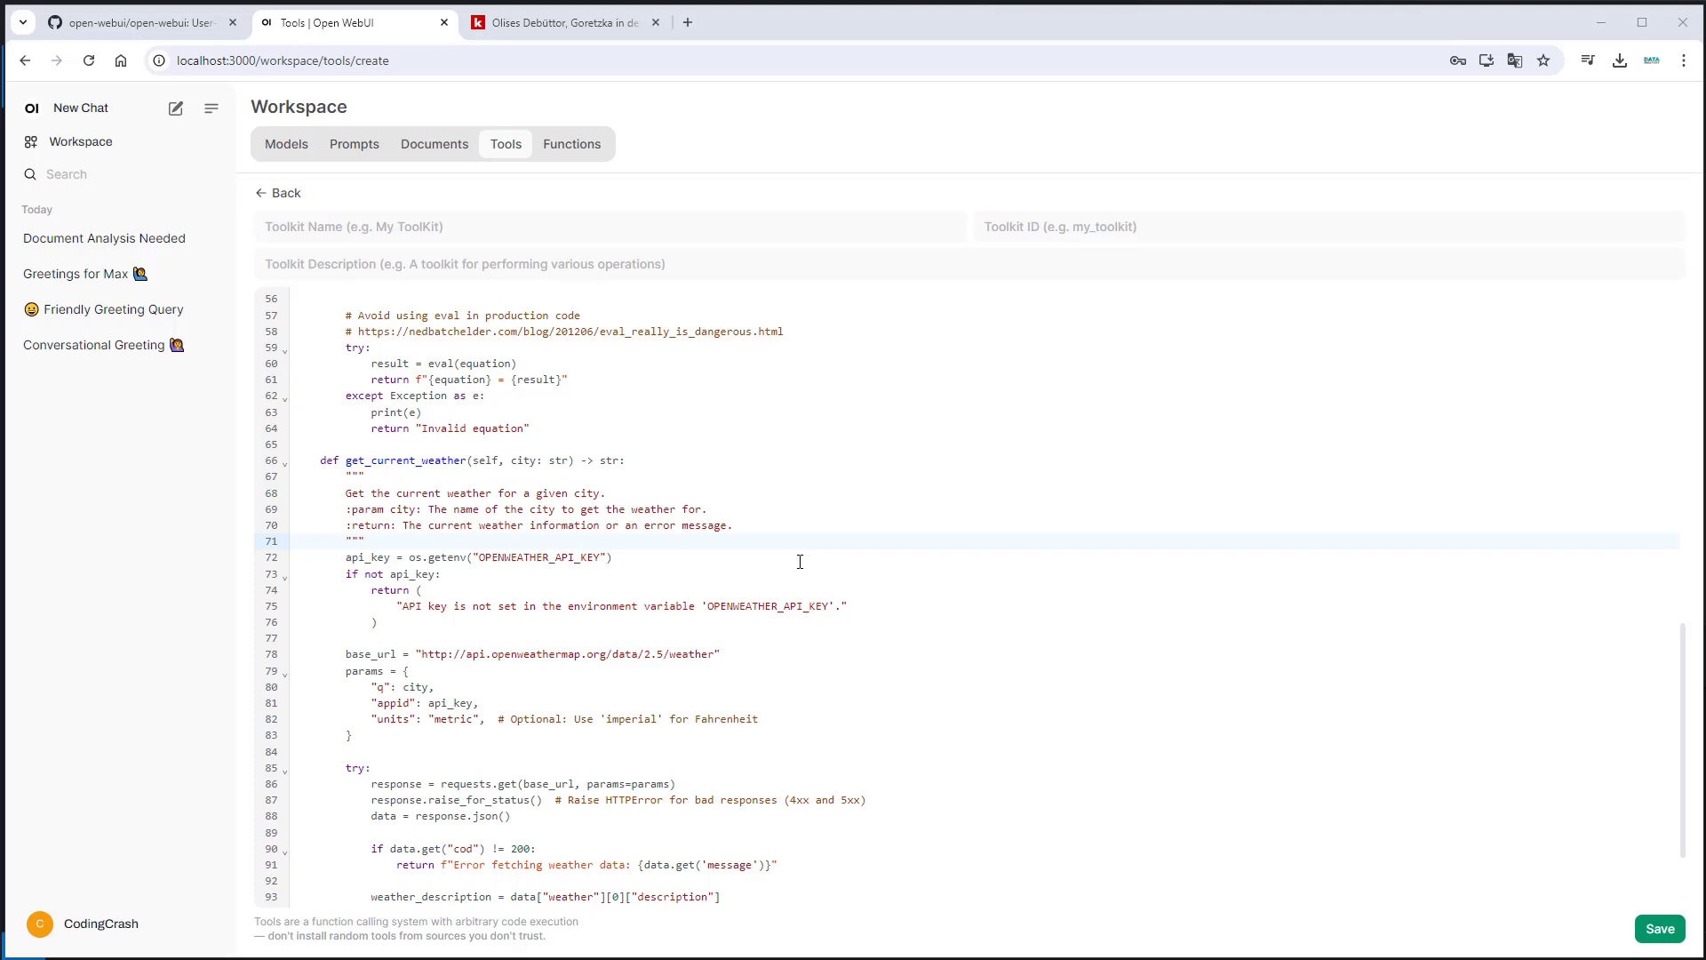
mouse_move(474, 241)
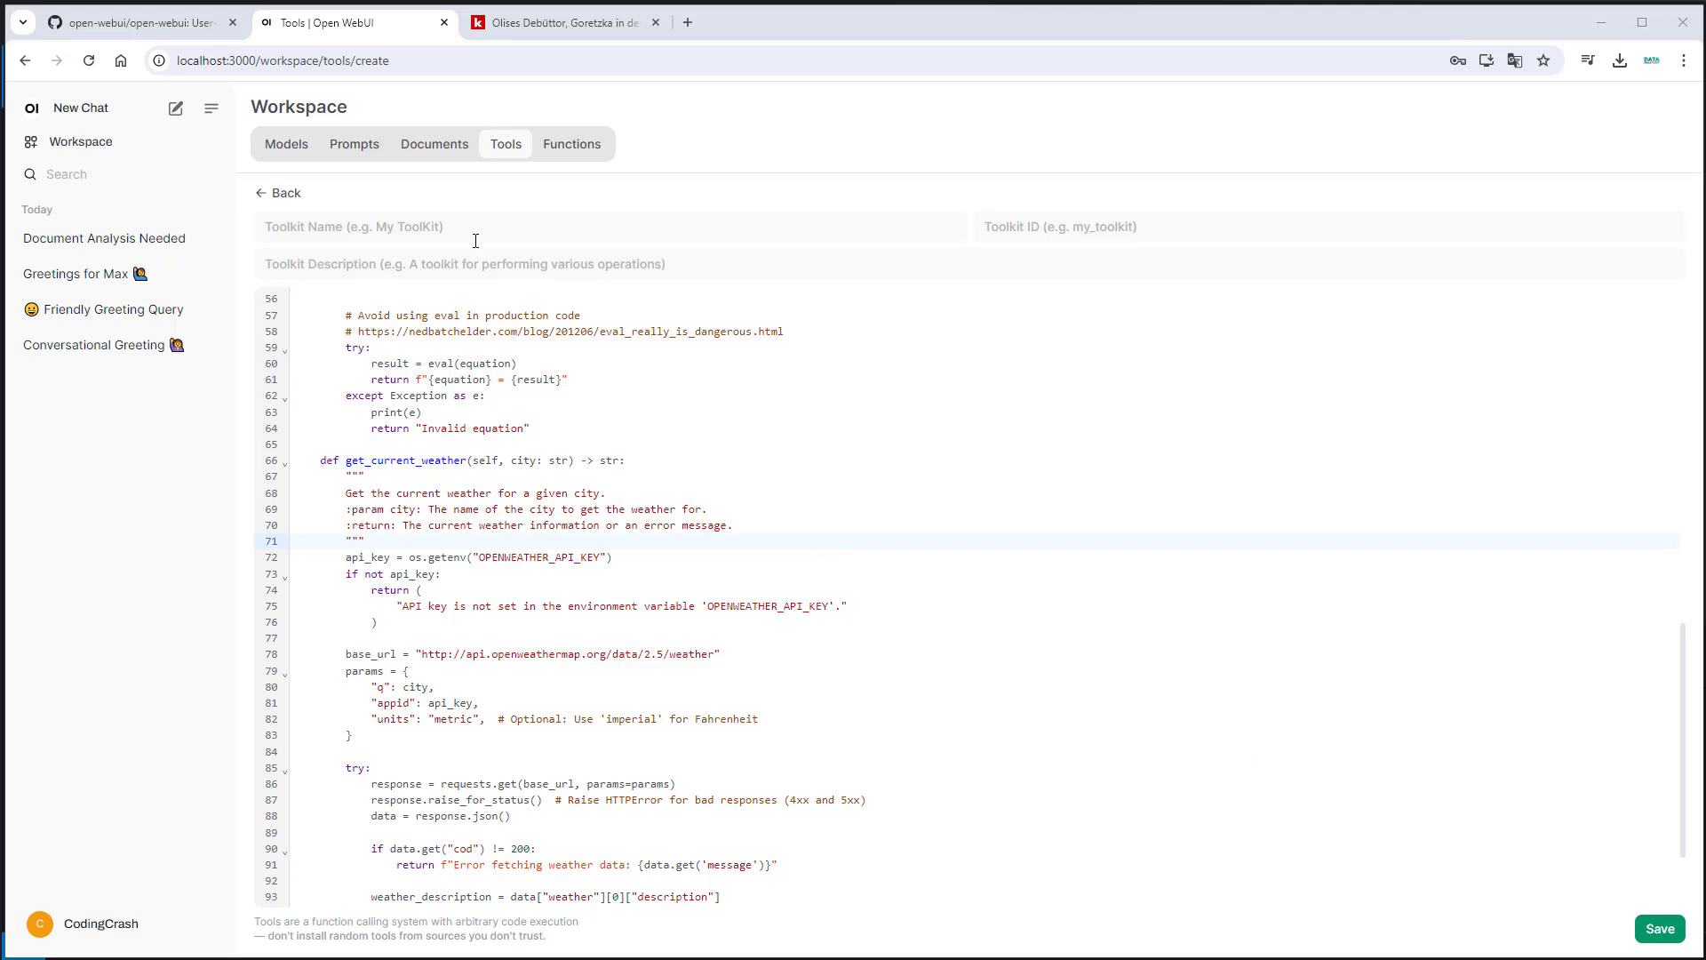
click(285, 193)
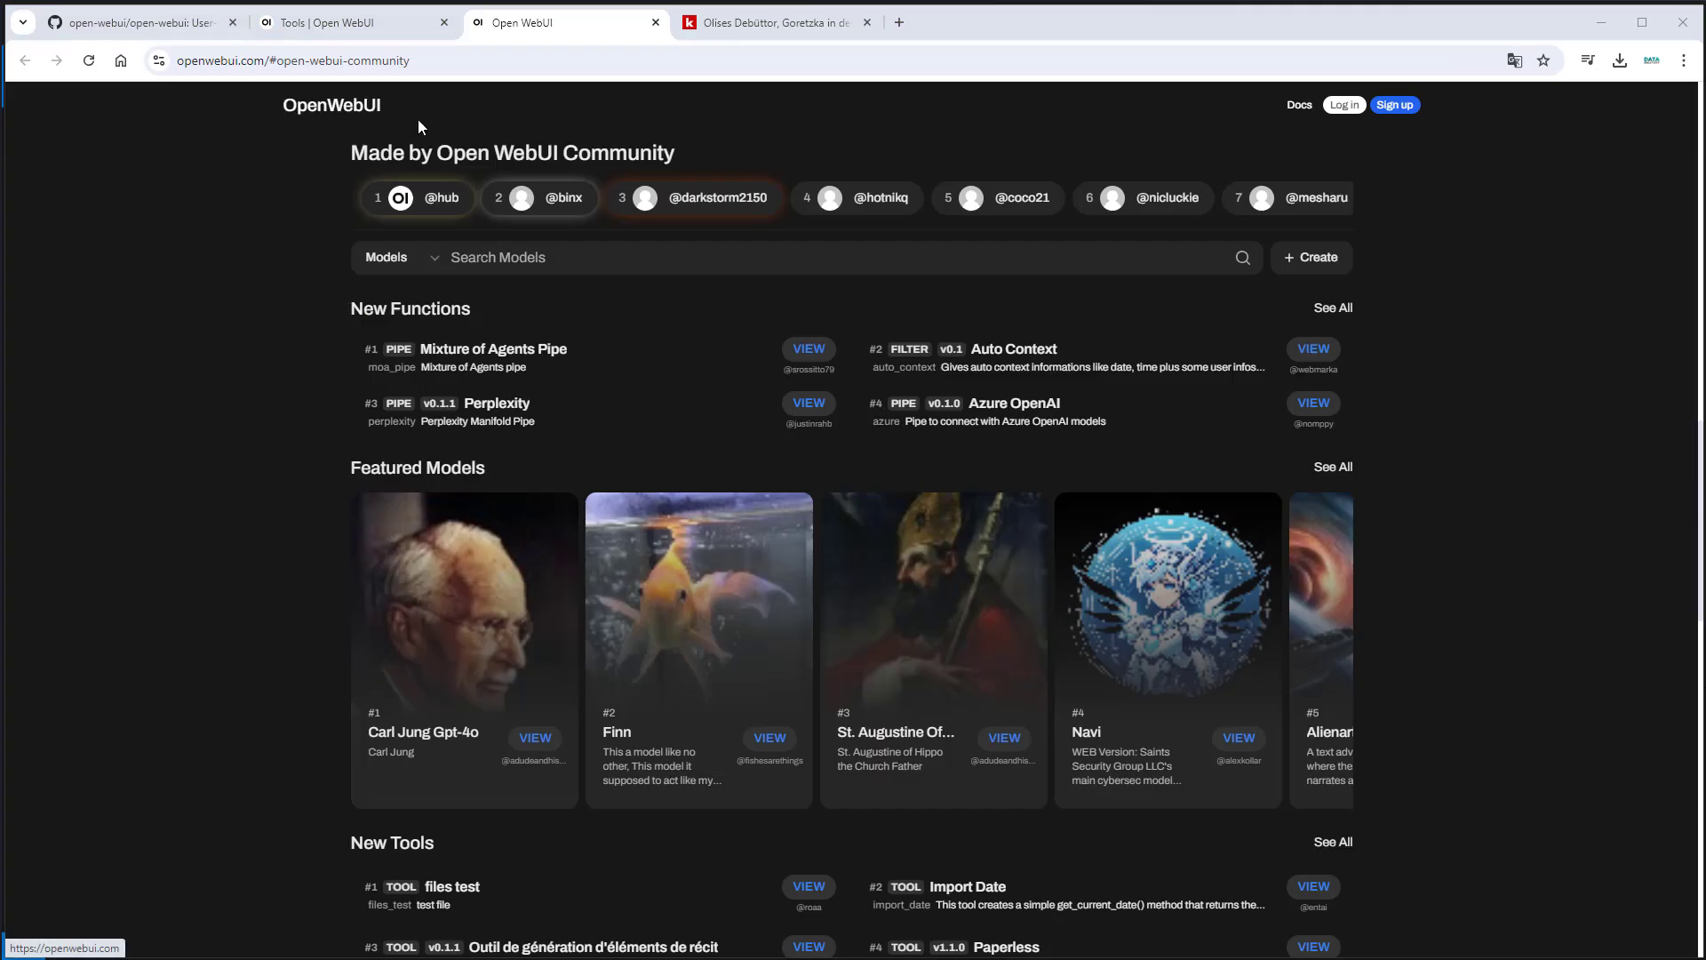
- Scroll the community site's new tools and prompts, then return to the Document Analysis Needed chat
scroll(down, 3)
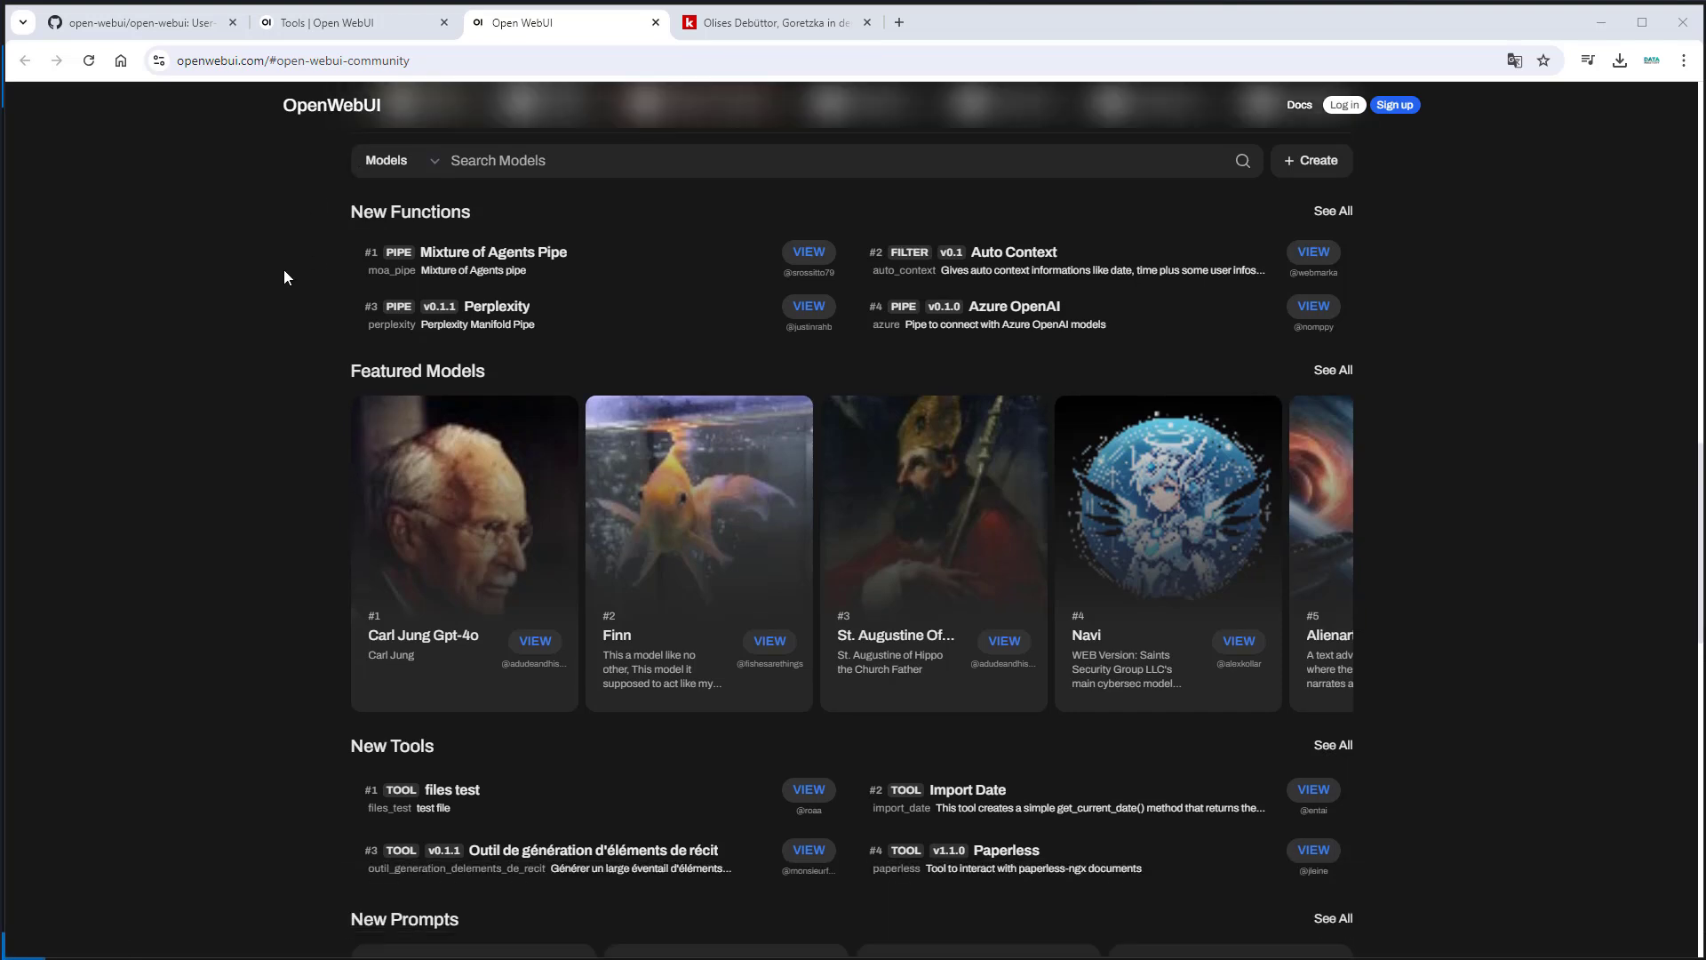
scroll(down, 3)
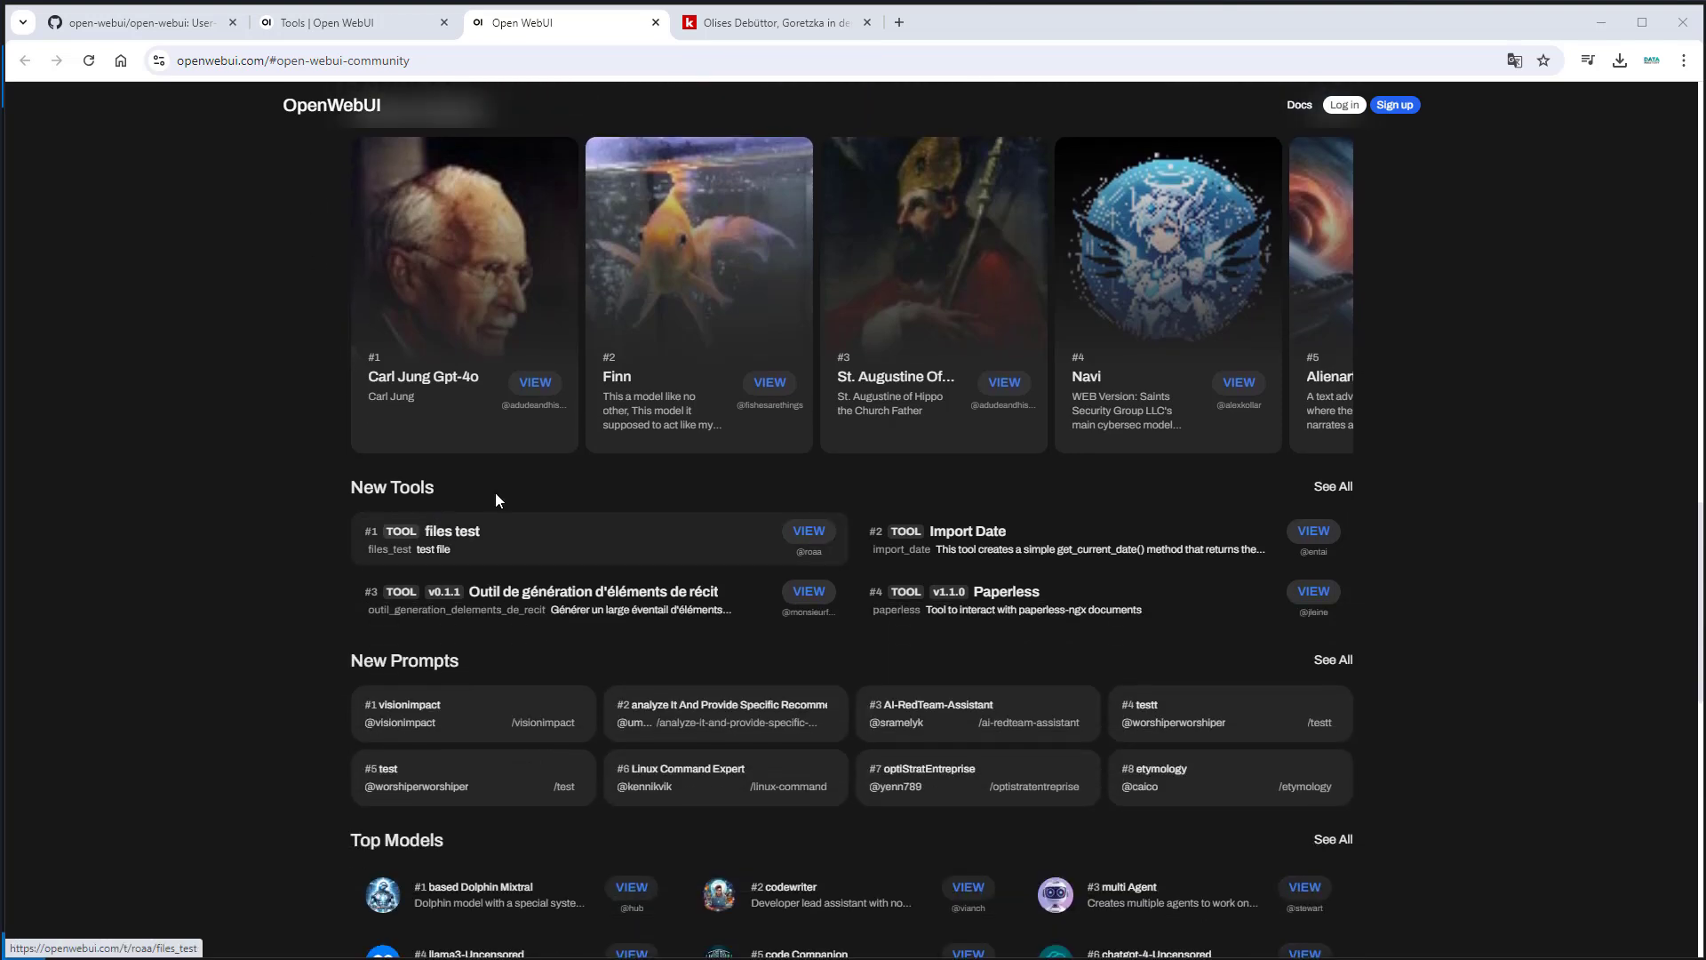
mouse_move(946, 544)
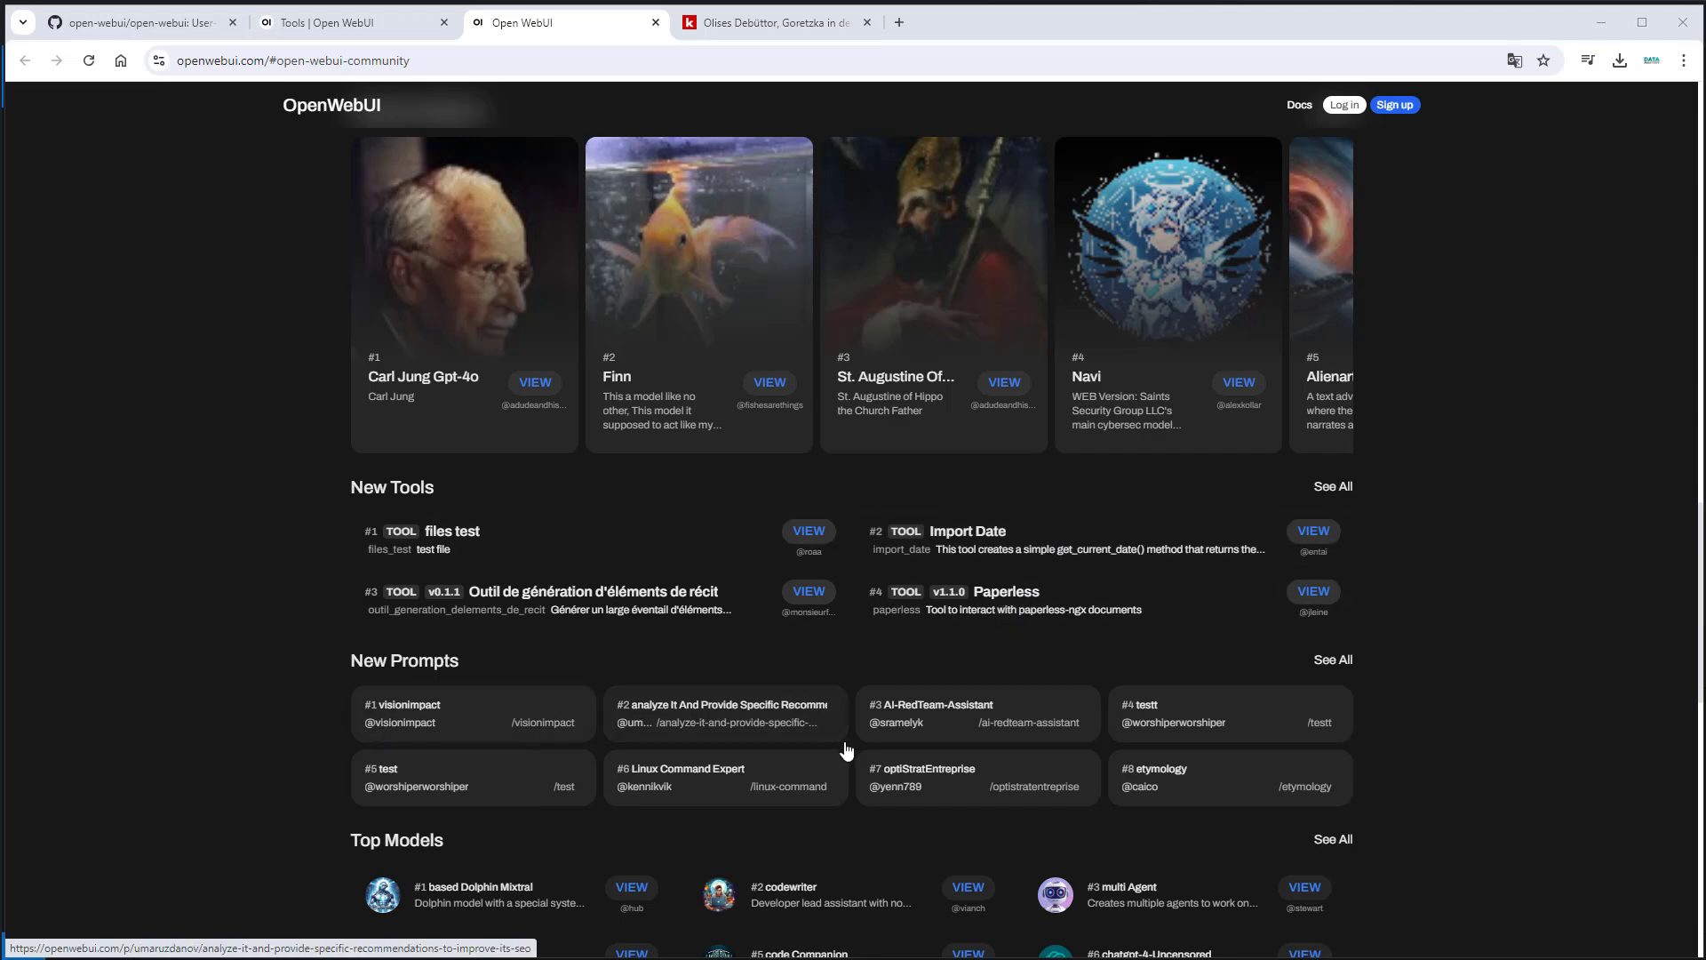
scroll(down, 3)
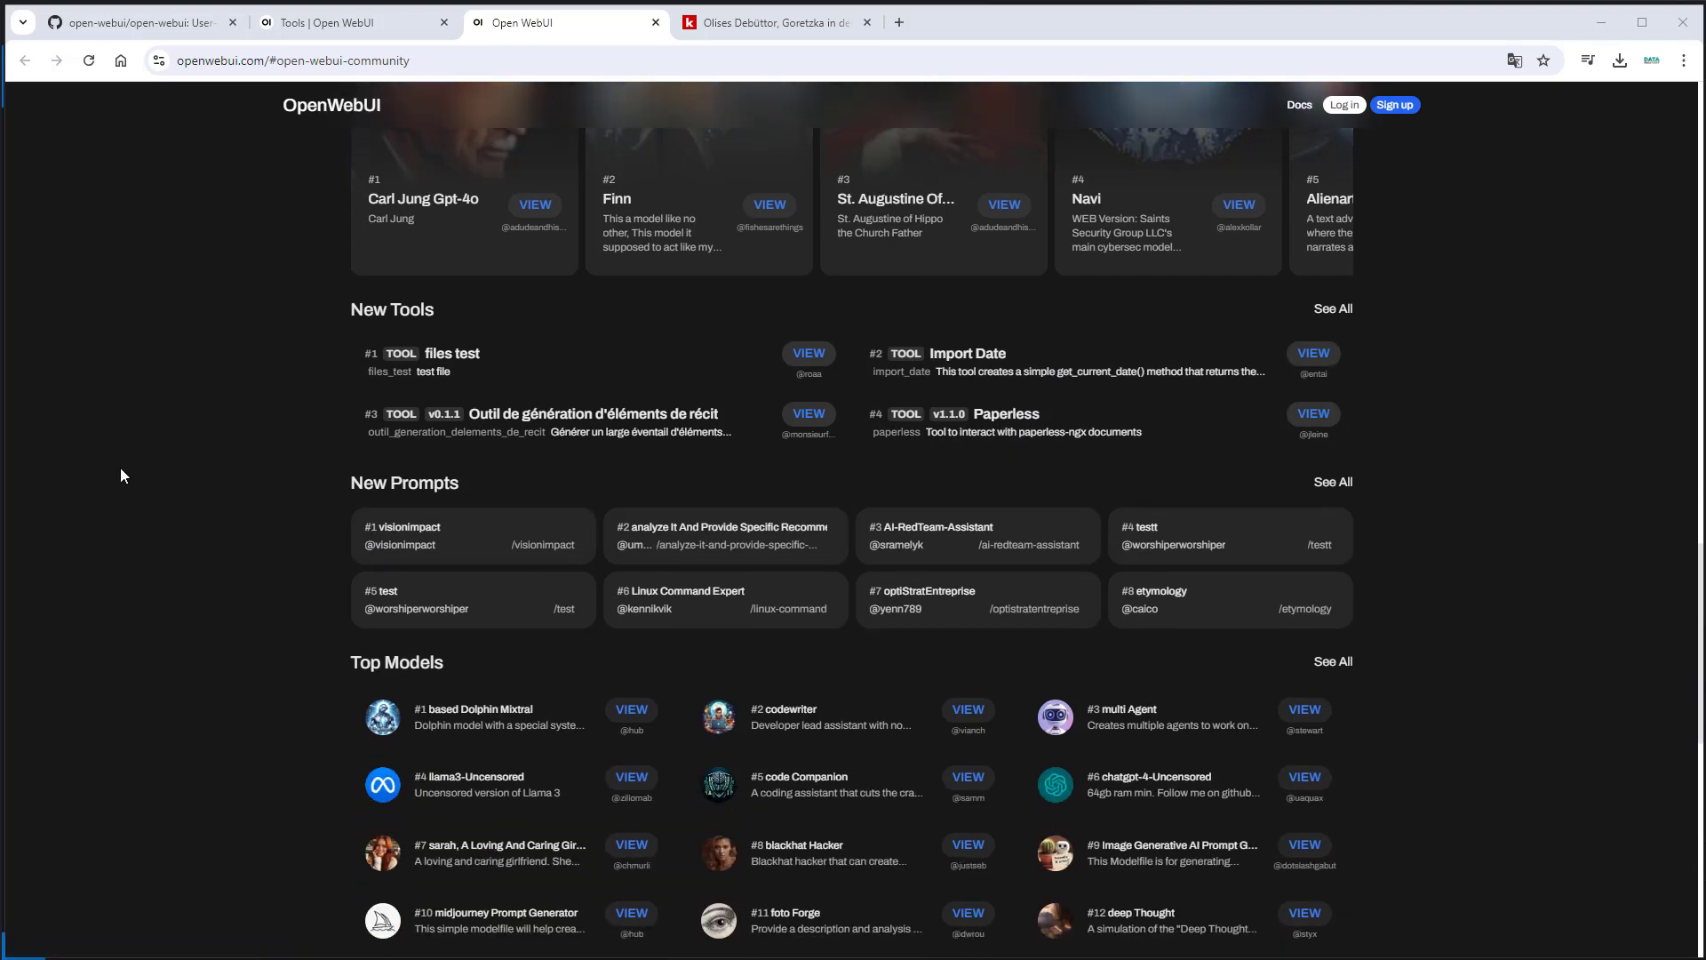
click(348, 21)
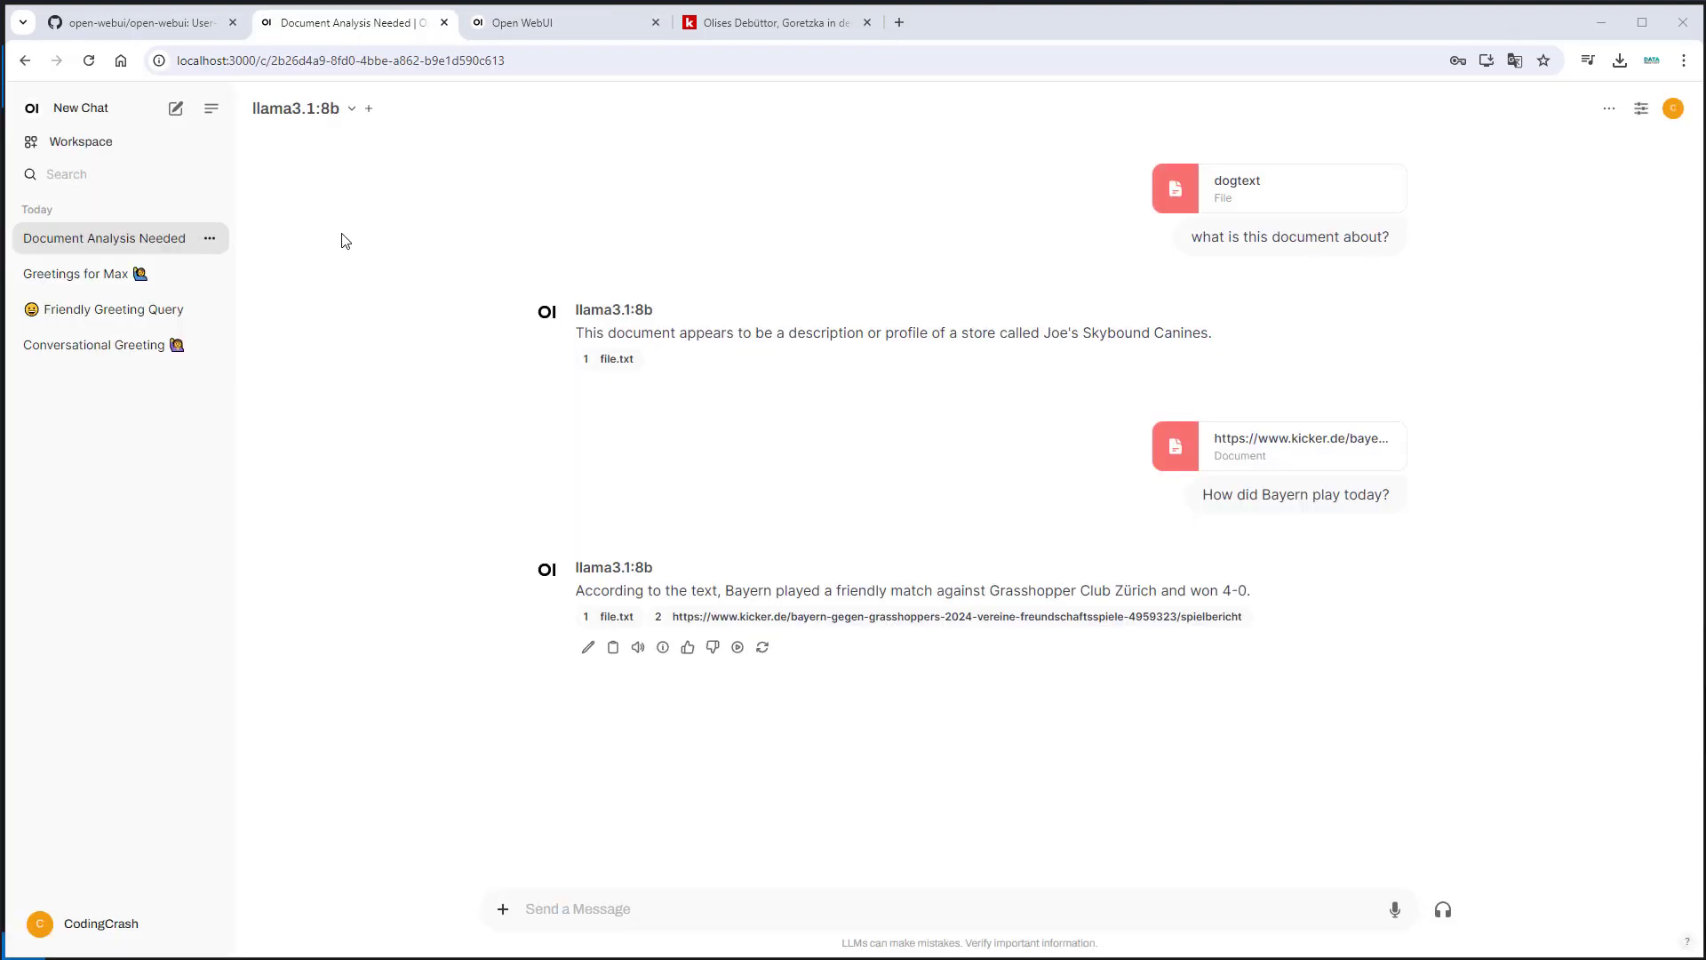
- From the Admin Panel, create user 'test' with a test@gmai… email, then dismiss the save-password prompt
click(82, 922)
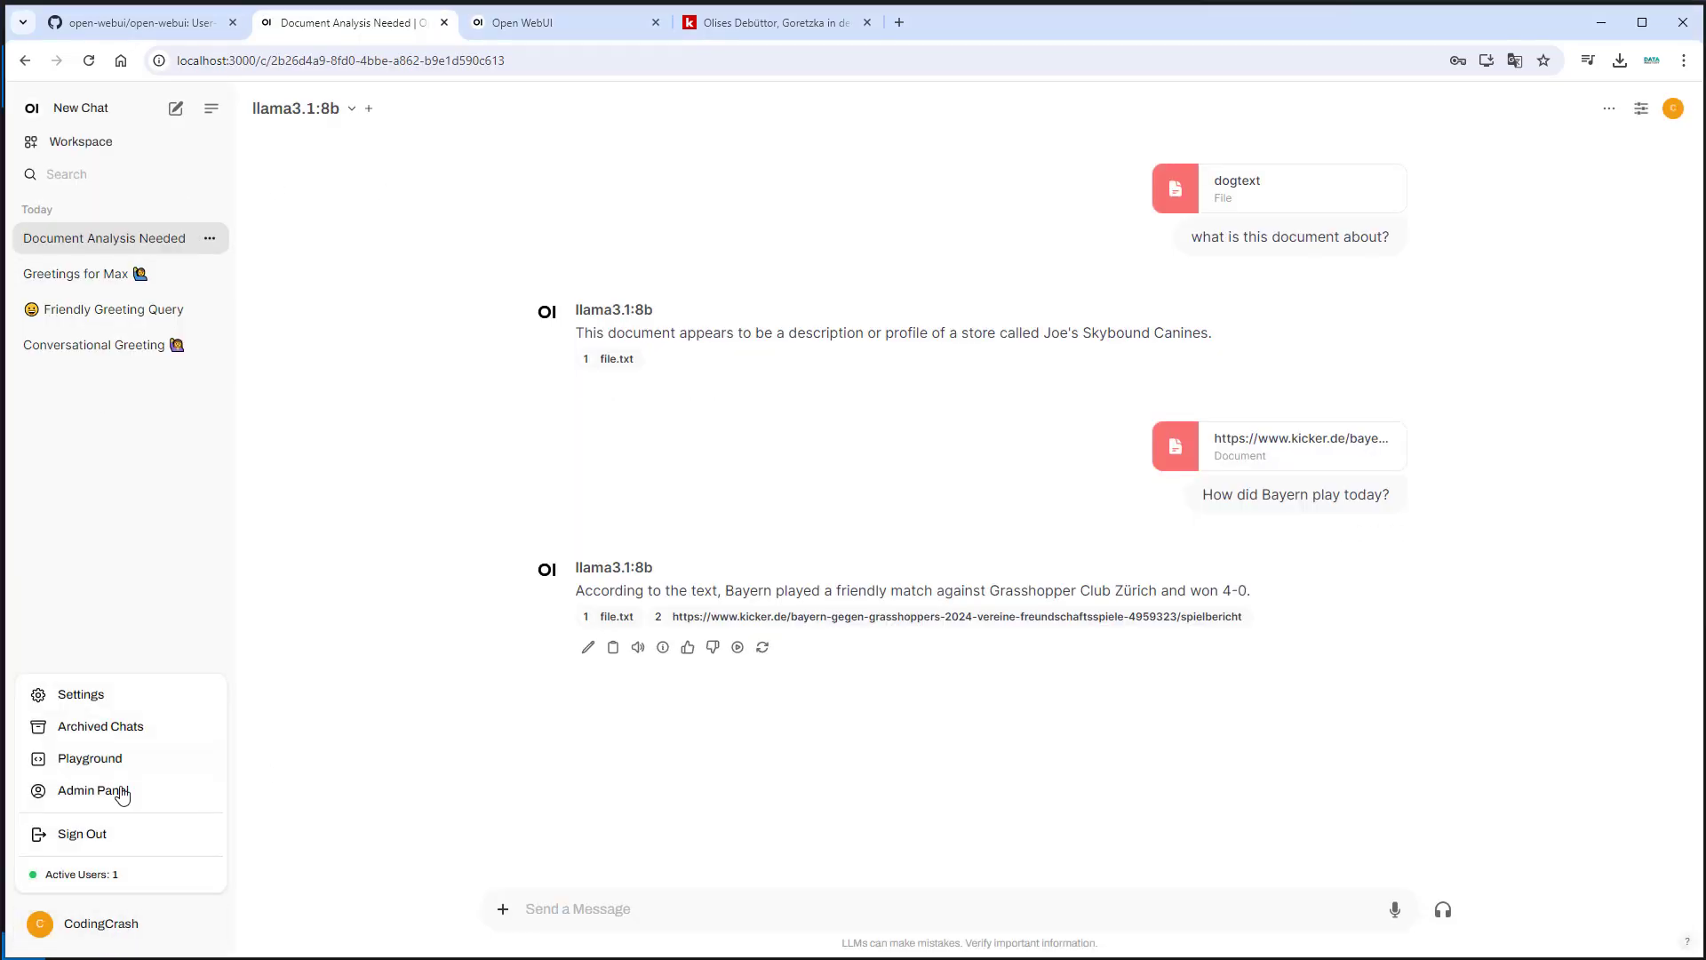
click(91, 790)
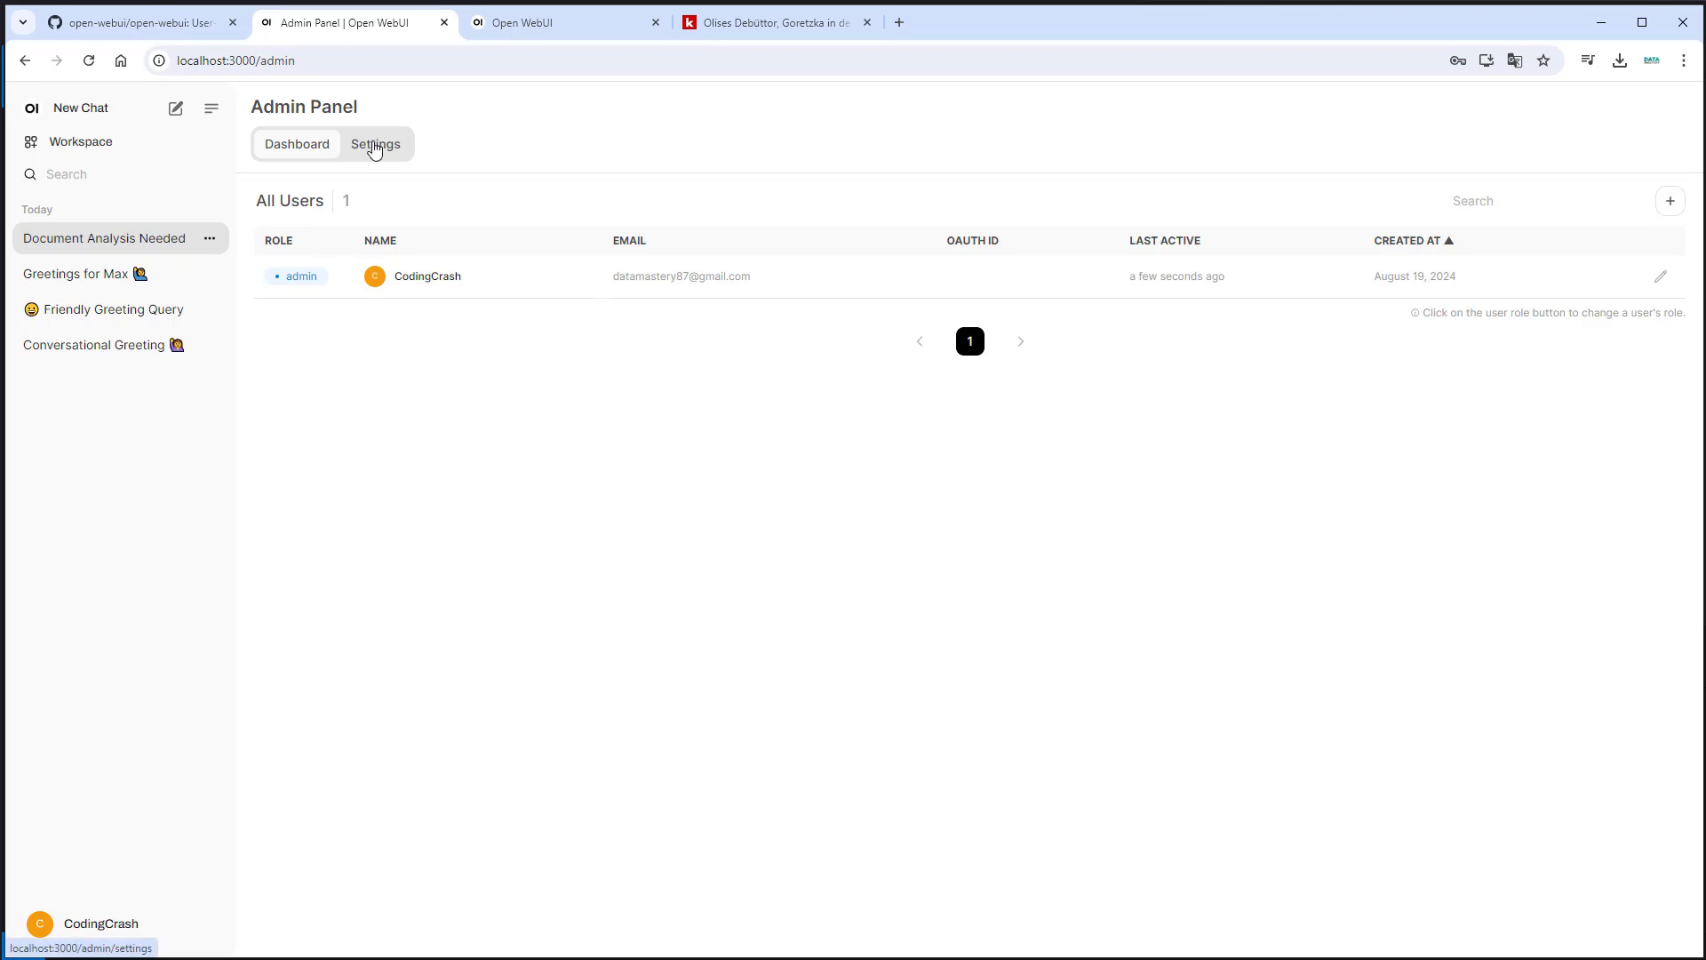
click(1669, 200)
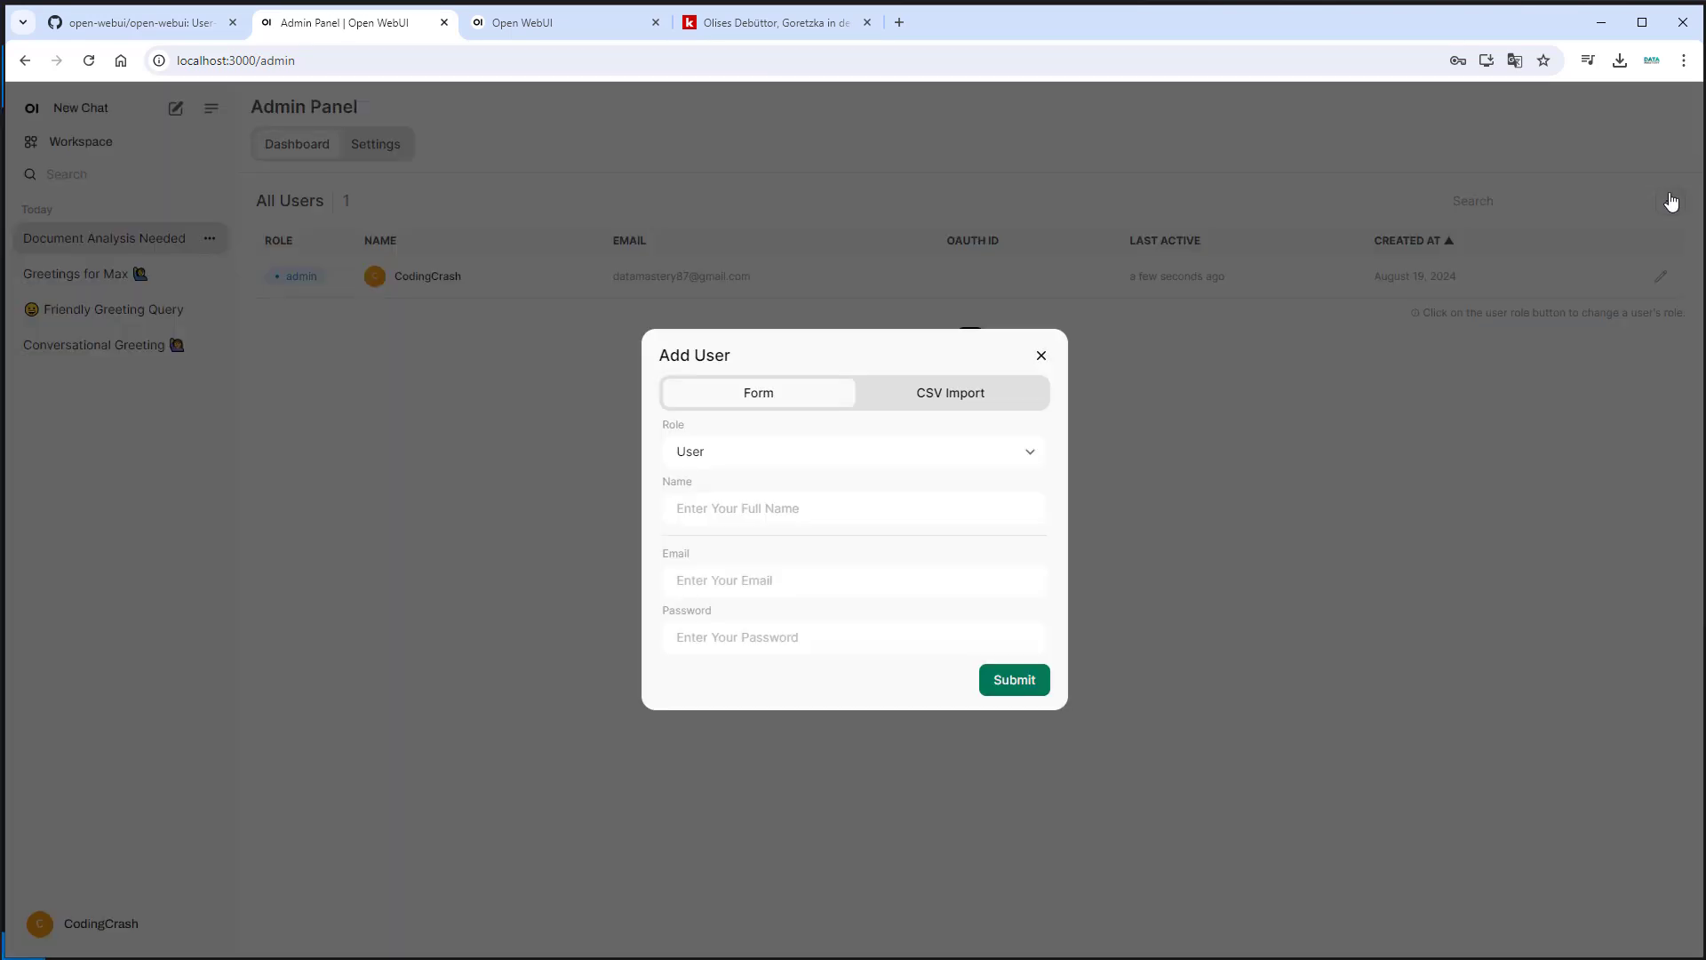
mouse_move(732, 446)
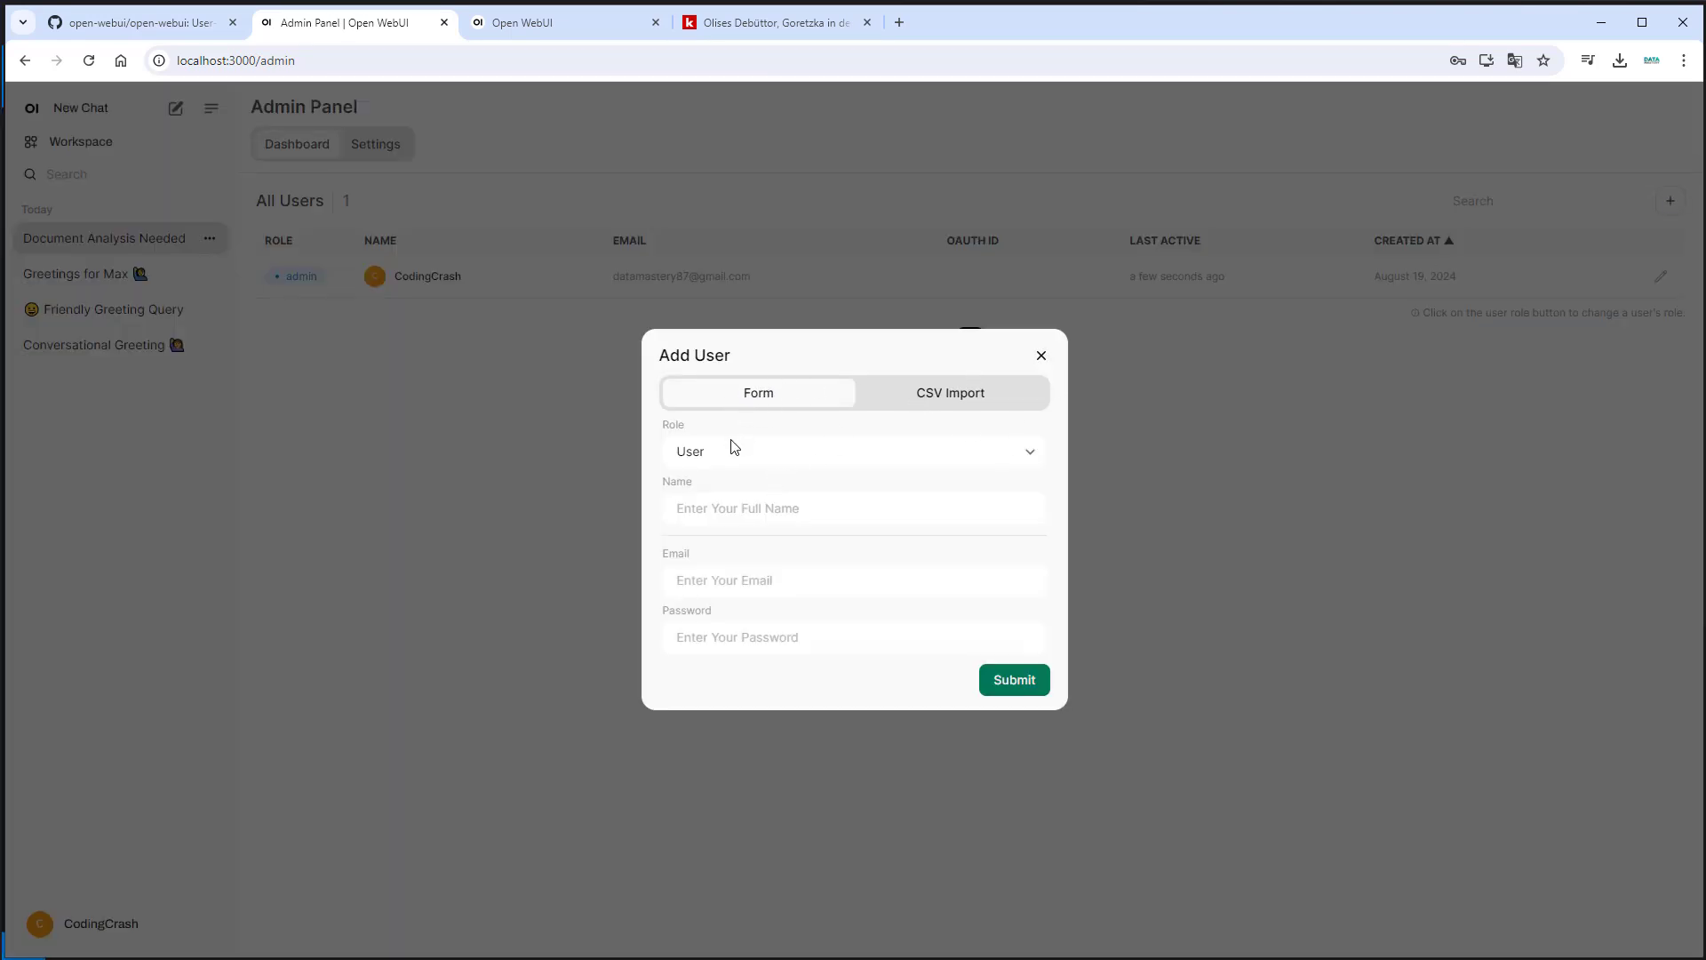
mouse_move(896, 417)
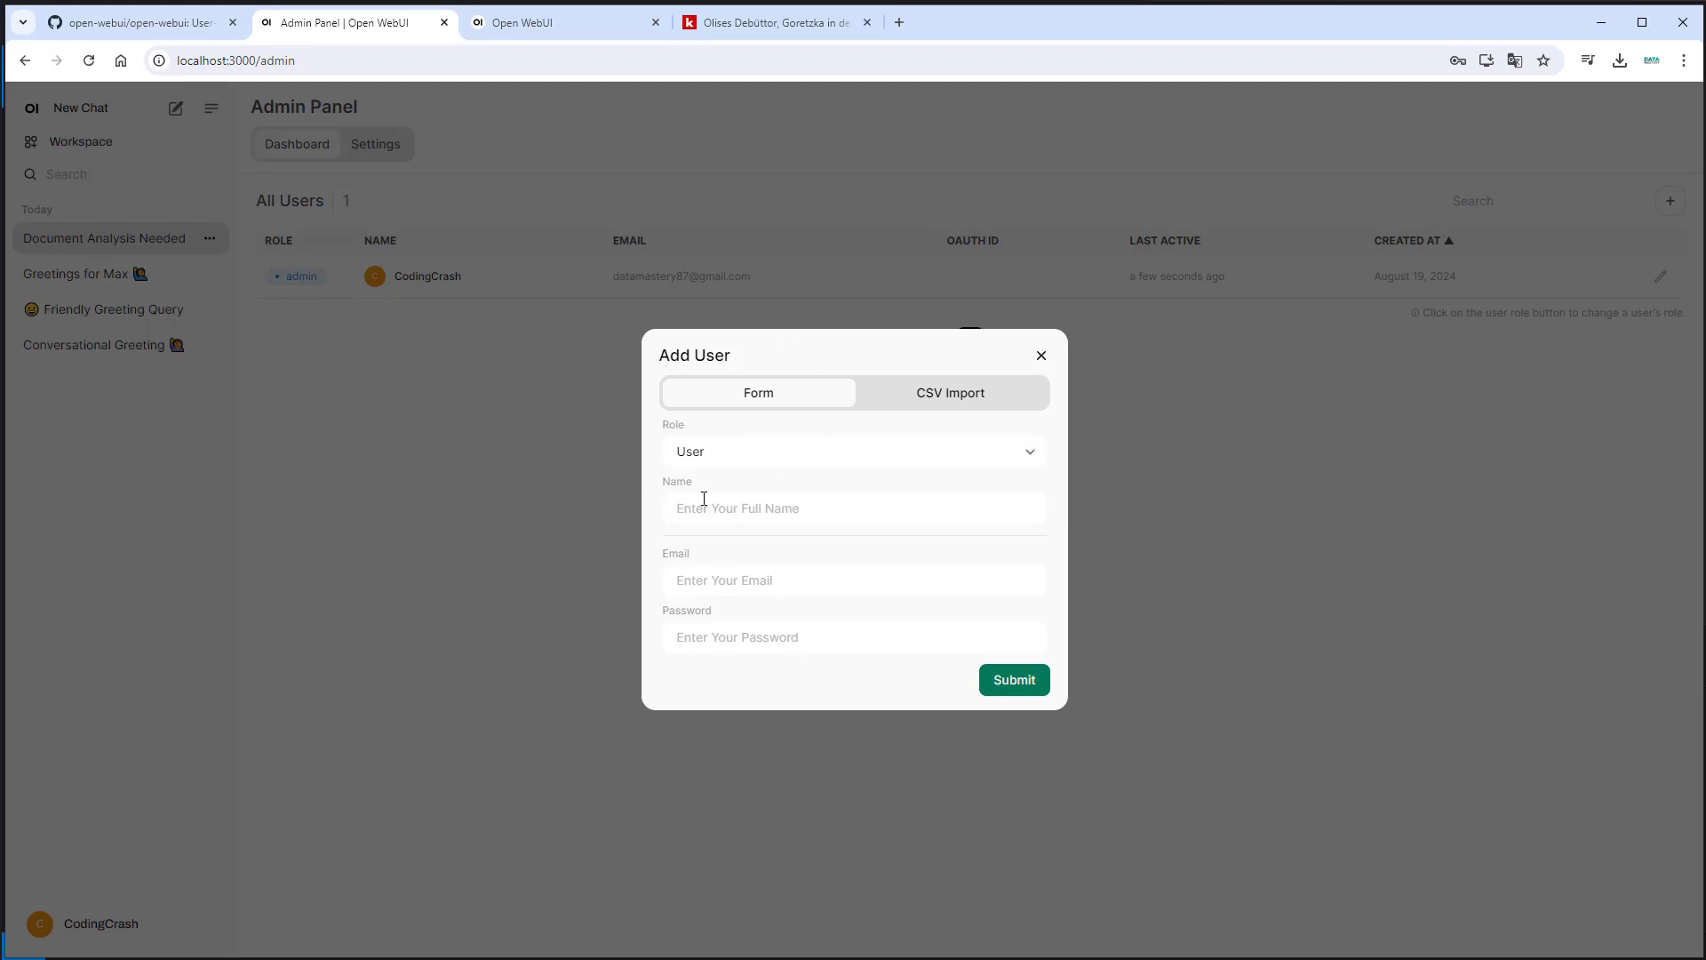
text(tes)
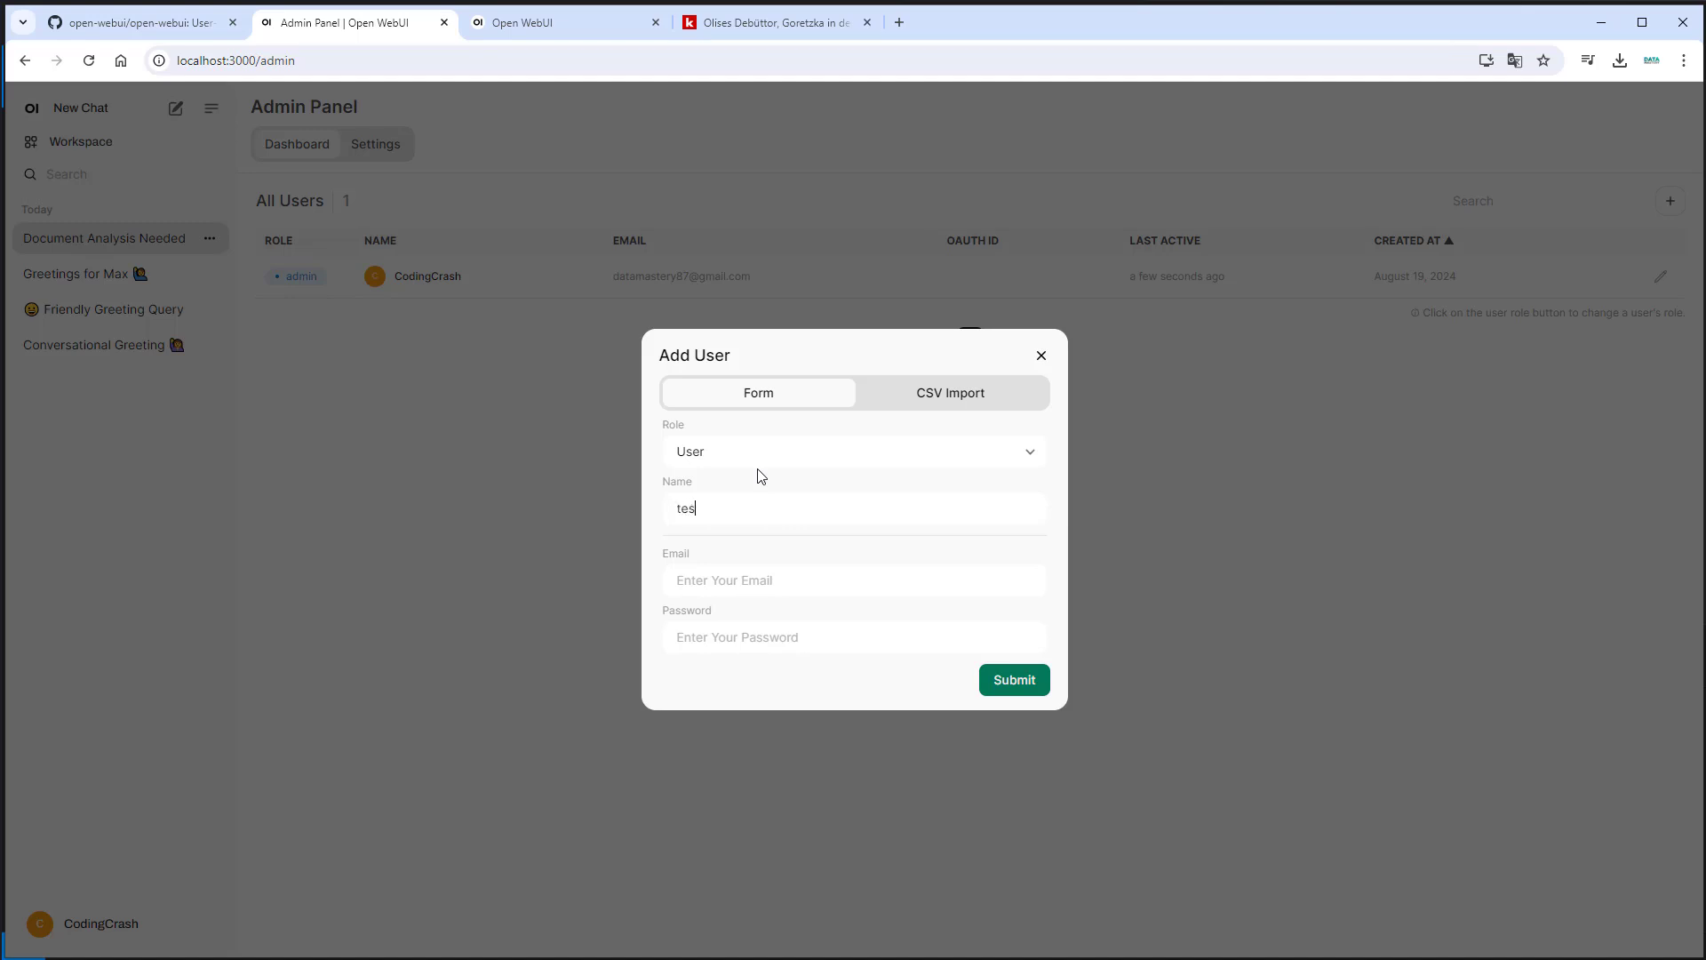
text(test@gmai.com)
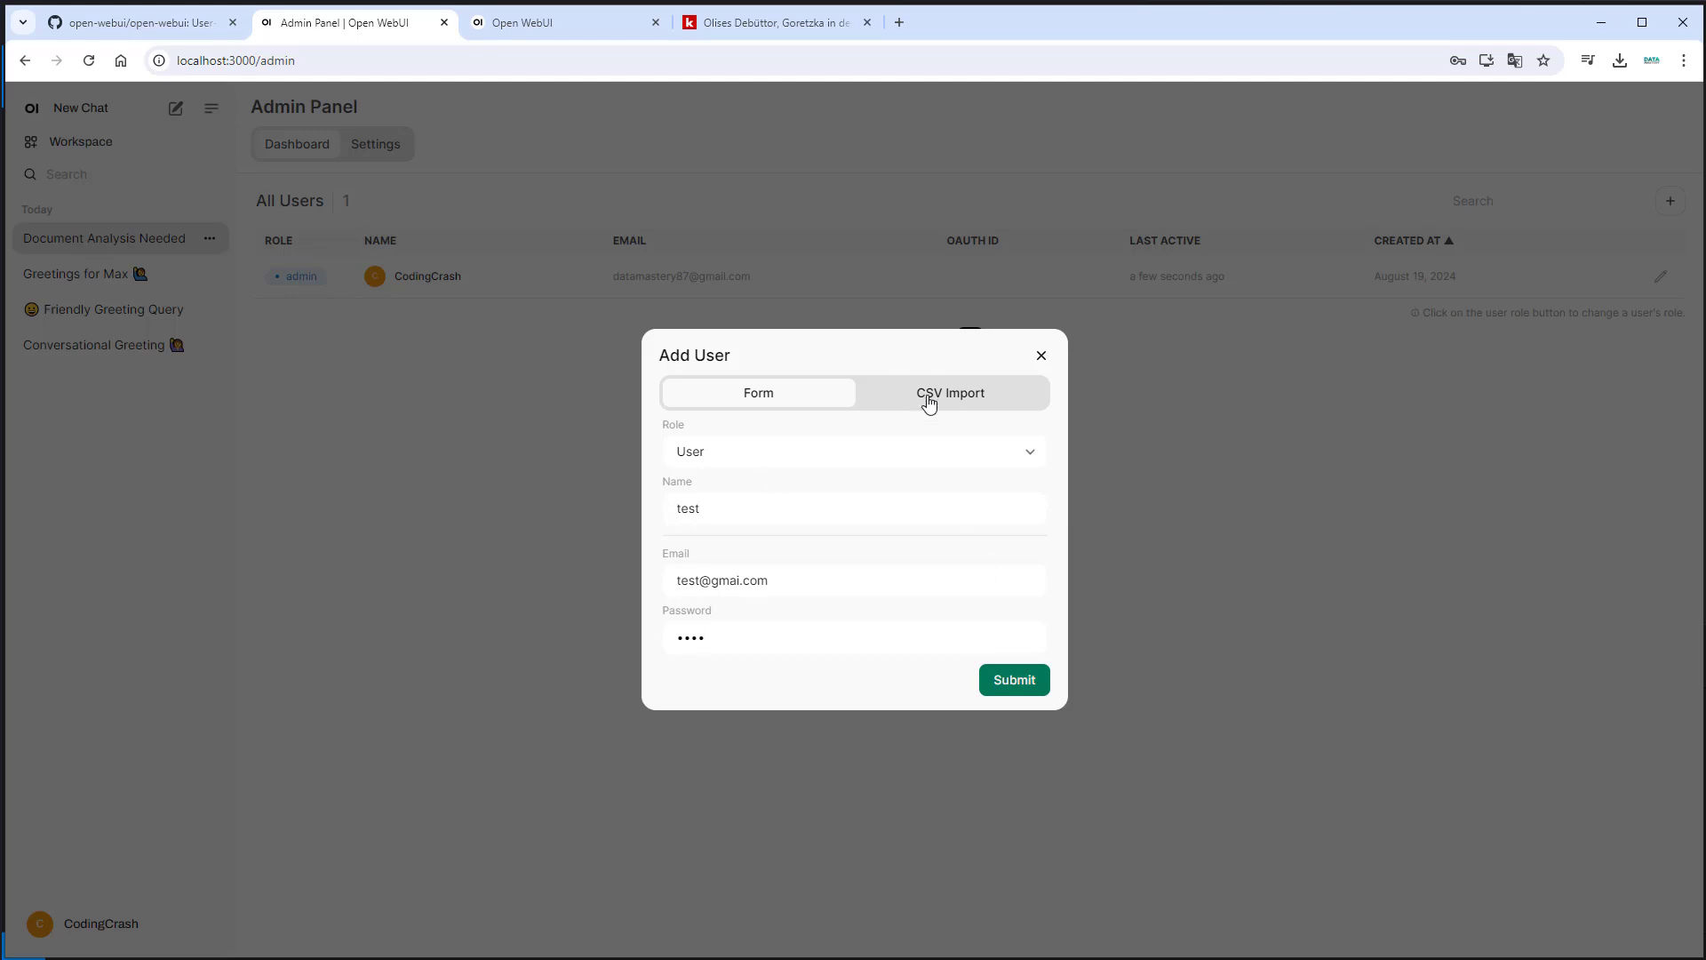
click(1012, 679)
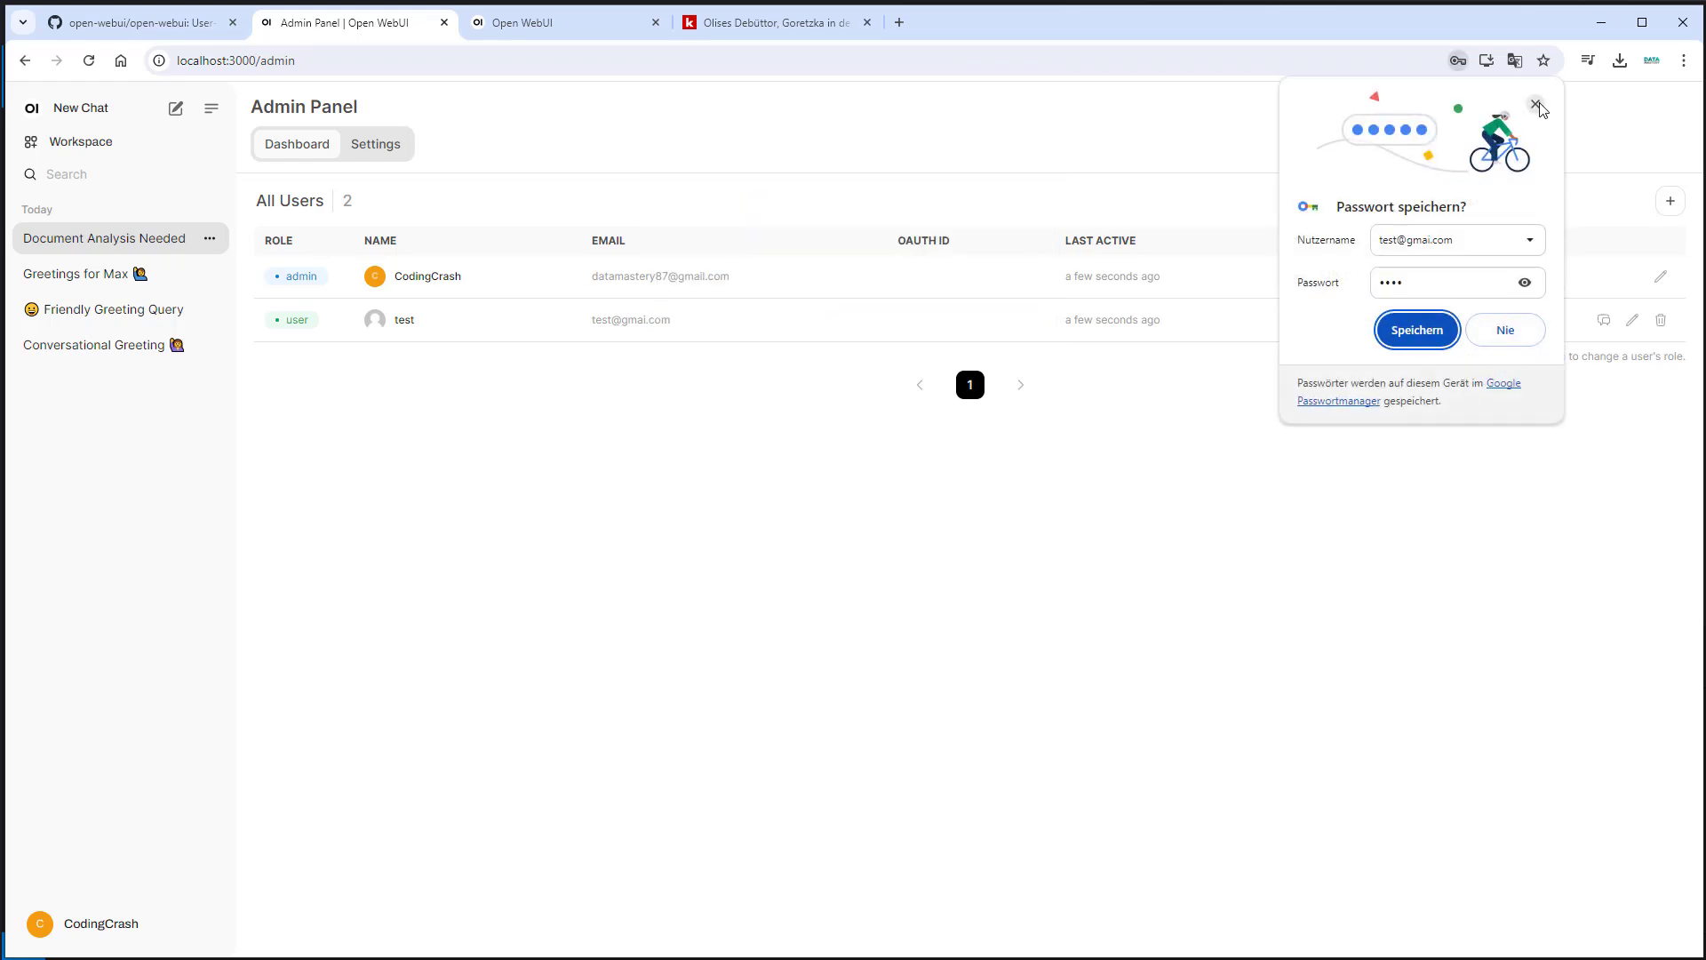
click(1538, 107)
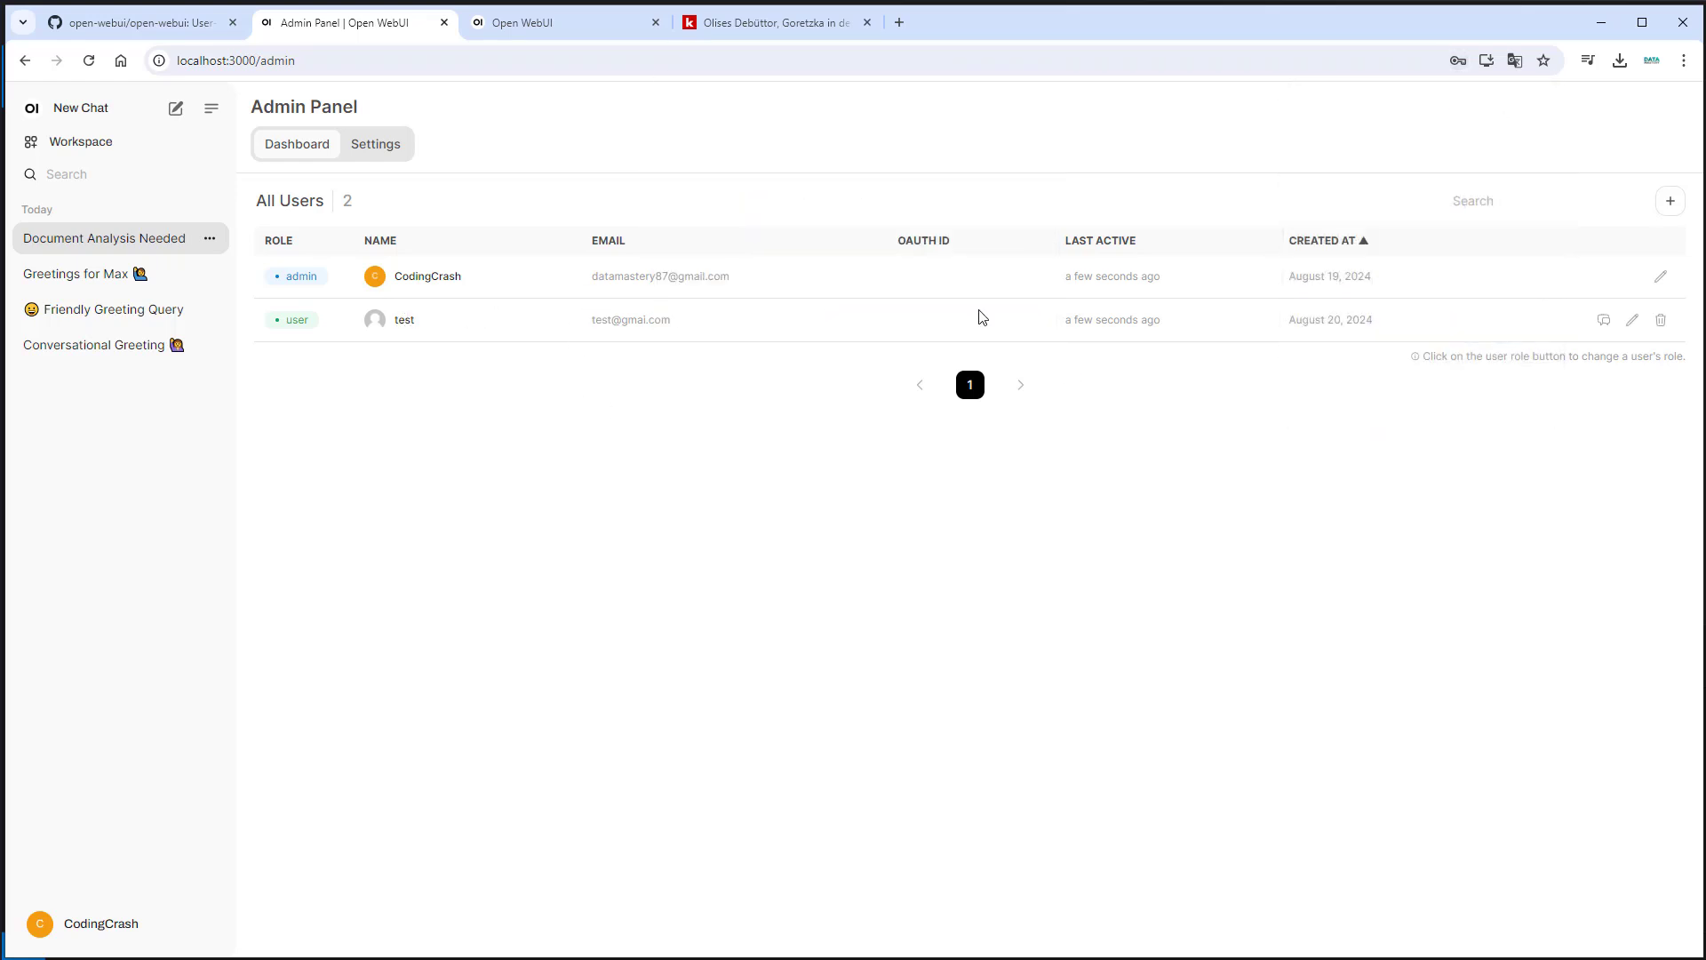
mouse_move(1603, 319)
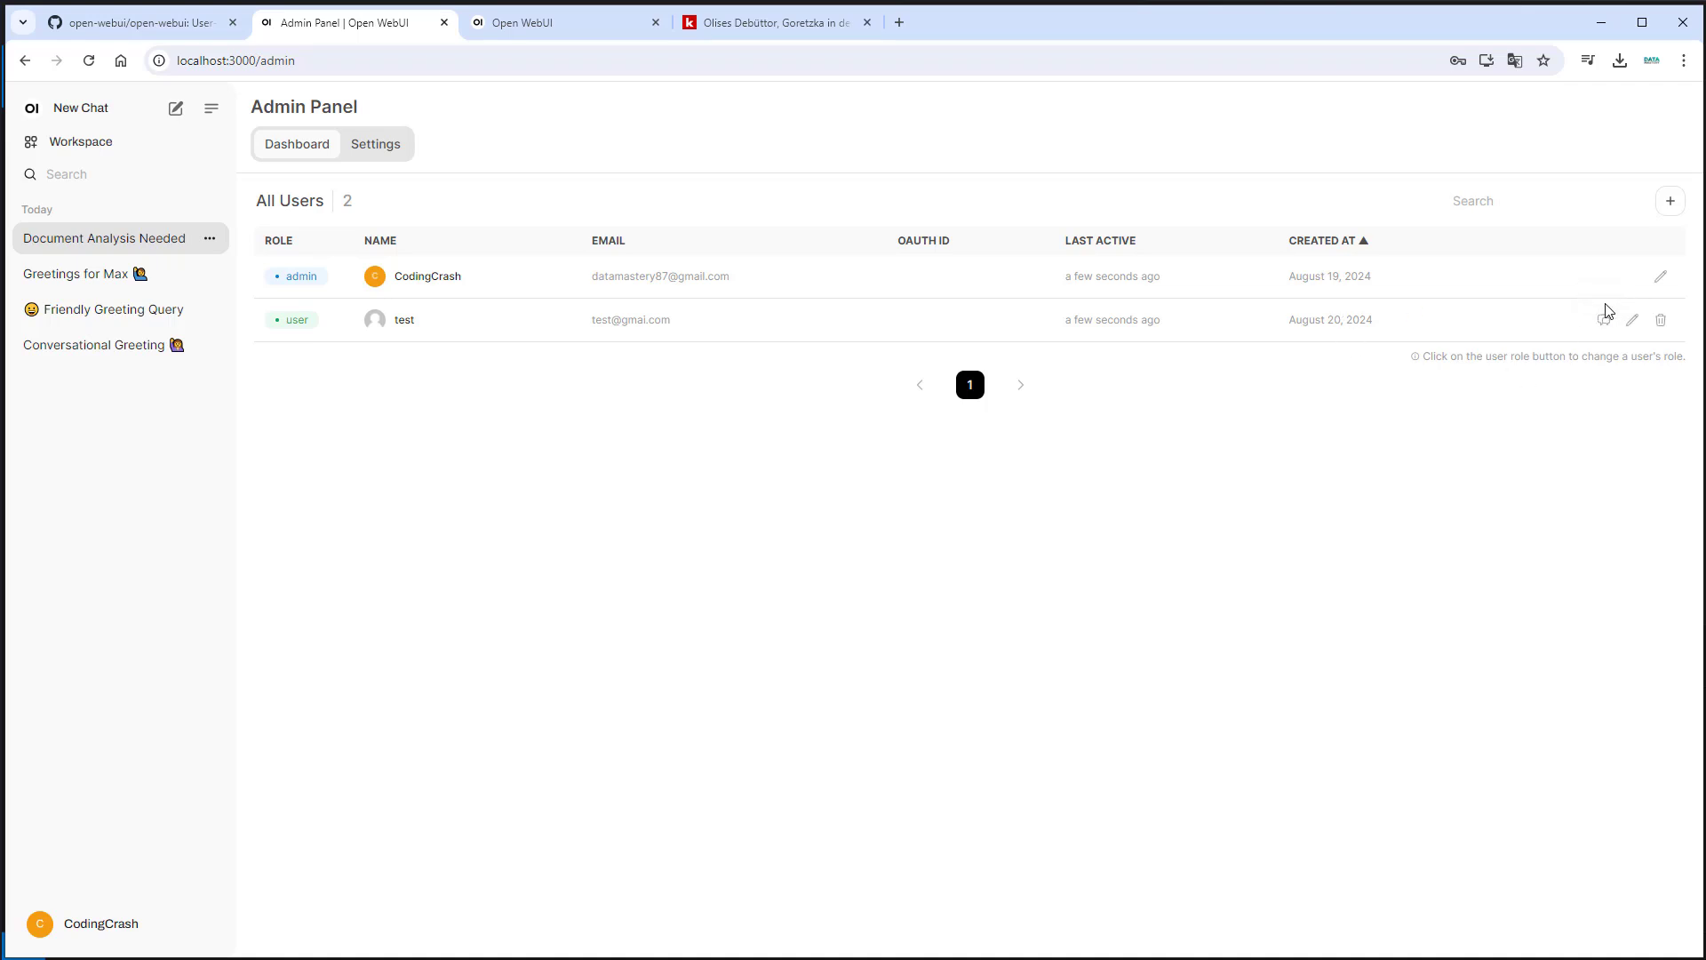
click(1605, 320)
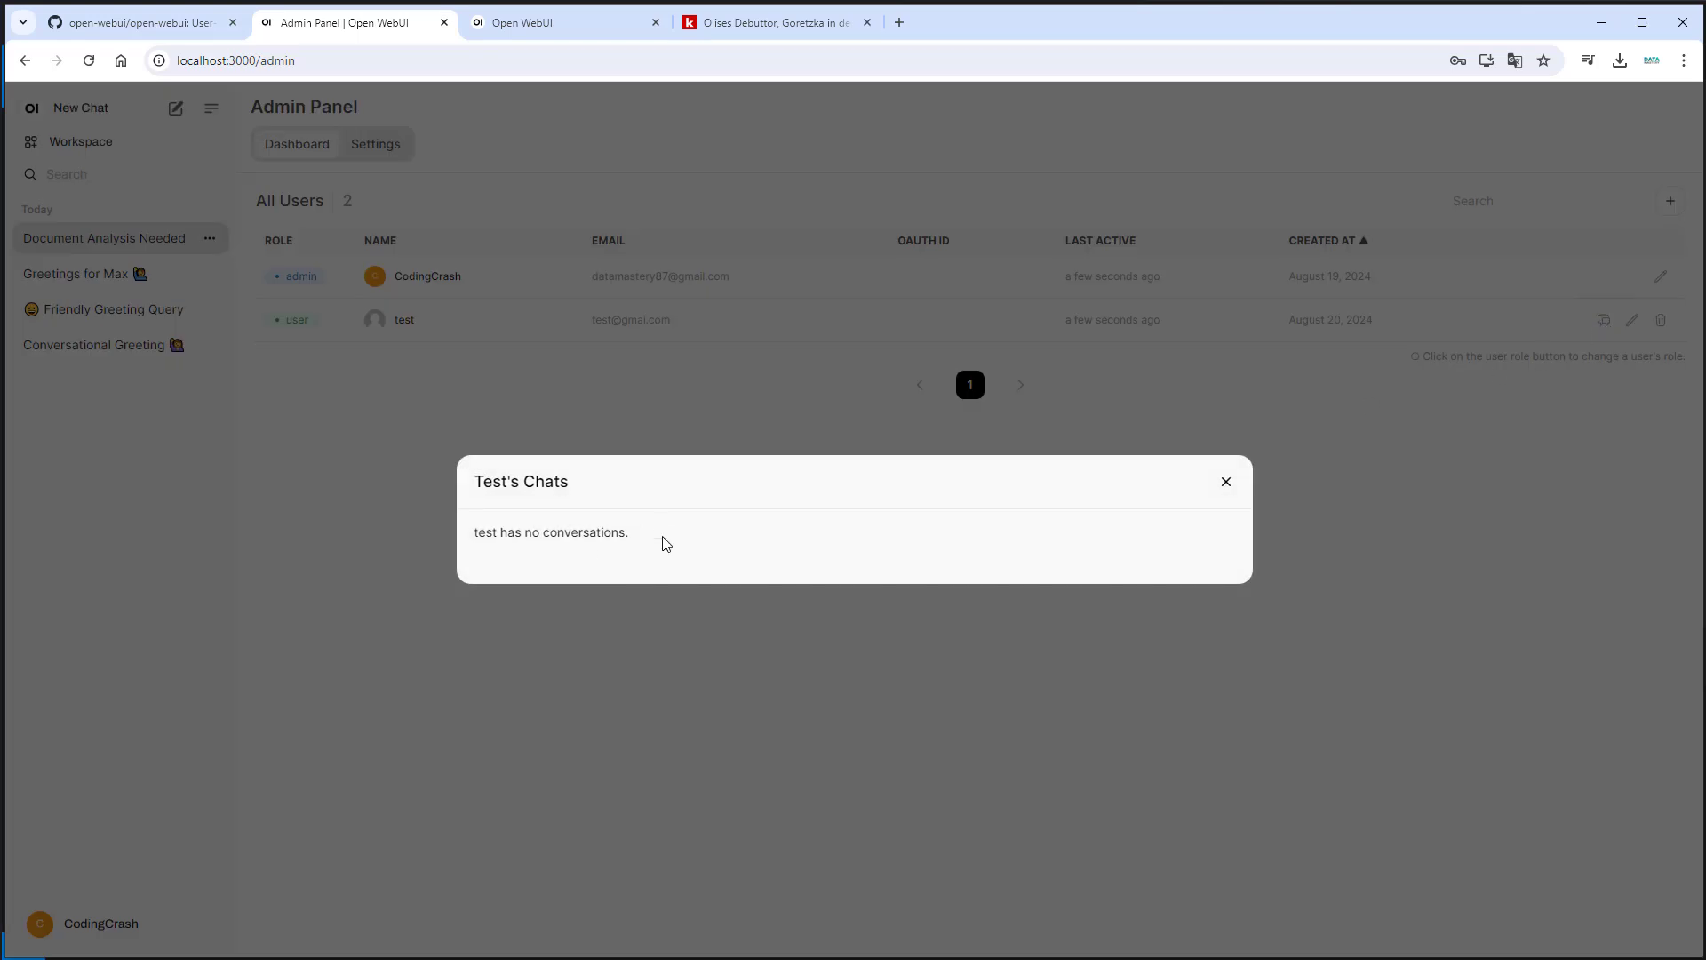
mouse_move(980, 520)
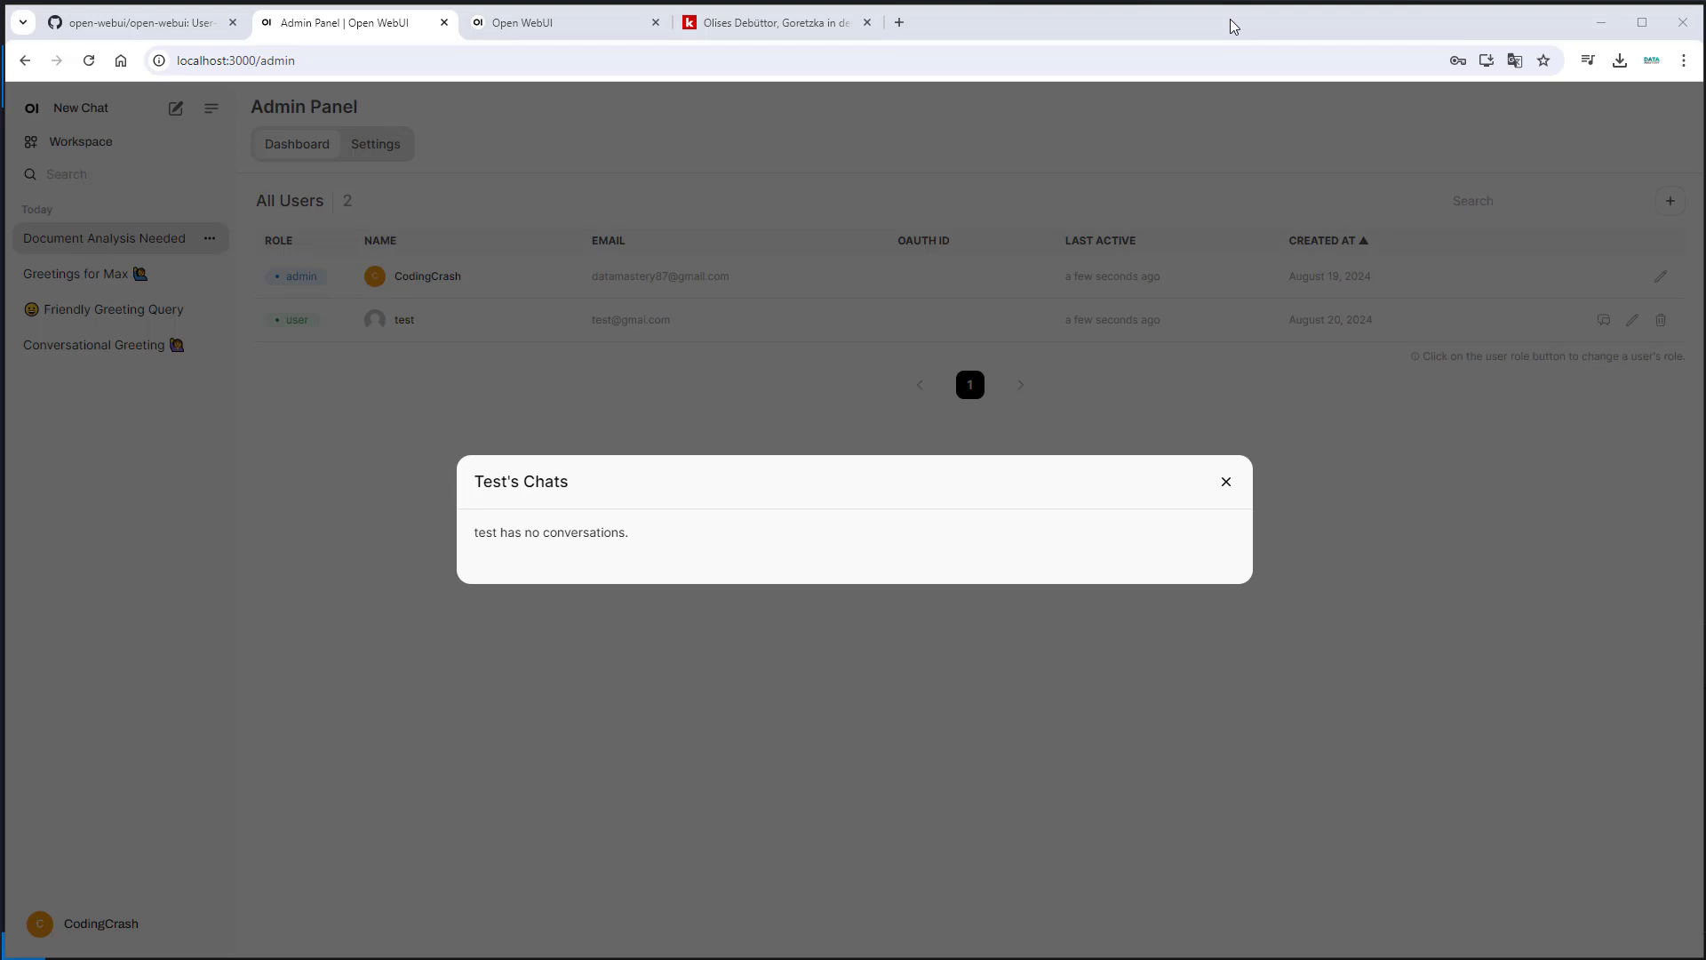
click(1225, 481)
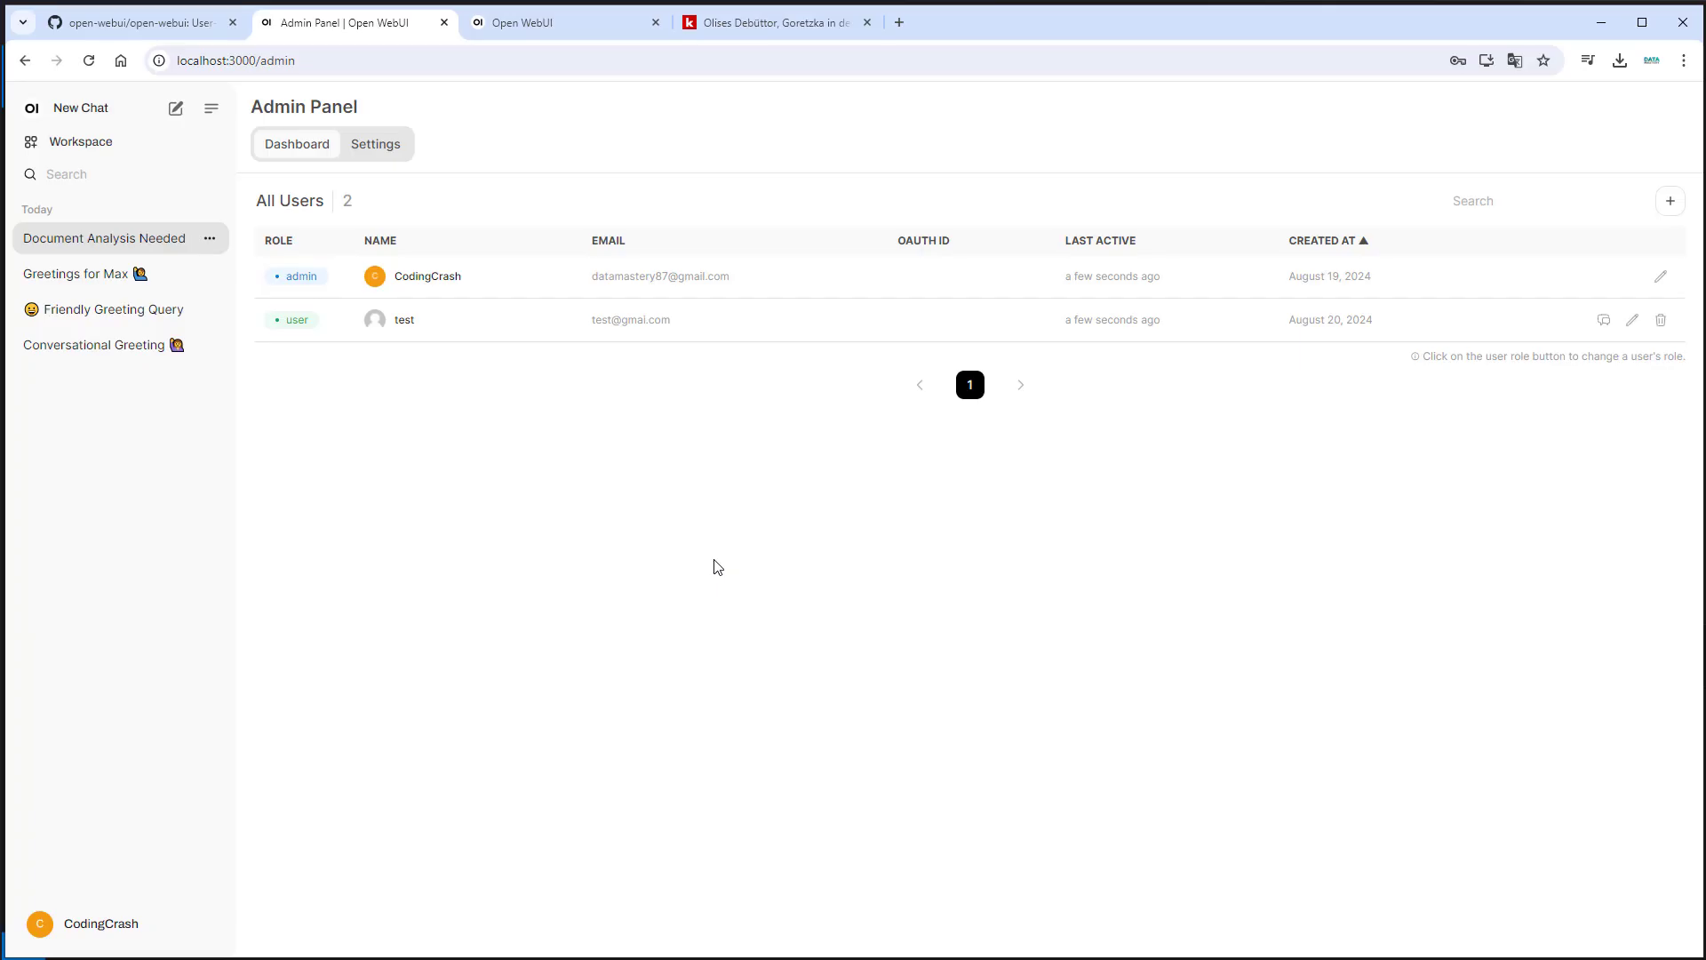